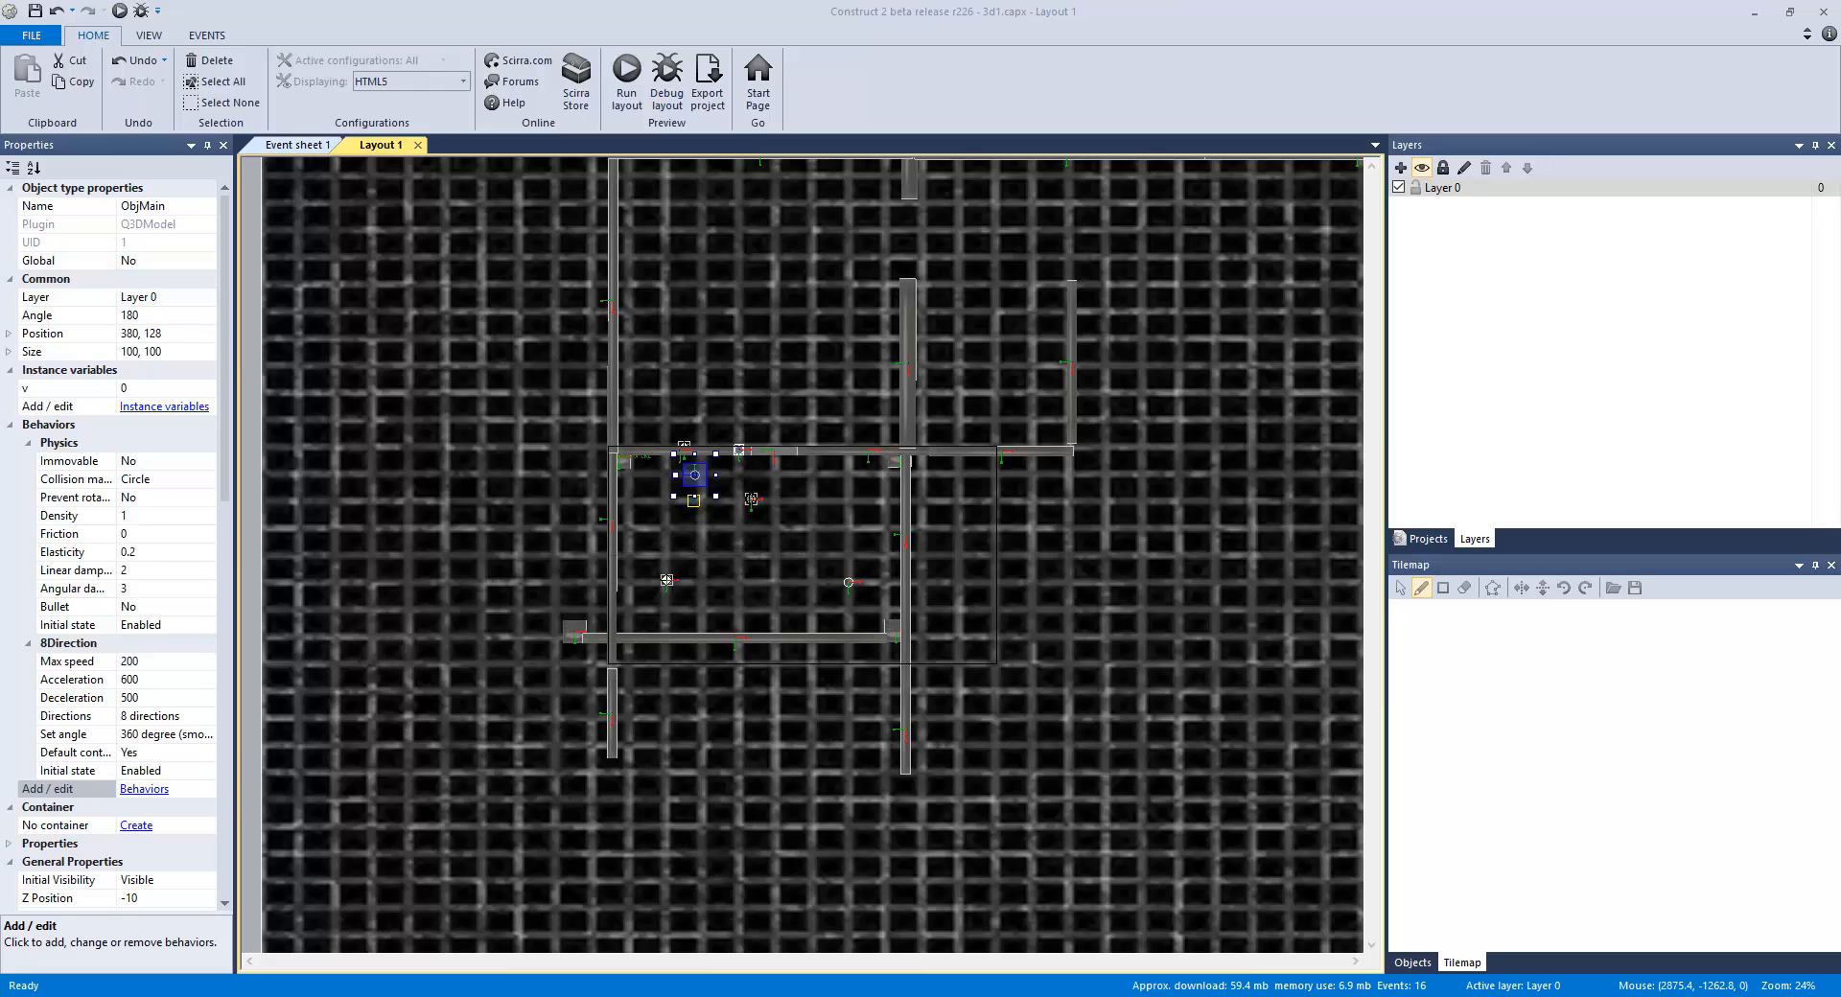
Step: Nudge door piece Q3DModel5 on the top wall, then open its behaviors and select LineOfSight
{"action": "scroll", "scroll_direction": "up", "scroll_amount": 3}
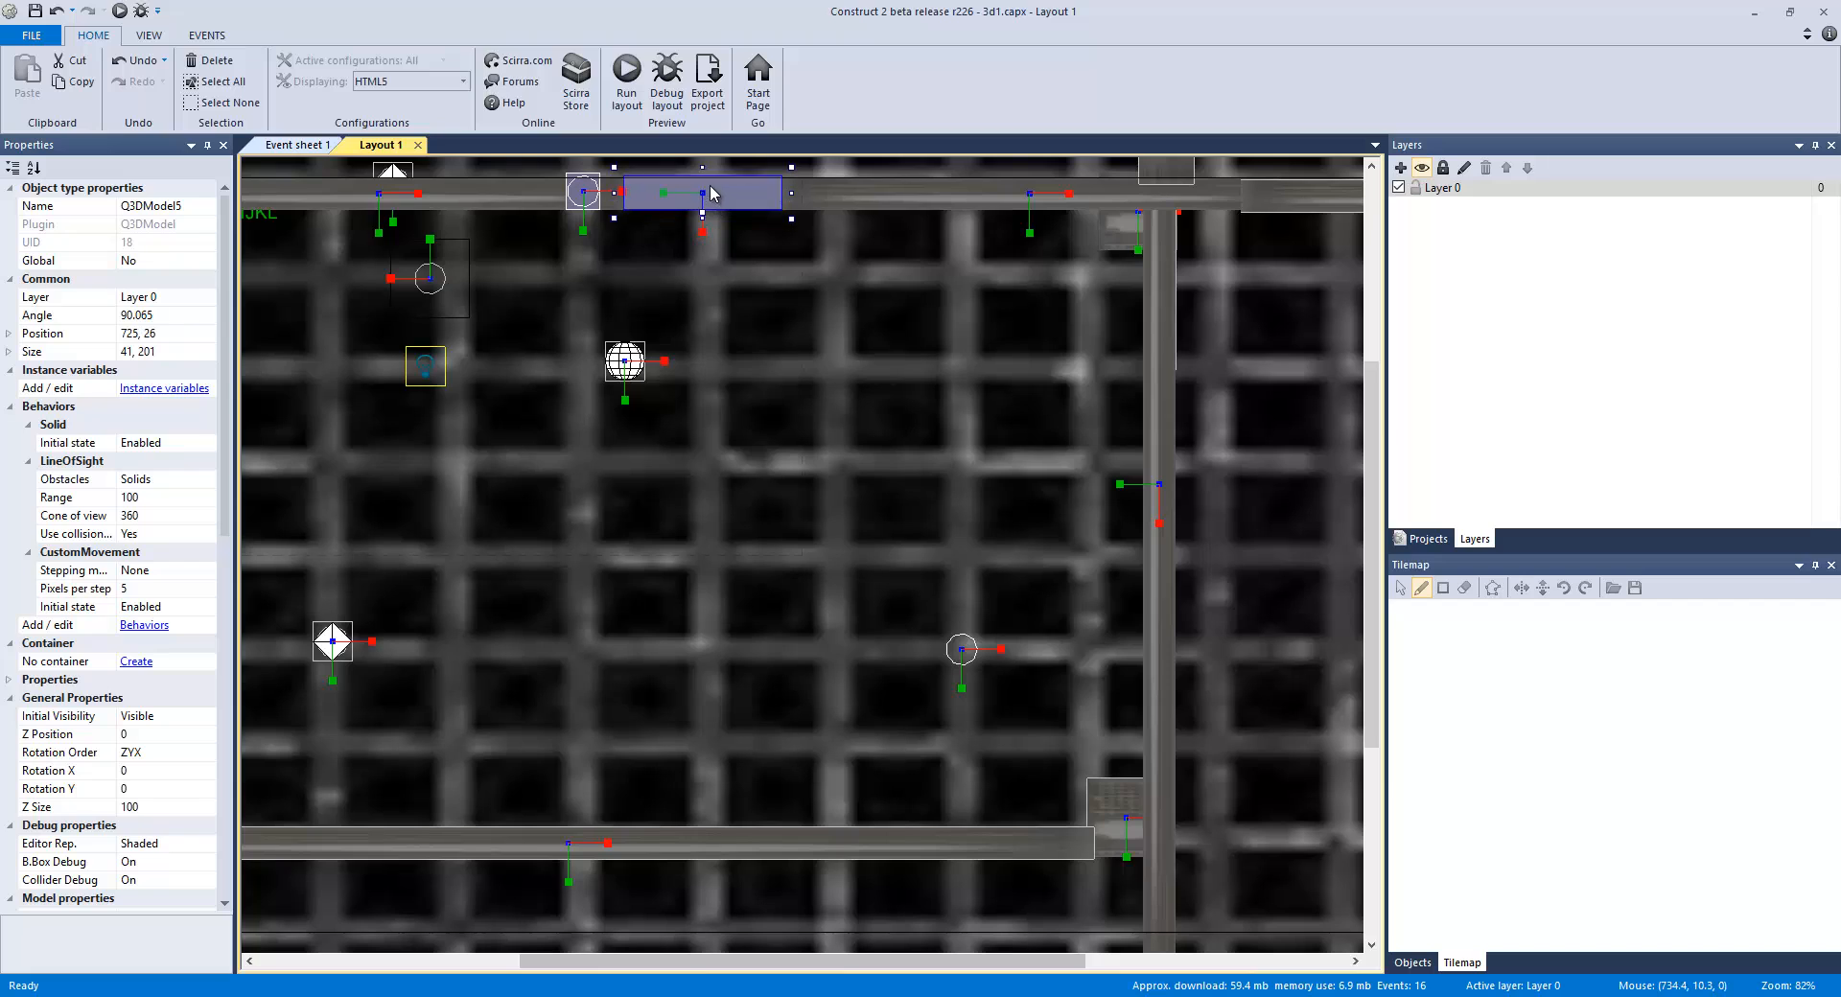
{"action": "left_click_drag", "start_coordinate": [705, 192], "coordinate": [713, 202]}
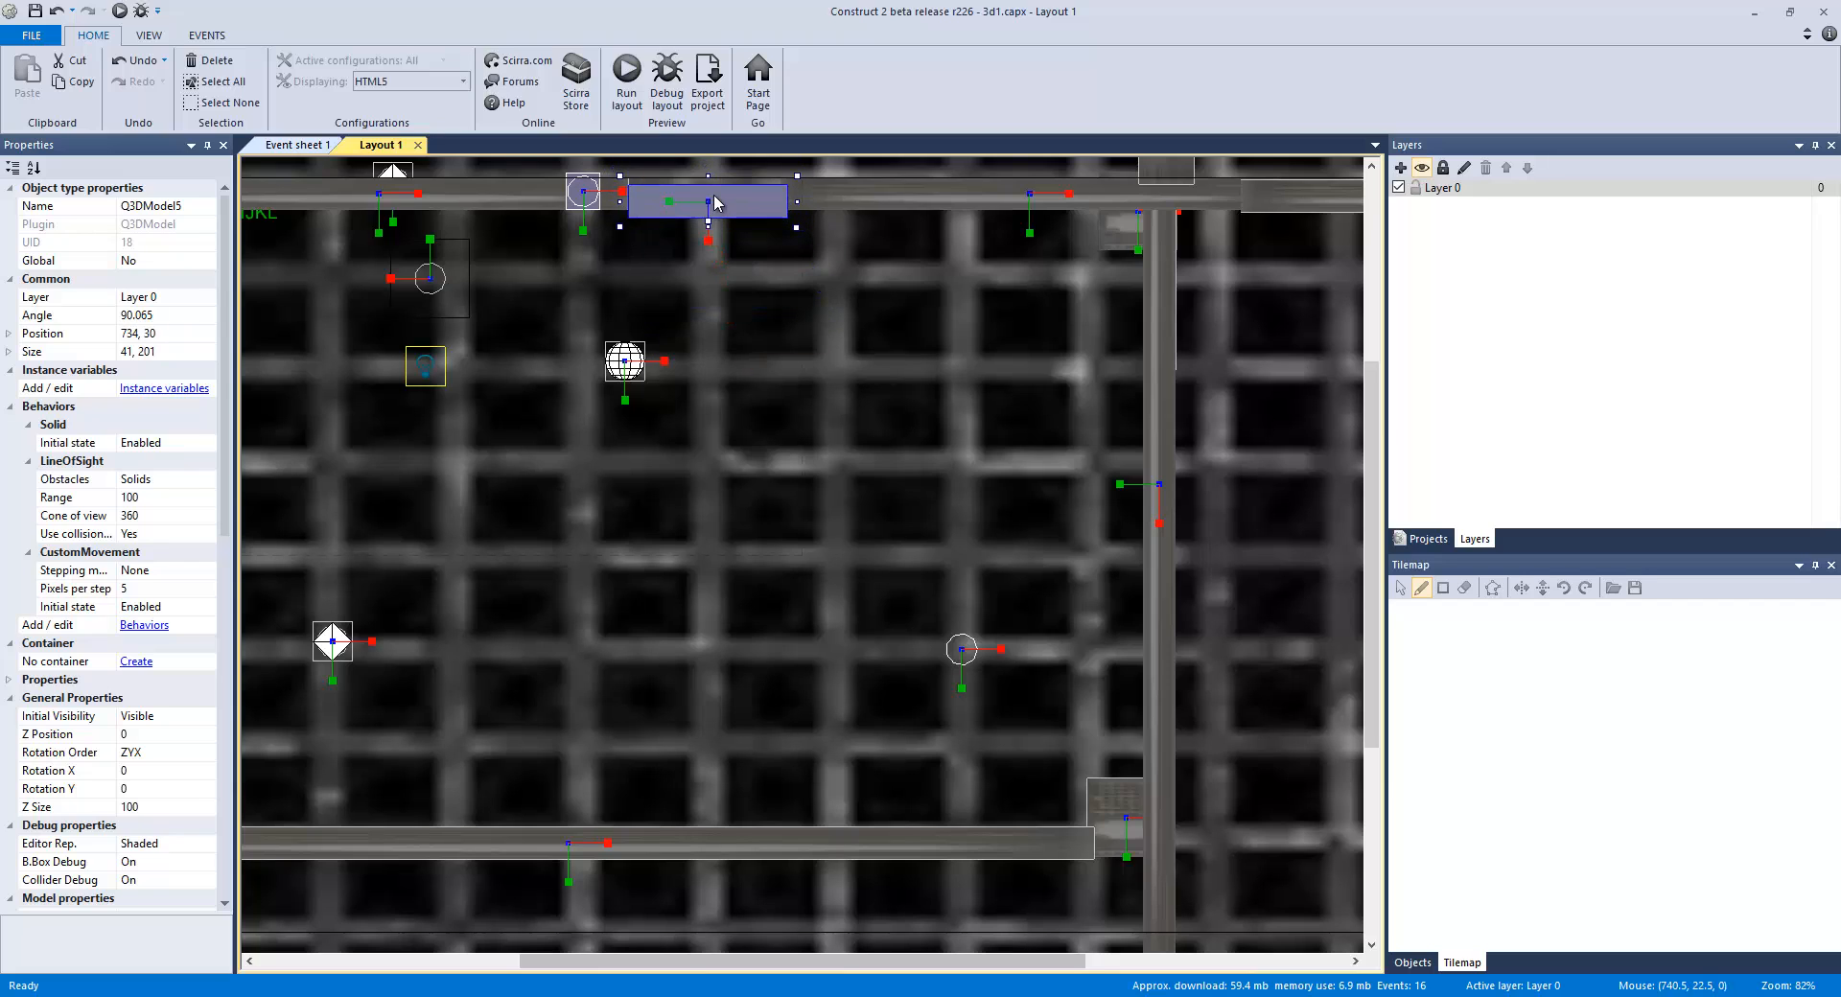
{"action": "left_click", "coordinate": [145, 623]}
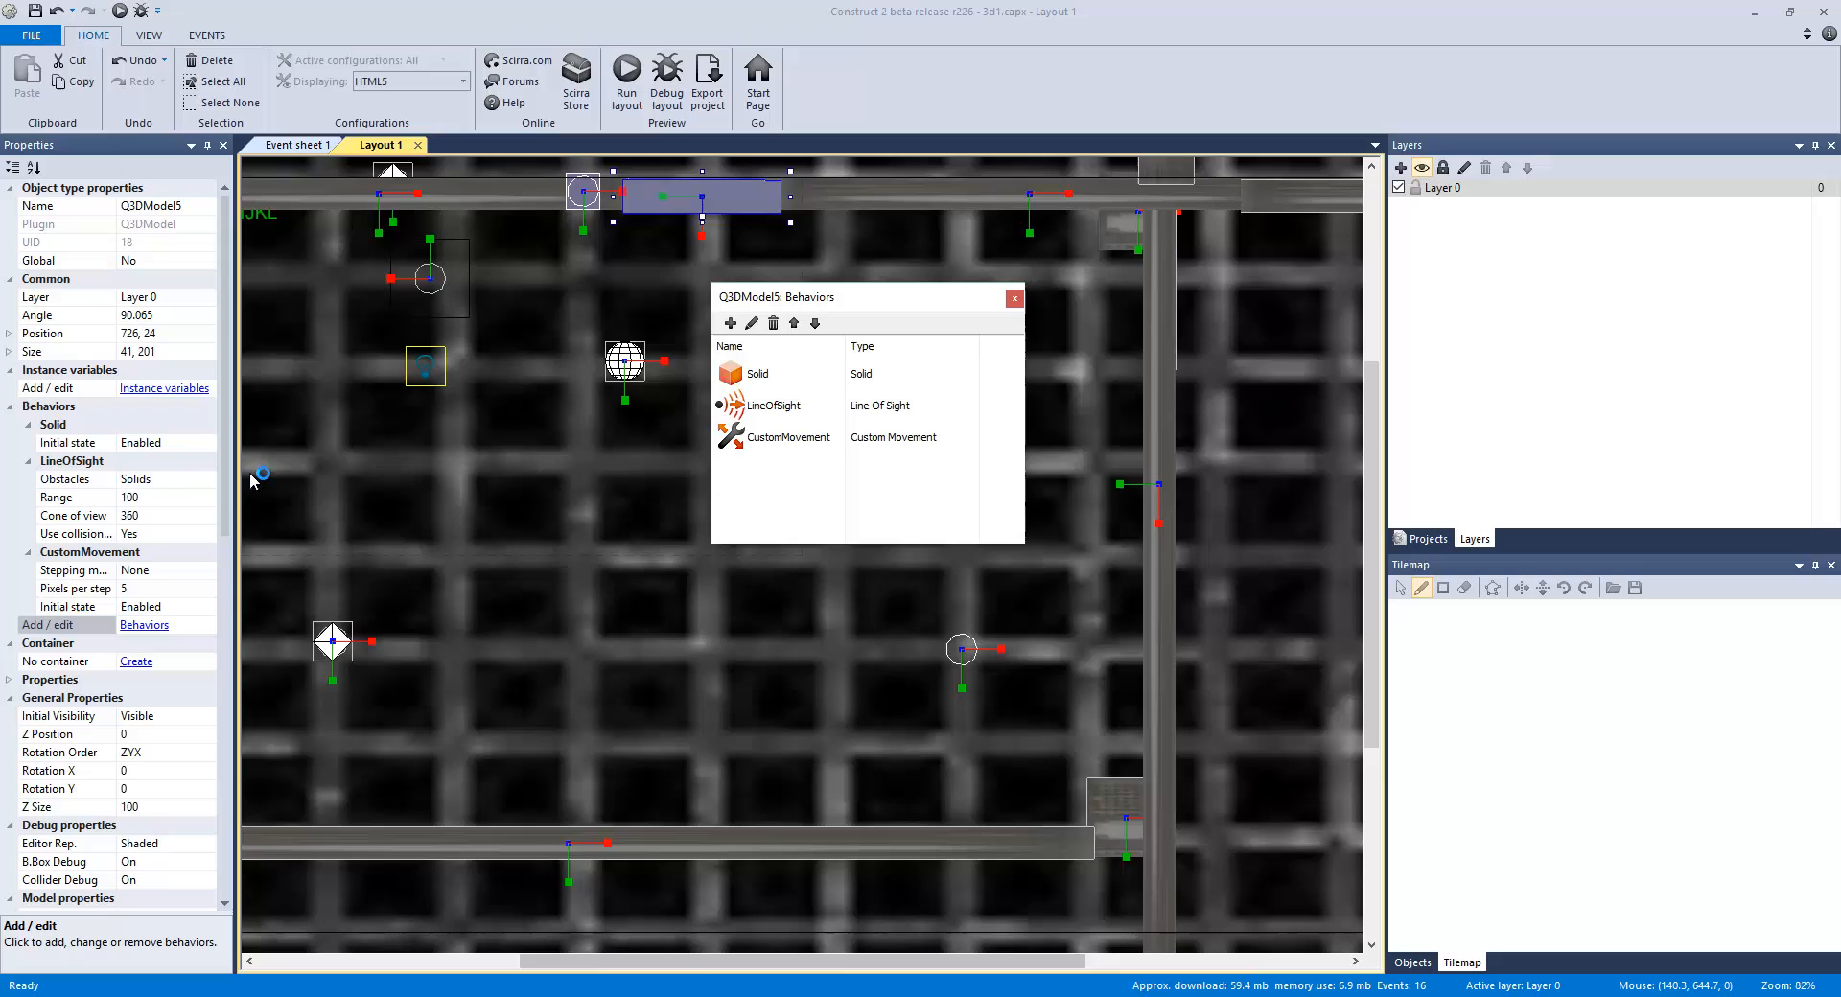
{"action": "left_click", "coordinate": [769, 405]}
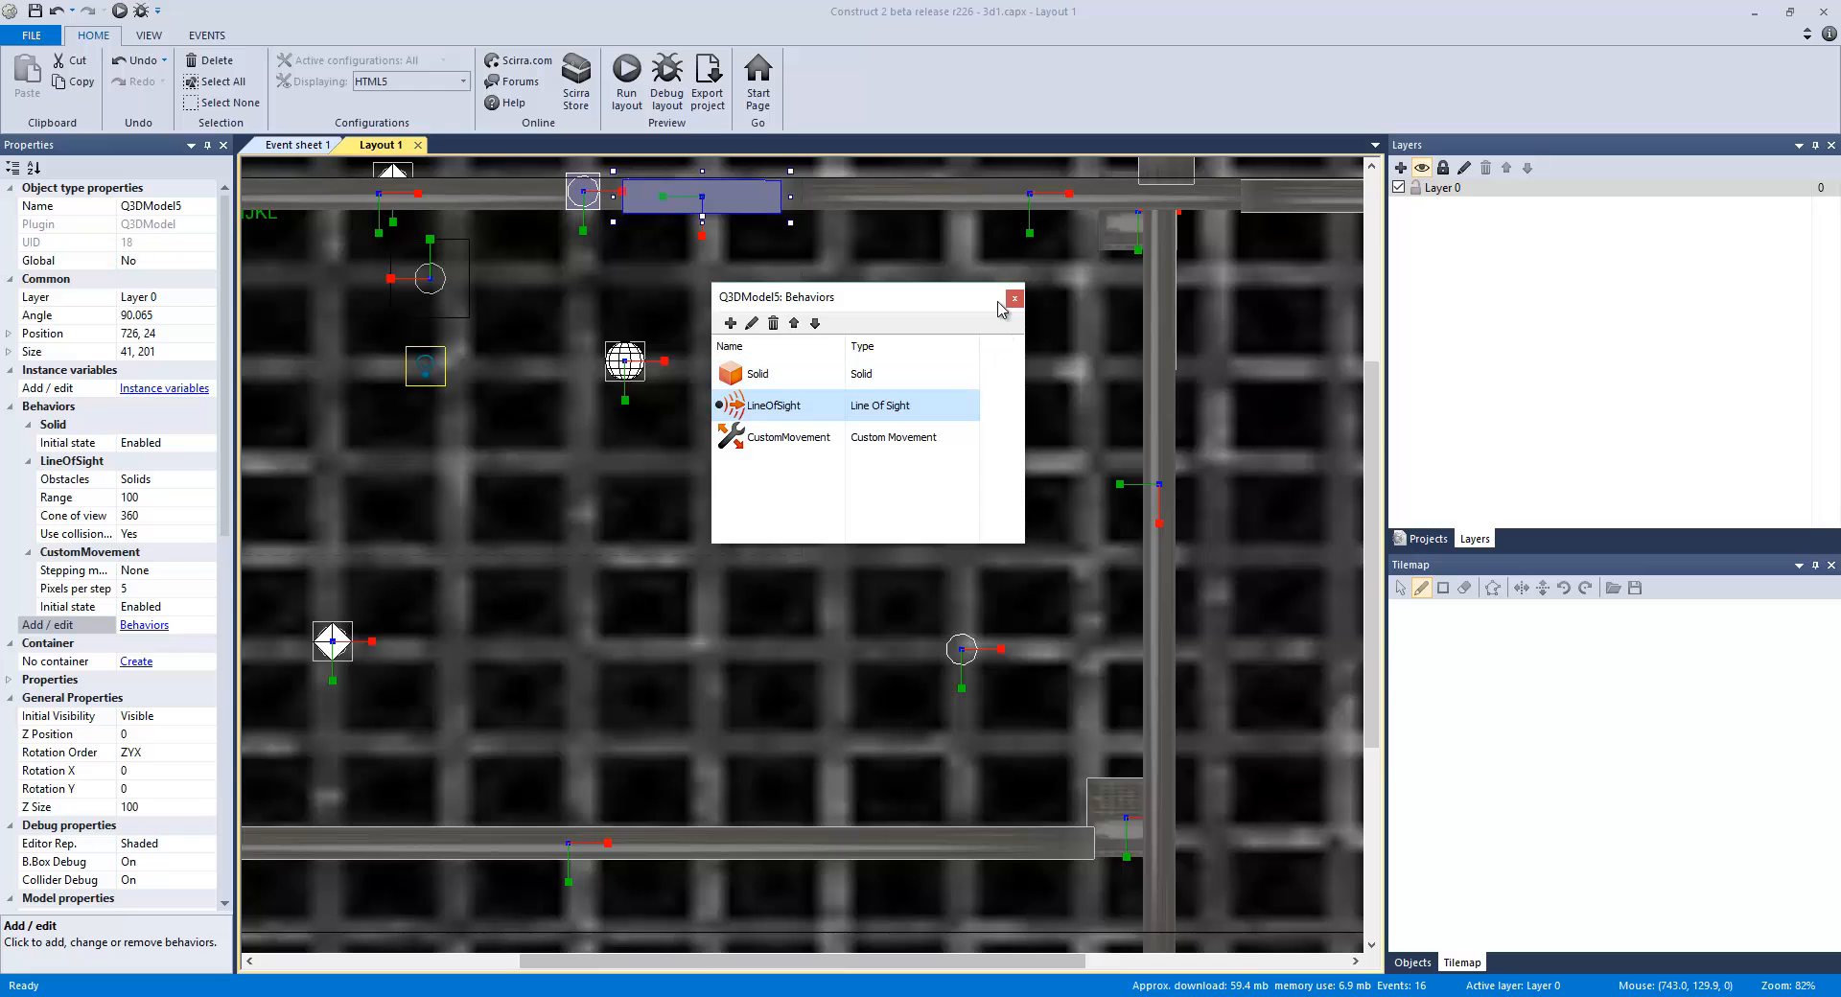
Step: Close the door's Behaviors dialog and zoom into the layout
{"action": "left_click", "coordinate": [1012, 297]}
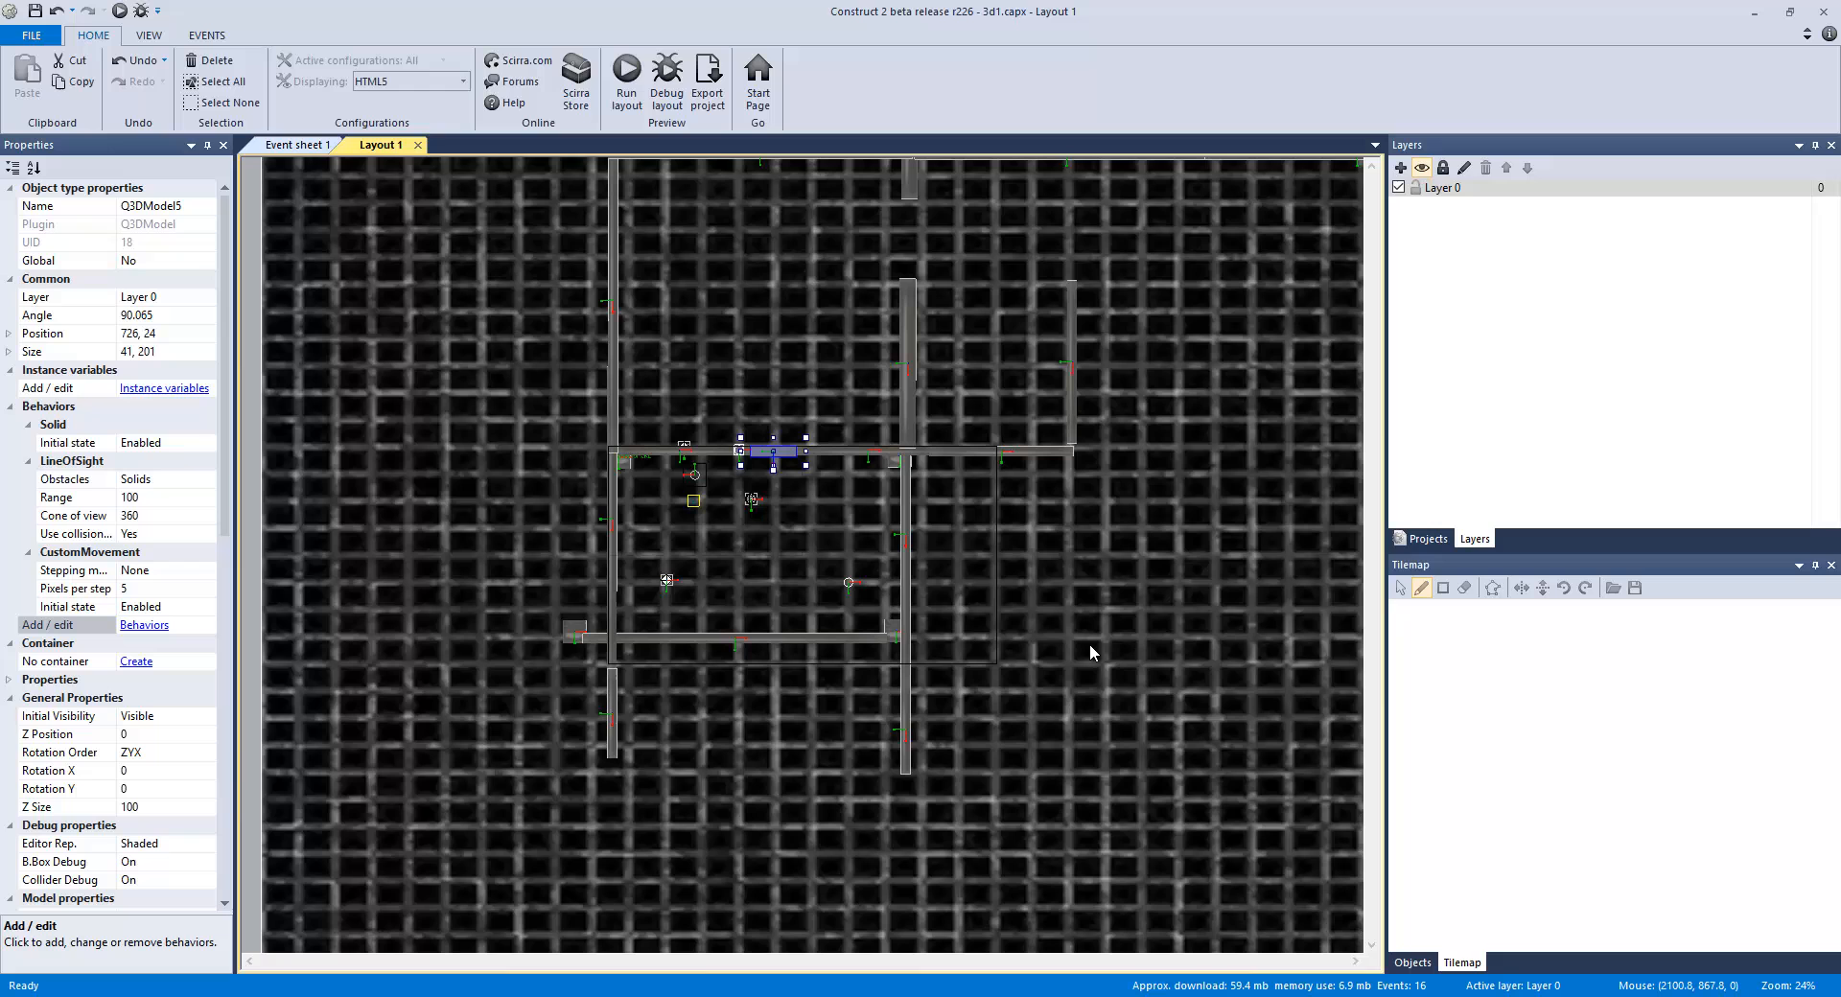
{"action": "mouse_move", "coordinate": [1008, 606]}
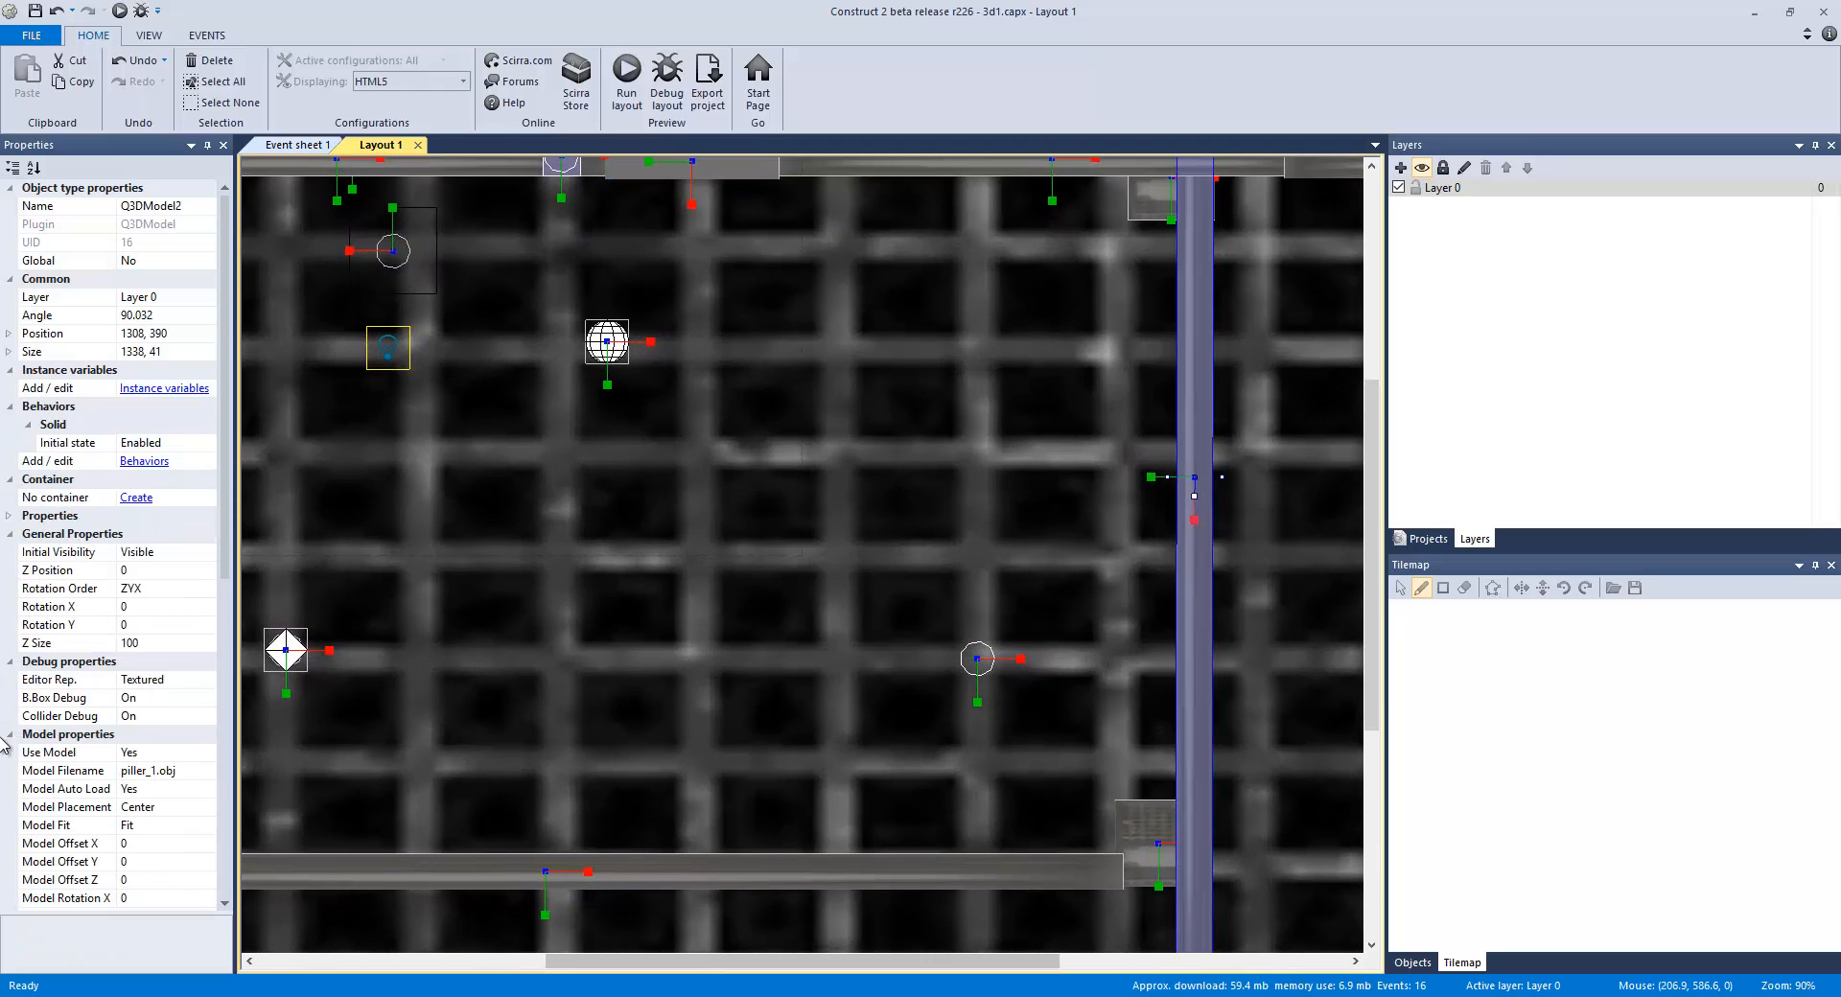
{"action": "mouse_move", "coordinate": [141, 573]}
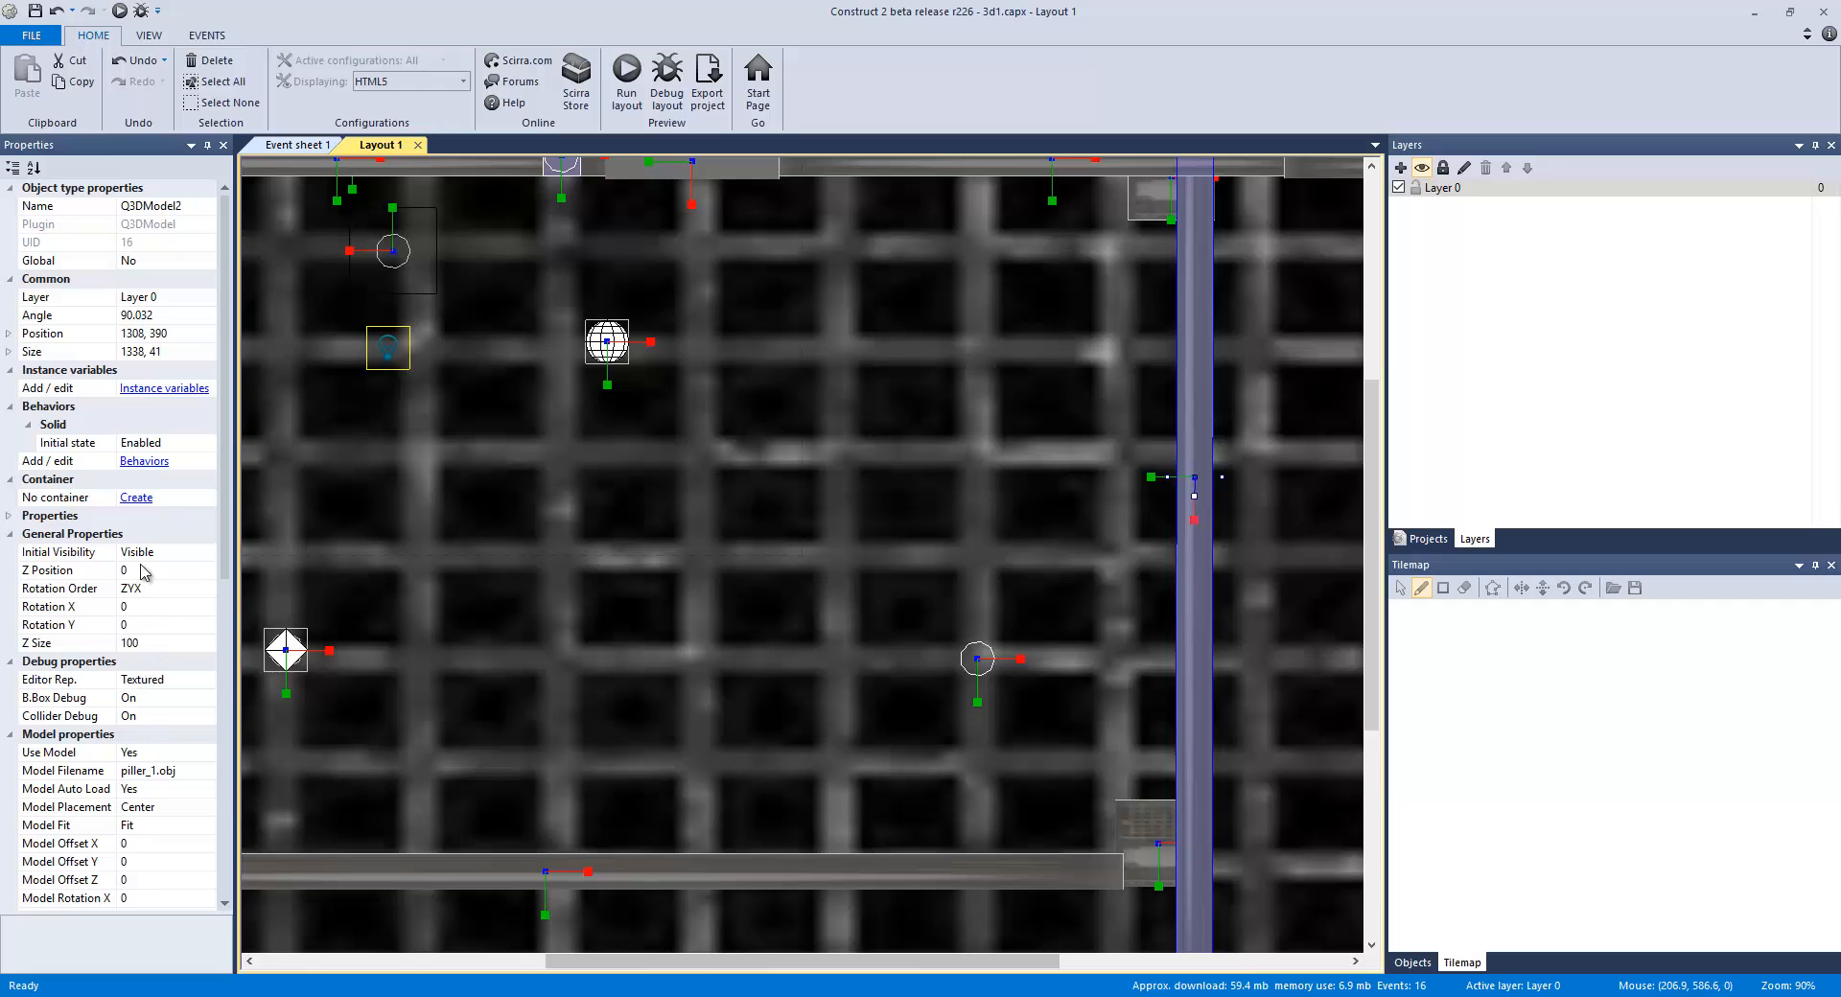
{"action": "mouse_move", "coordinate": [1218, 485]}
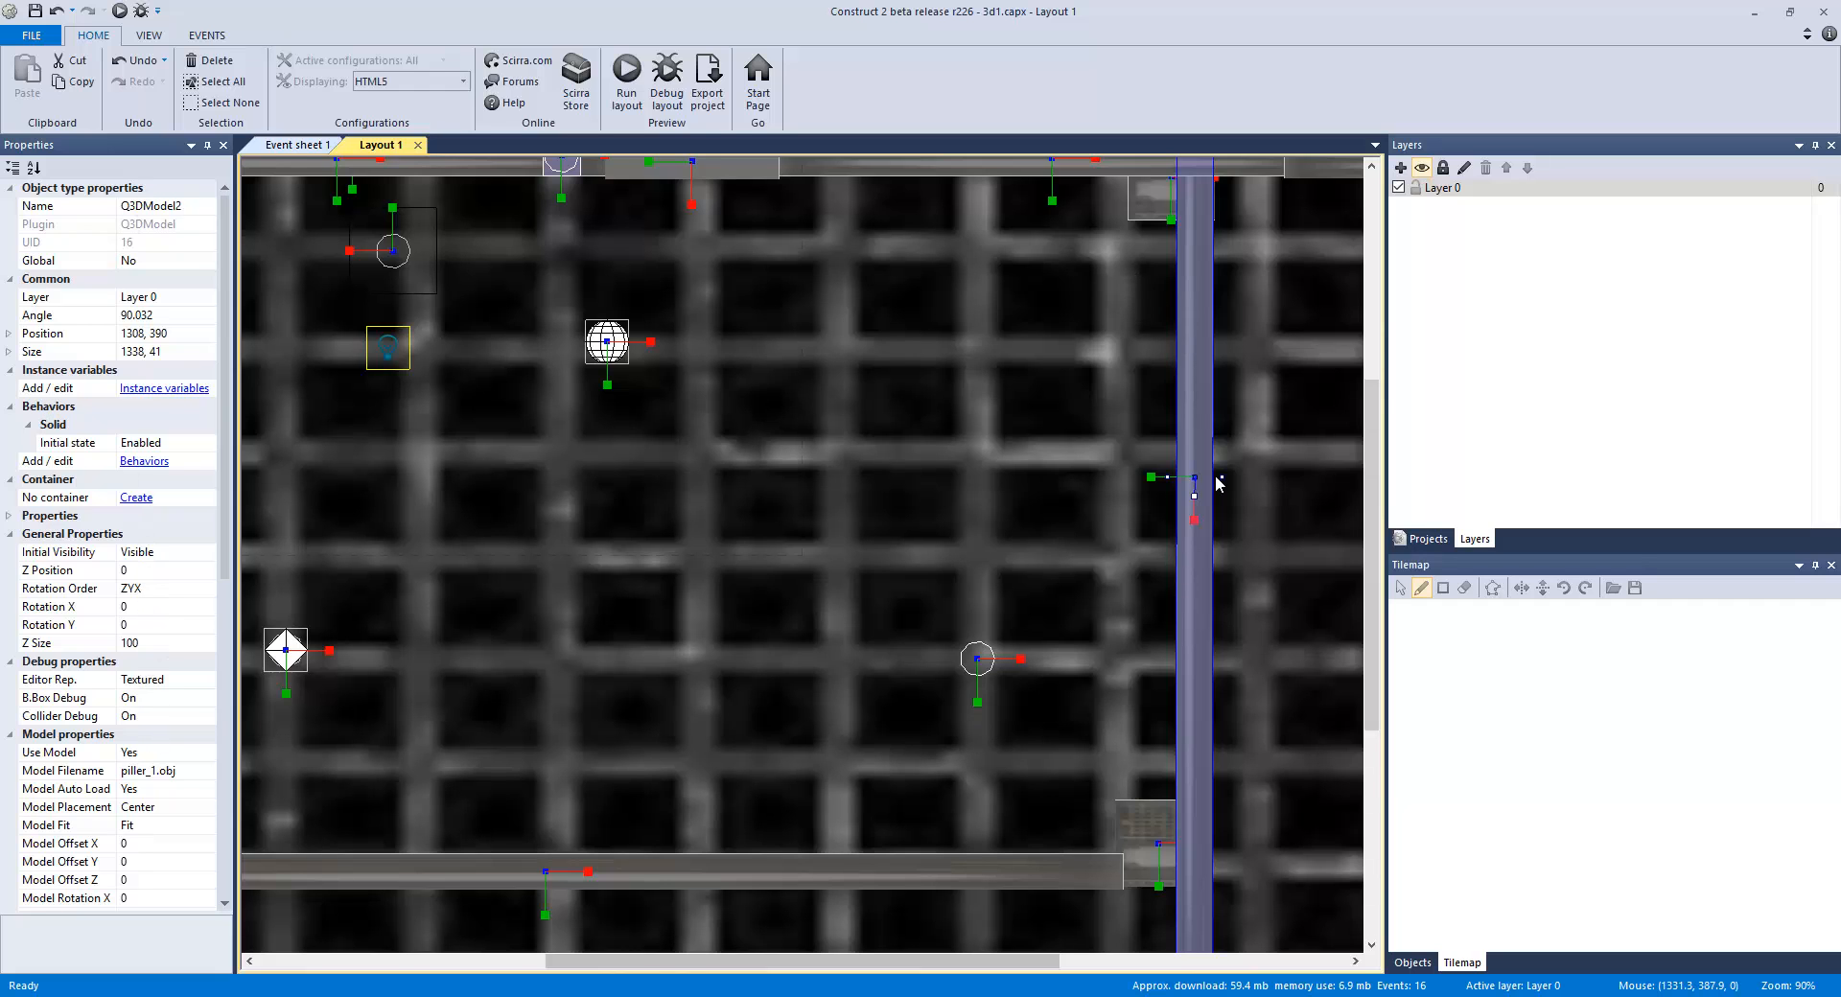
{"action": "scroll", "scroll_direction": "down", "scroll_amount": 3}
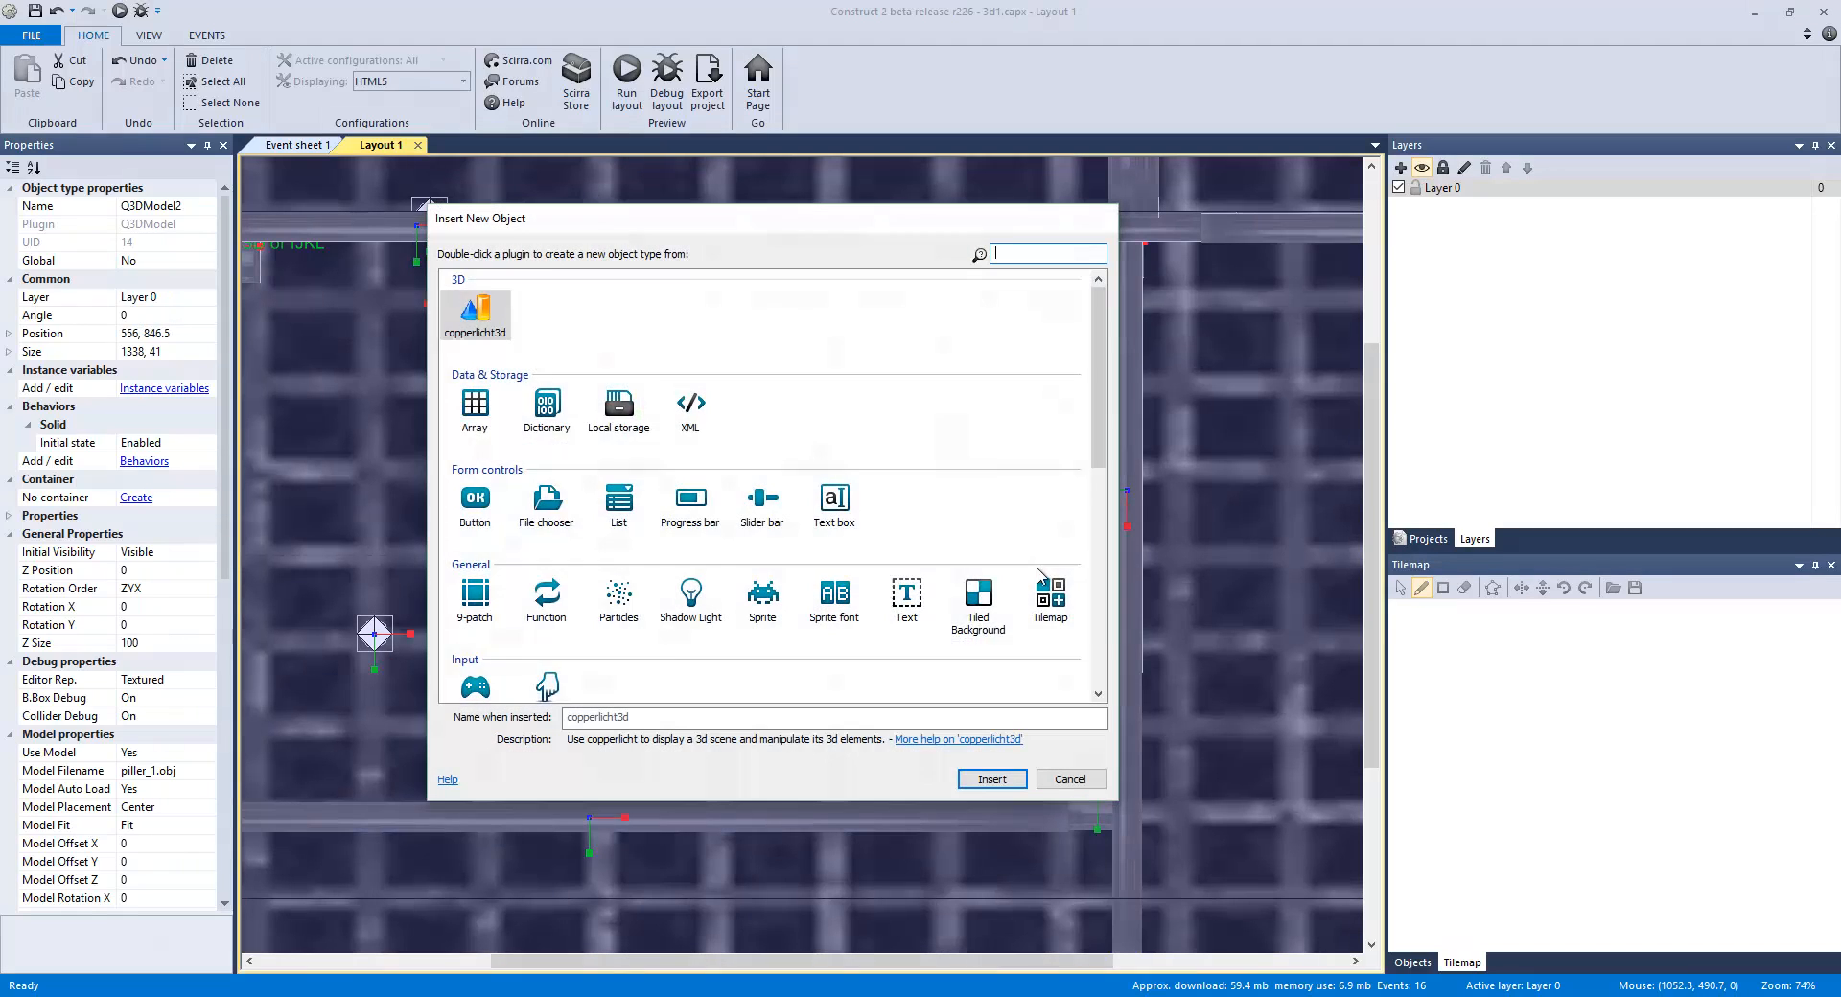
Step: Scroll the Insert New Object catalogue down to the Q3D plugin group
{"action": "scroll", "scroll_direction": "down", "scroll_amount": 3}
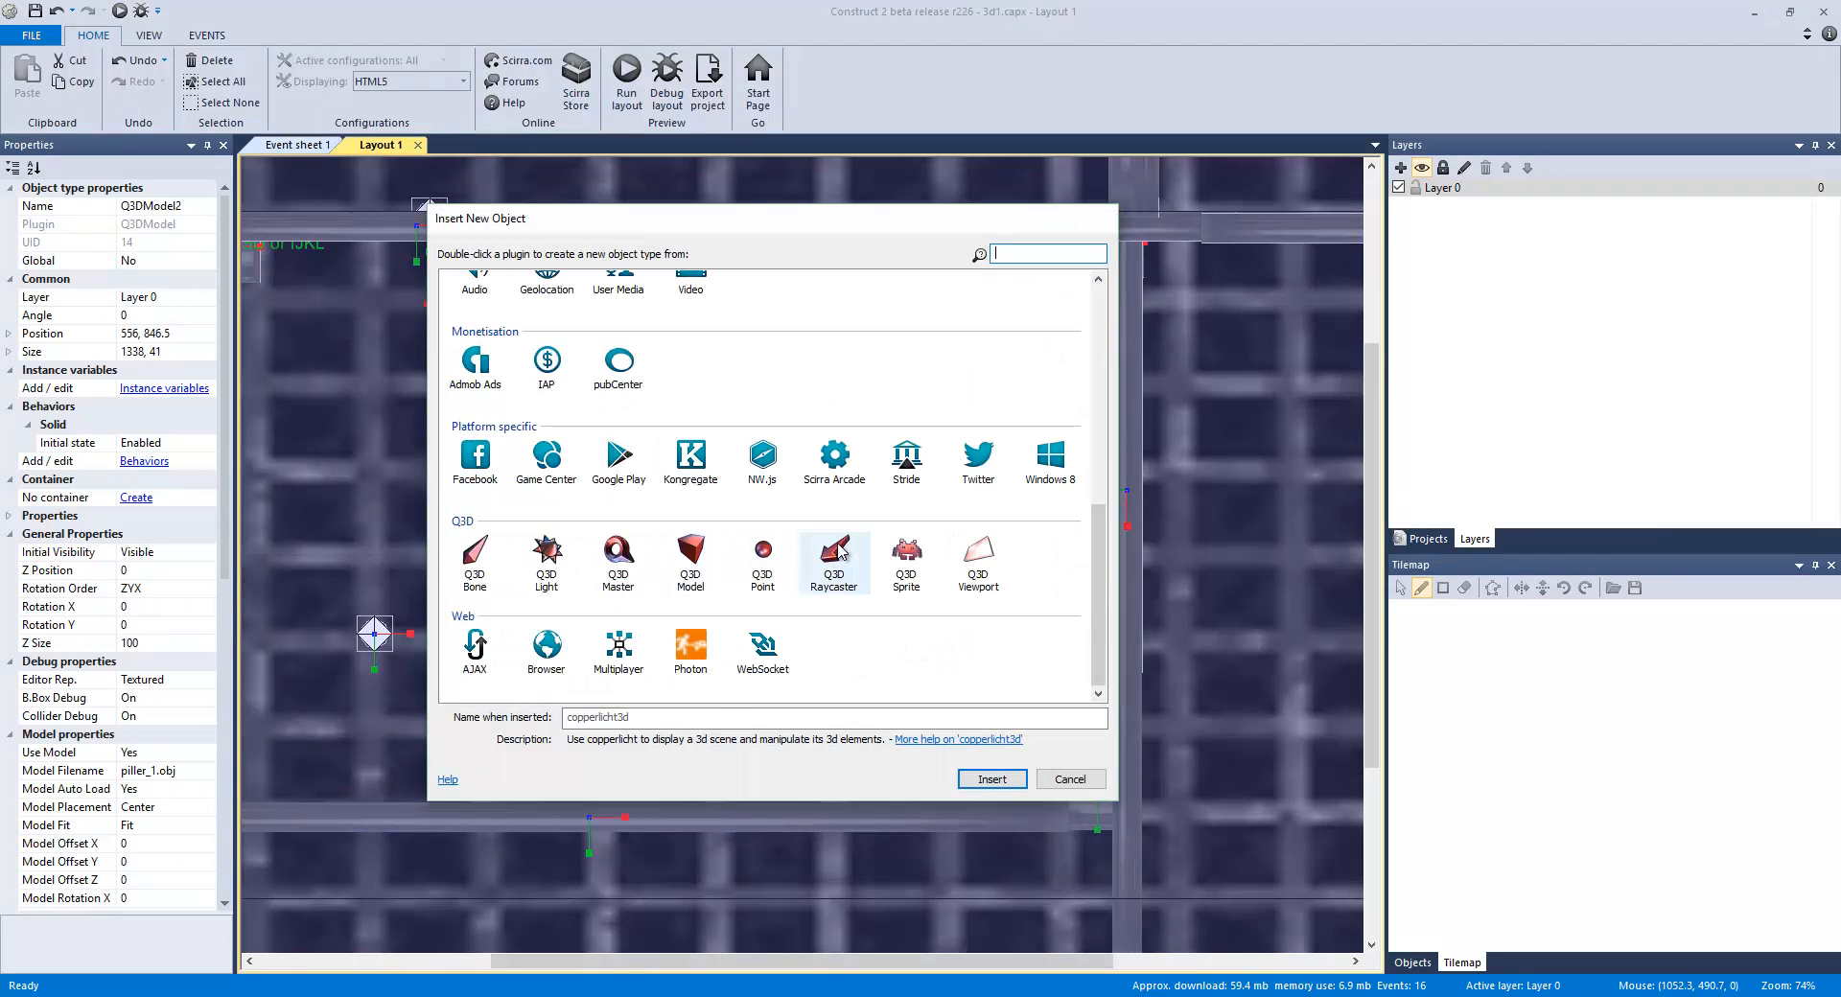
{"action": "mouse_move", "coordinate": [1032, 783]}
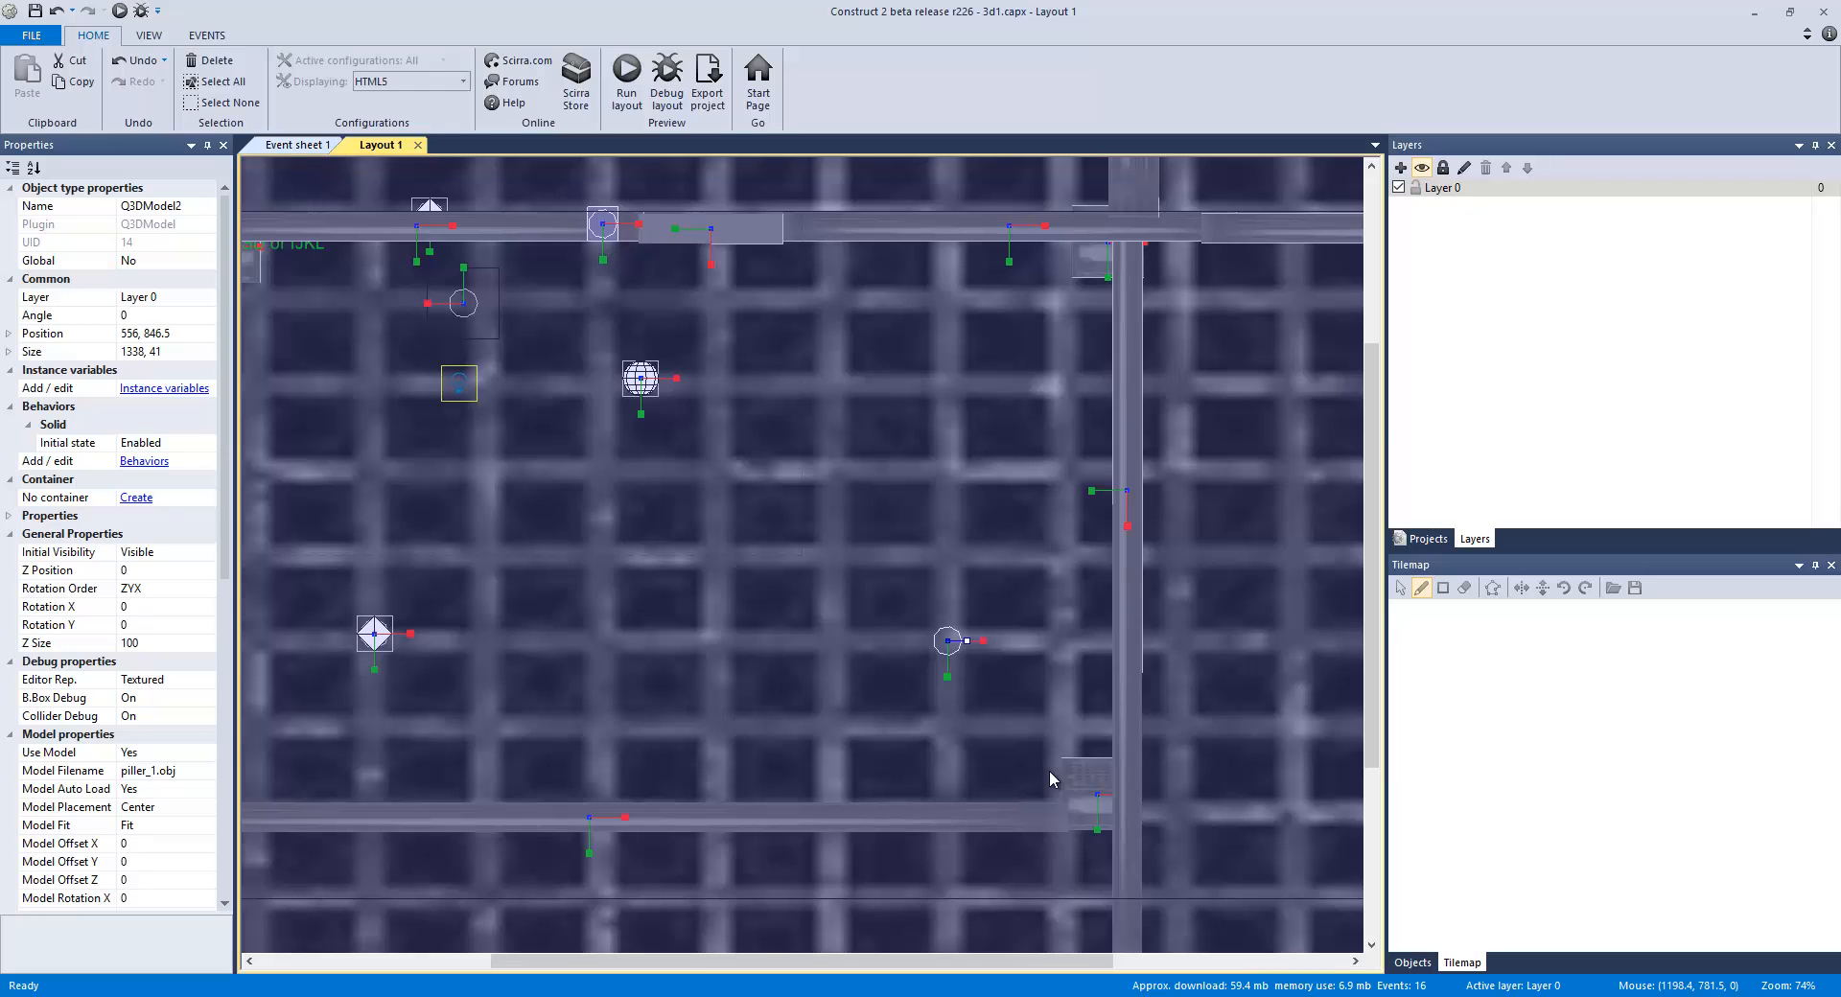
{"action": "mouse_move", "coordinate": [980, 580]}
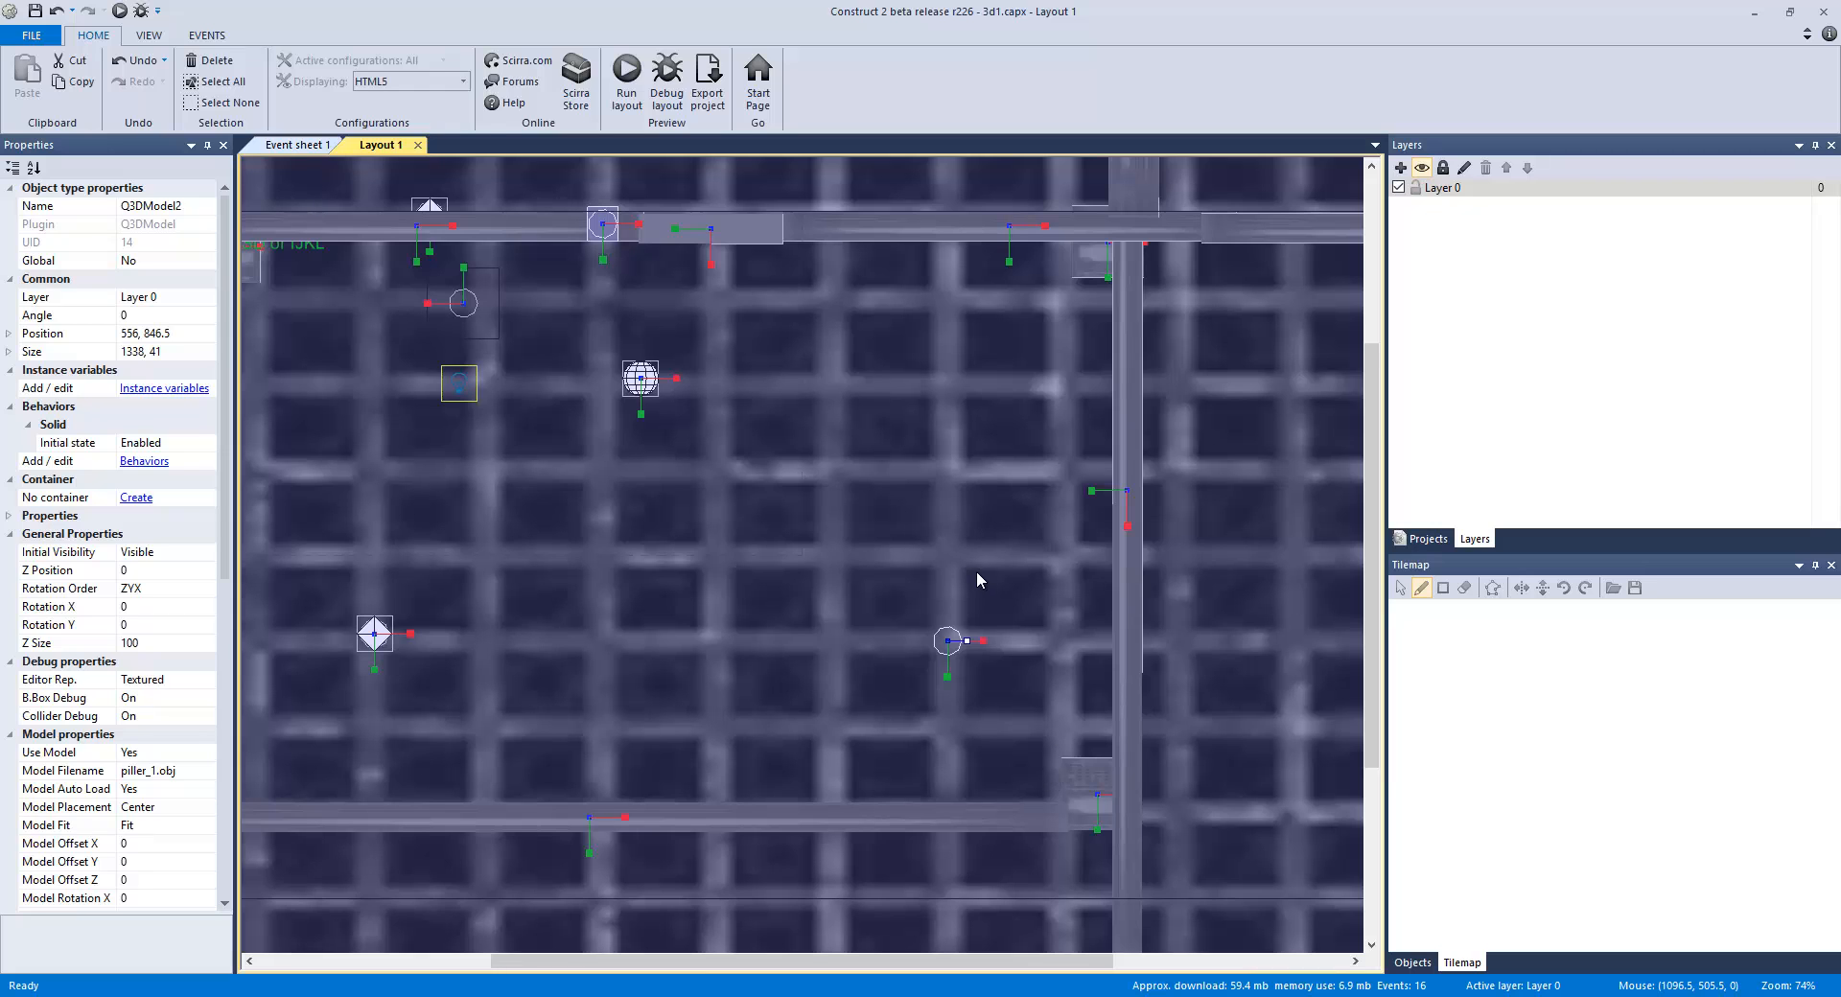
{"action": "scroll", "scroll_direction": "down", "scroll_amount": 3}
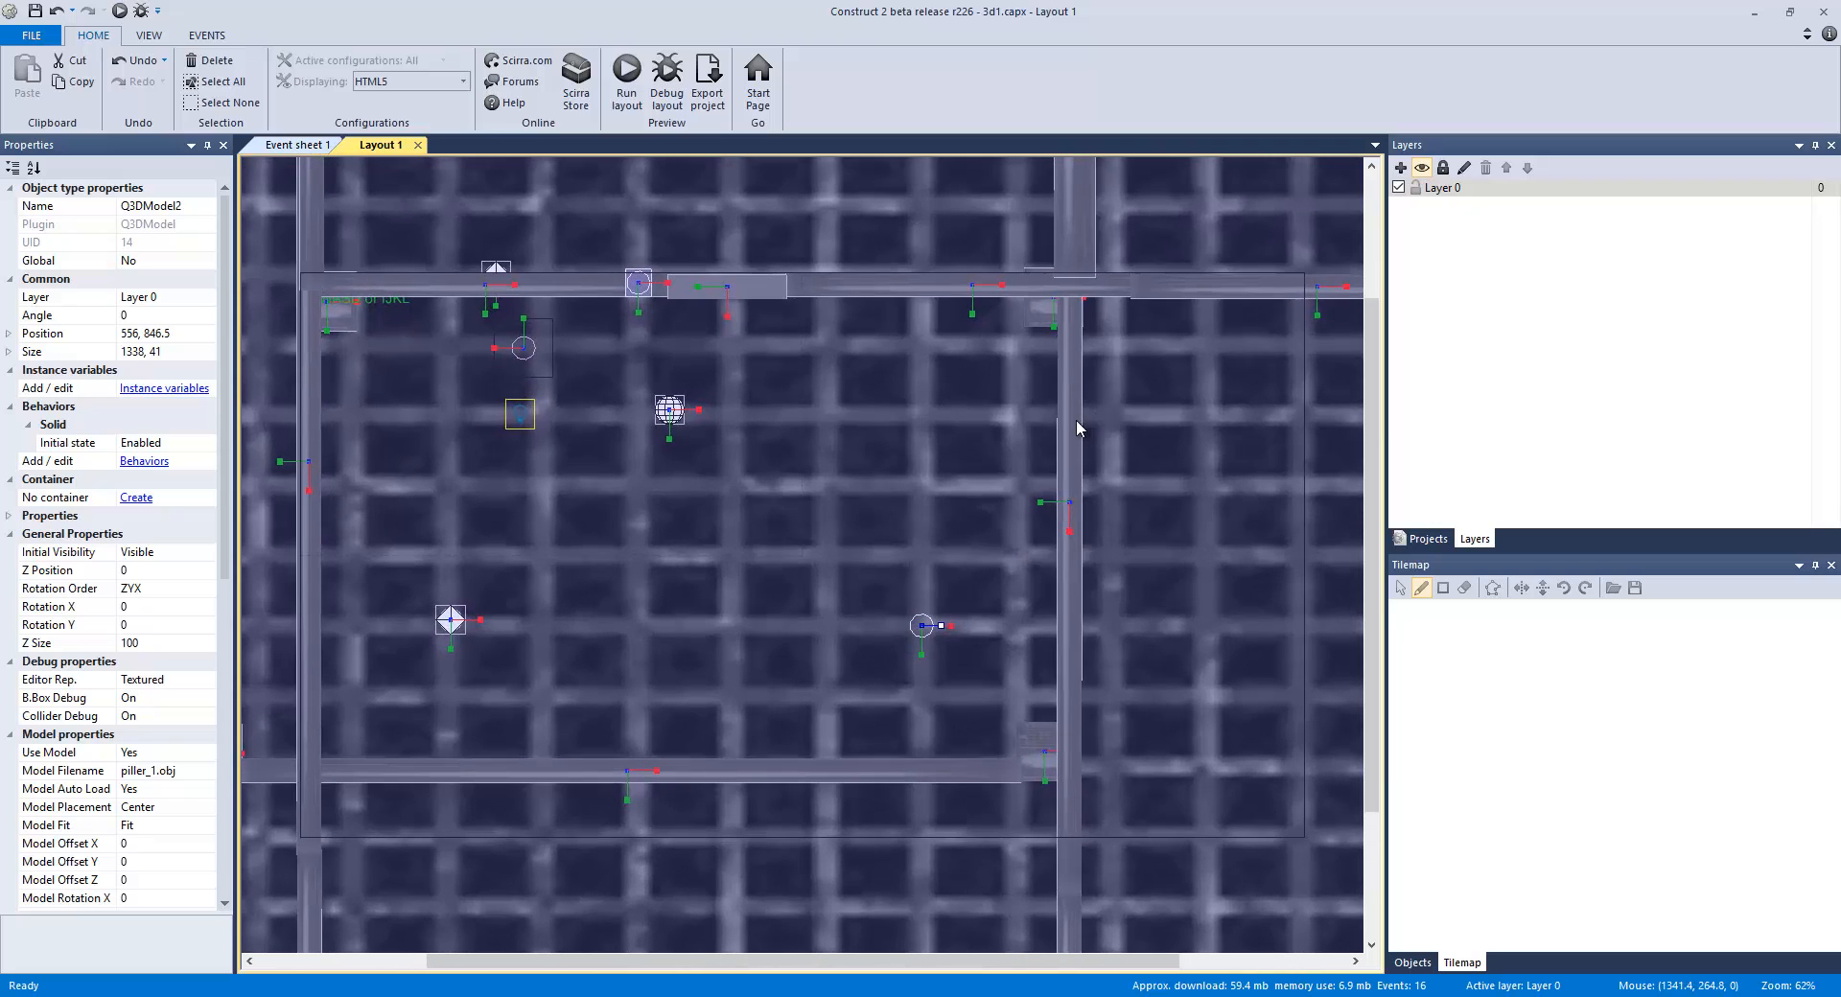
{"action": "left_click", "coordinate": [726, 285]}
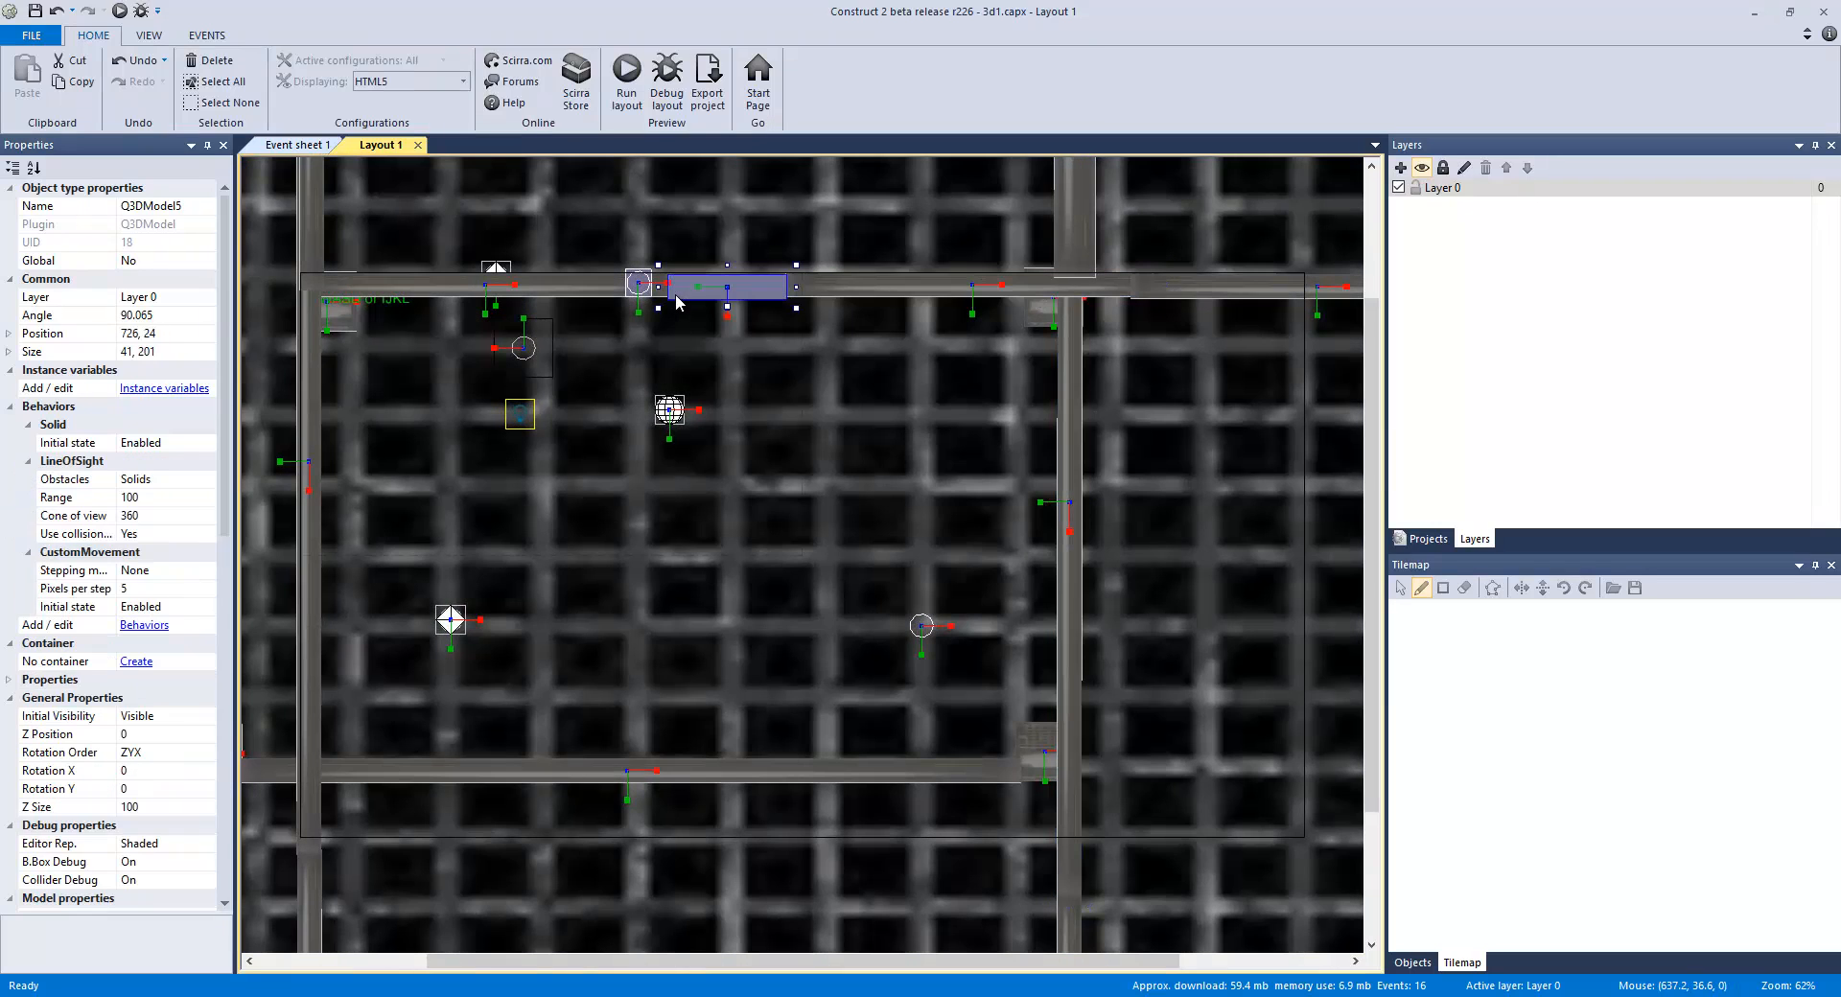
{"action": "mouse_move", "coordinate": [679, 303]}
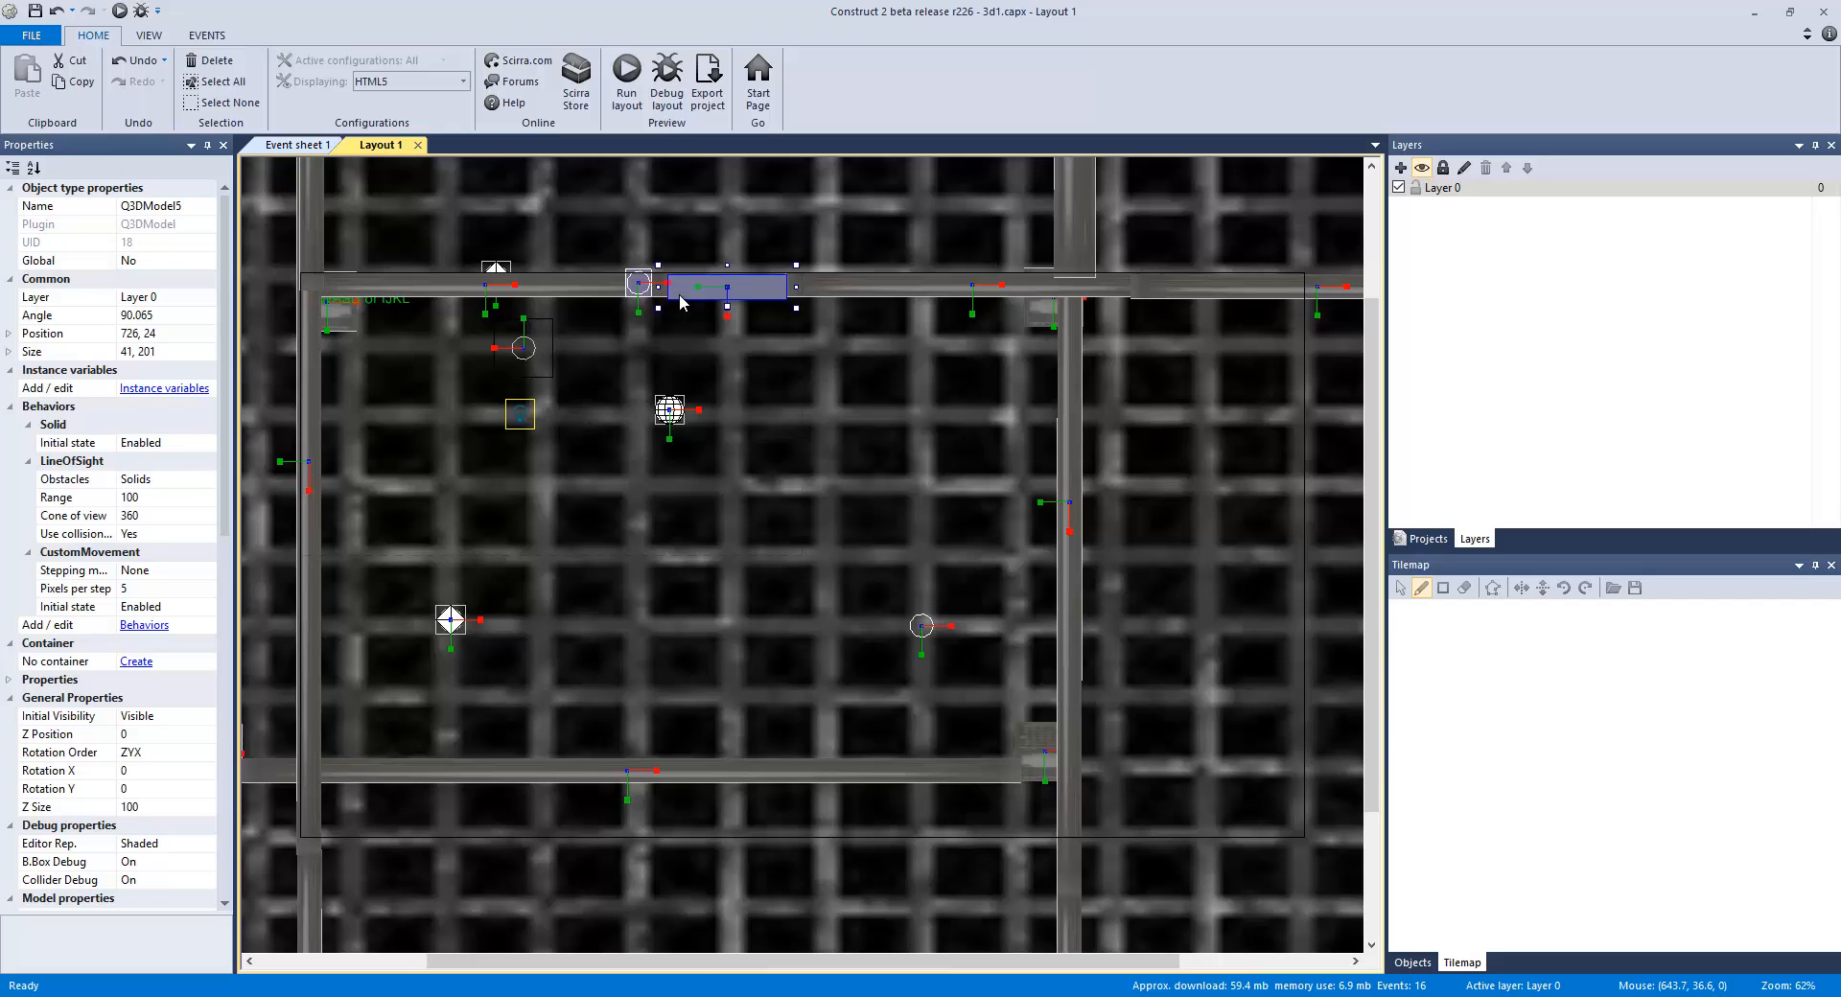
{"action": "mouse_move", "coordinate": [684, 302]}
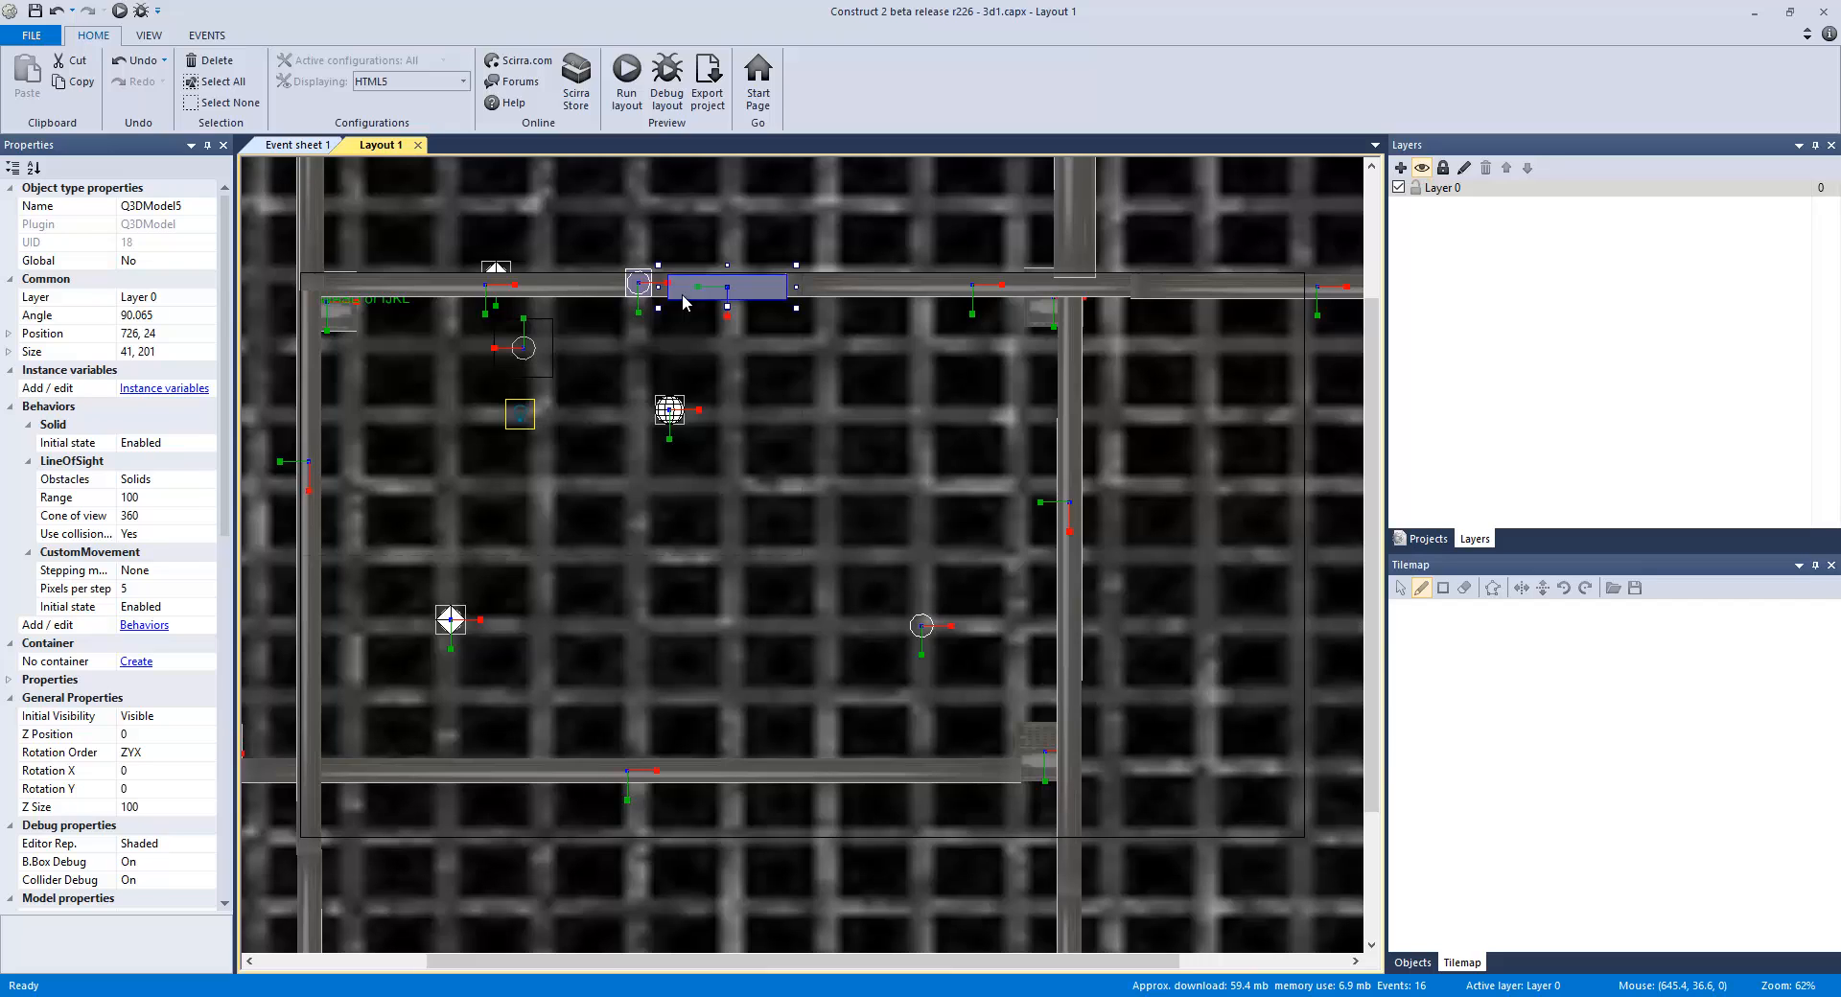
{"action": "mouse_move", "coordinate": [805, 586]}
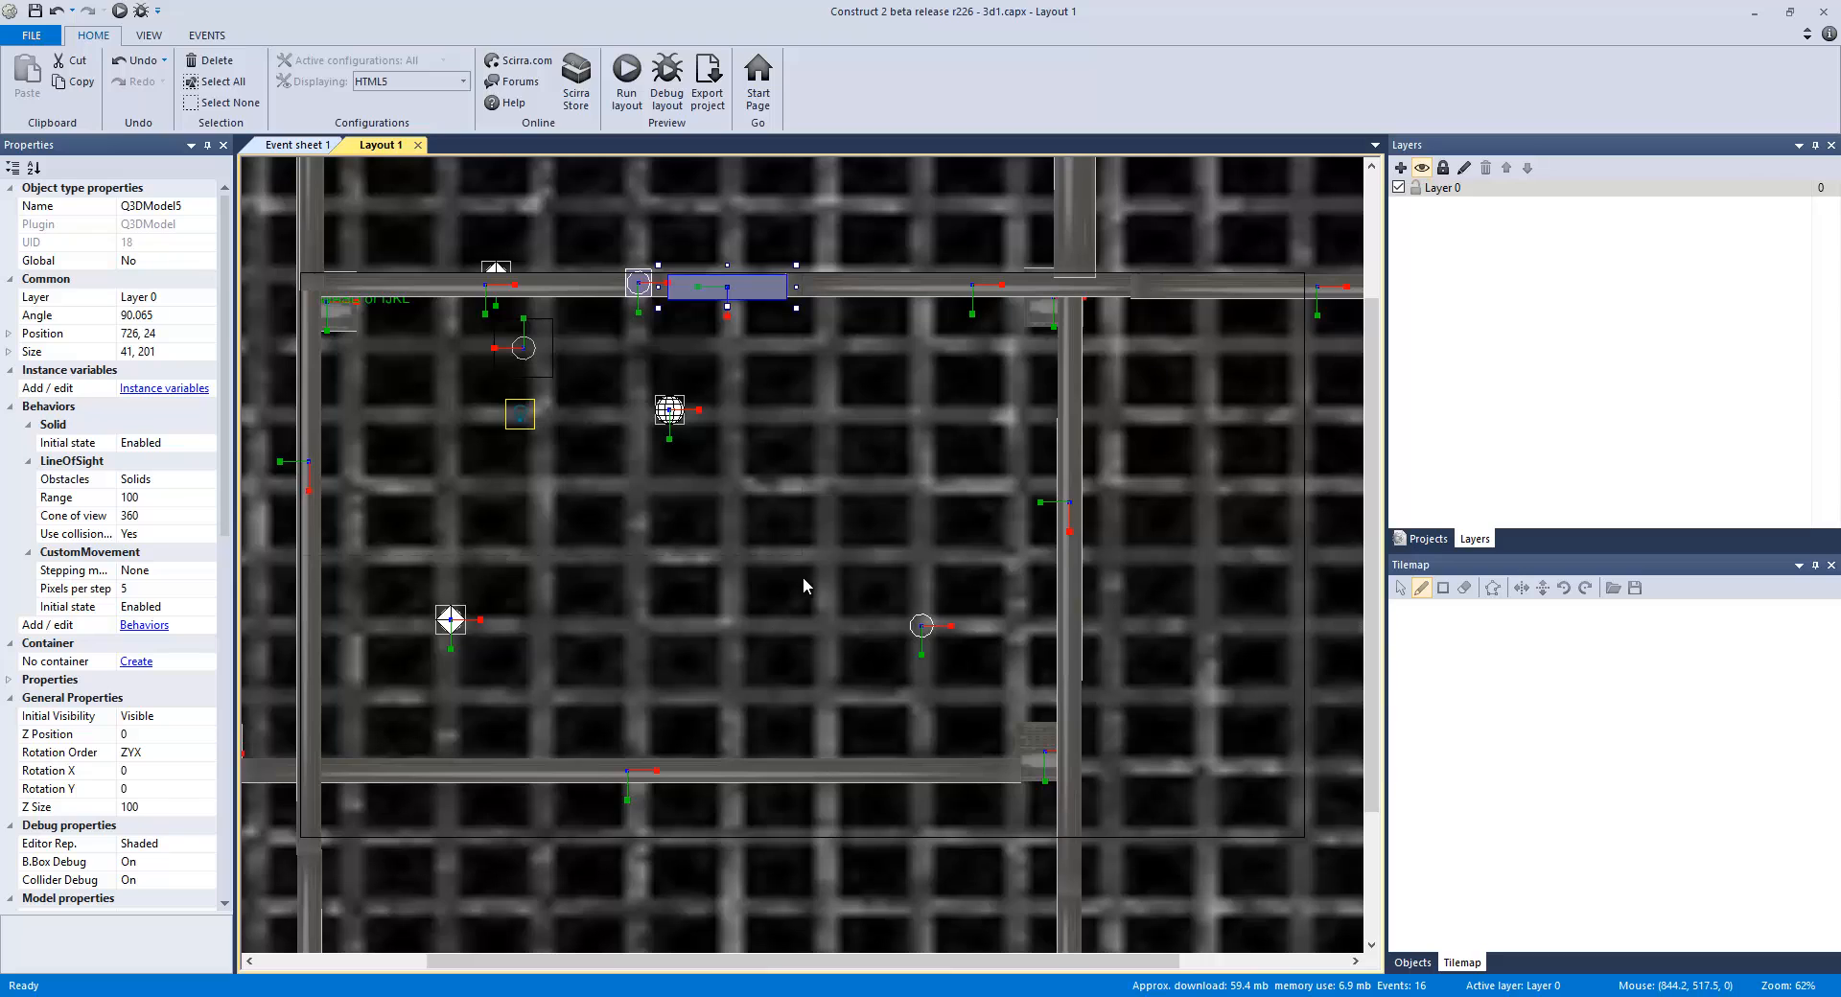
{"action": "scroll", "scroll_direction": "up", "scroll_amount": 3}
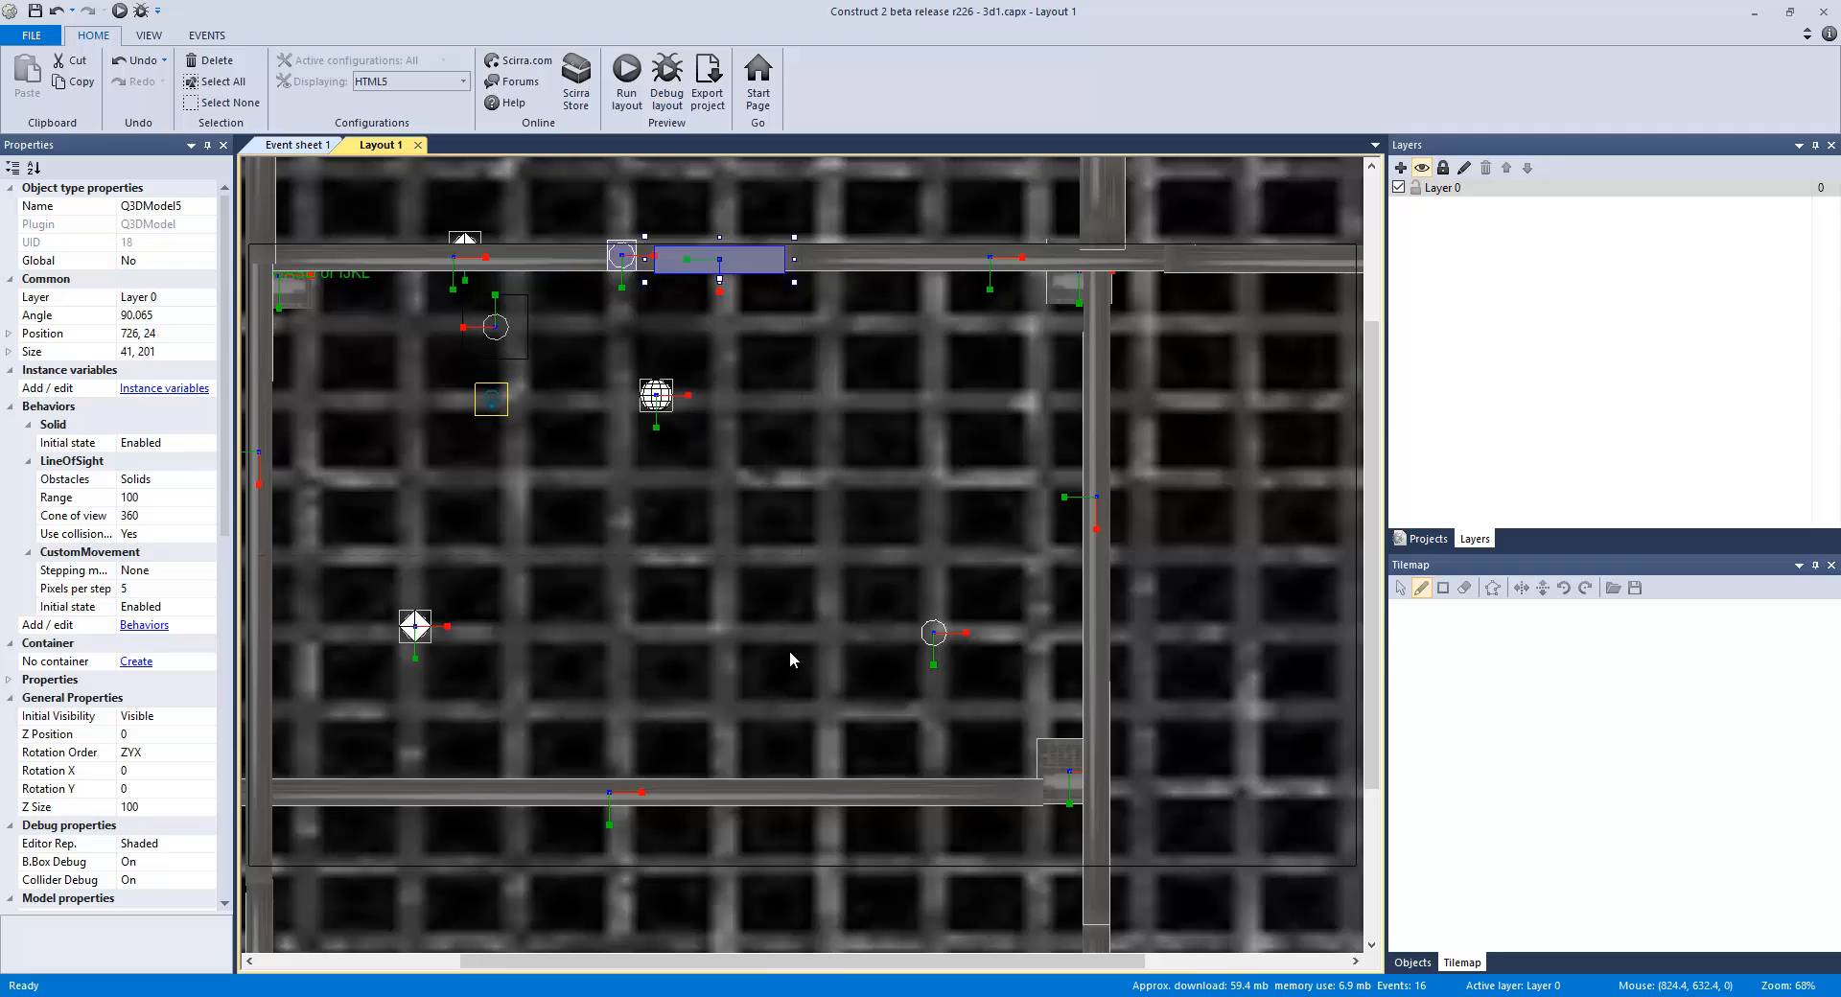
{"action": "left_click", "coordinate": [492, 327]}
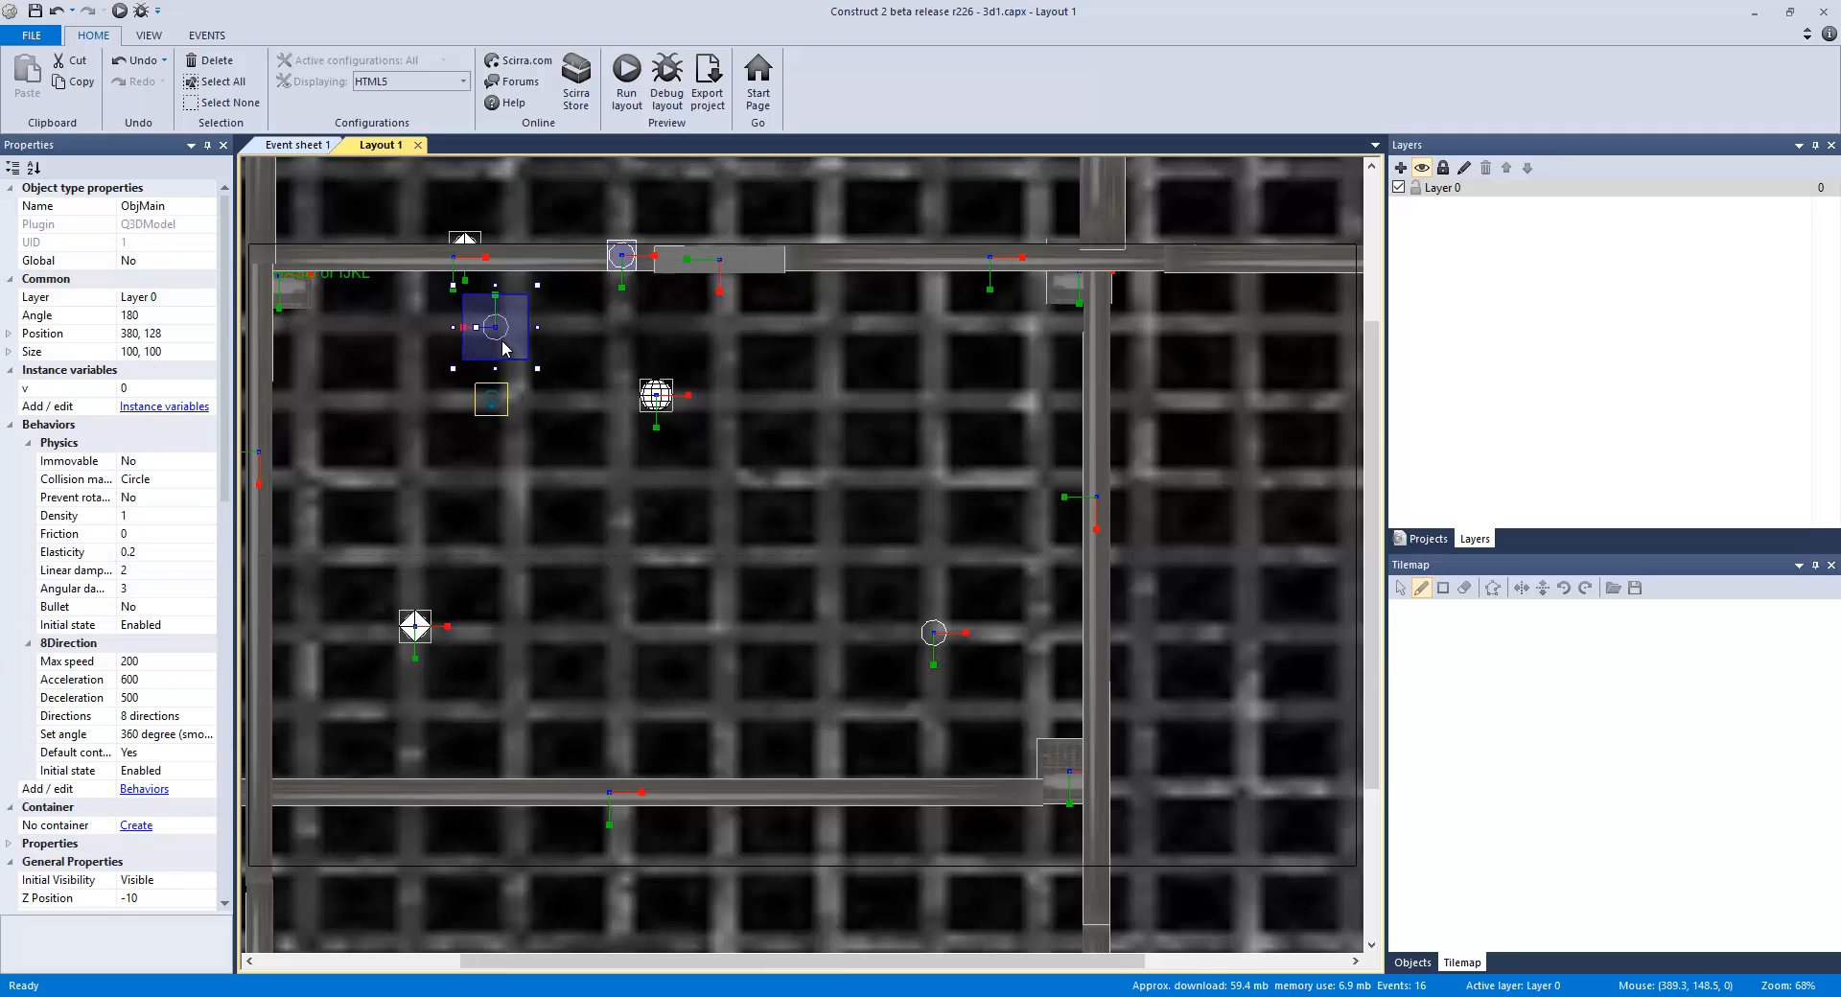
{"action": "mouse_move", "coordinate": [256, 297]}
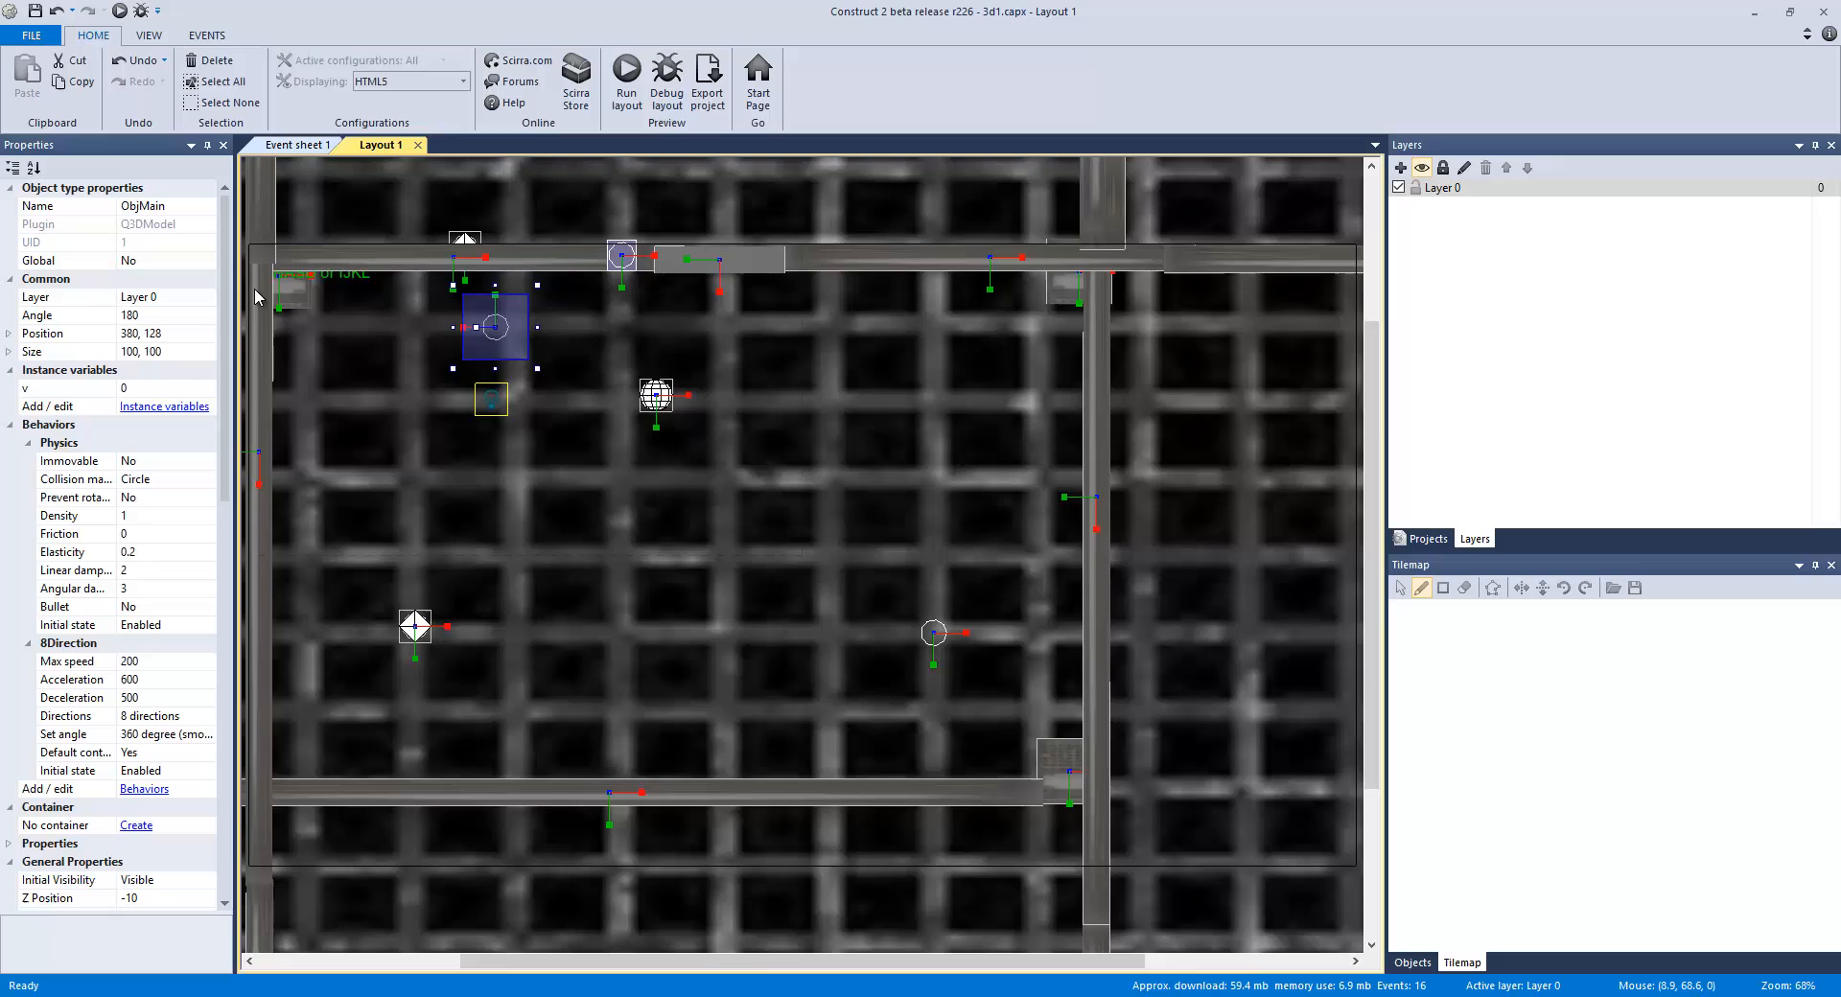
{"action": "mouse_move", "coordinate": [528, 304]}
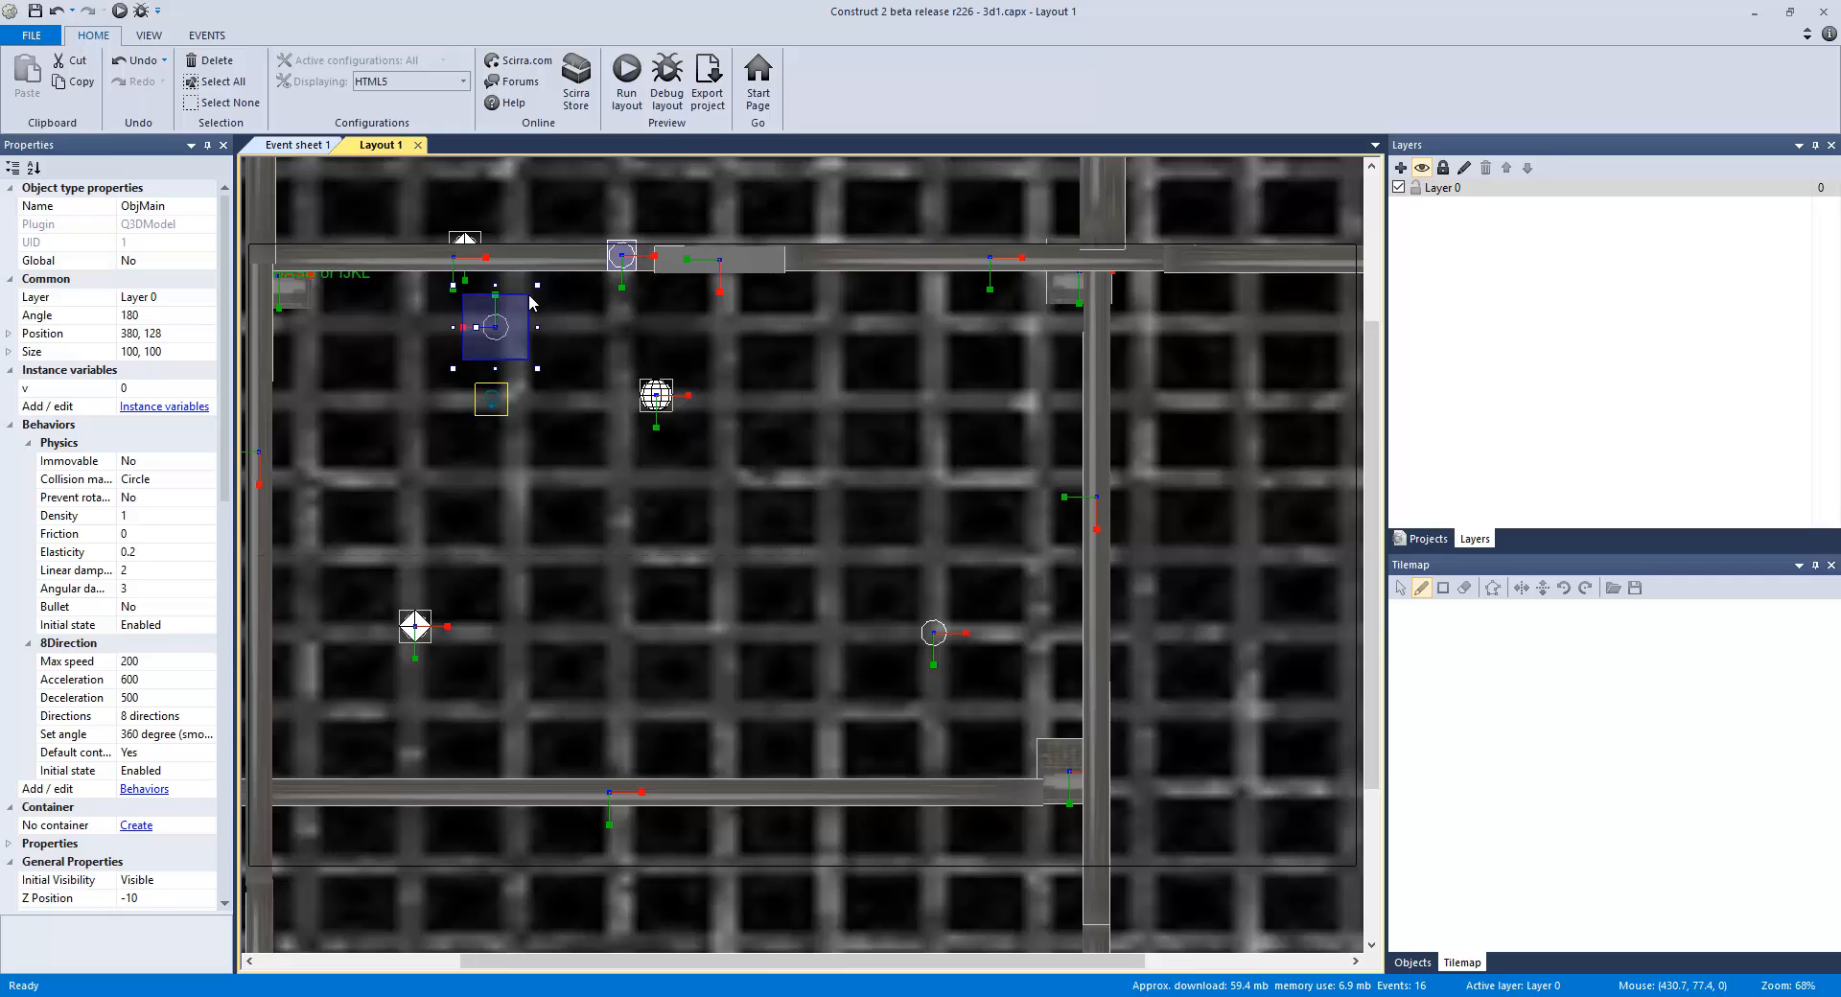
{"action": "scroll", "scroll_direction": "down", "scroll_amount": 3}
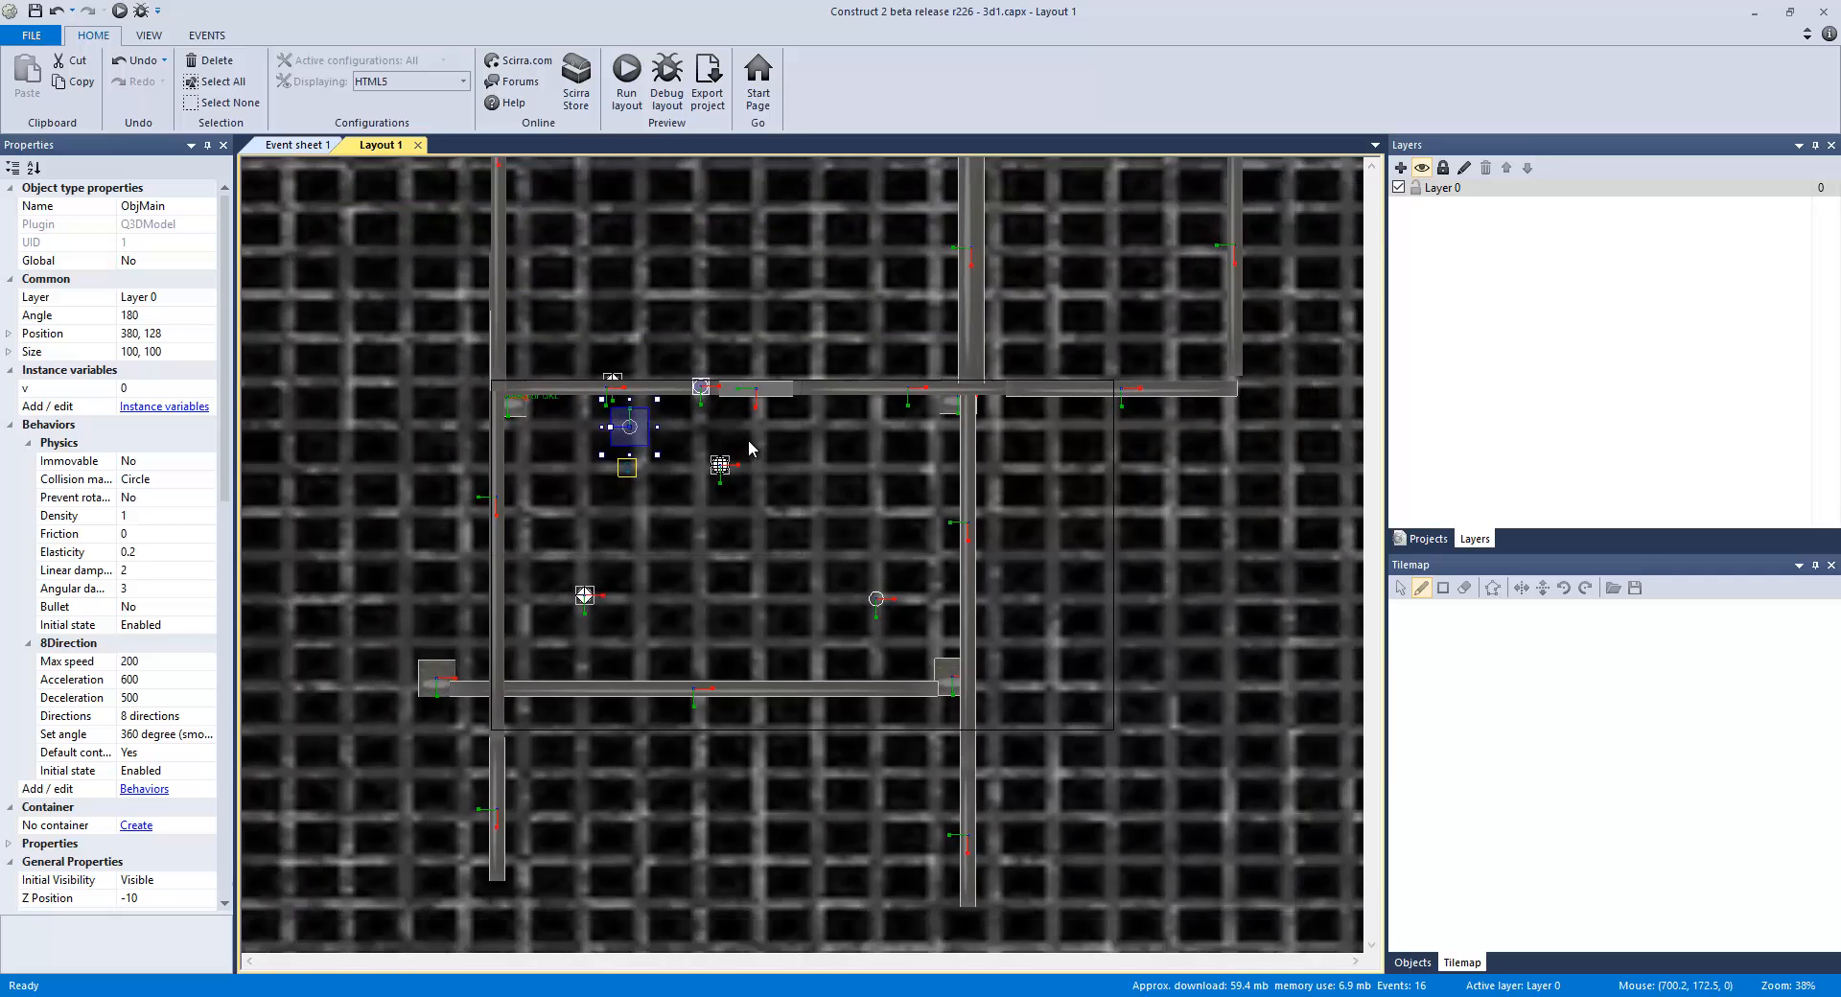
{"action": "scroll", "scroll_direction": "down", "scroll_amount": 3}
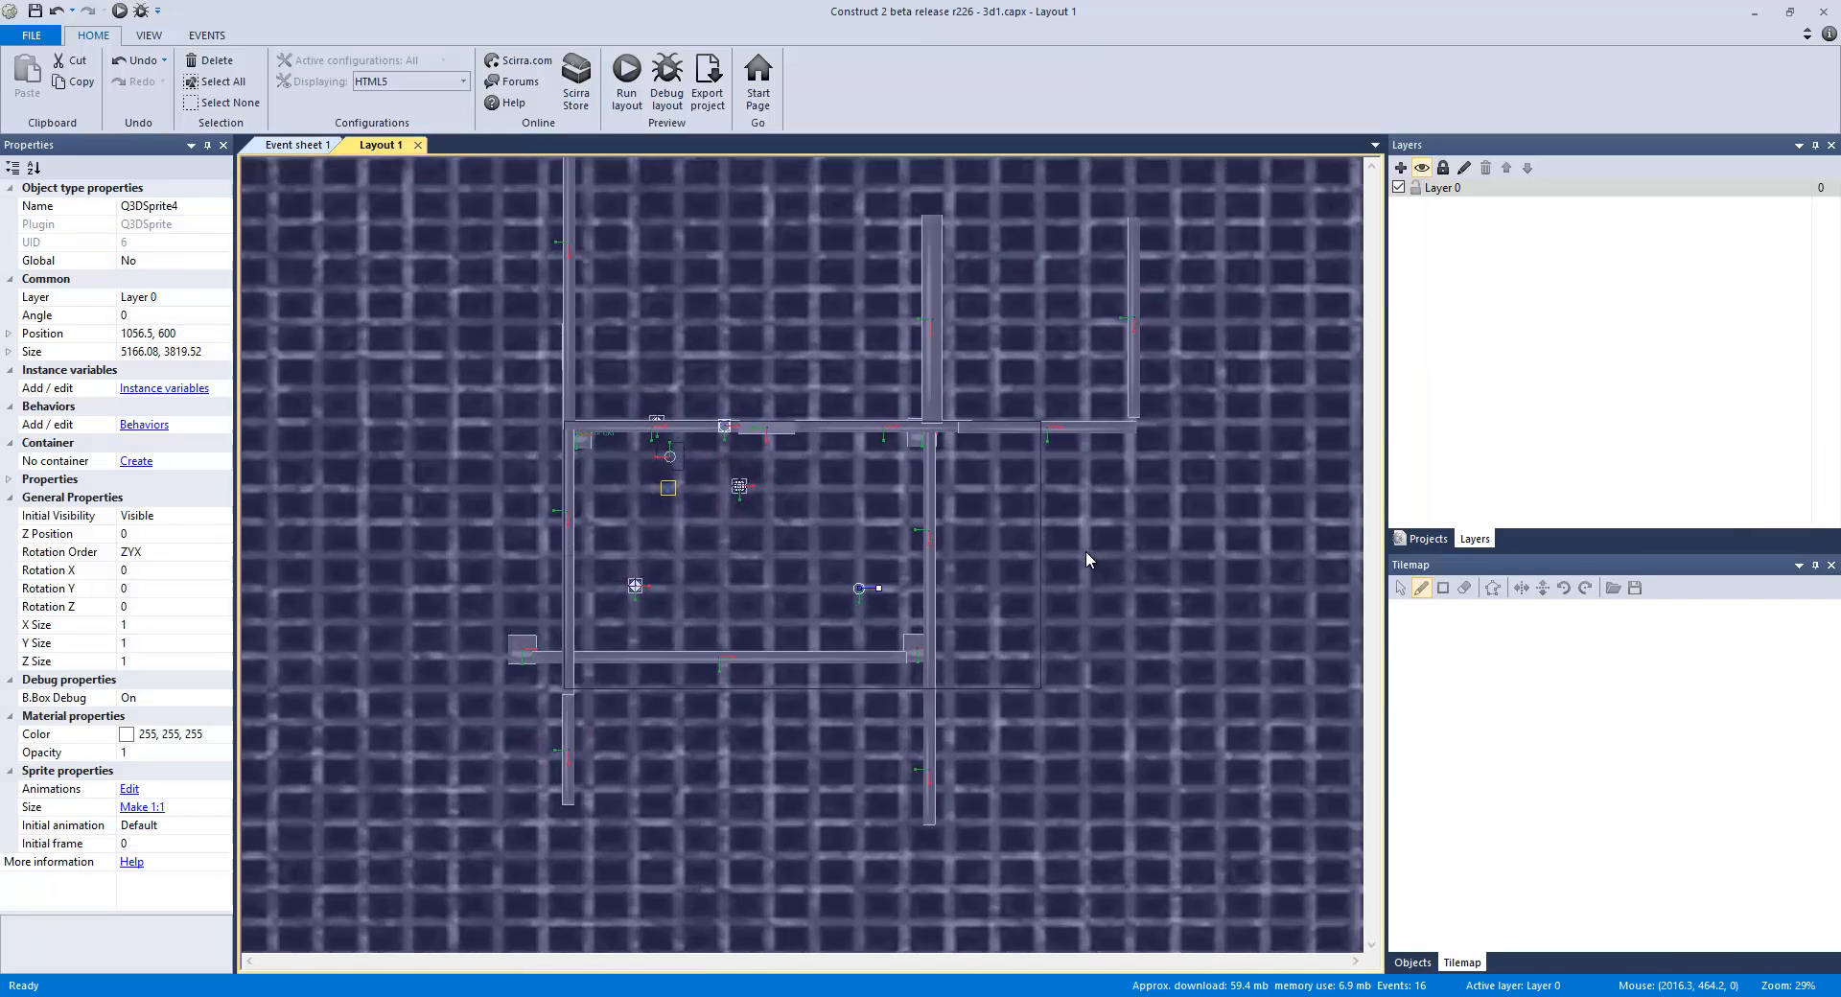
{"action": "scroll", "scroll_direction": "up", "scroll_amount": 3}
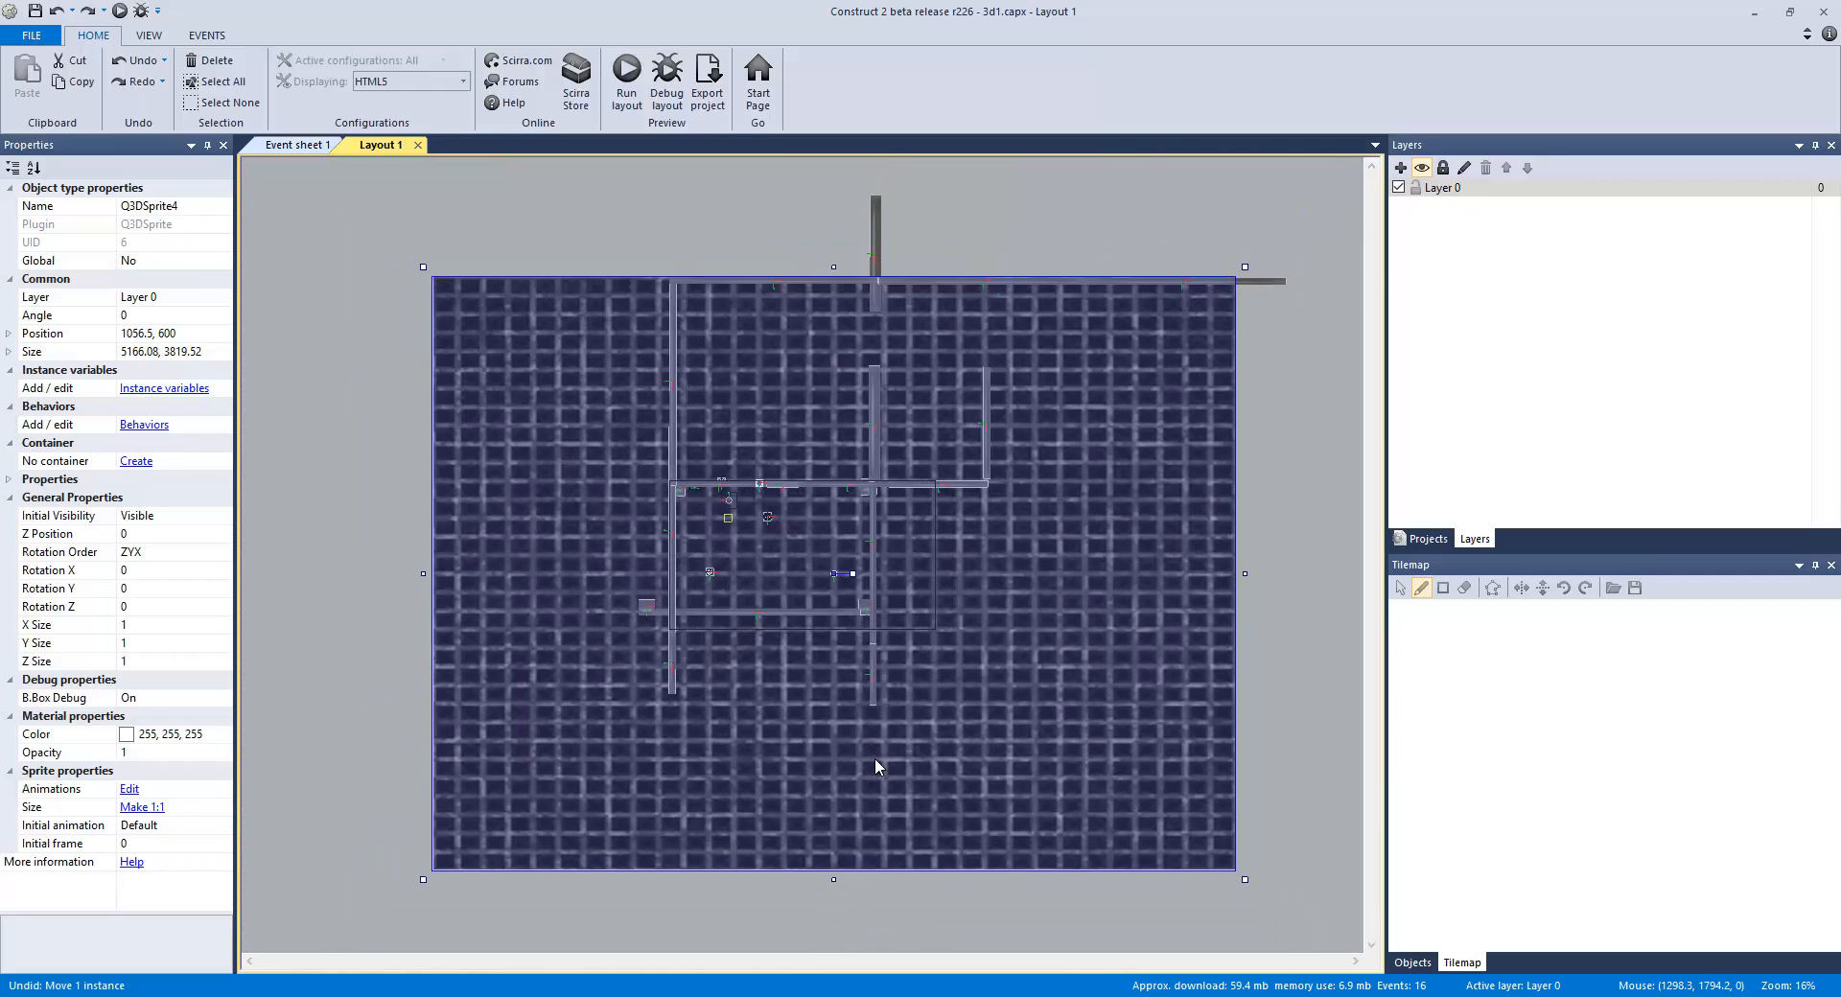
{"action": "scroll", "scroll_direction": "up", "scroll_amount": 3}
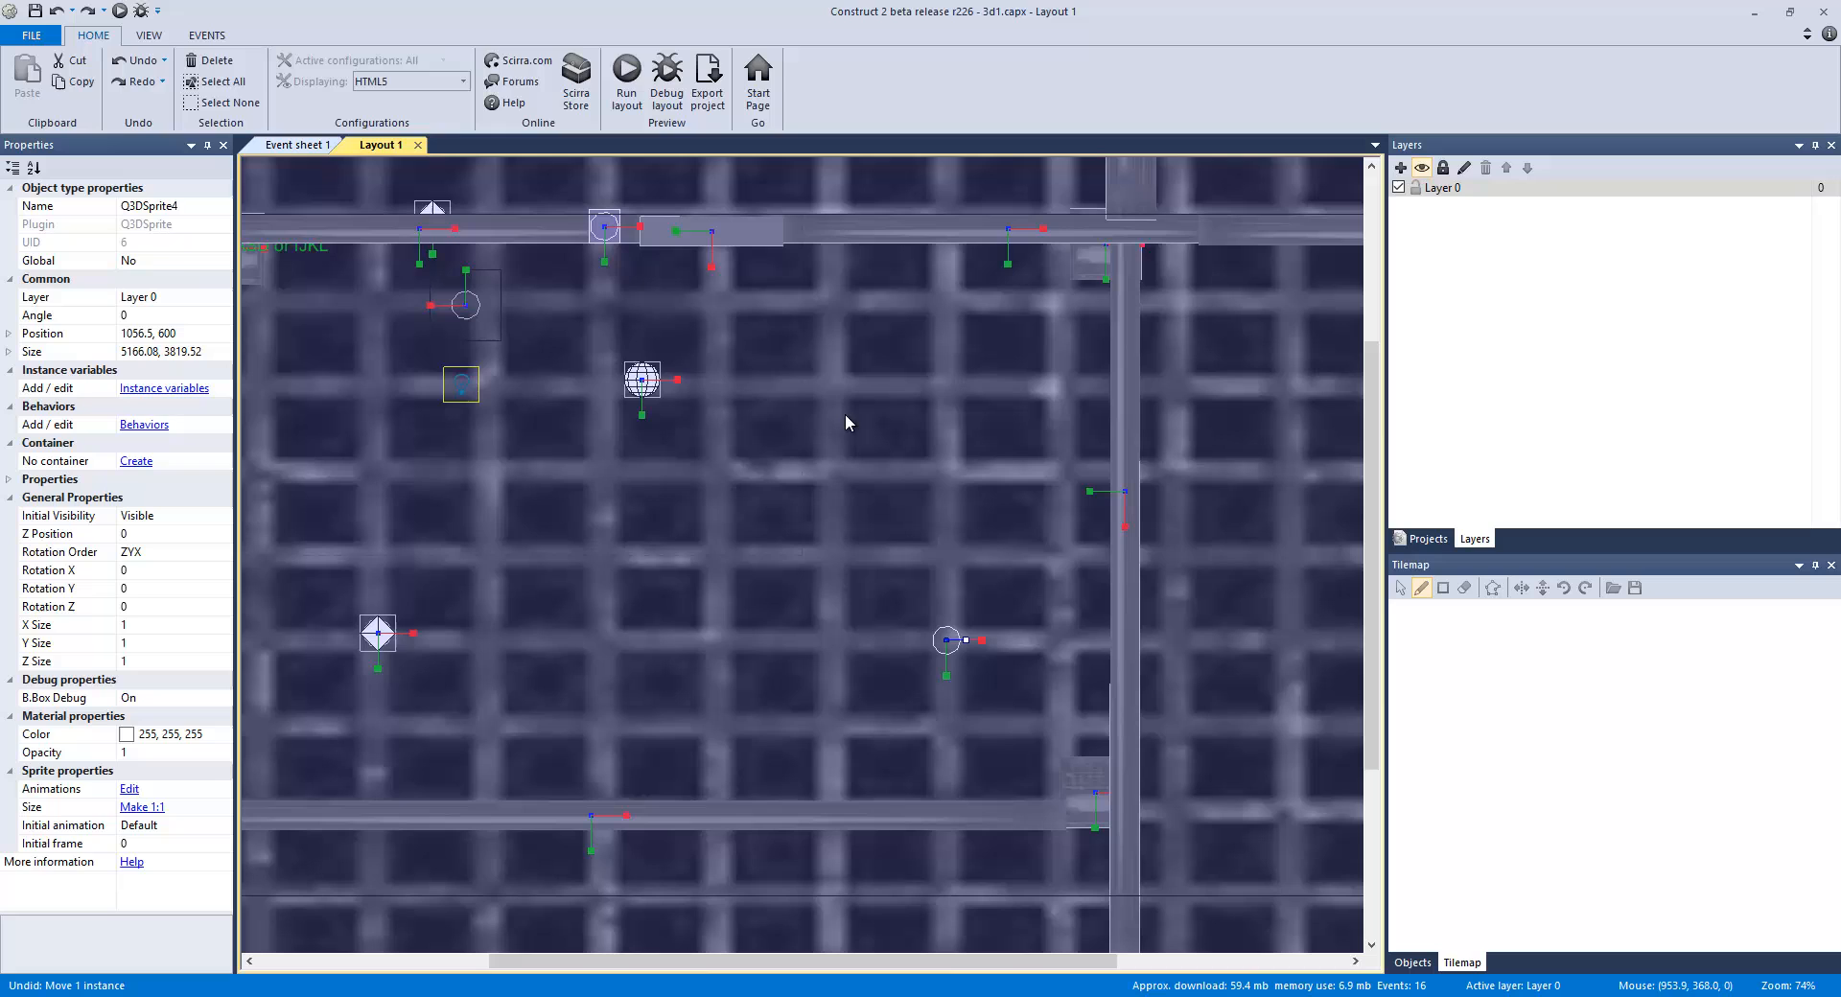
Step: Inspect the door piece and the player ObjMain's movement behaviors, then close the list
{"action": "left_click", "coordinate": [716, 231]}
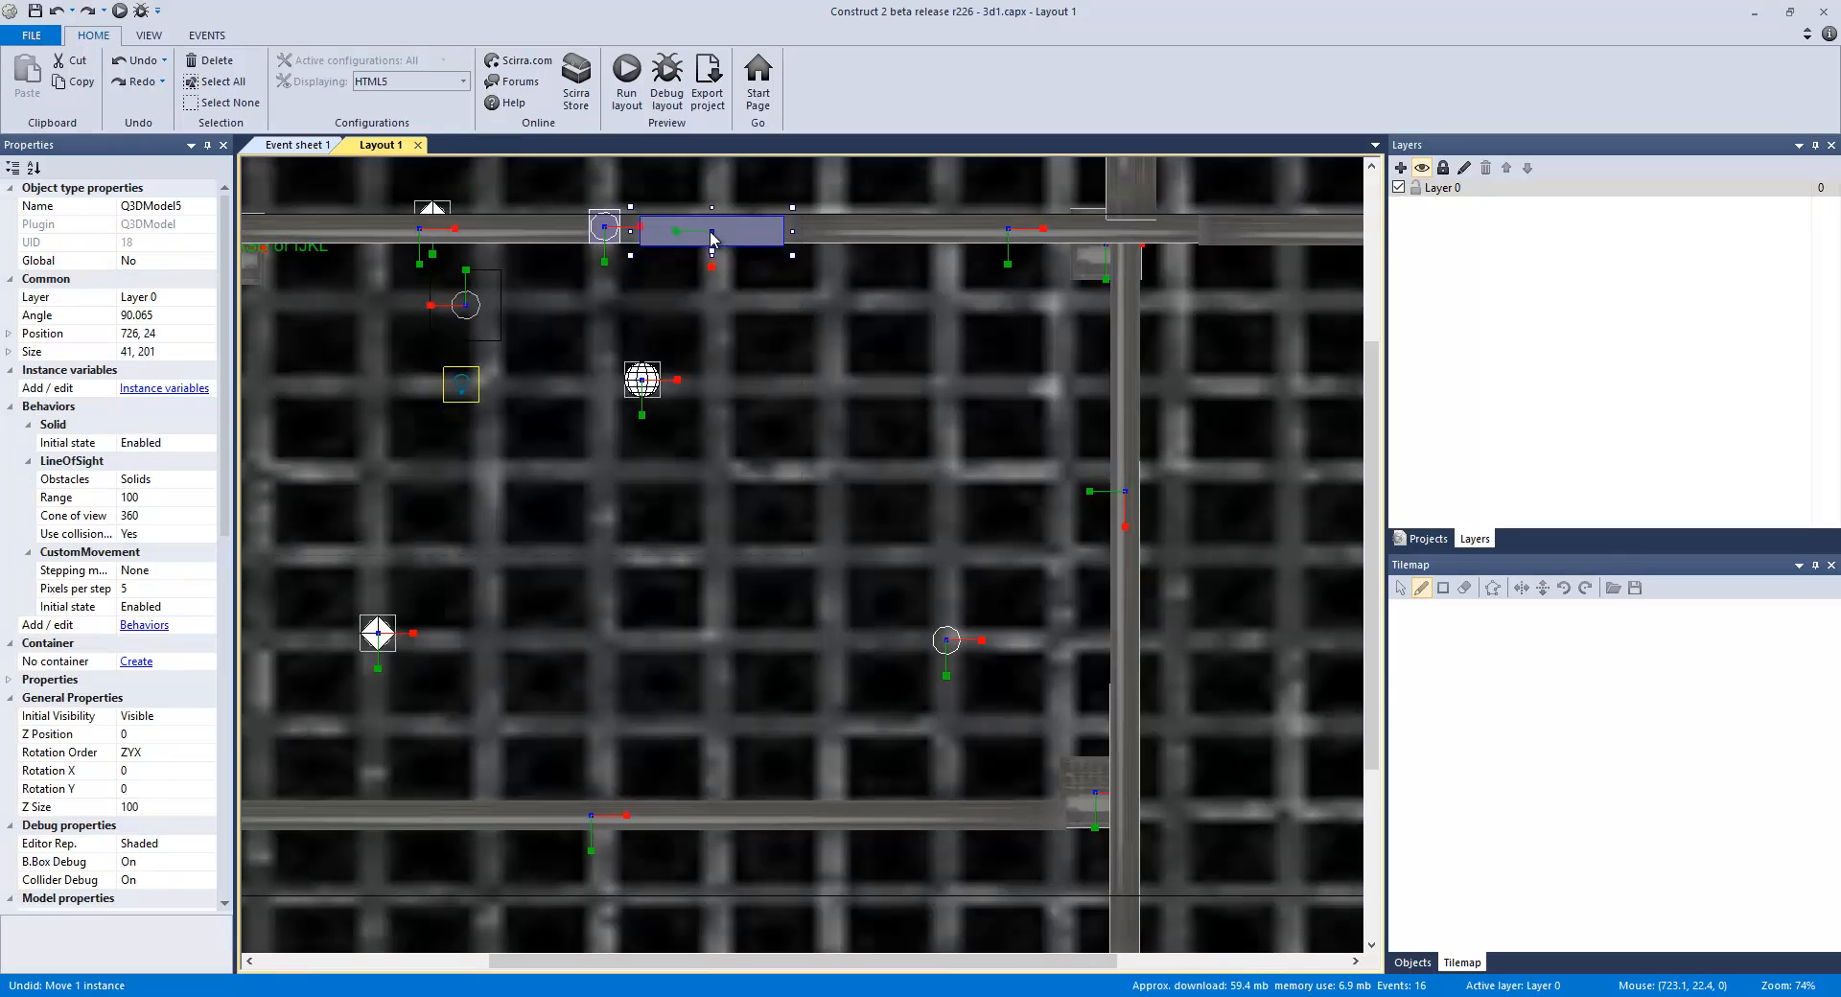
{"action": "left_click", "coordinate": [464, 305]}
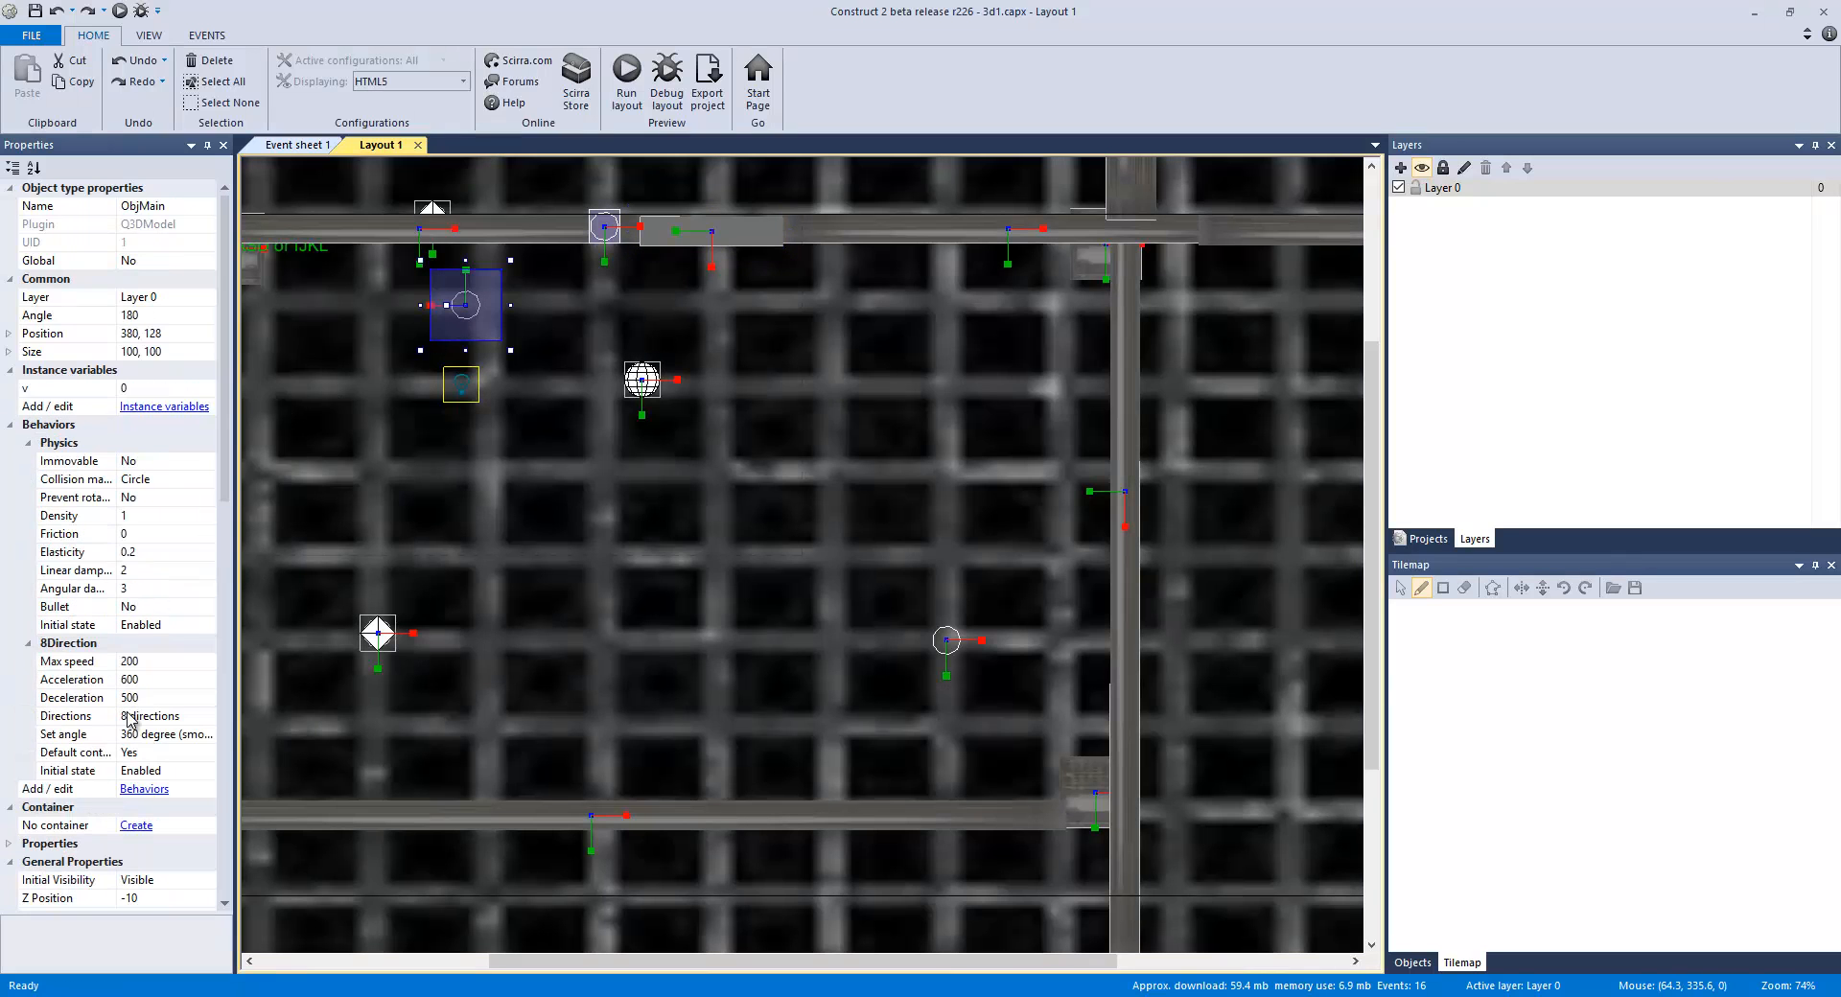
{"action": "left_click", "coordinate": [143, 788]}
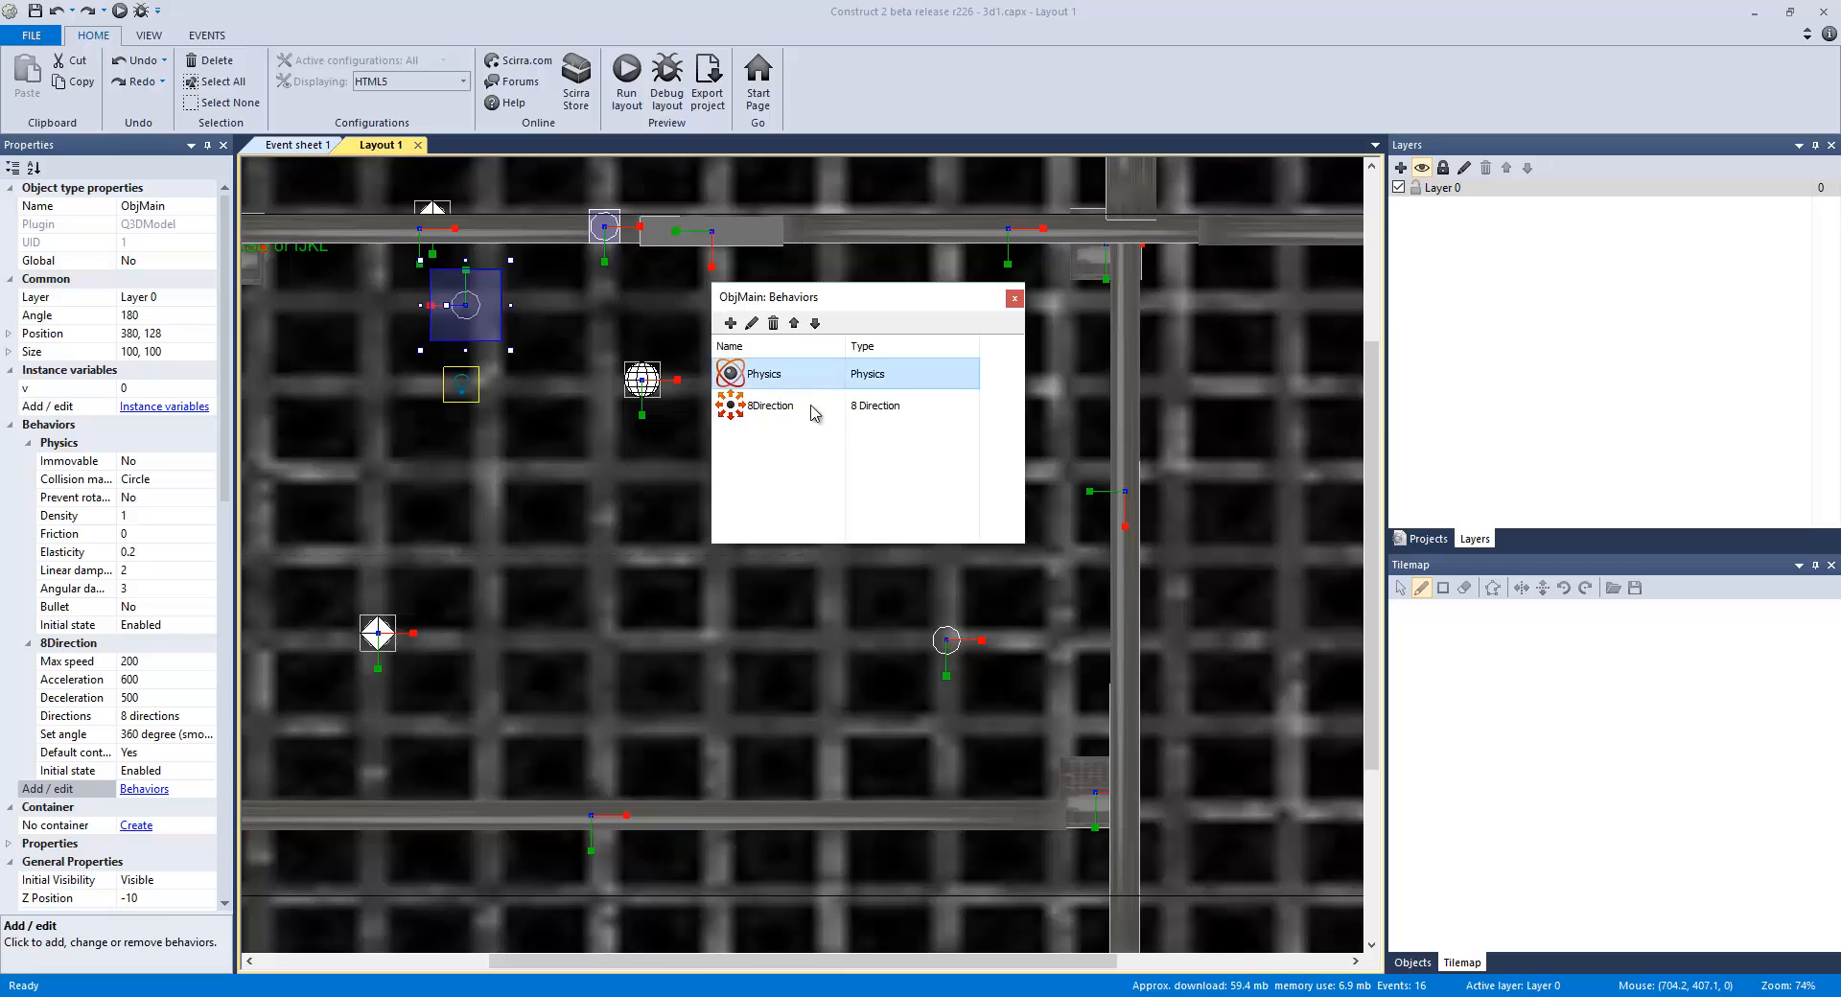
{"action": "left_click", "coordinate": [1014, 297]}
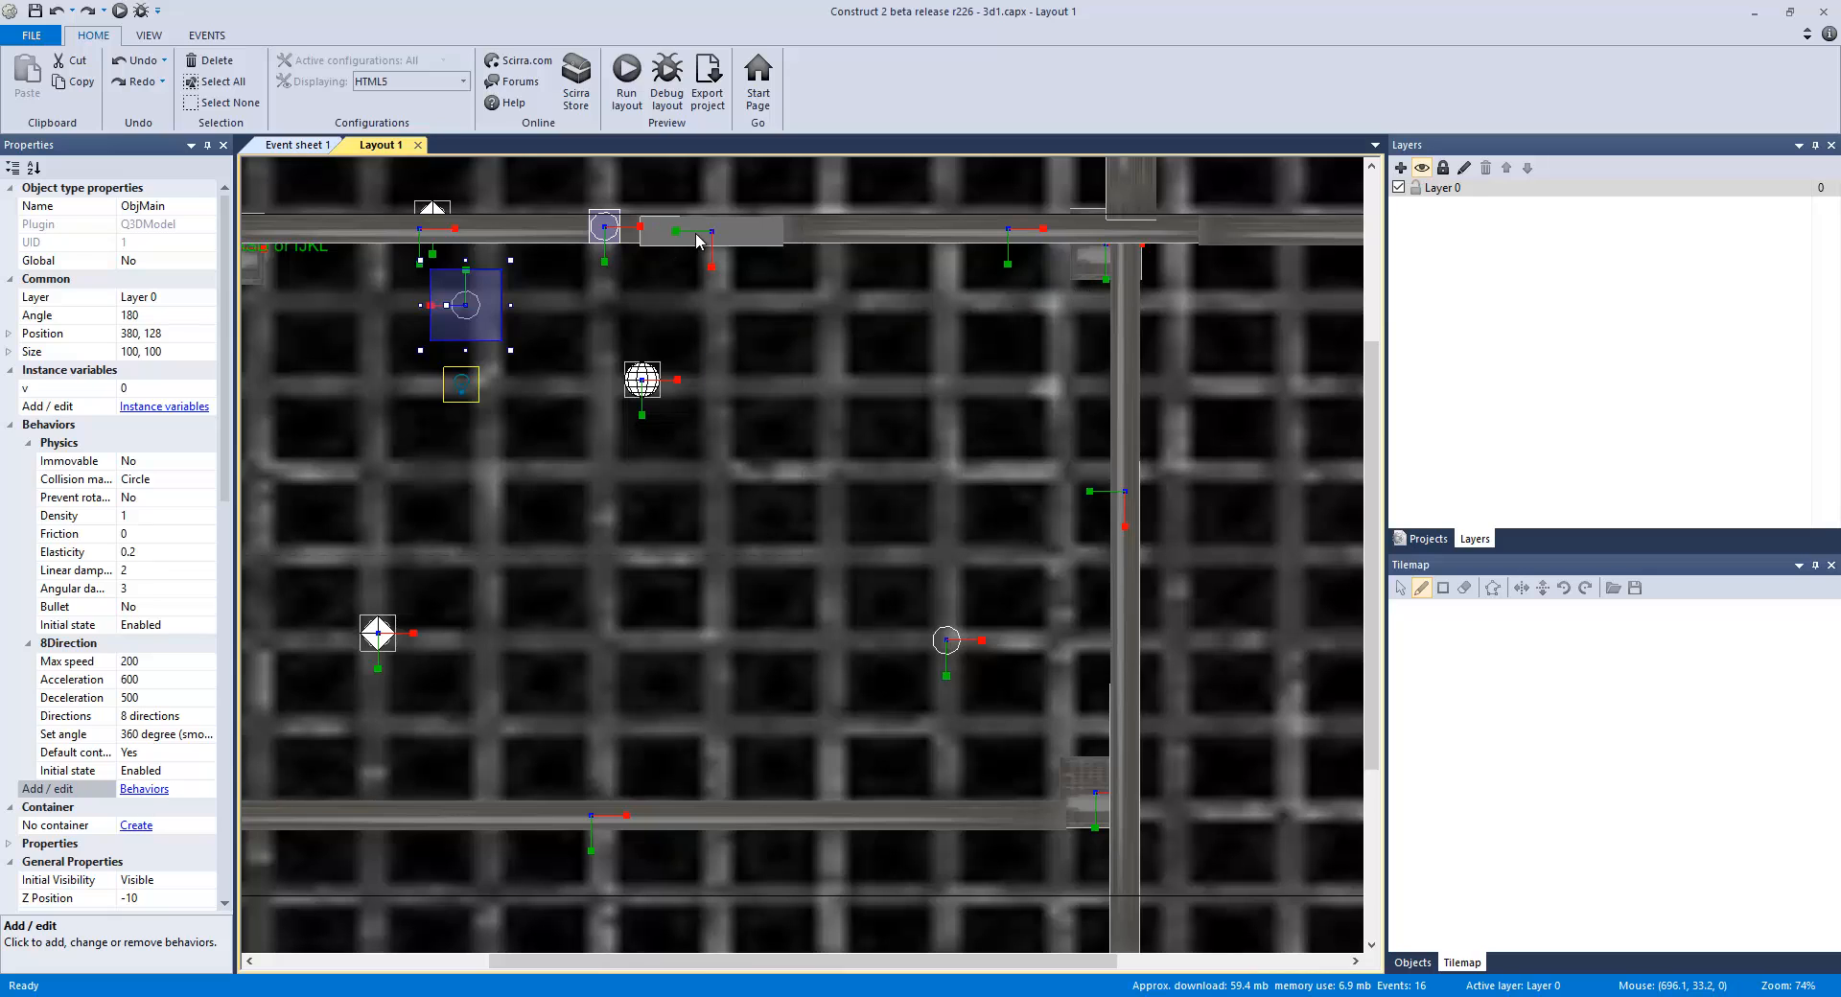
Step: Inspect the line-of-sight door wall and the Solid pillar Q3DModel2, then zoom out
{"action": "left_click", "coordinate": [710, 230]}
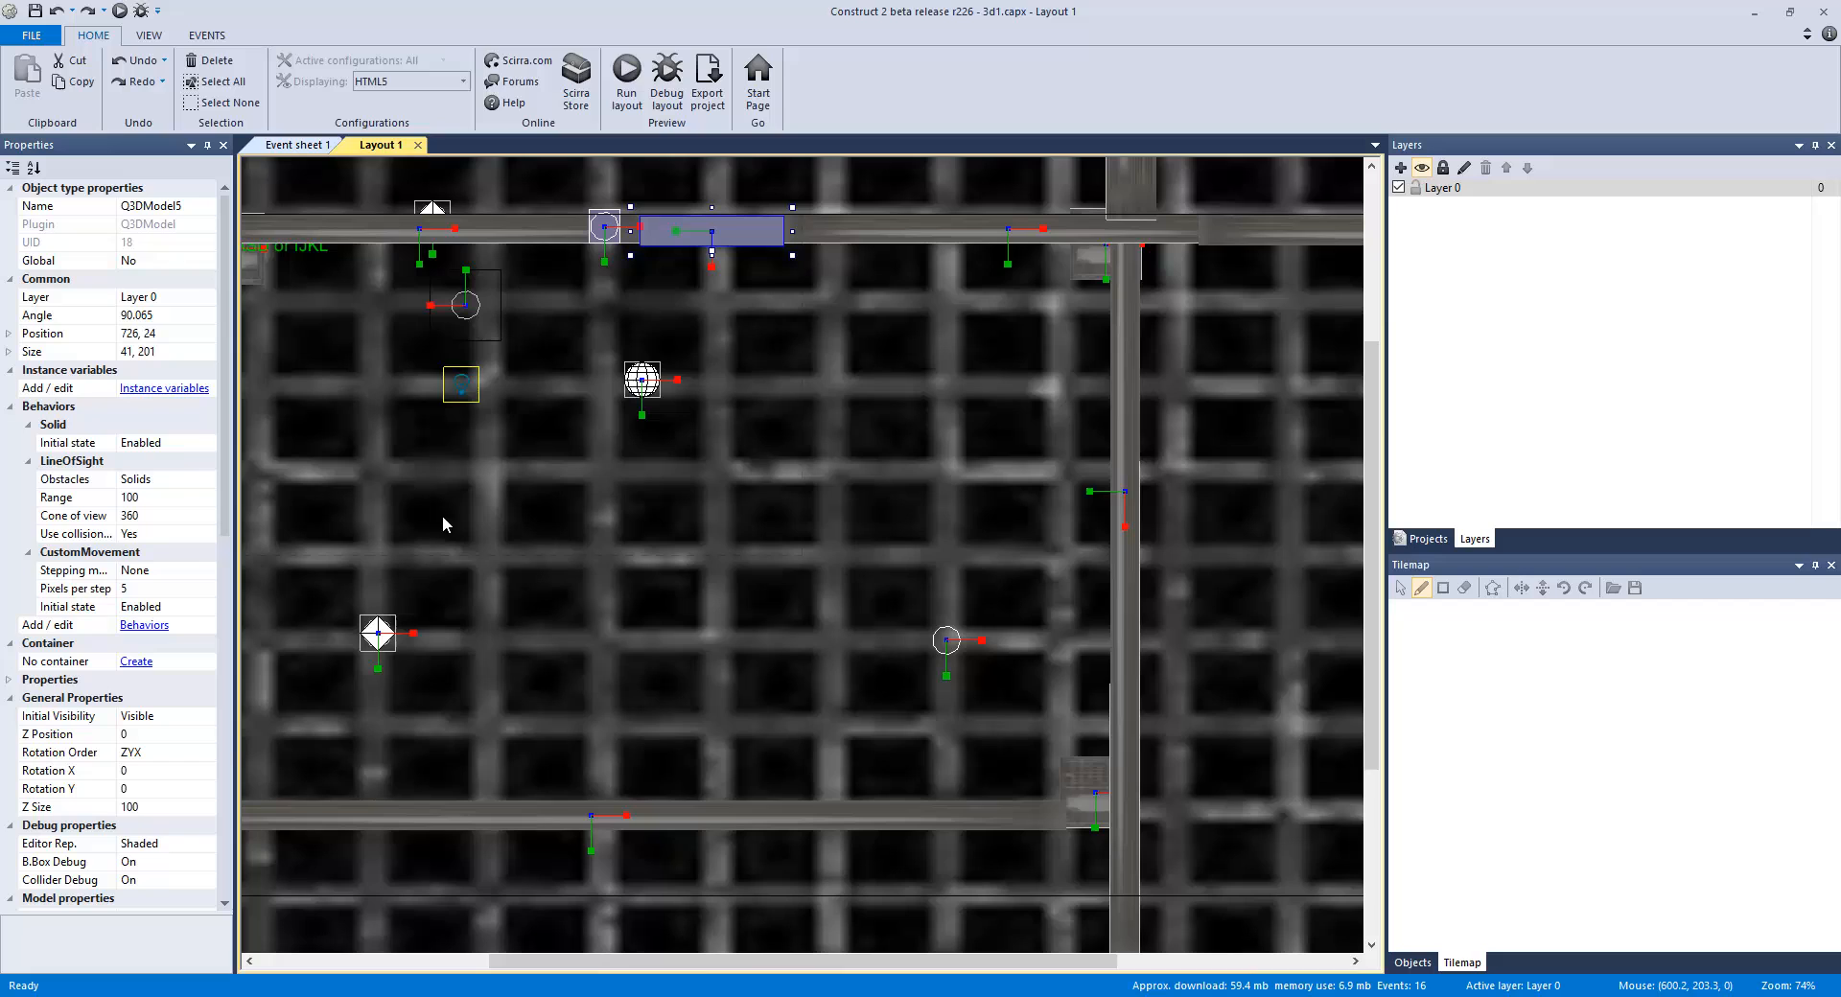
{"action": "left_click", "coordinate": [144, 623]}
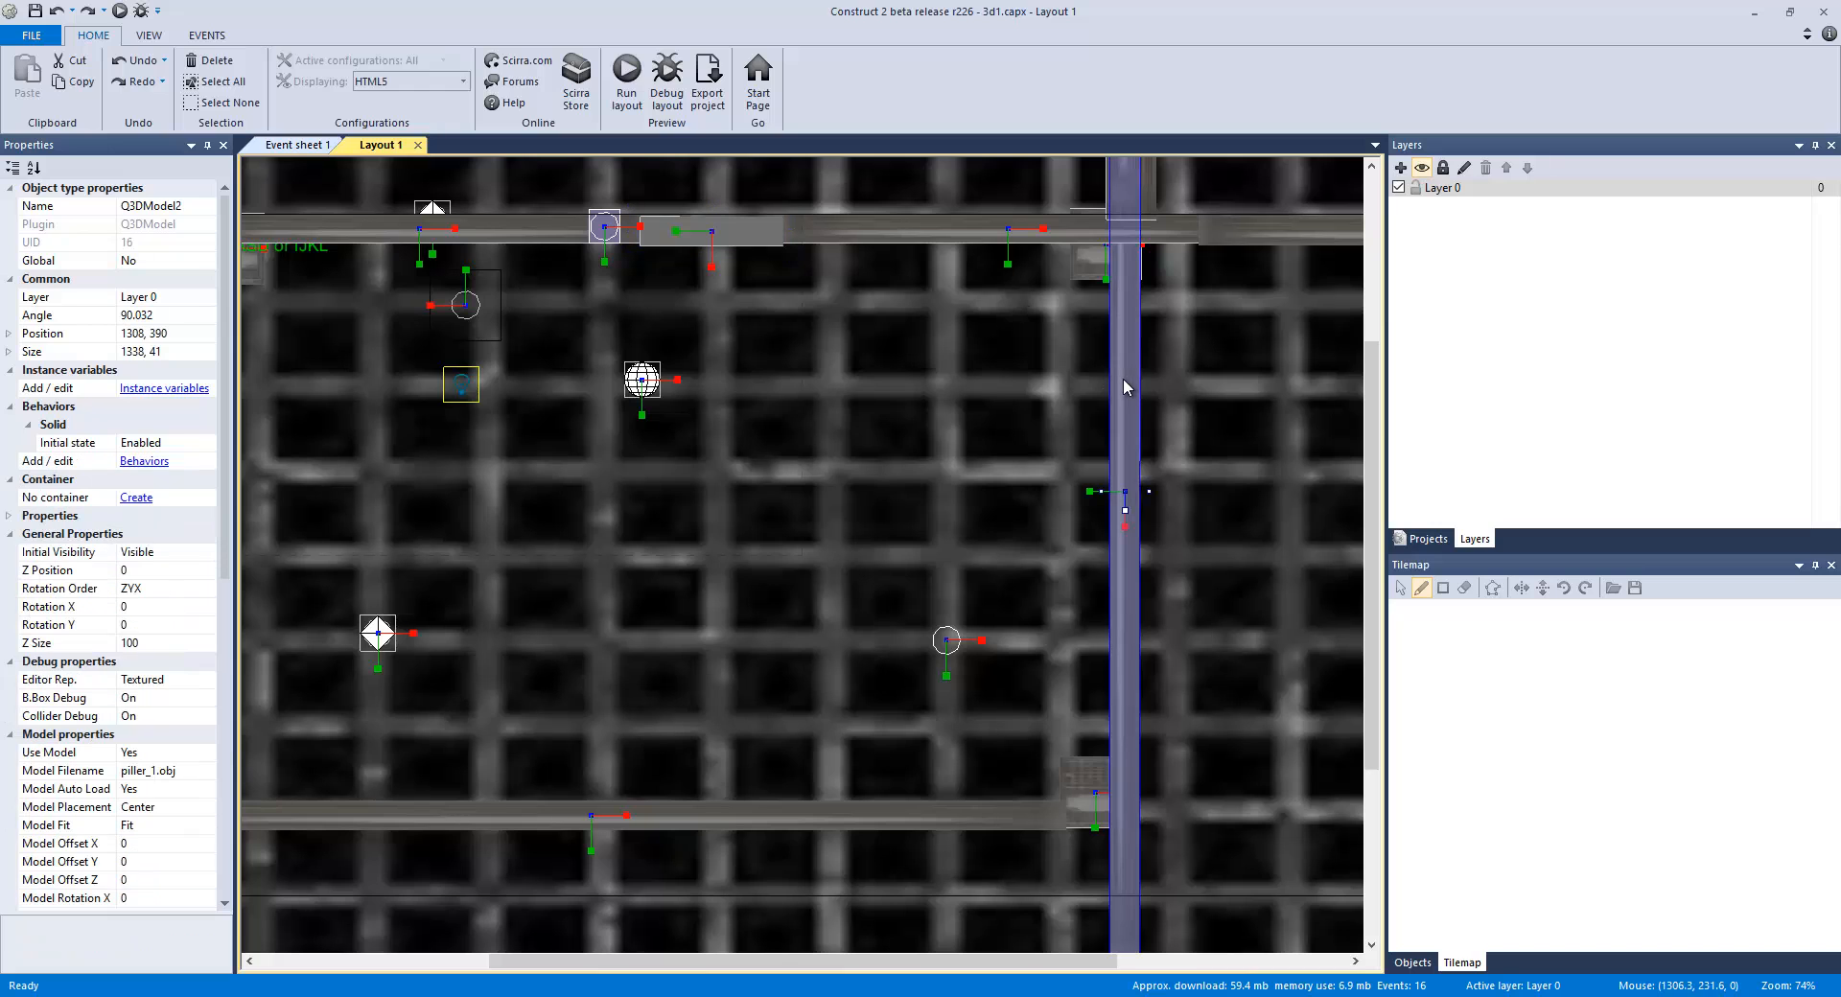
{"action": "mouse_move", "coordinate": [1118, 826]}
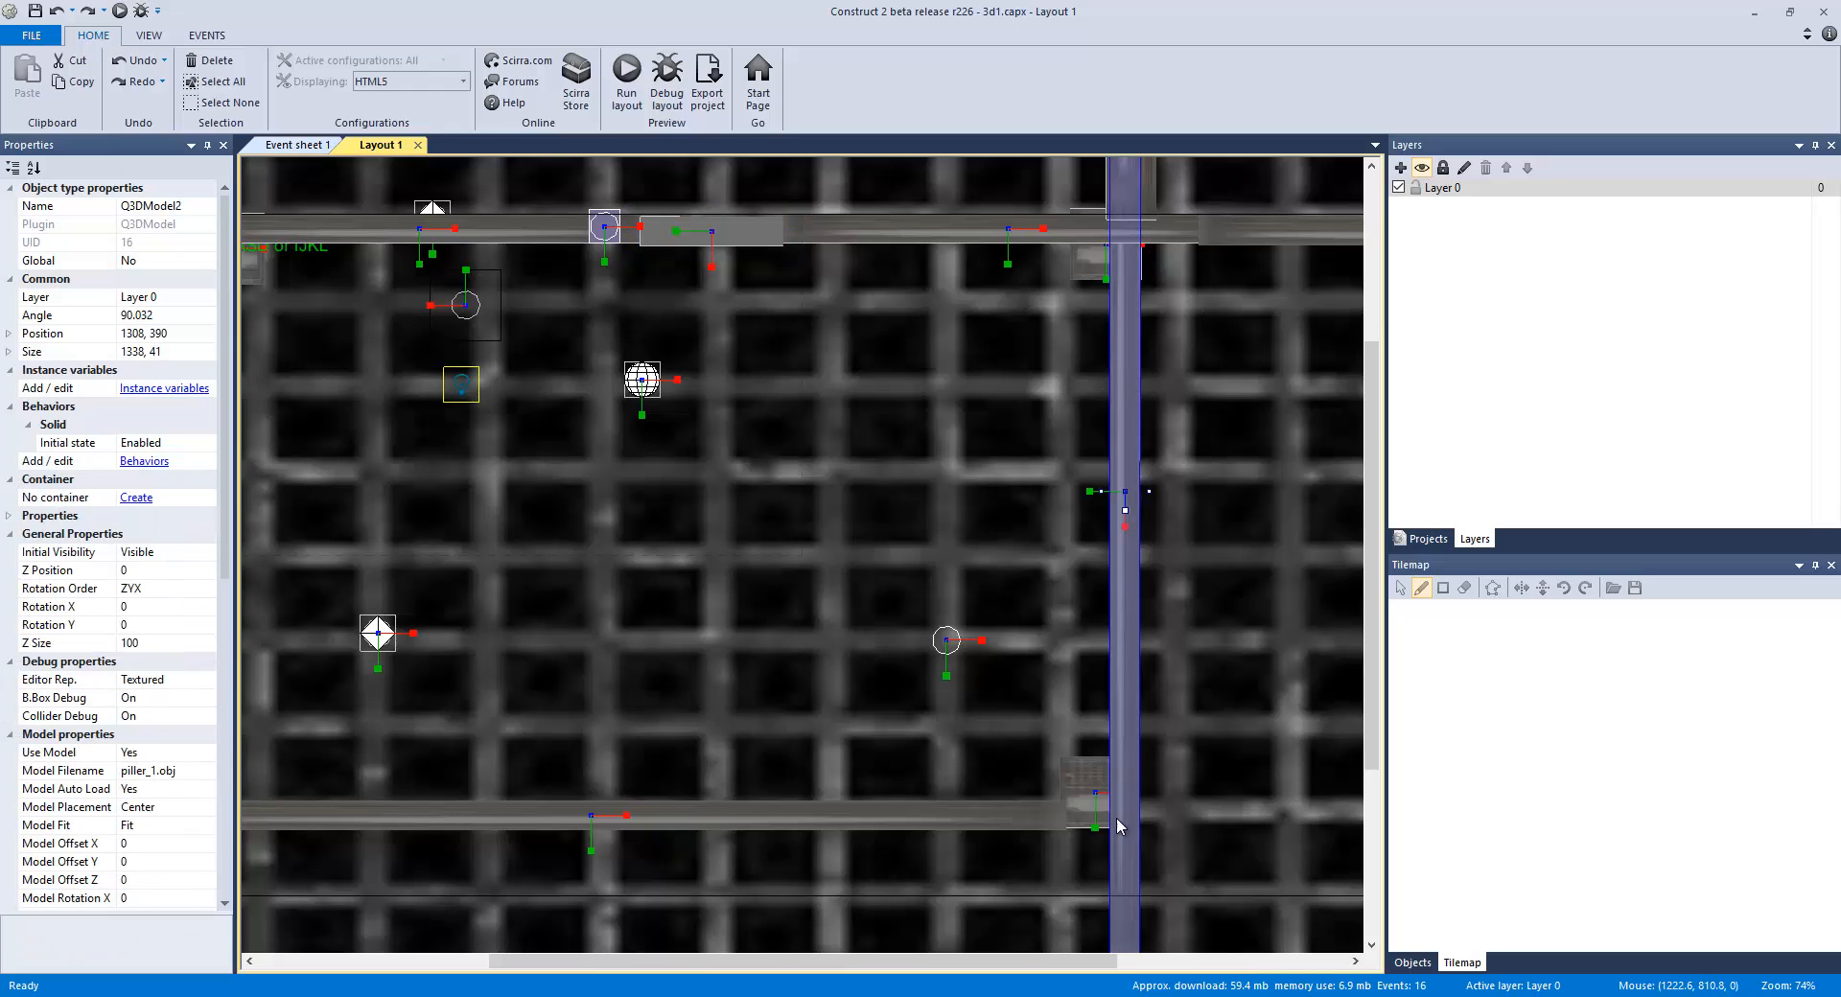
{"action": "scroll", "scroll_direction": "down", "scroll_amount": 3}
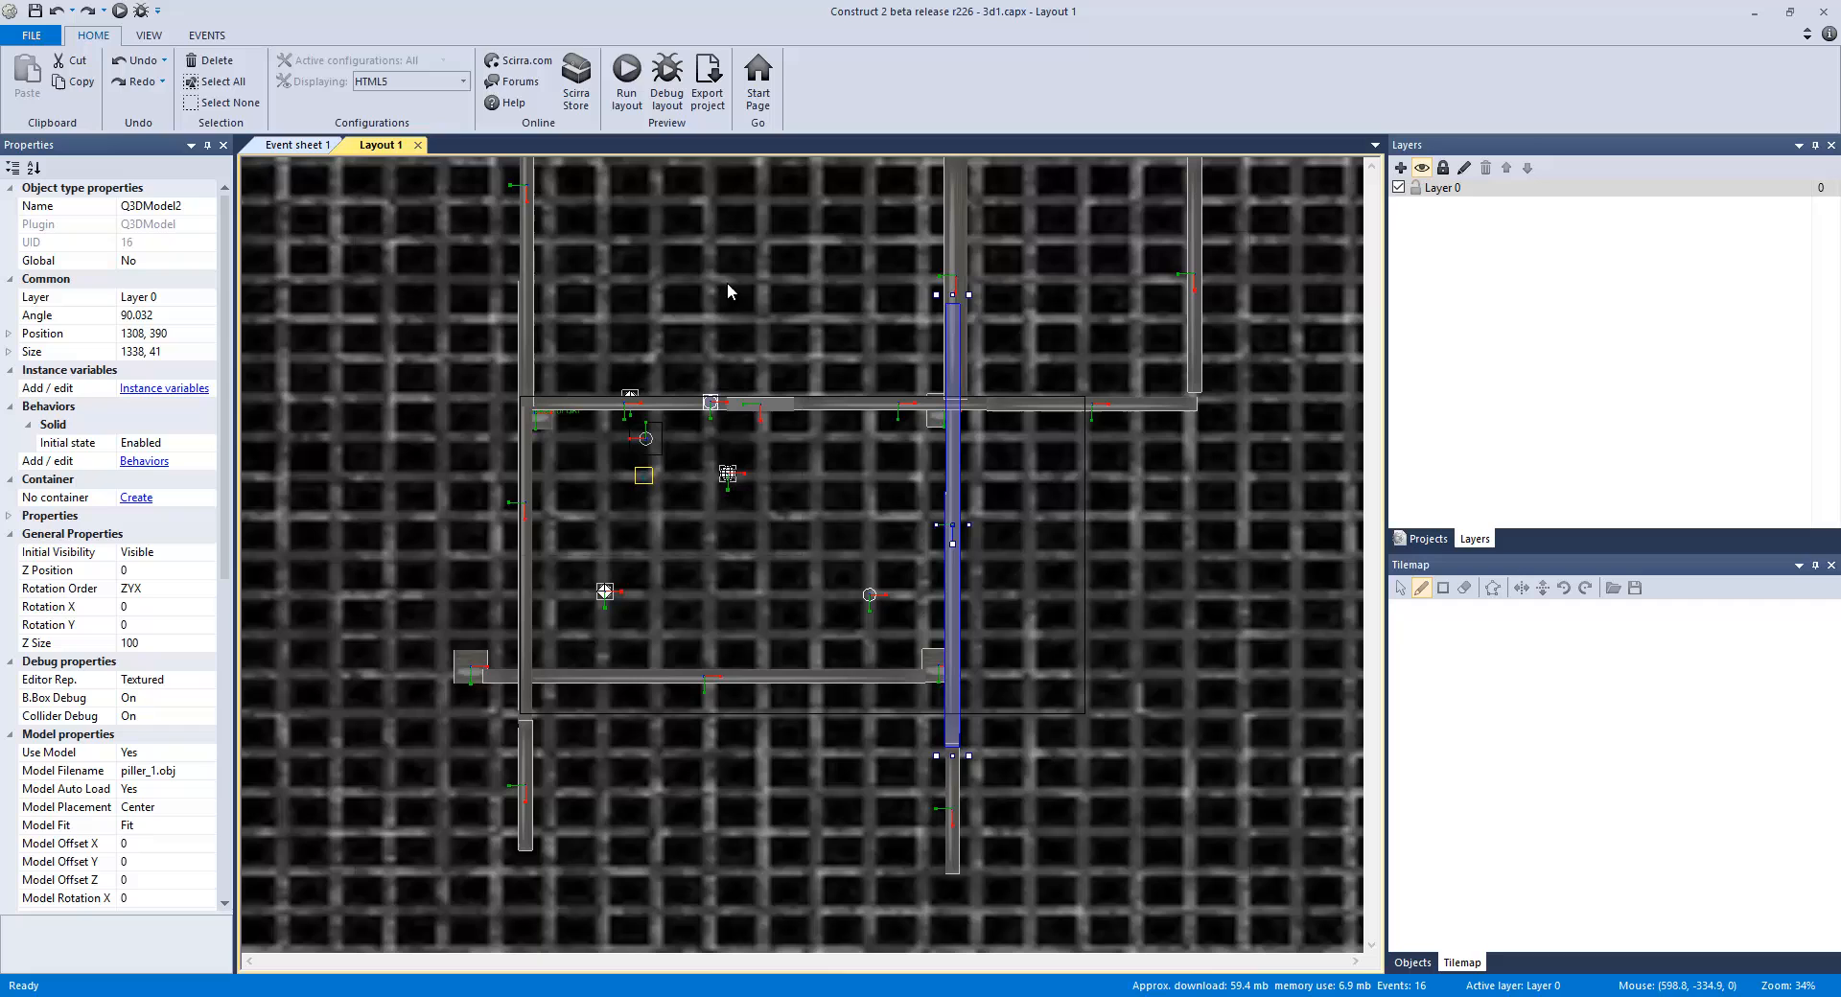
Step: Open Event sheet 1 and rename the movement comment to 'movment etx'
{"action": "left_click", "coordinate": [297, 144]}
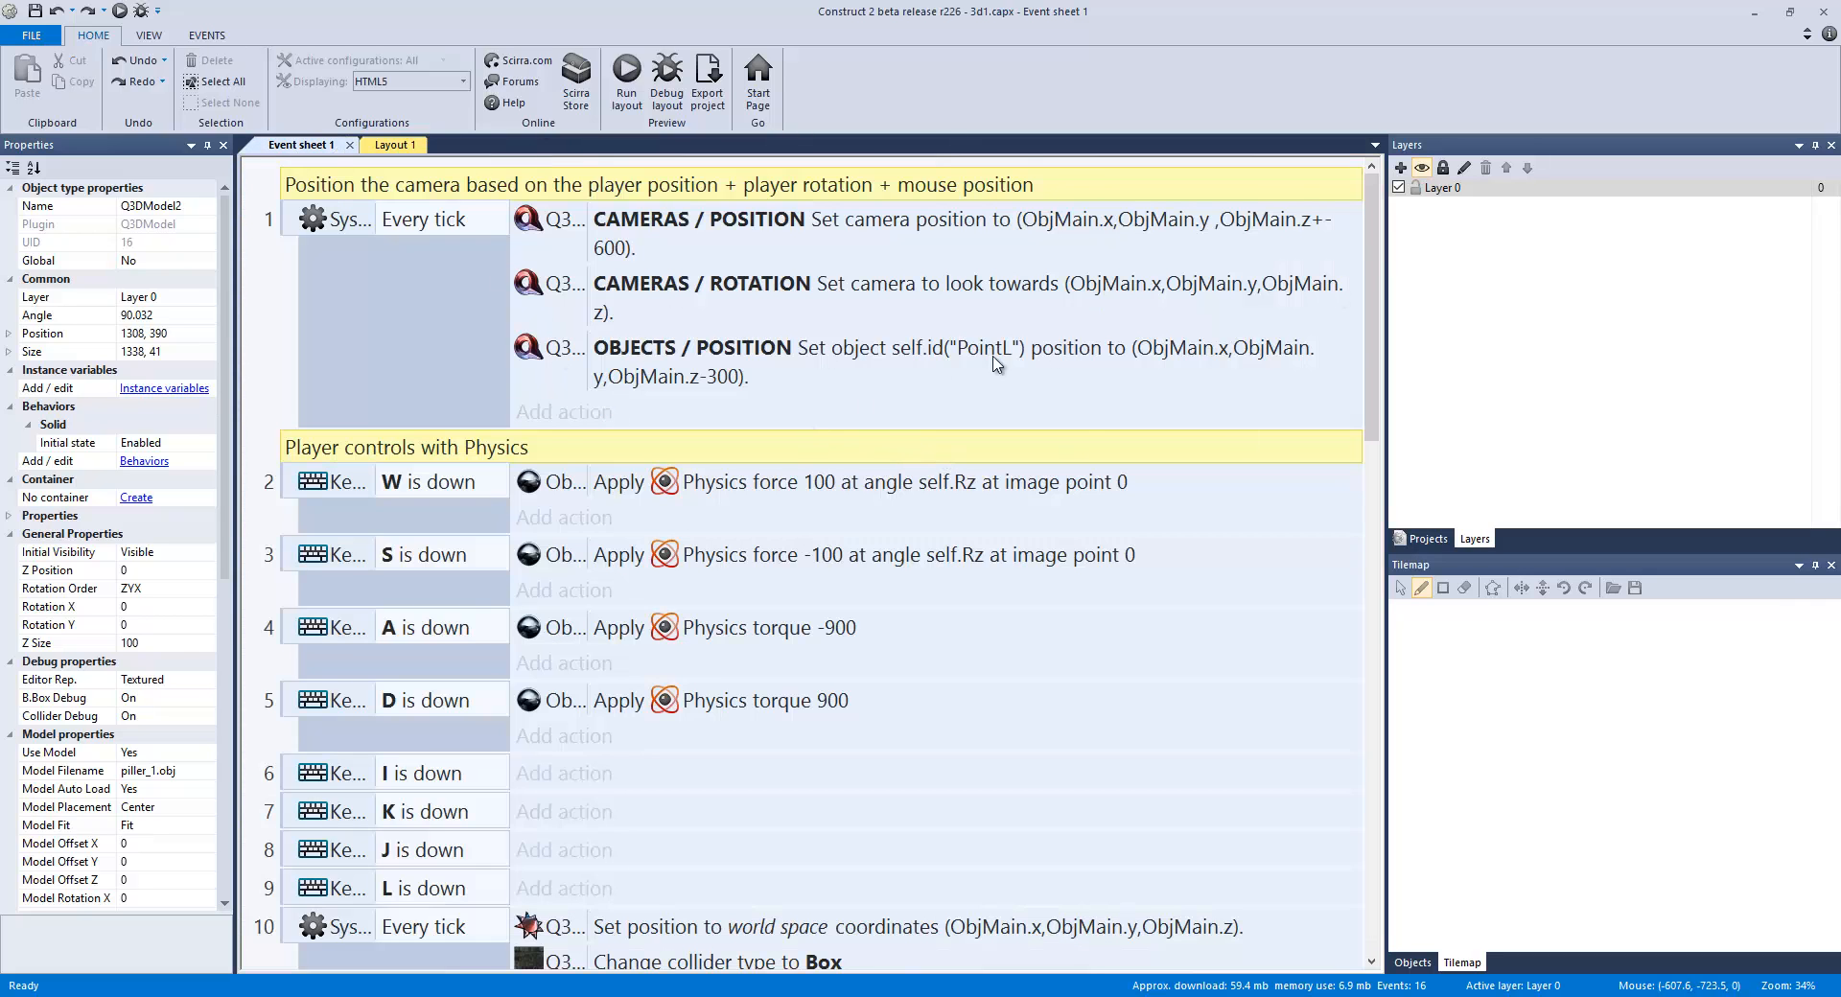
{"action": "mouse_move", "coordinate": [1606, 256]}
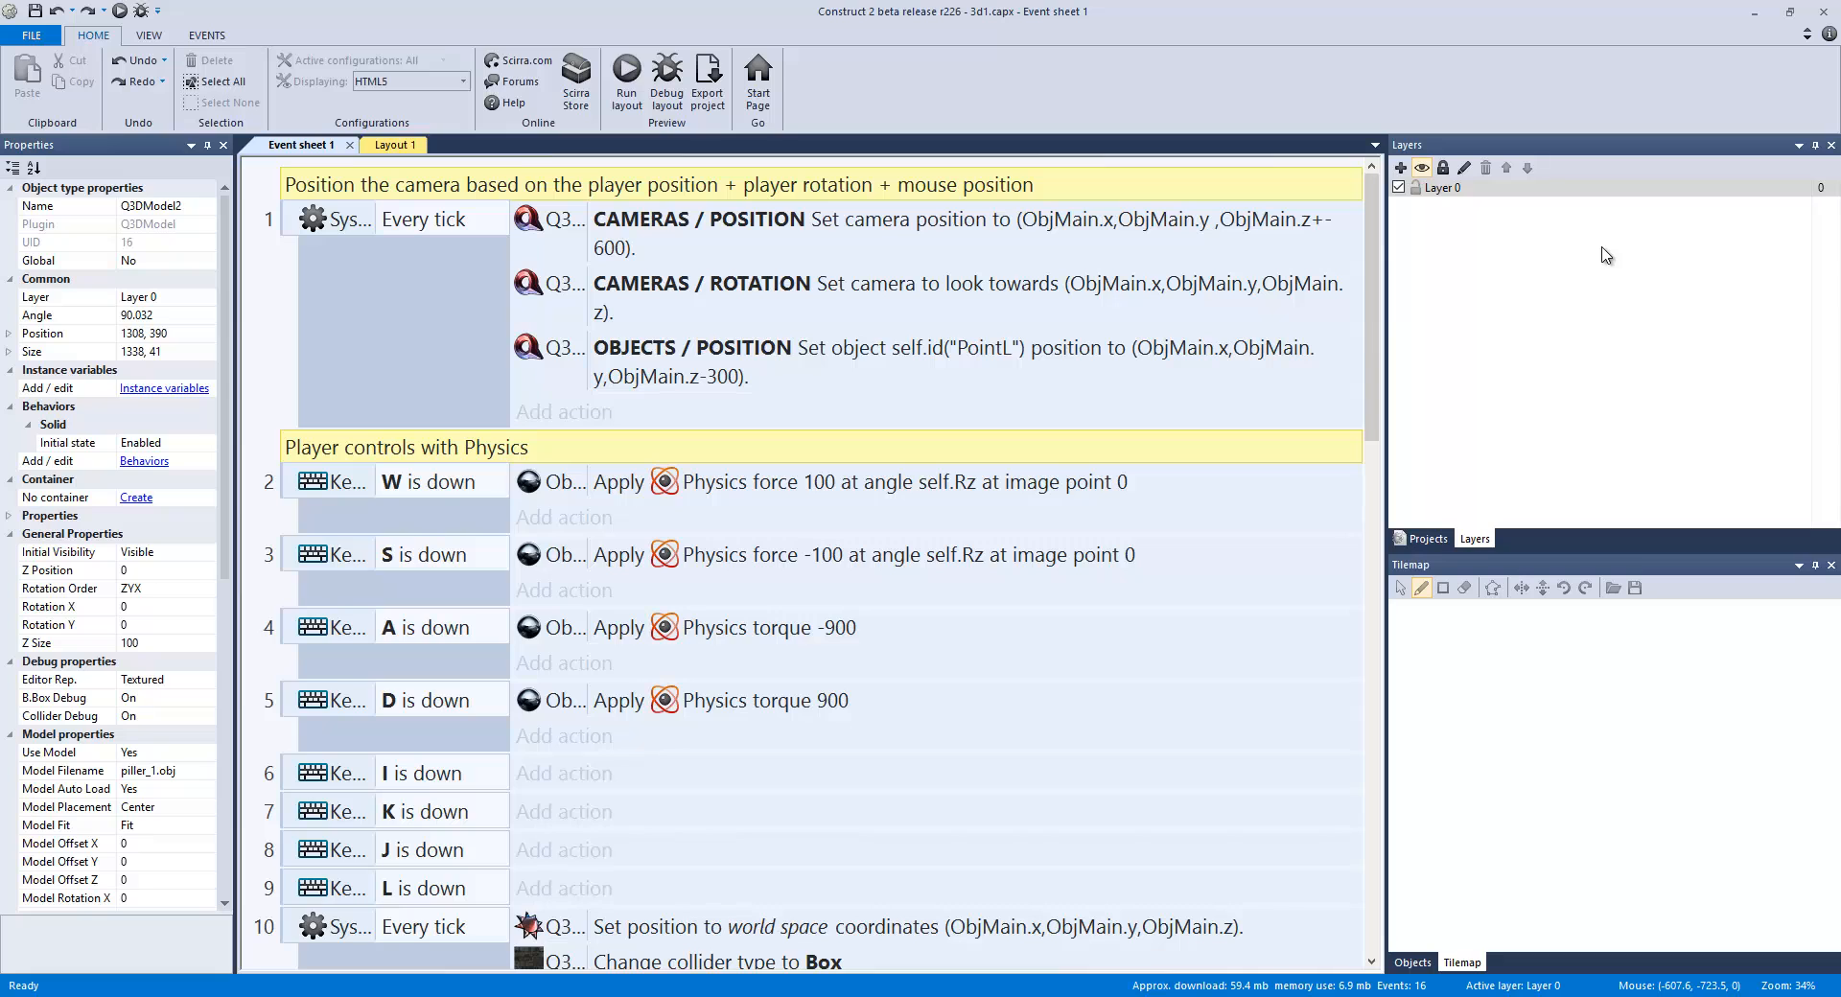
{"action": "scroll", "scroll_direction": "up", "scroll_amount": 3}
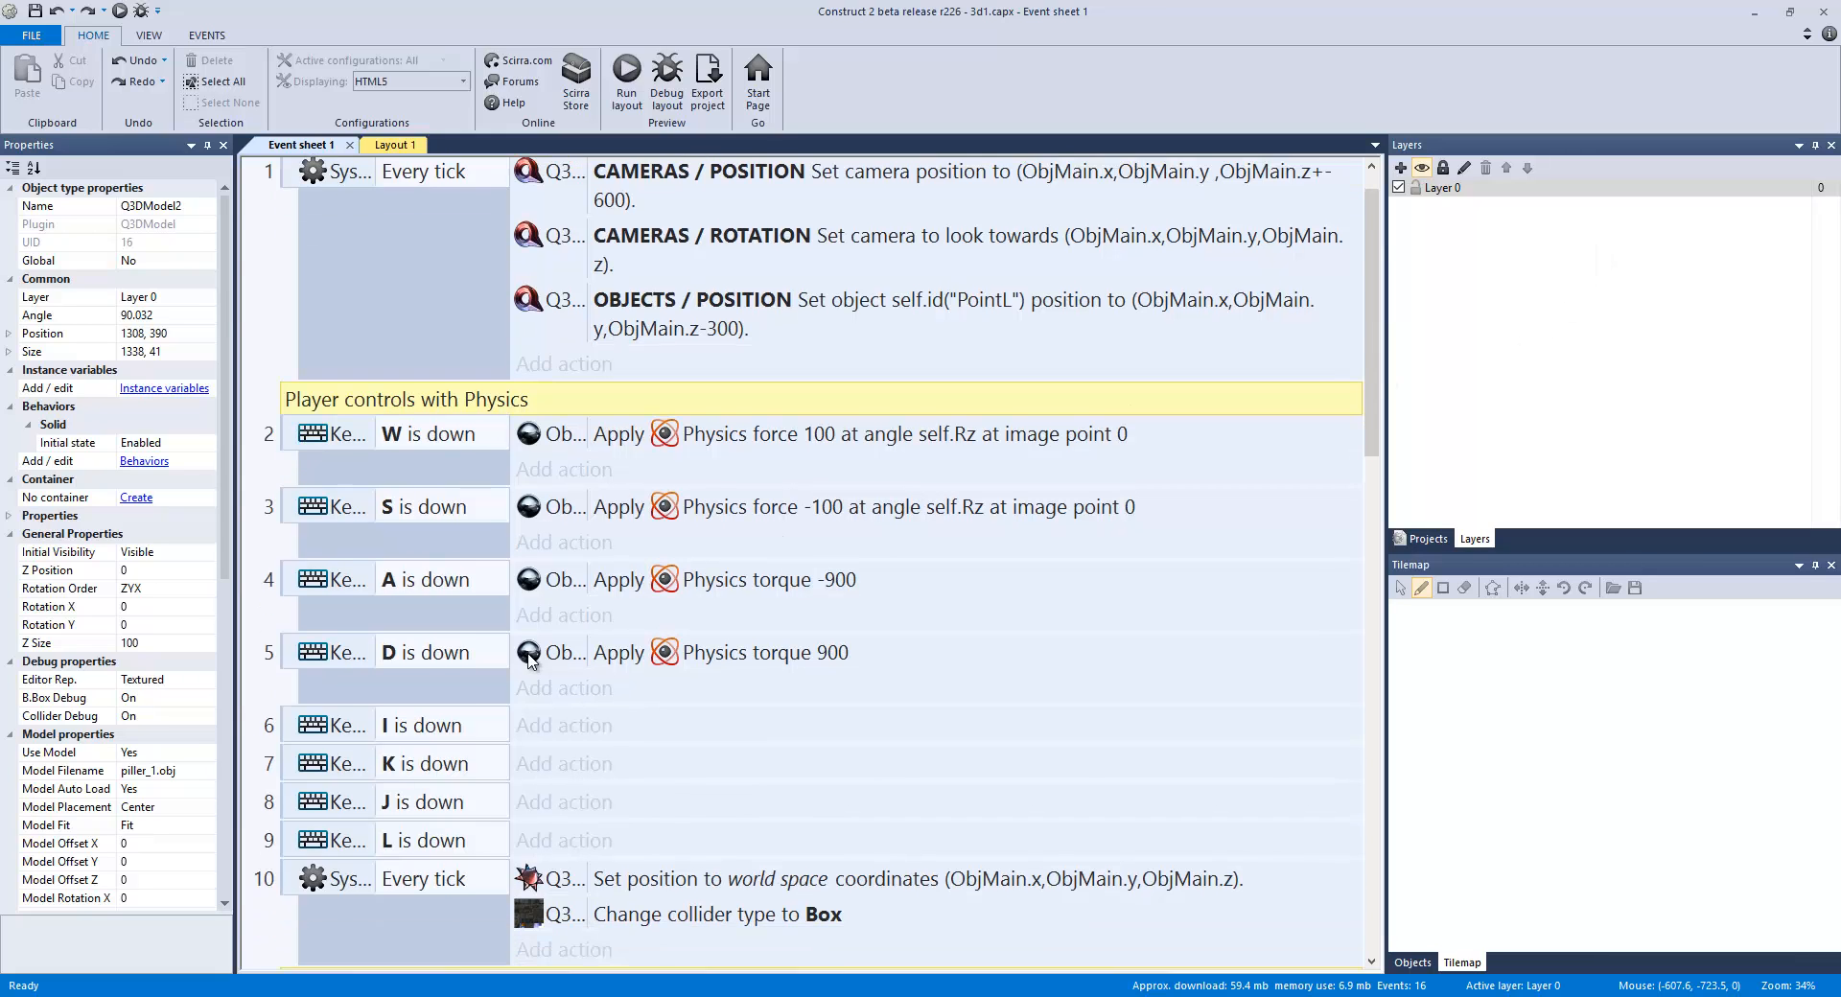
{"action": "scroll", "scroll_direction": "down", "scroll_amount": 3}
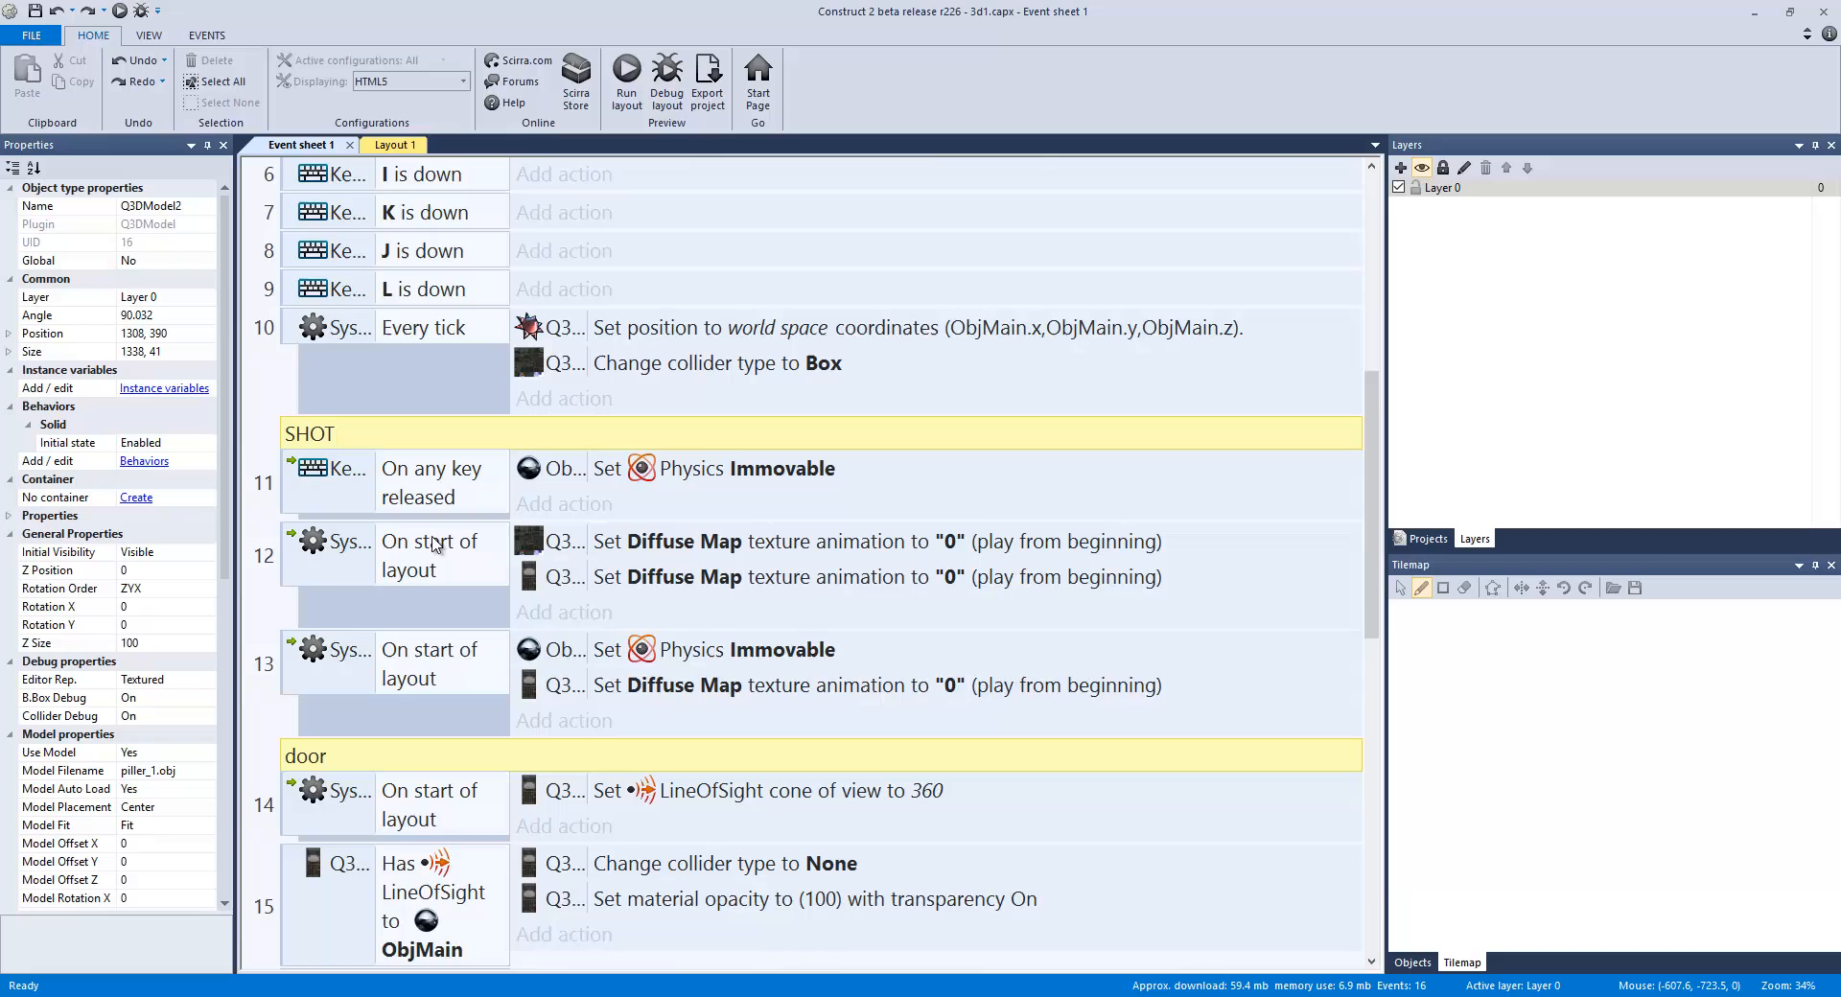
{"action": "scroll", "scroll_direction": "down", "scroll_amount": 3}
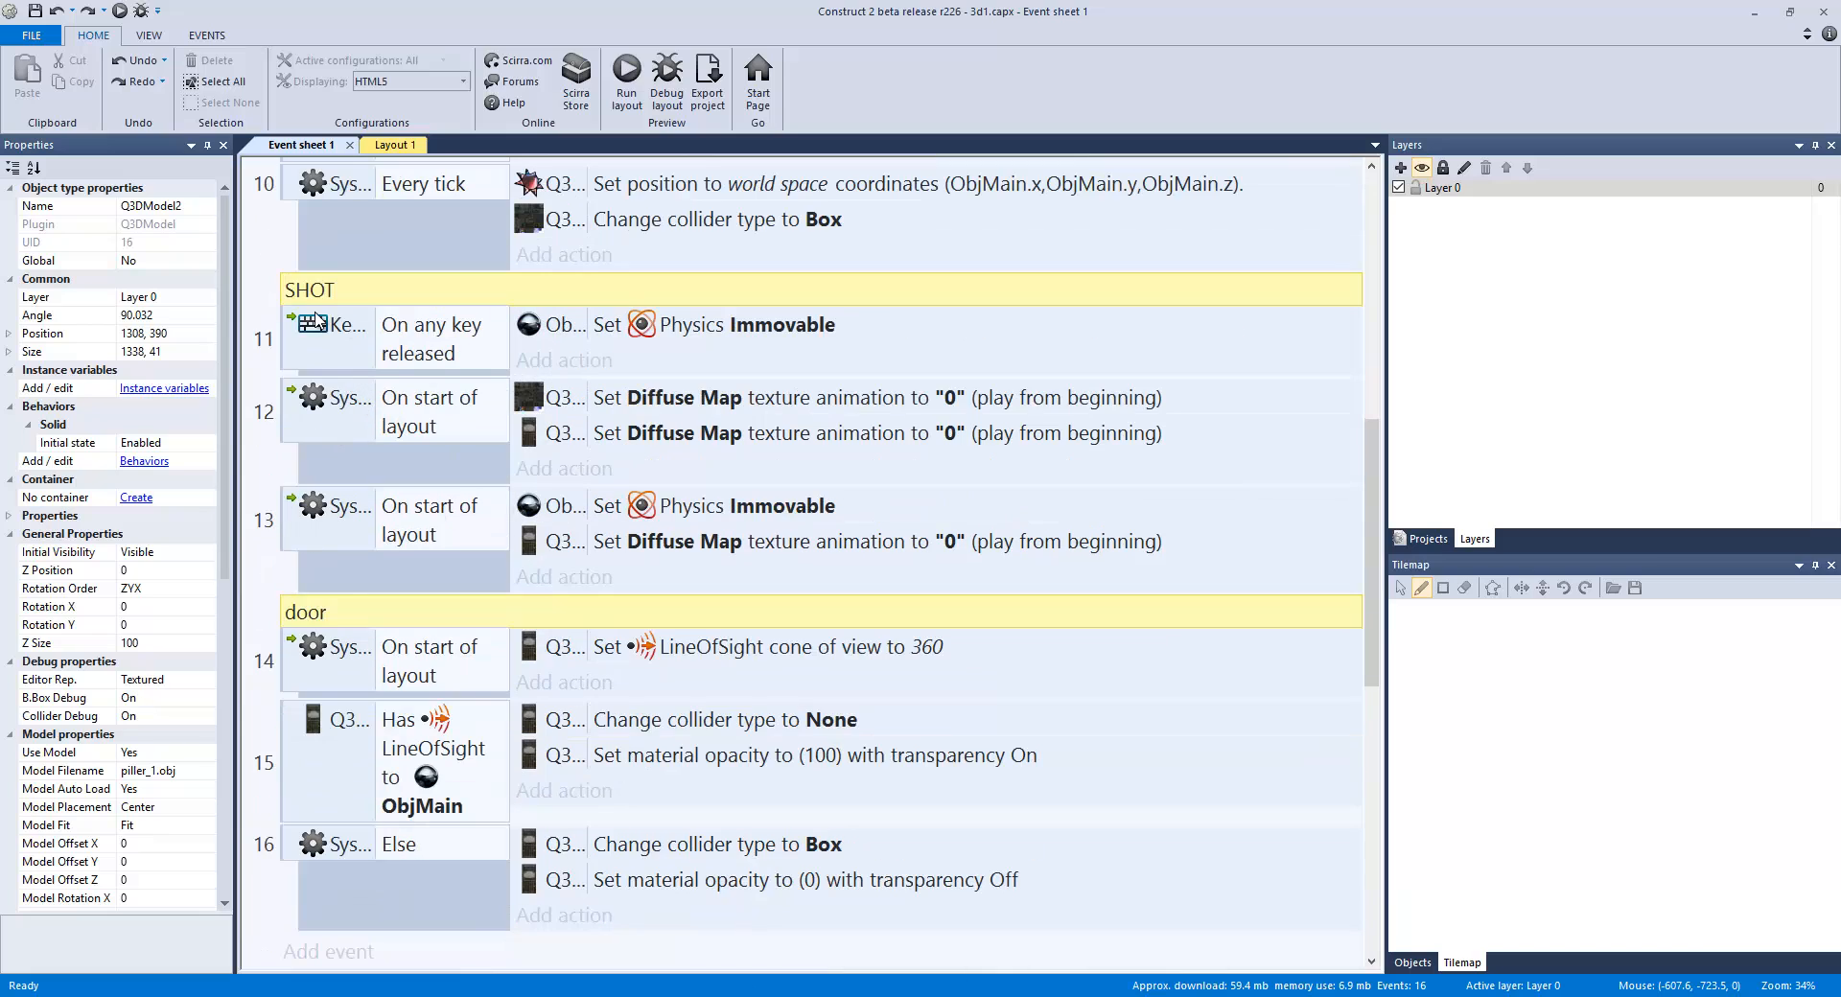
{"action": "mouse_move", "coordinate": [305, 308]}
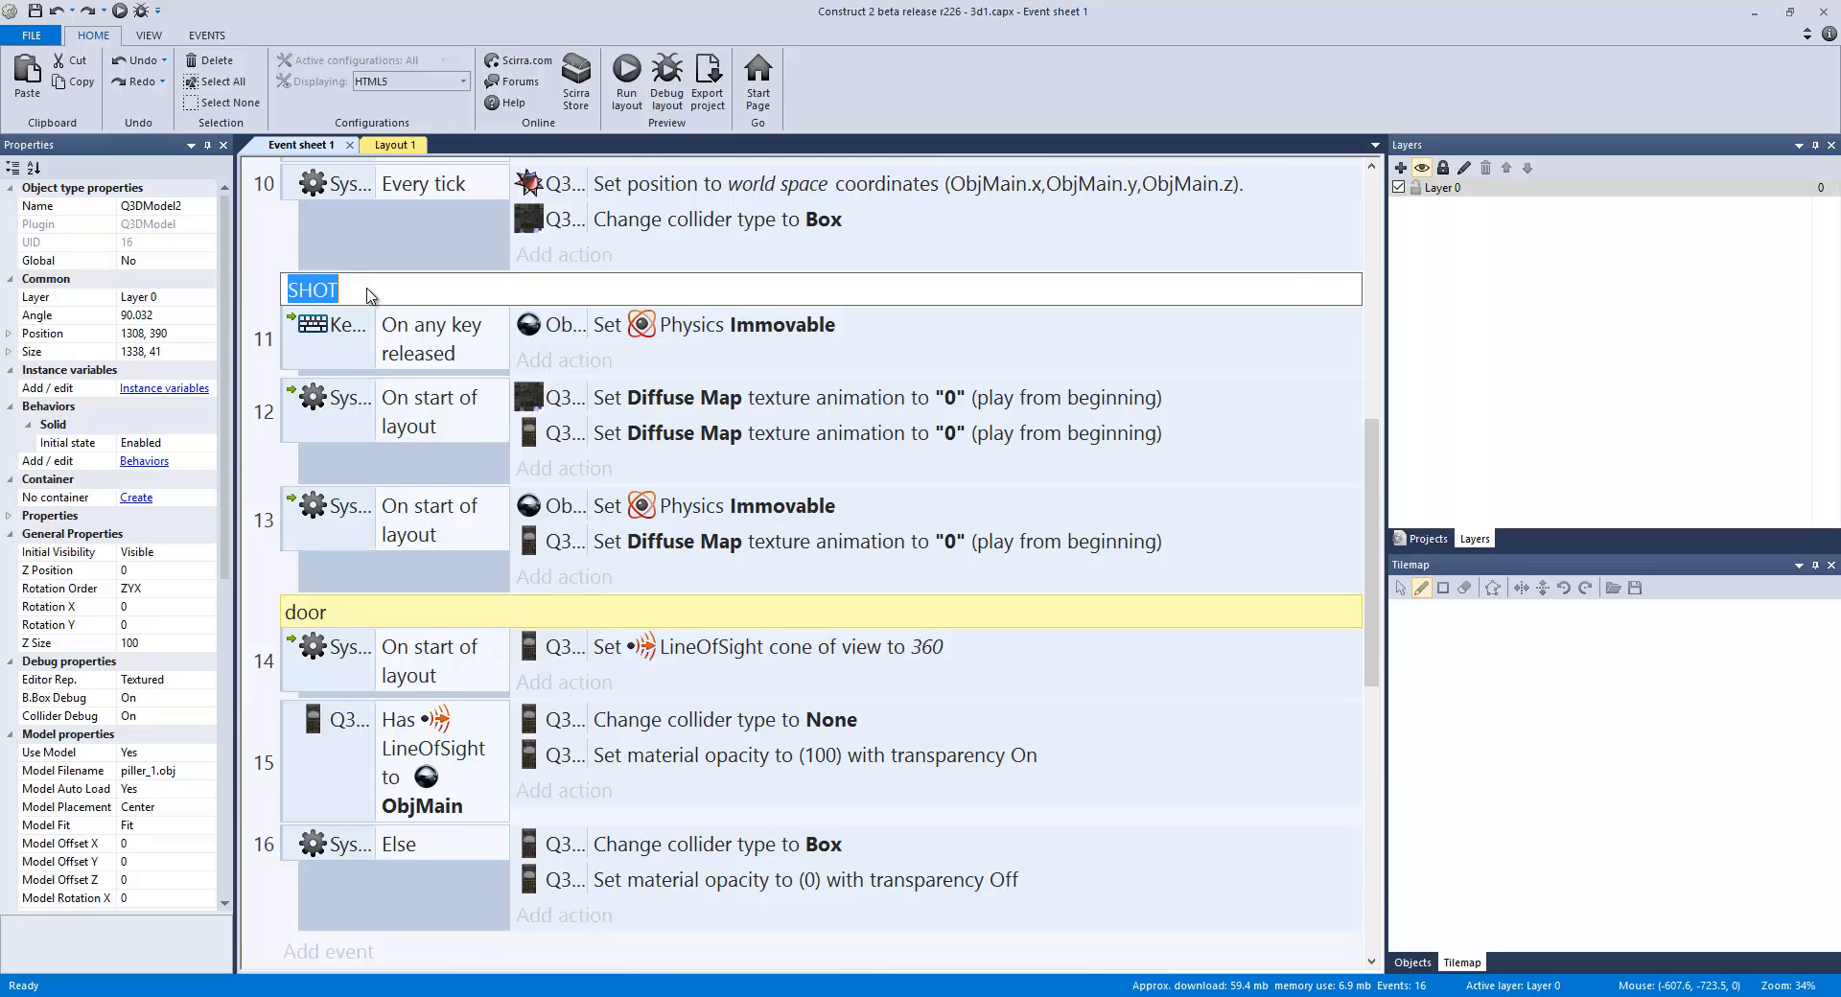
{"action": "type", "text": "movment"}
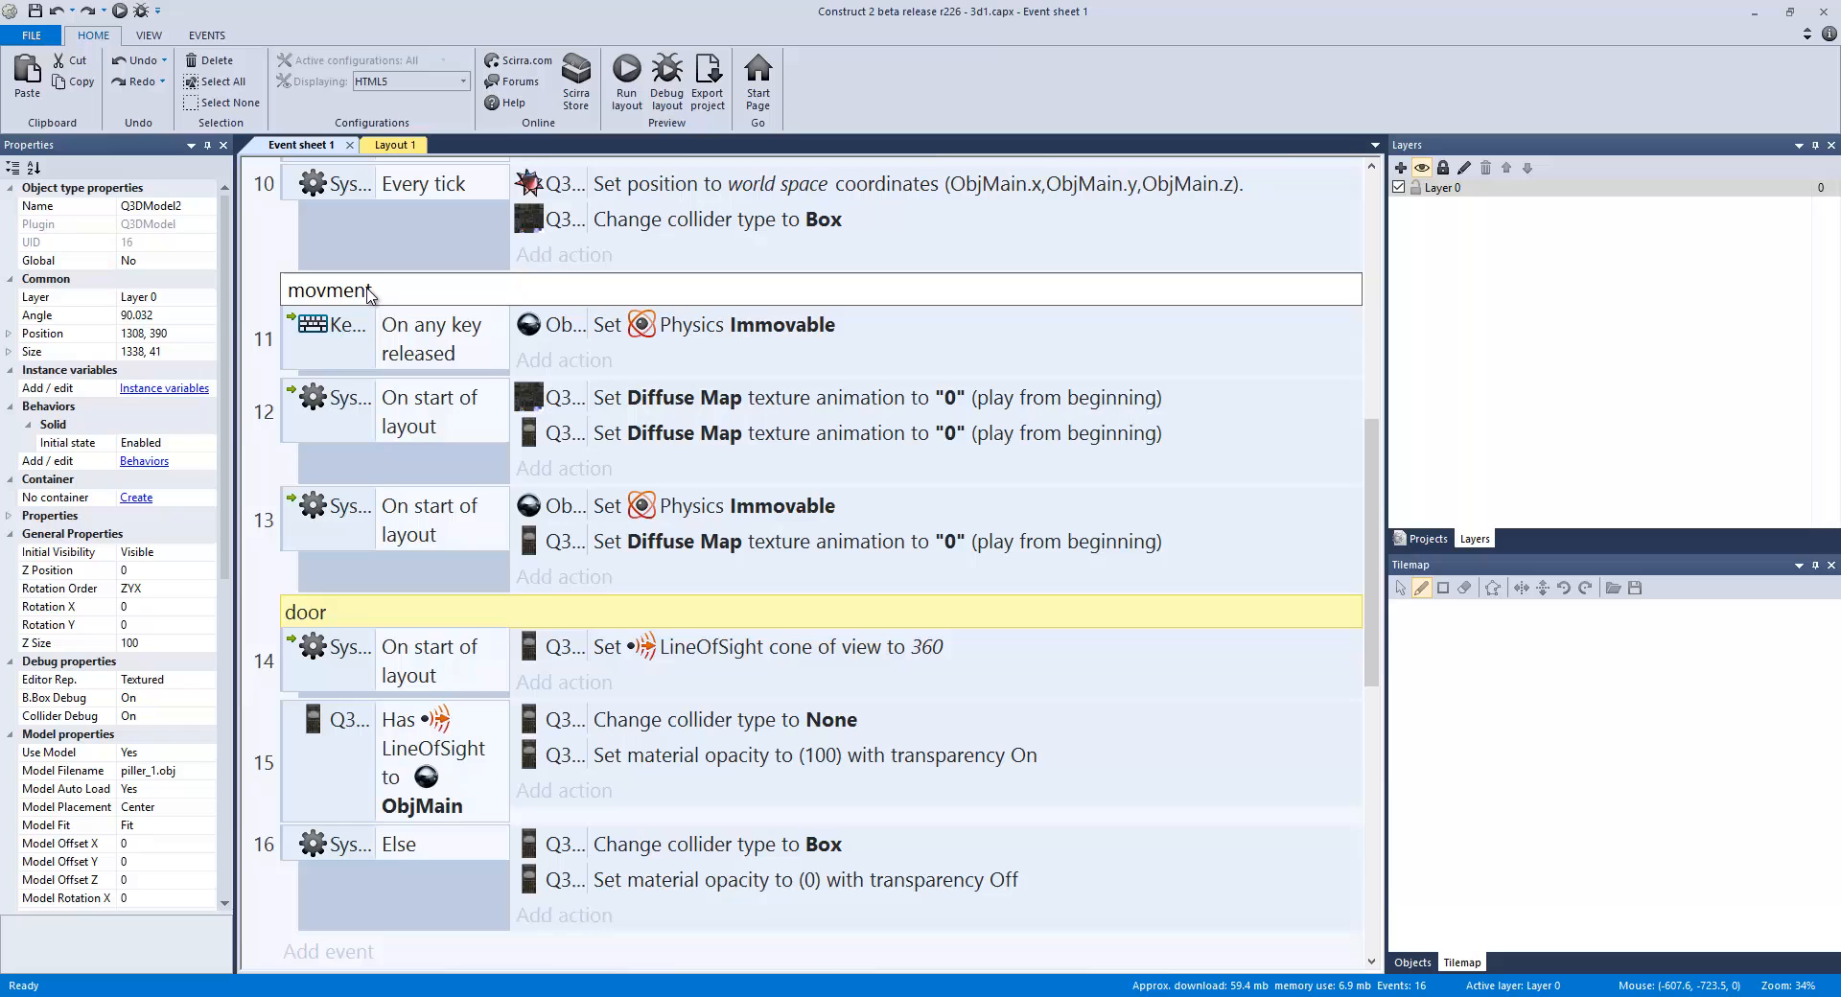
{"action": "type", "text": "etx"}
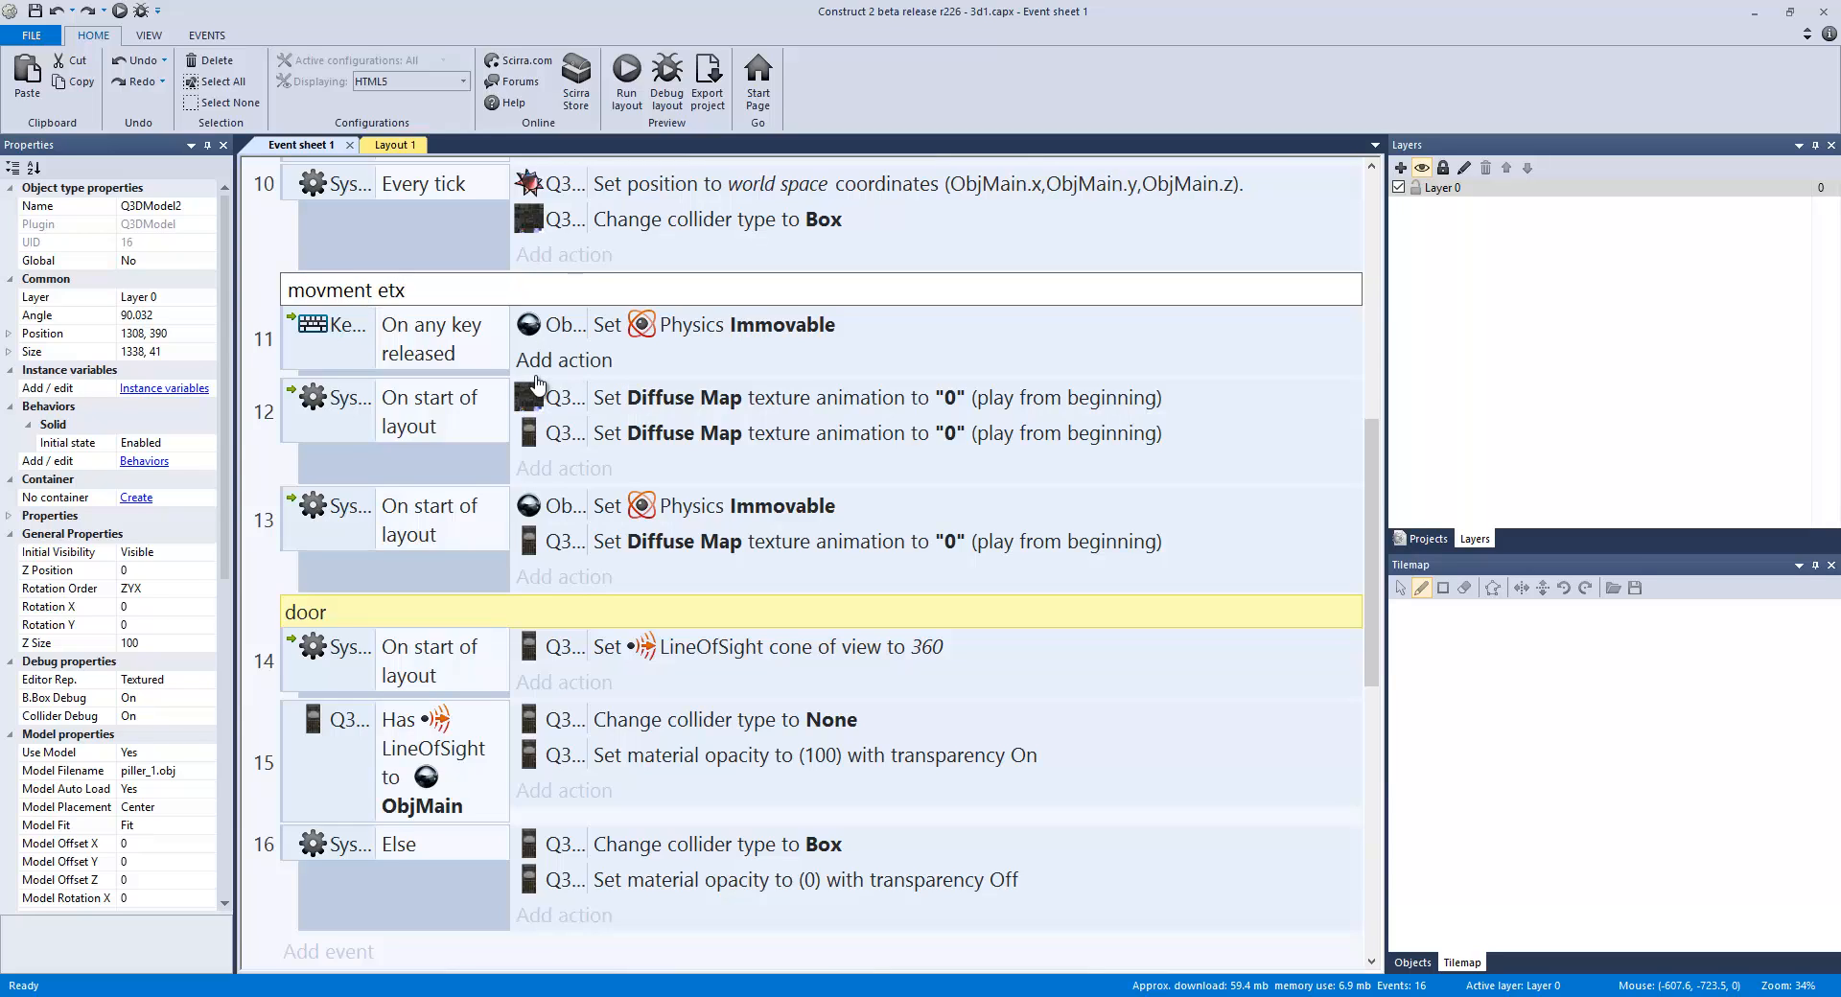
{"action": "left_click", "coordinate": [821, 433]}
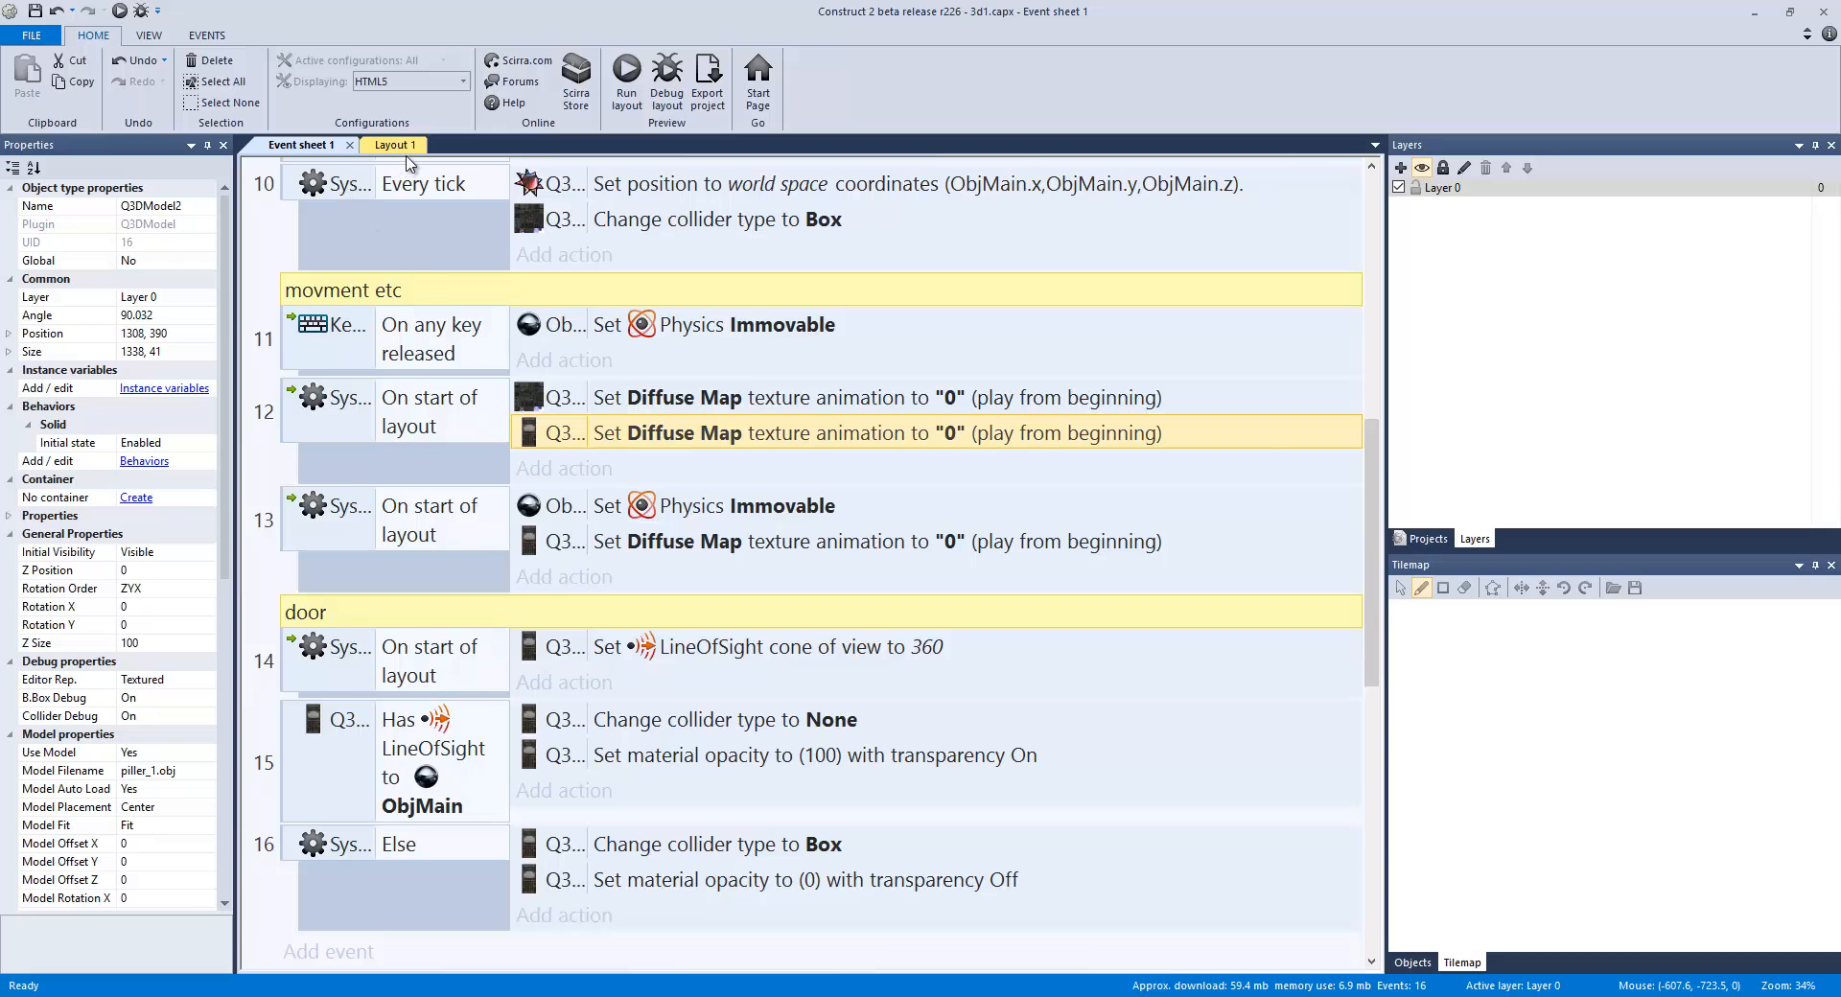
Step: Add a Physics Set Immovable action for ObjMain to the On start of layout event
{"action": "left_click", "coordinate": [380, 145]}
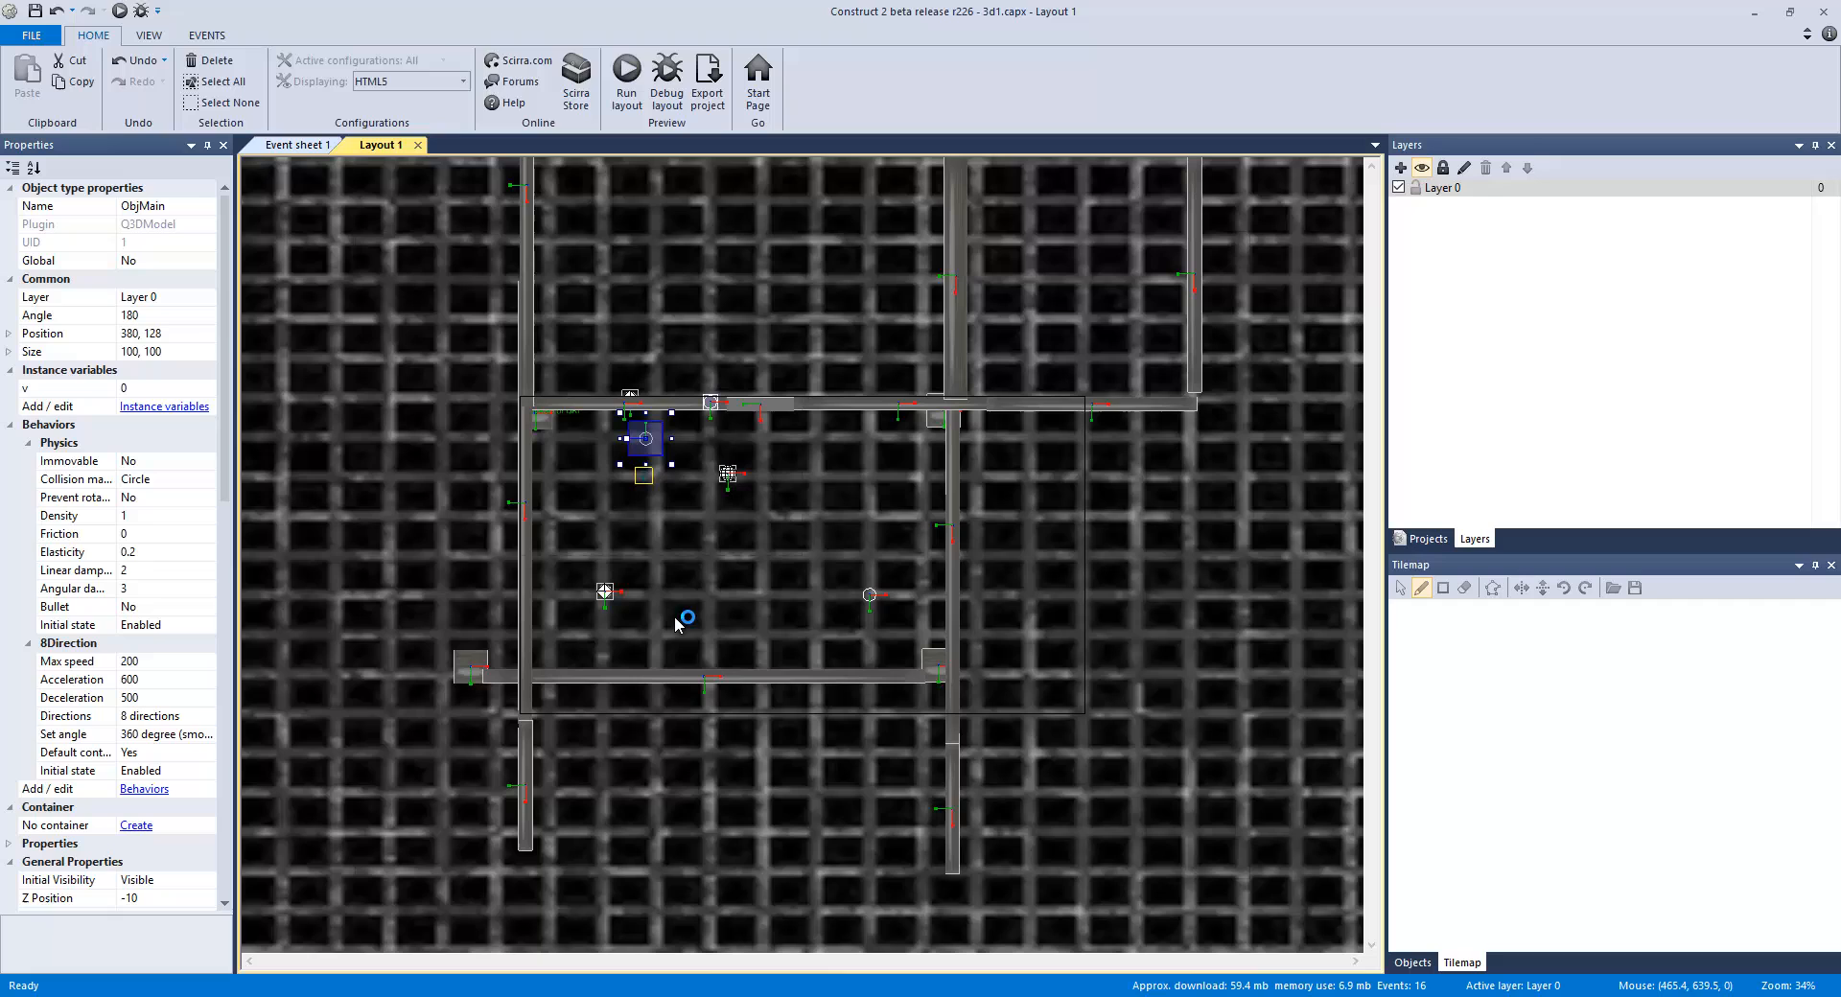
{"action": "mouse_move", "coordinate": [247, 166]}
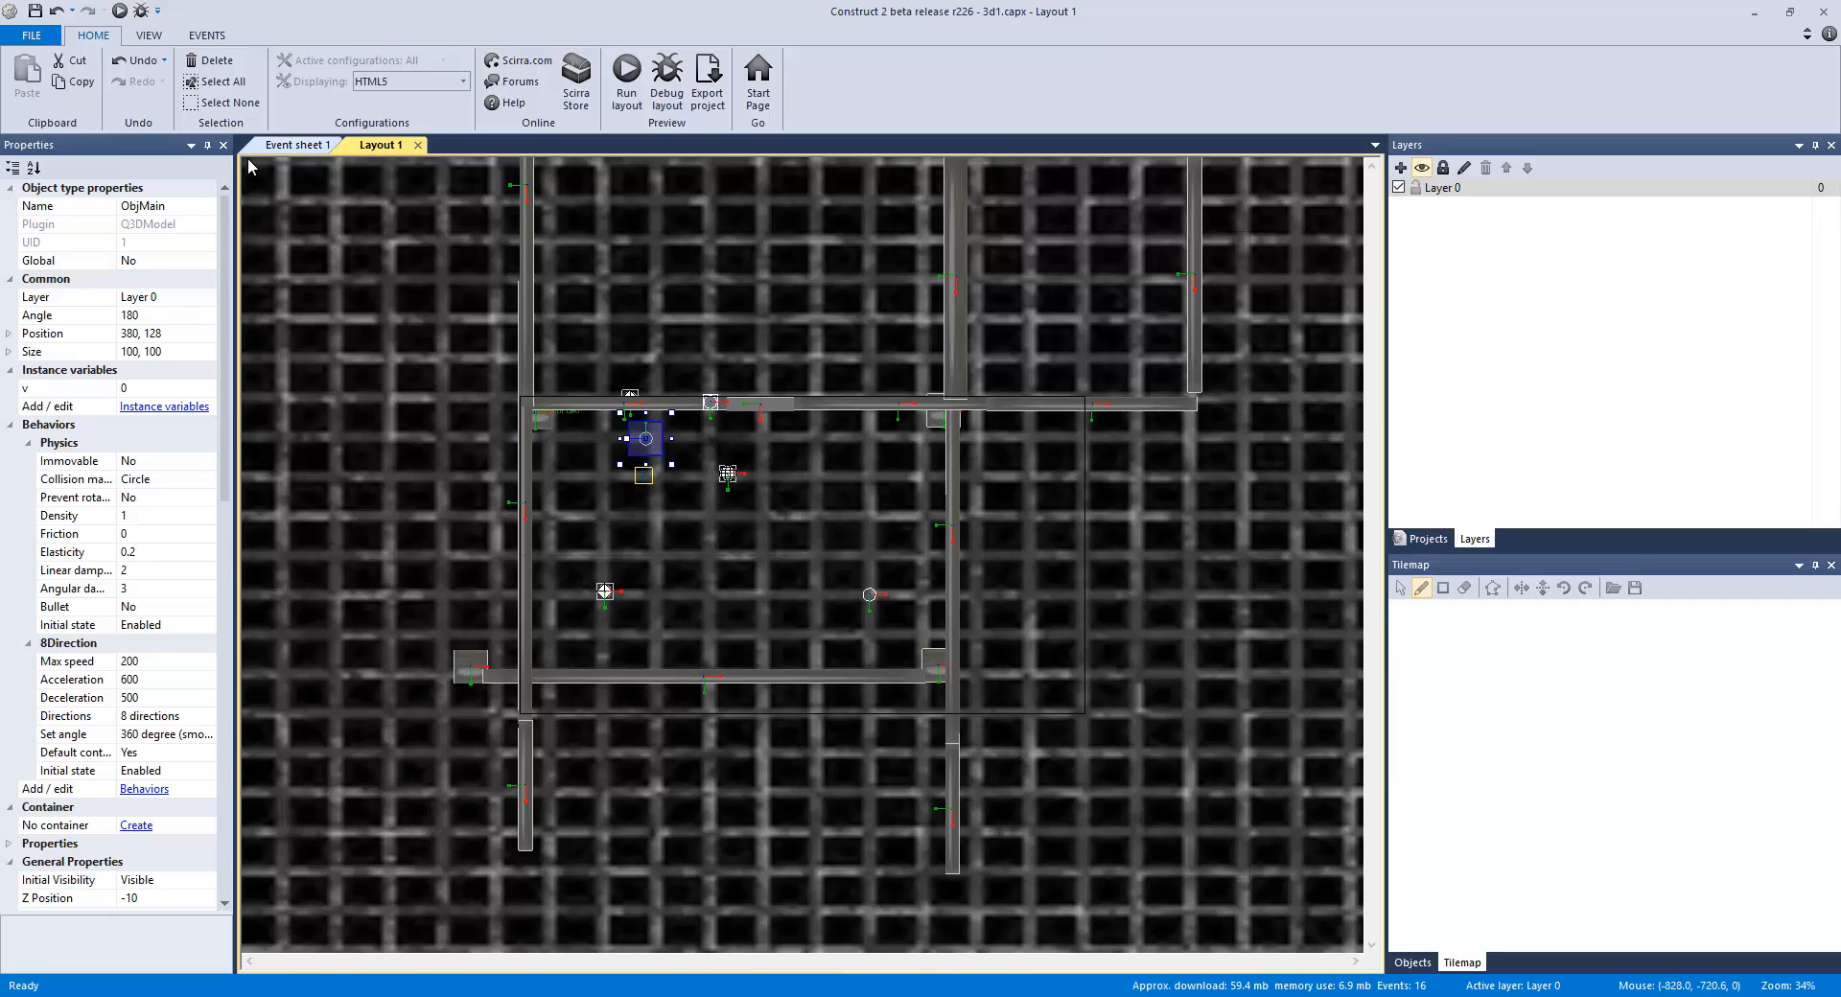
{"action": "left_click", "coordinate": [296, 145]}
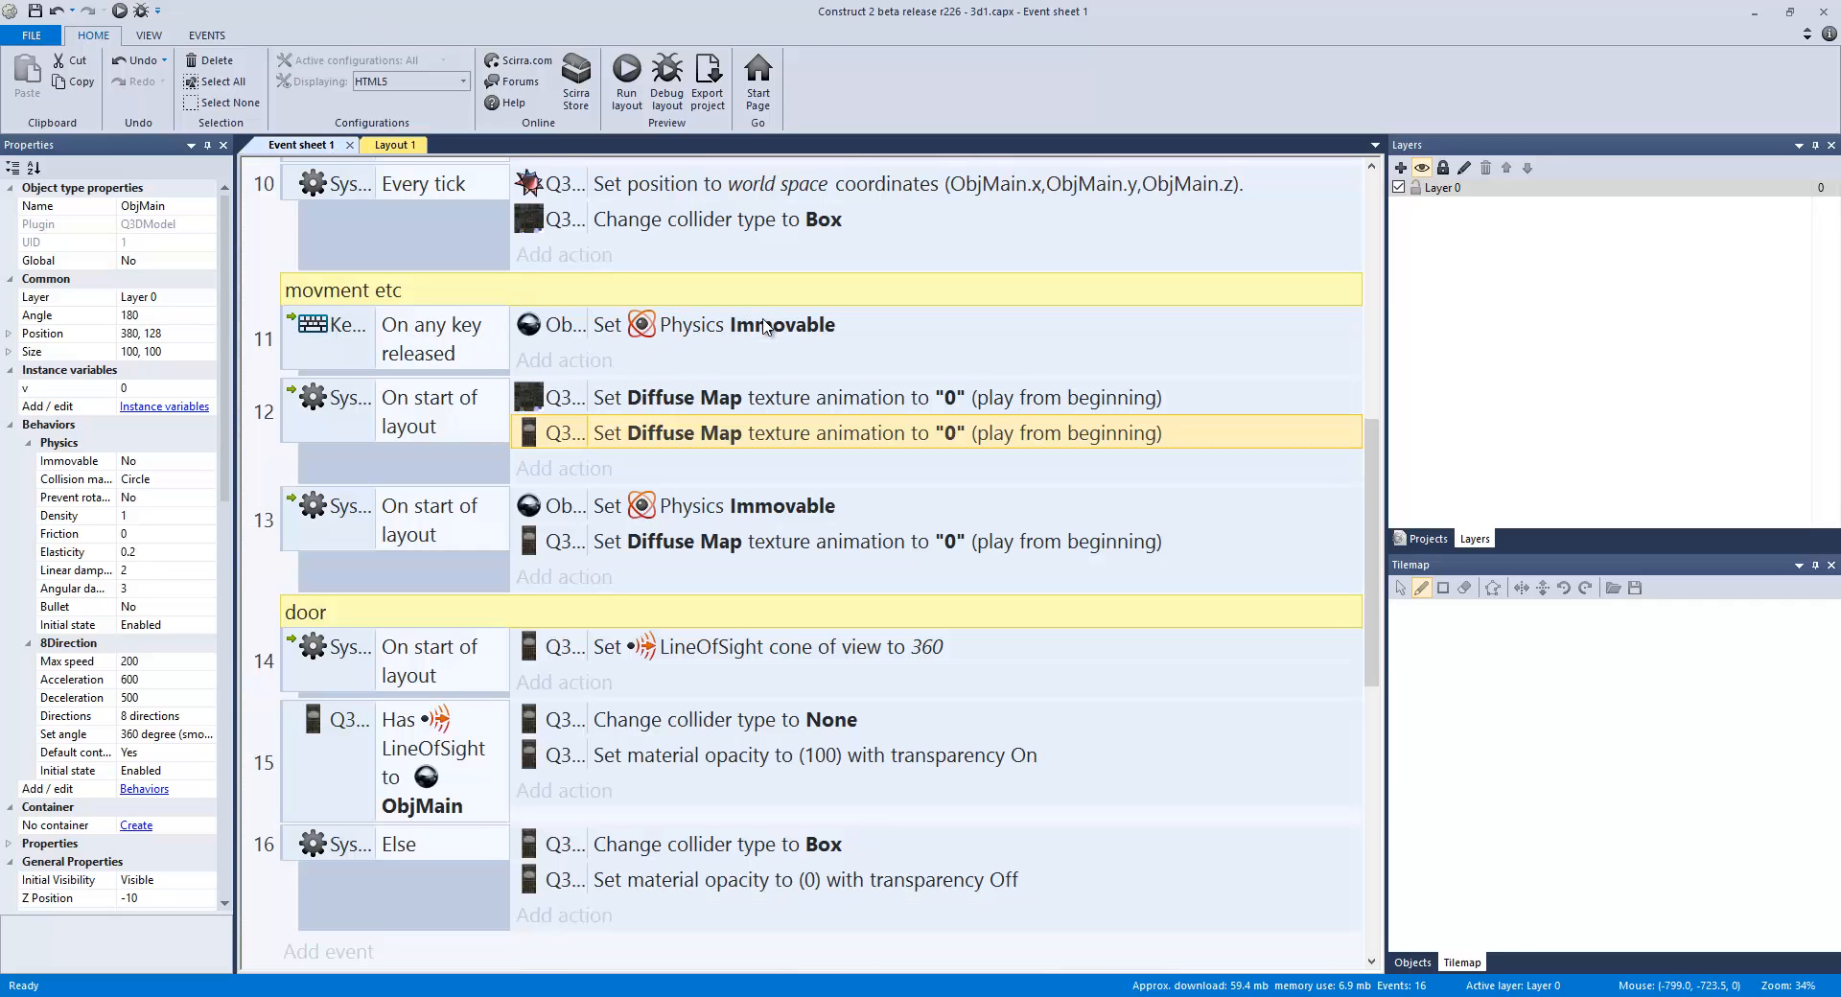
{"action": "left_click", "coordinate": [728, 324]}
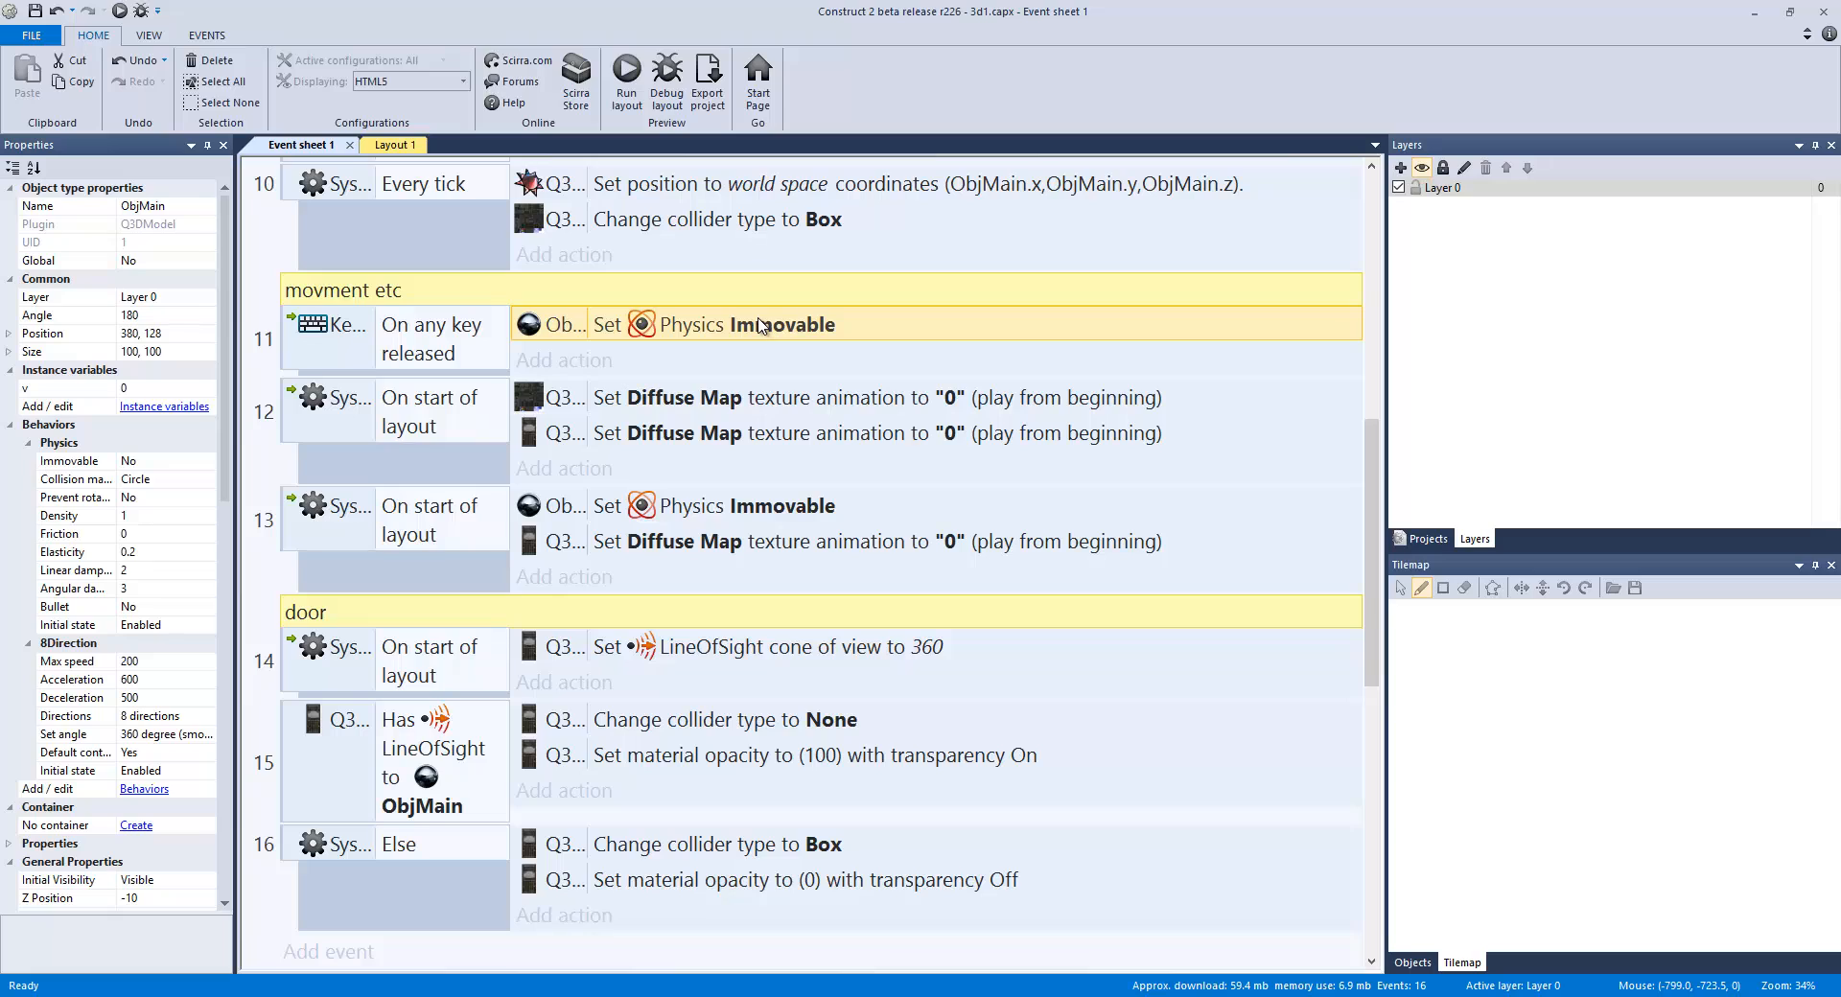
{"action": "scroll", "scroll_direction": "down", "scroll_amount": 3}
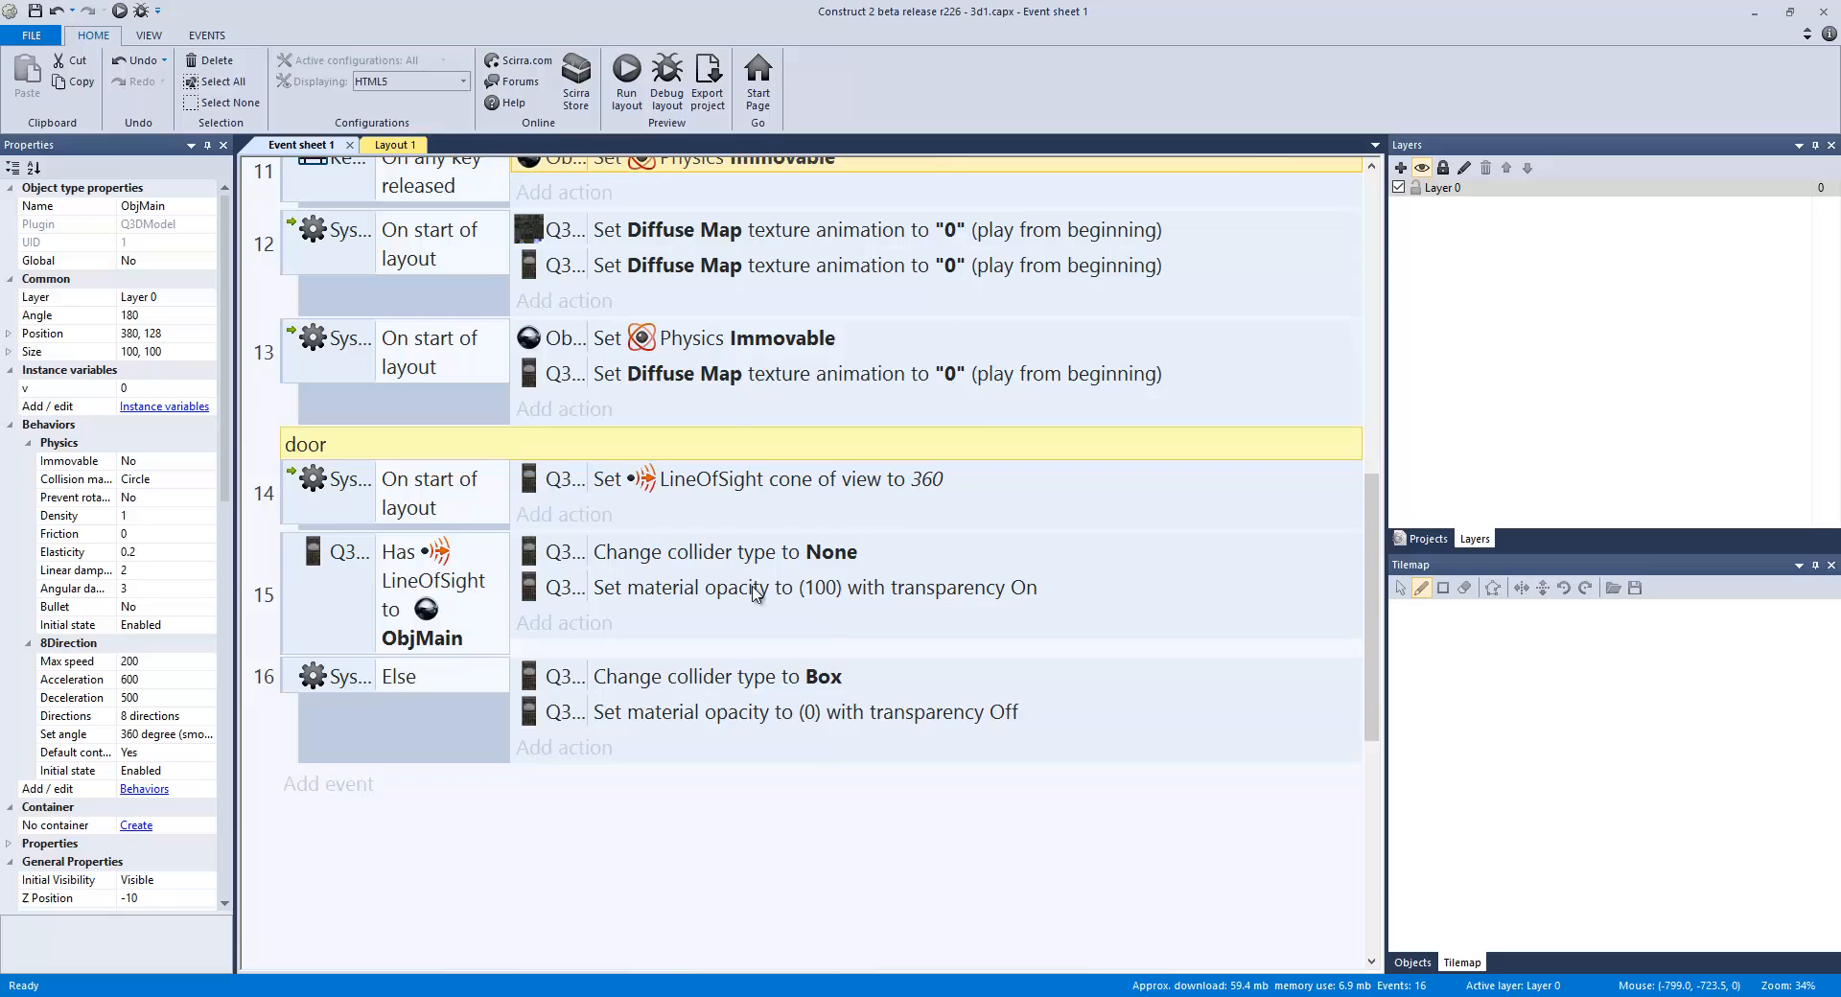
{"action": "scroll", "scroll_direction": "up", "scroll_amount": 3}
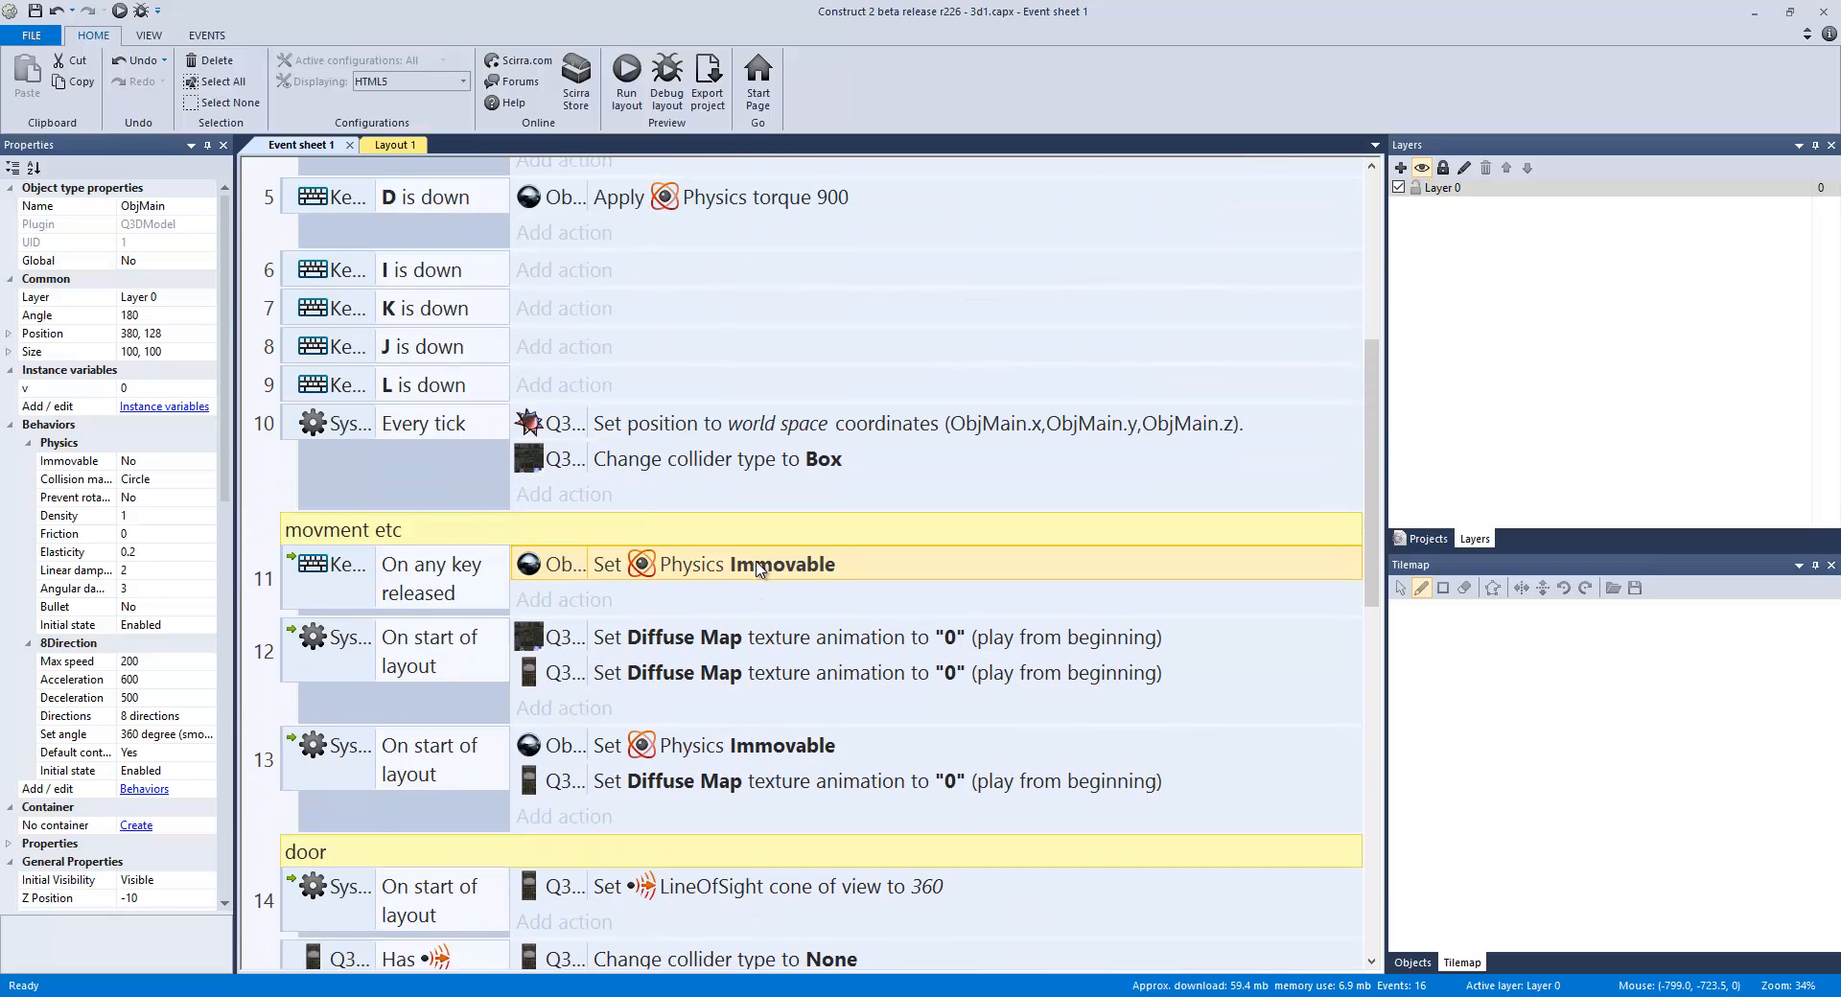
{"action": "scroll", "scroll_direction": "up", "scroll_amount": 3}
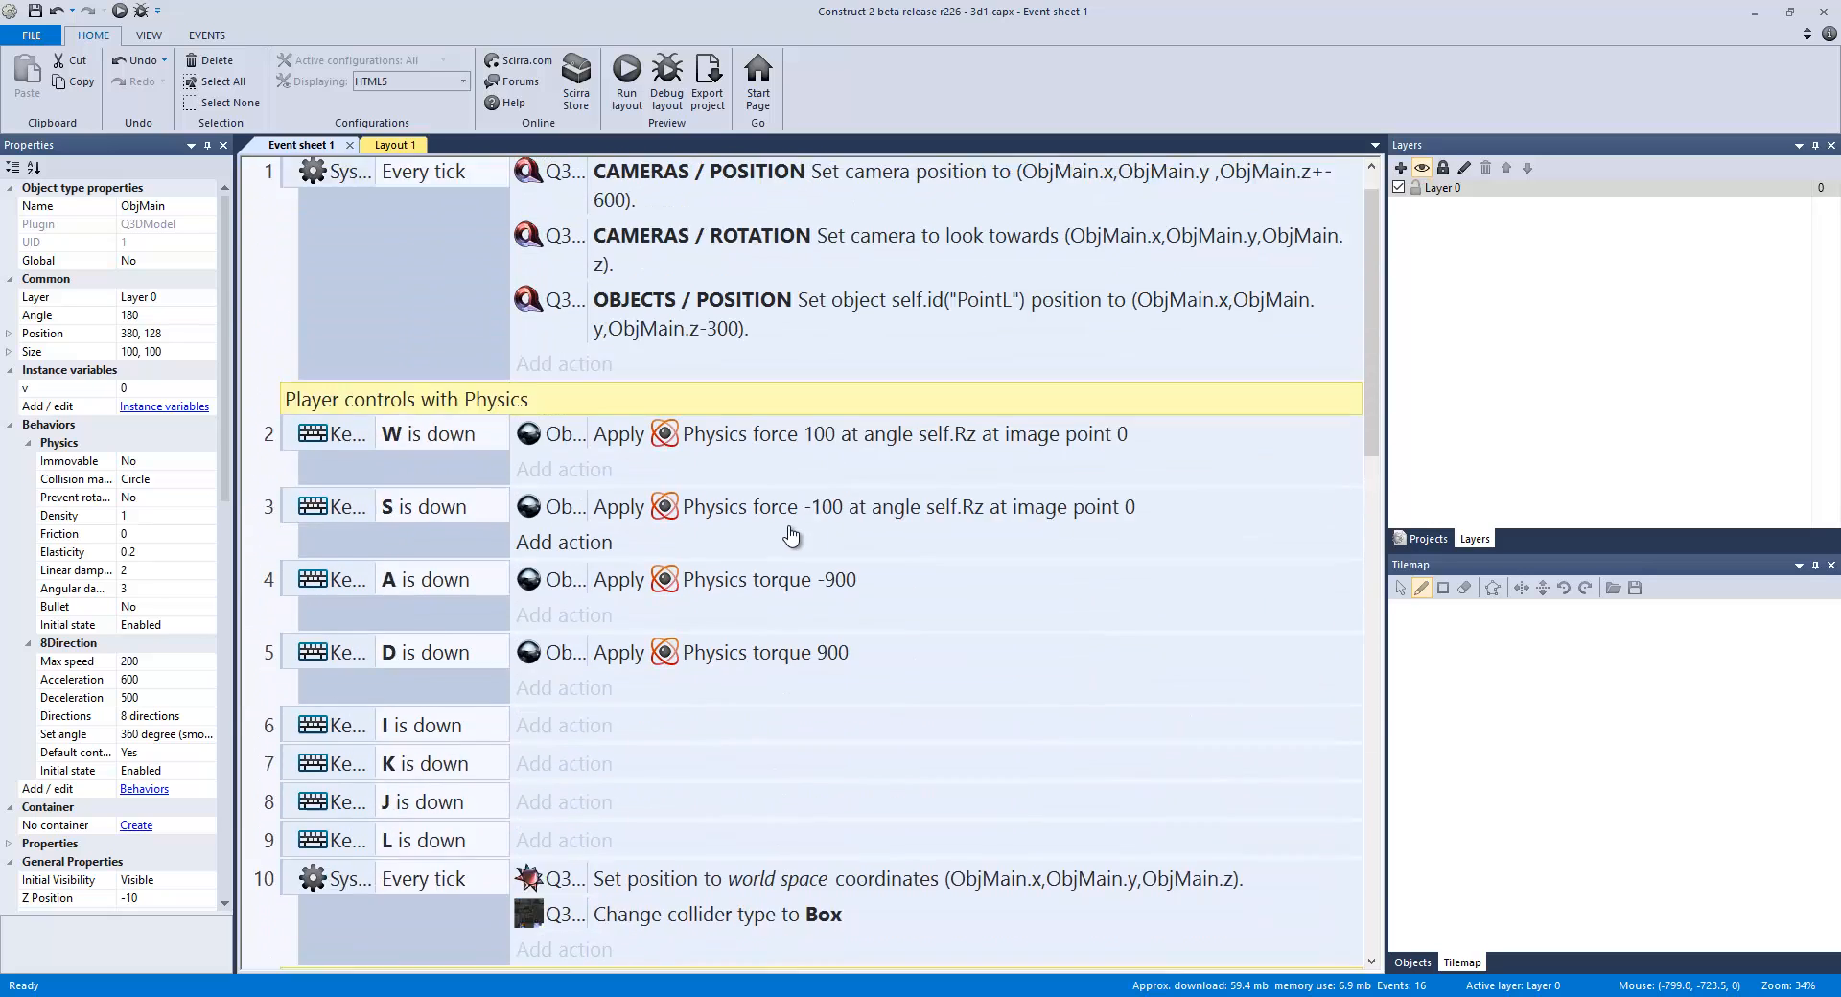
{"action": "scroll", "scroll_direction": "down", "scroll_amount": 3}
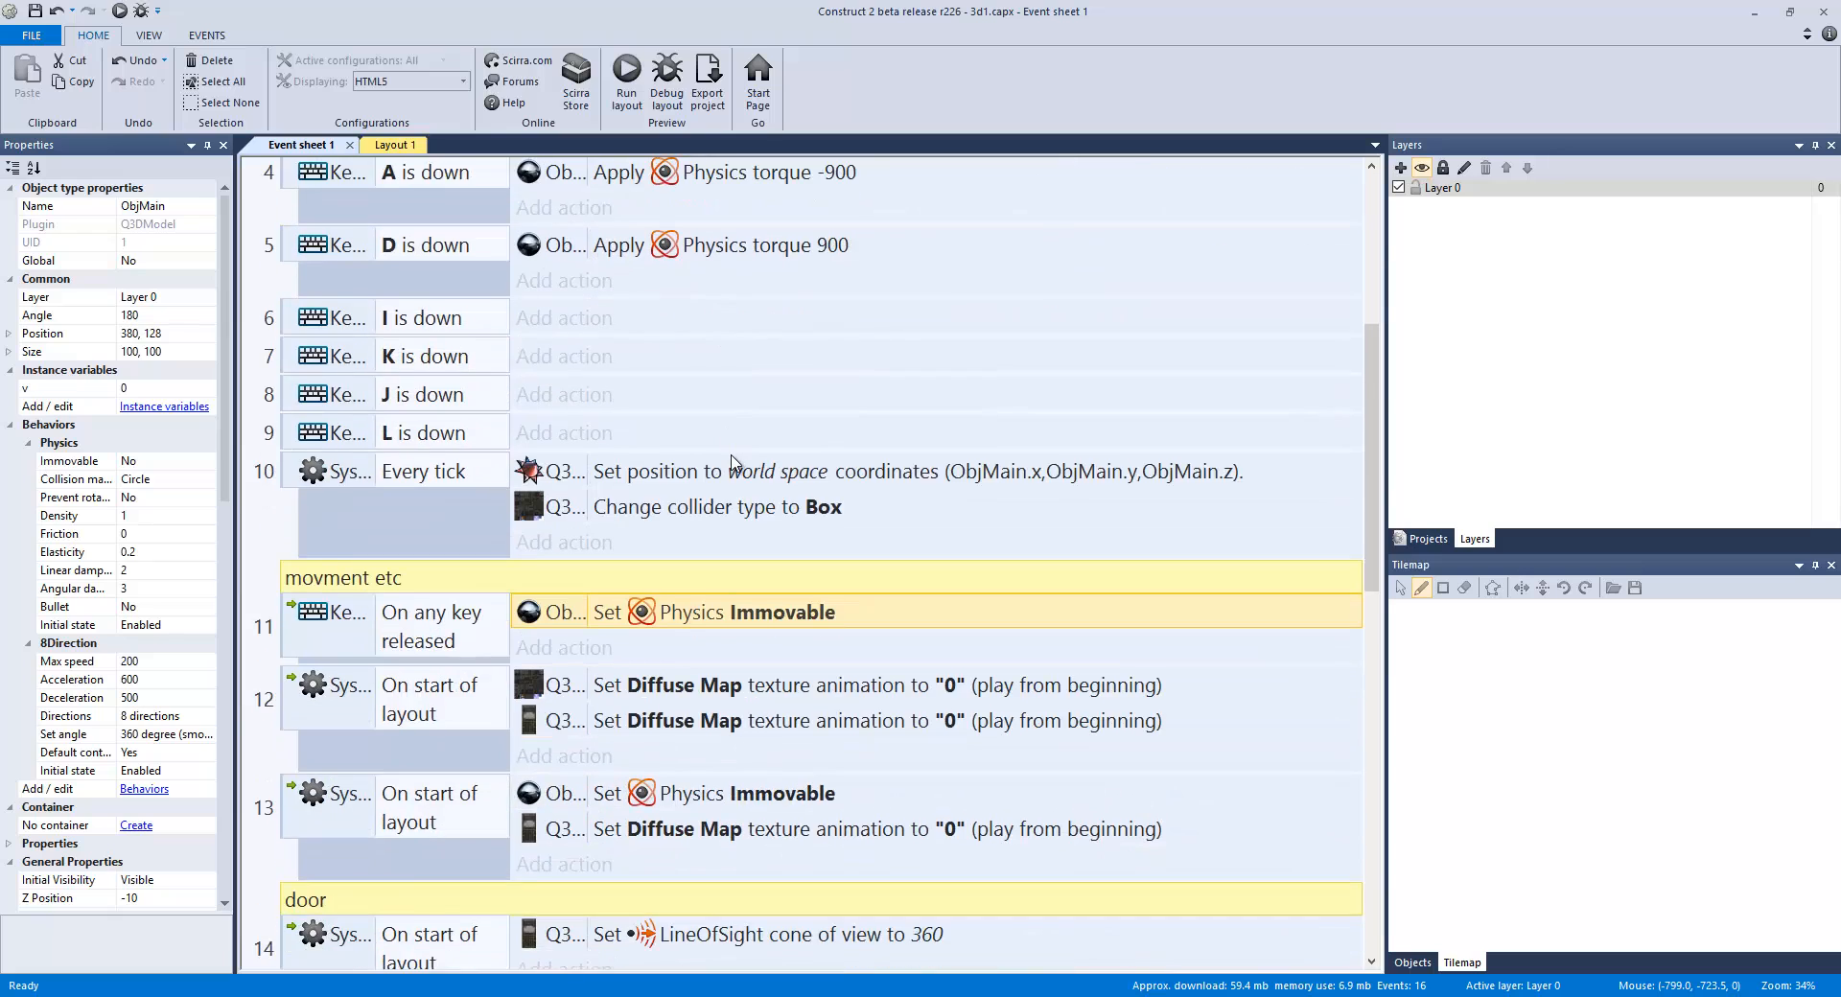
{"action": "scroll", "scroll_direction": "down", "scroll_amount": 3}
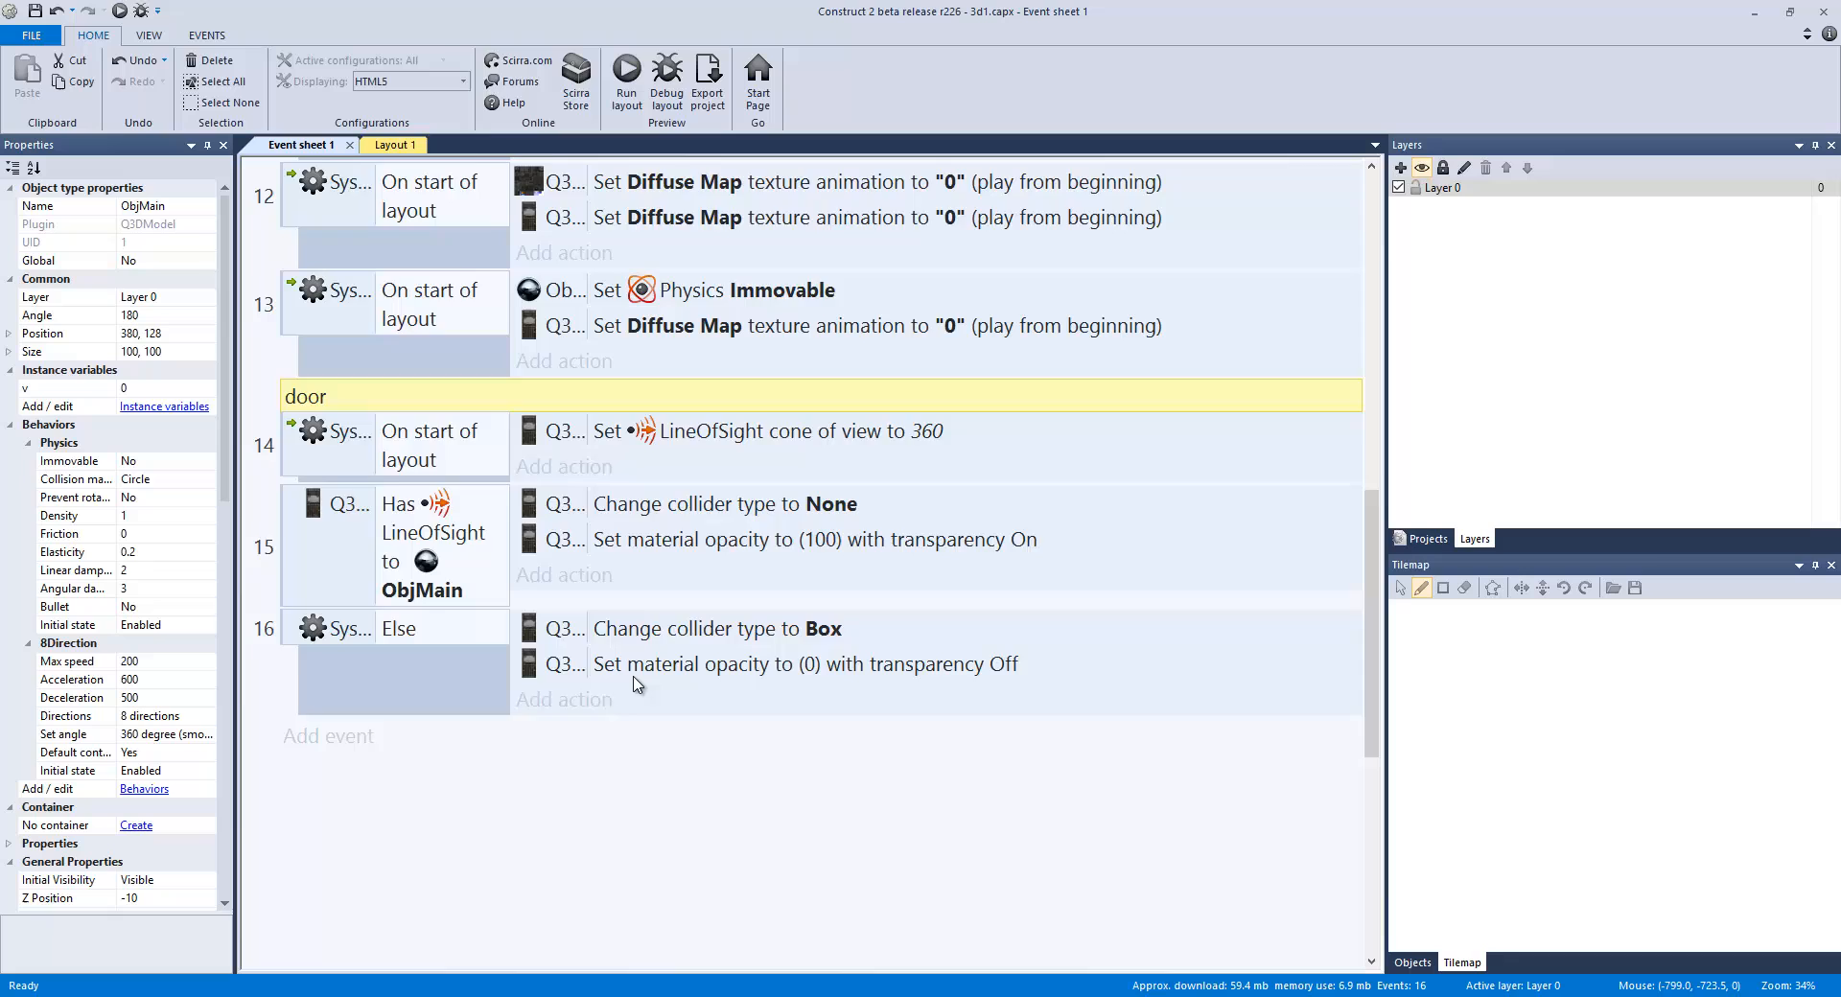
{"action": "scroll", "scroll_direction": "up", "scroll_amount": 3}
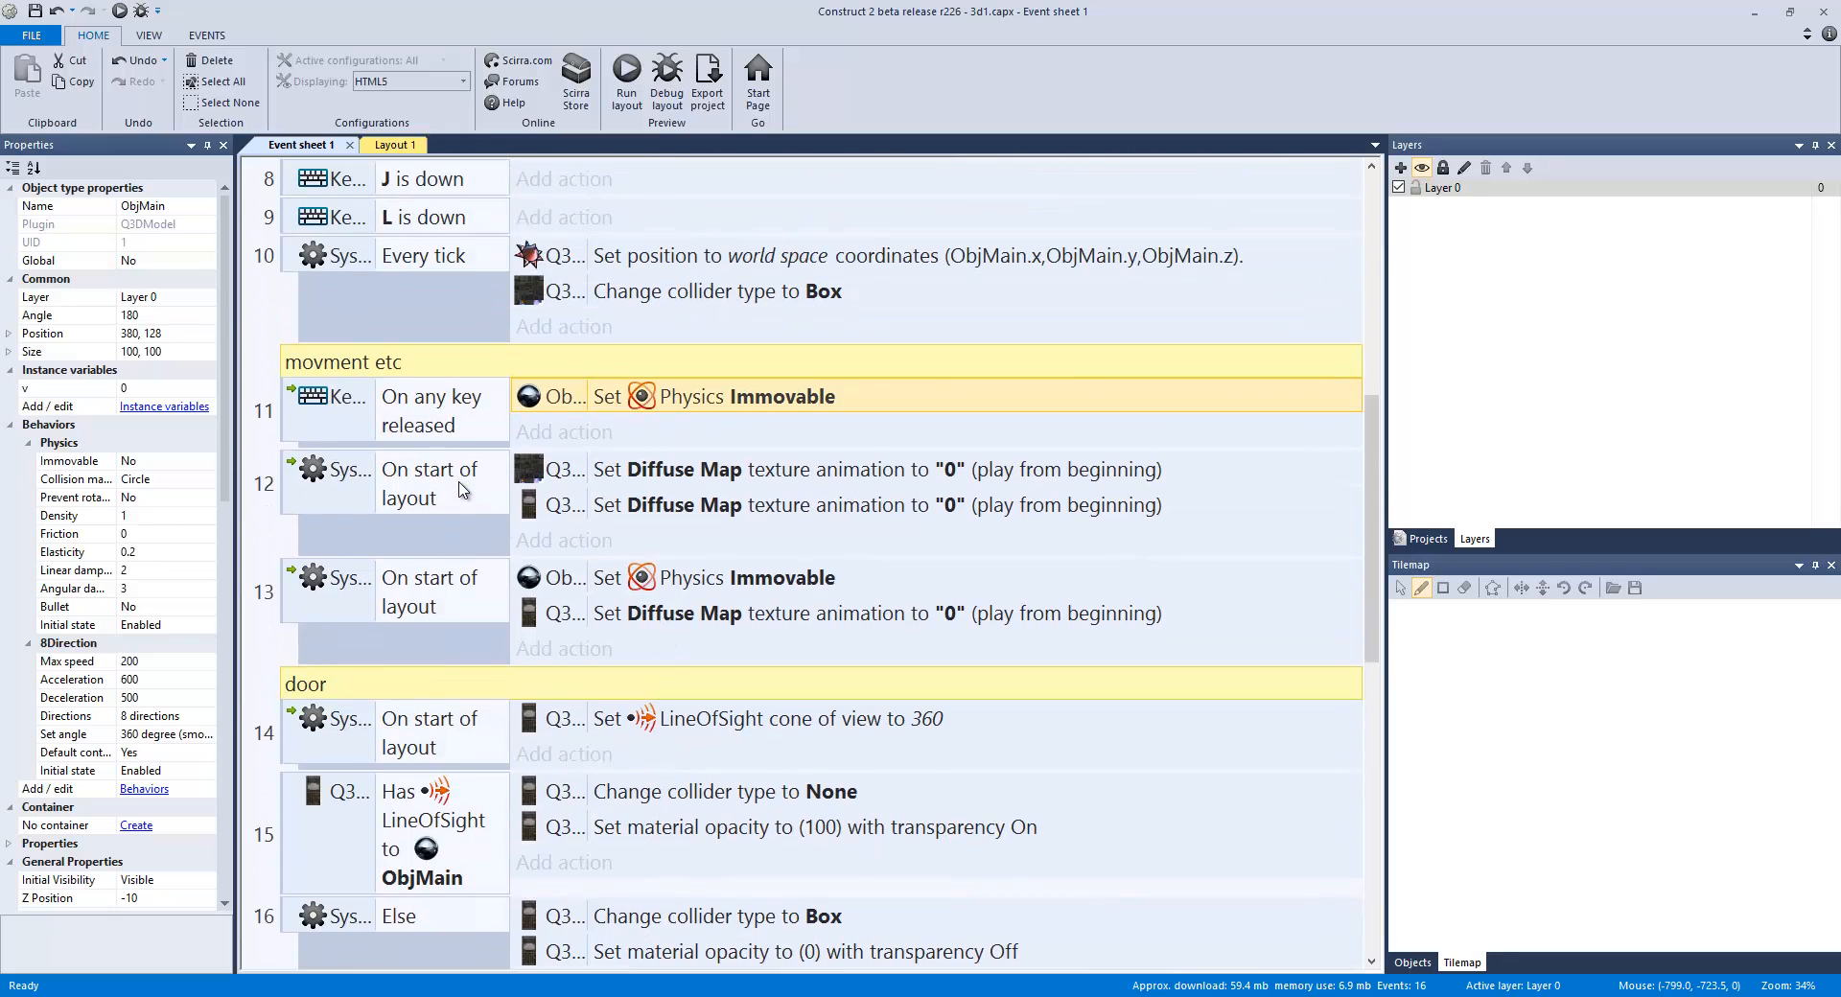
{"action": "left_click", "coordinate": [434, 482]}
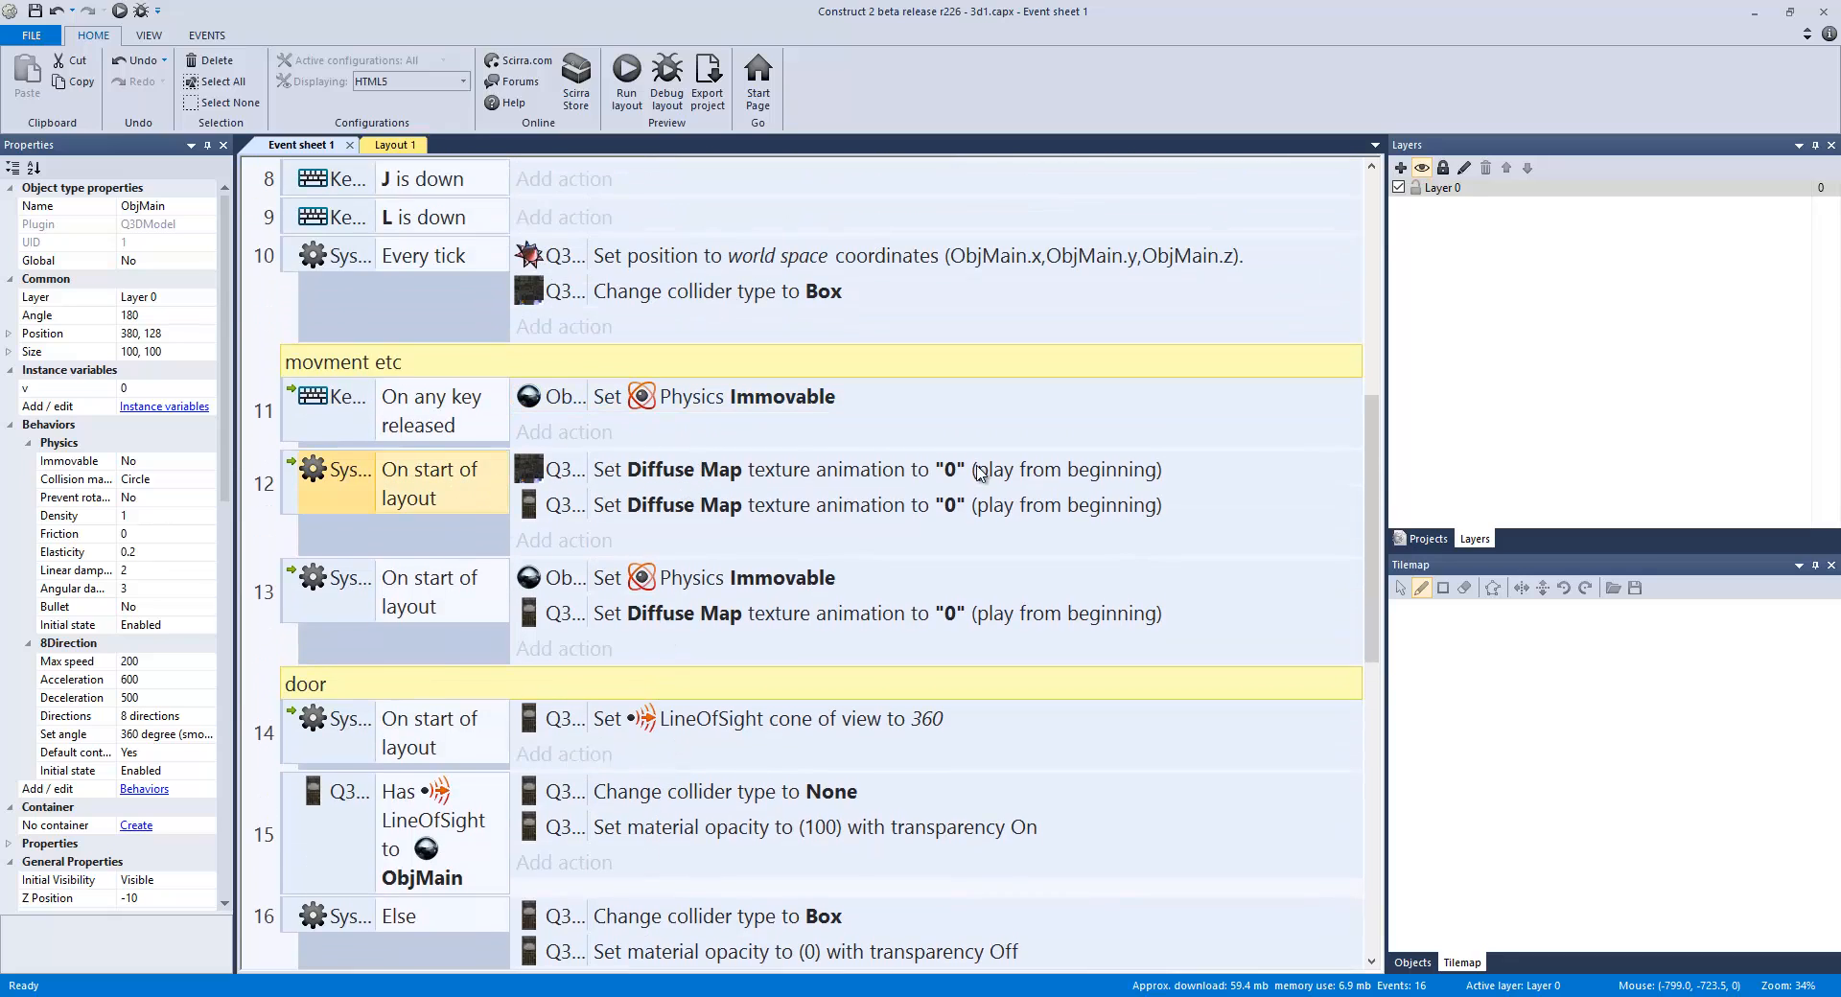
{"action": "scroll", "scroll_direction": "down", "scroll_amount": 3}
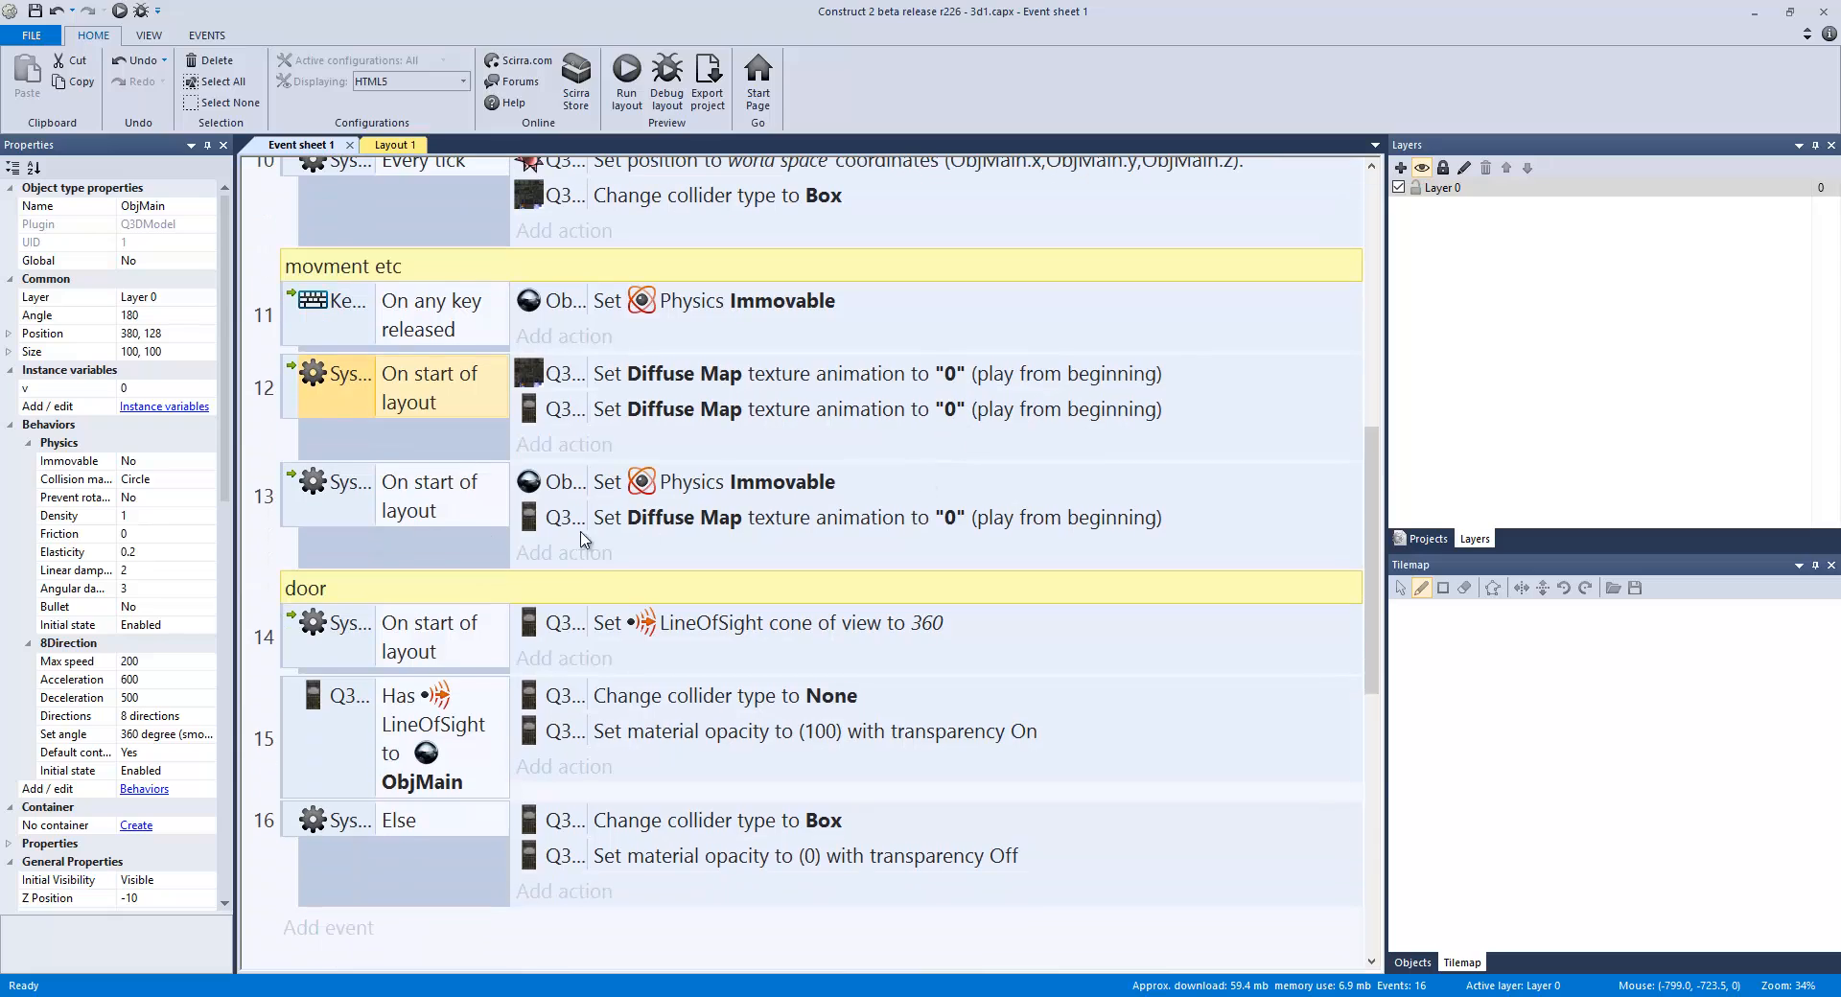
{"action": "mouse_move", "coordinate": [699, 489]}
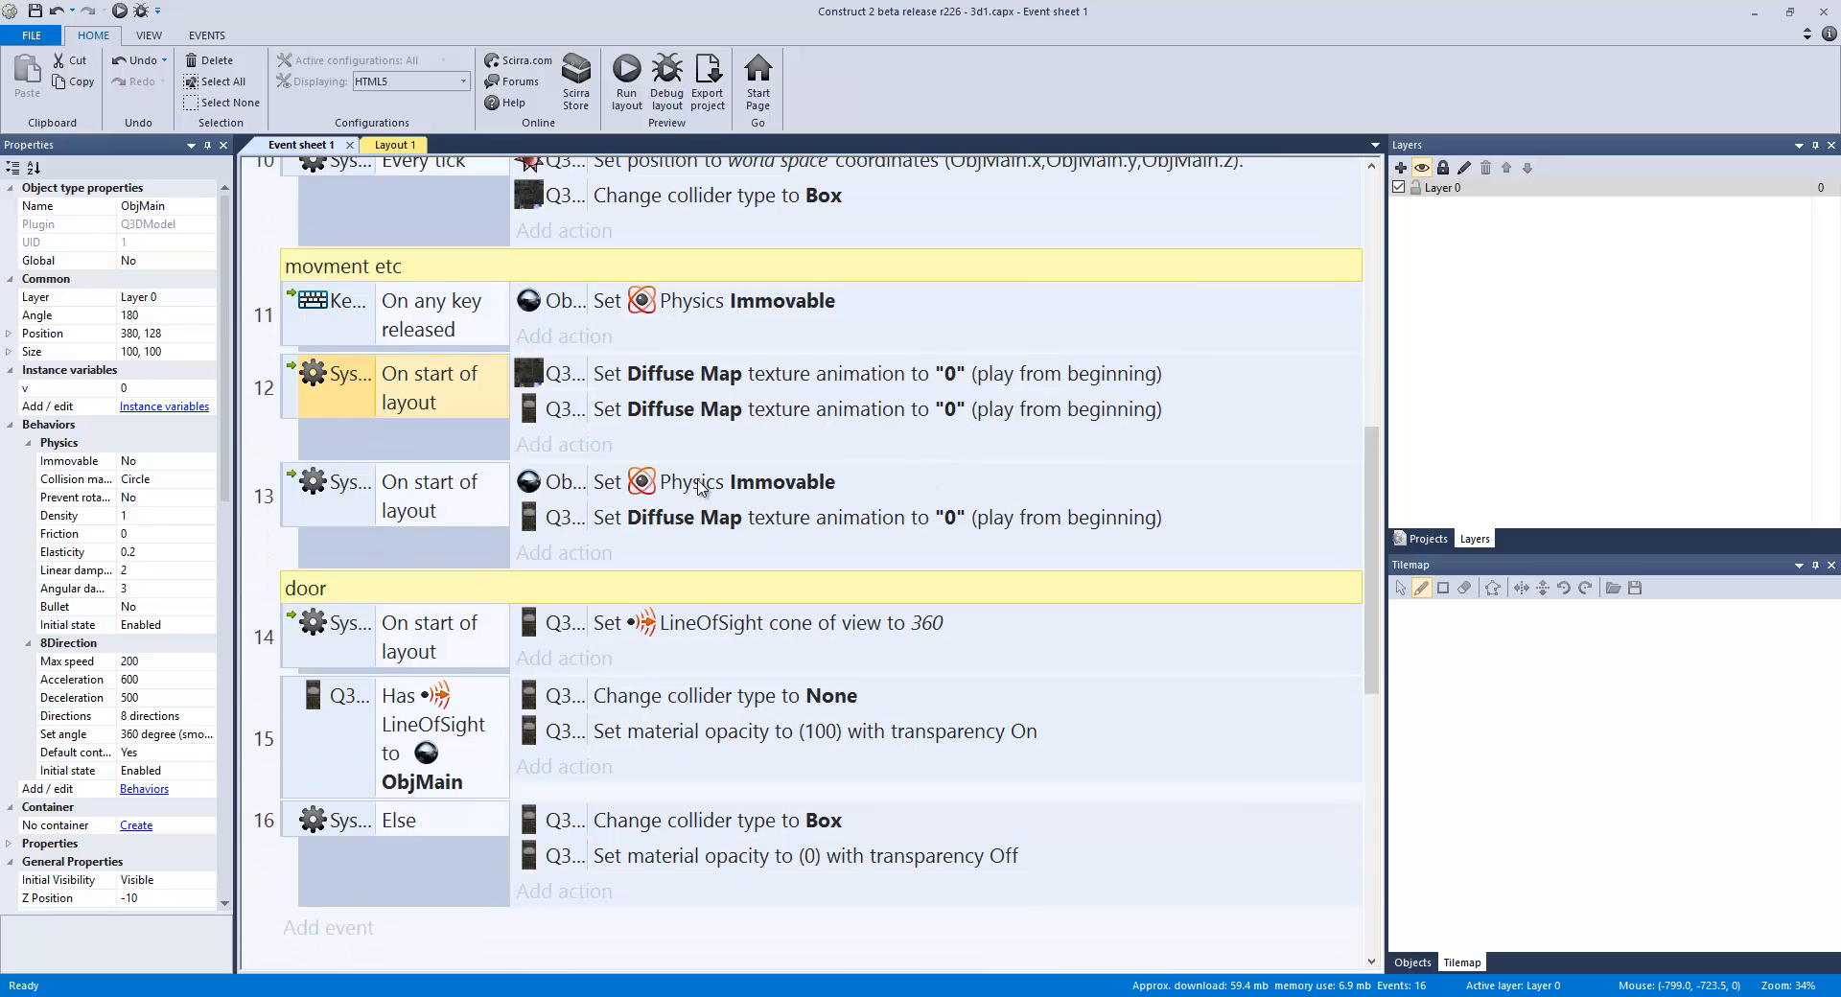
{"action": "left_click", "coordinate": [728, 481]}
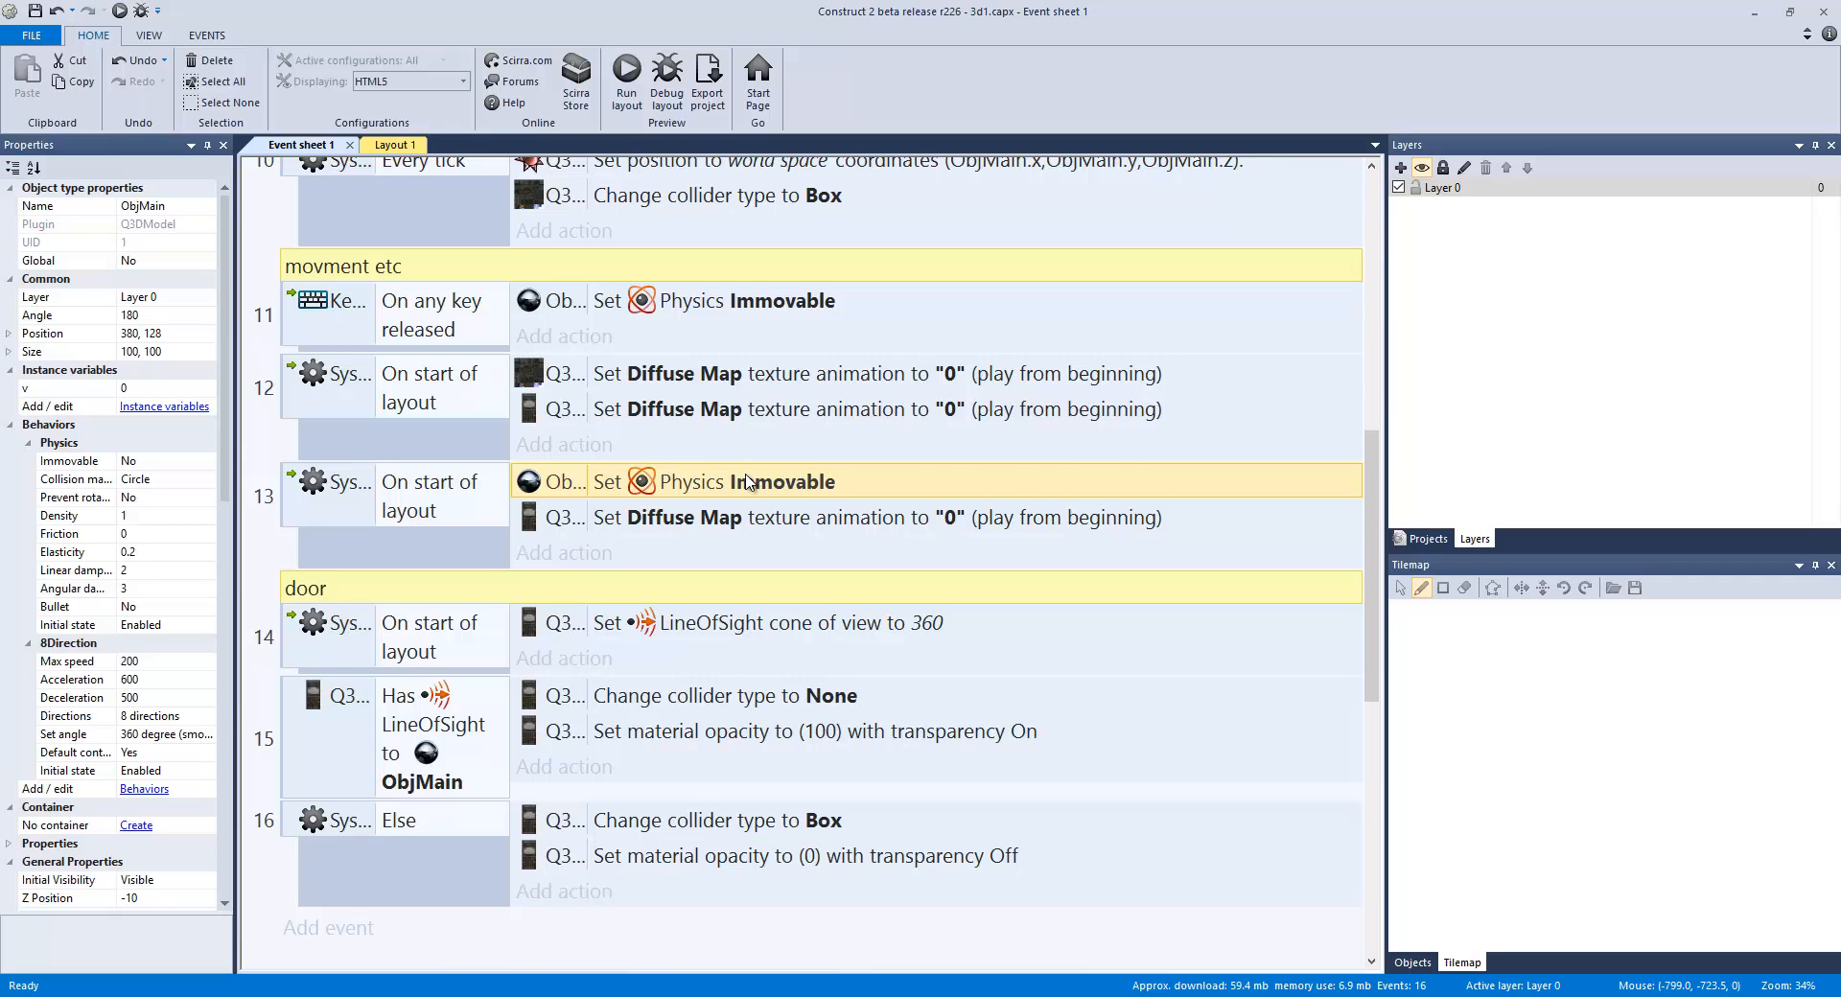
Step: Preview the layout without the Physics action, close it, restore the action and preview again
{"action": "left_click", "coordinate": [626, 73]}
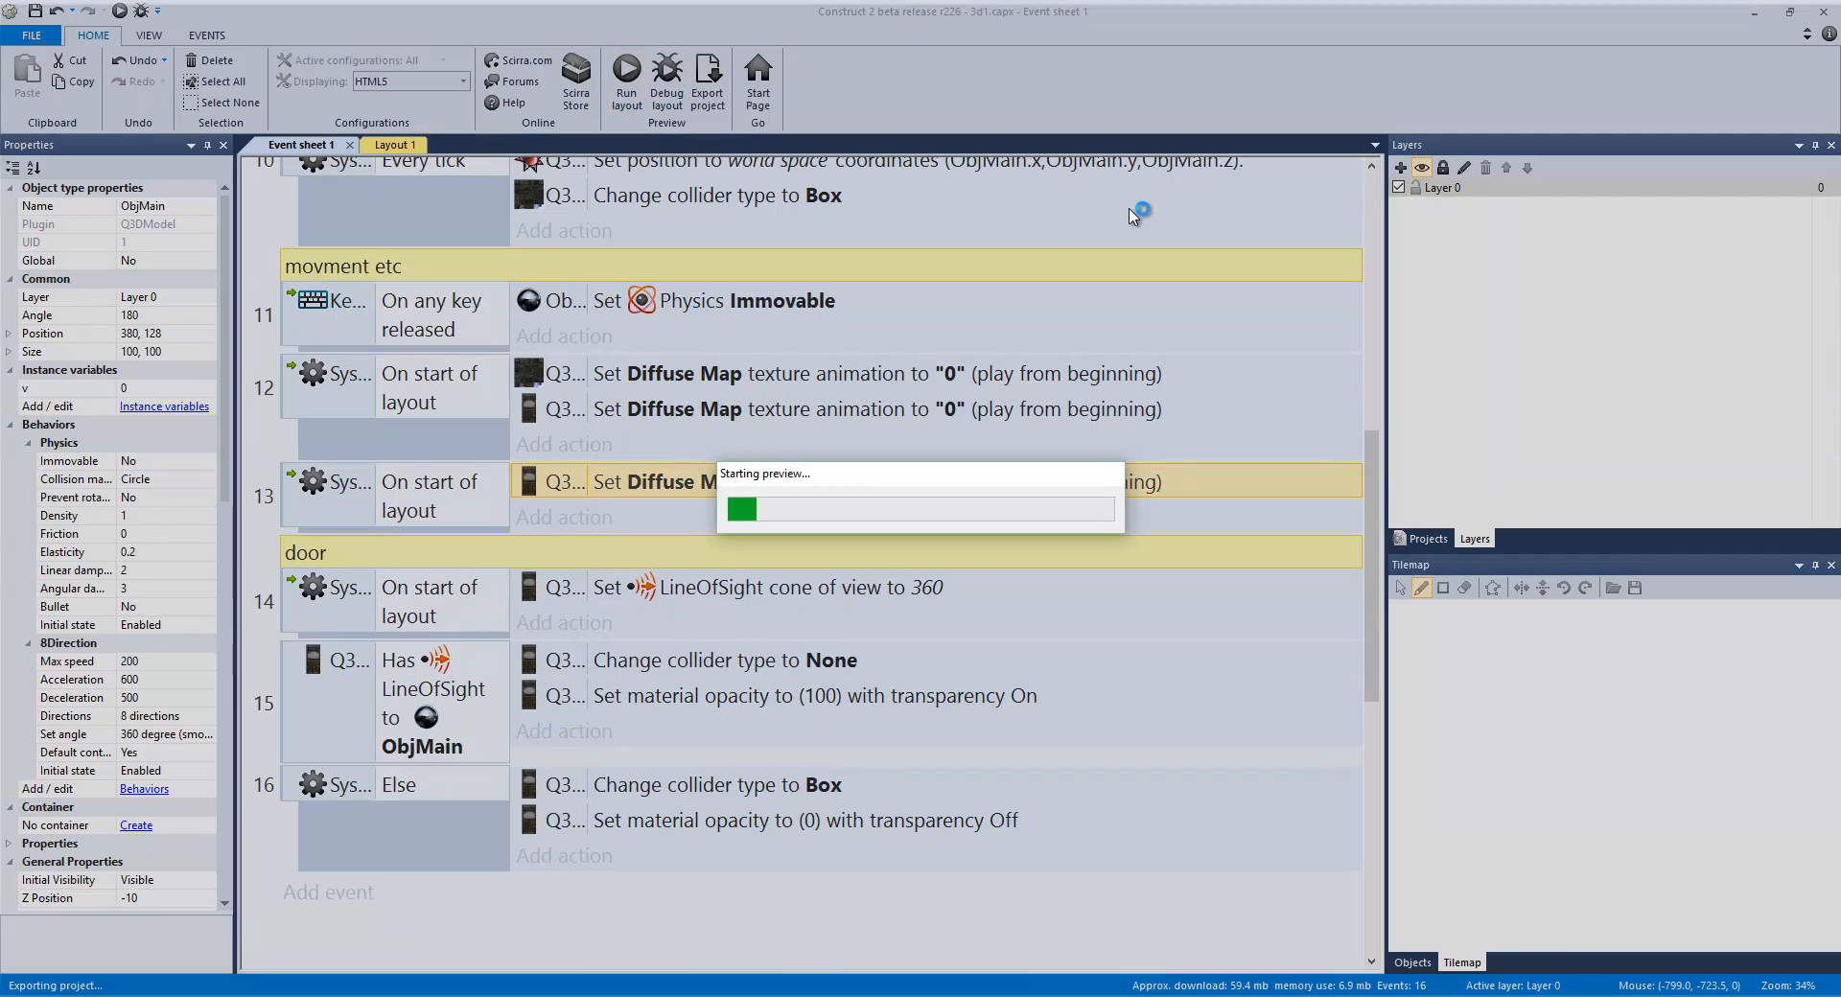
{"action": "left_click", "coordinate": [626, 73]}
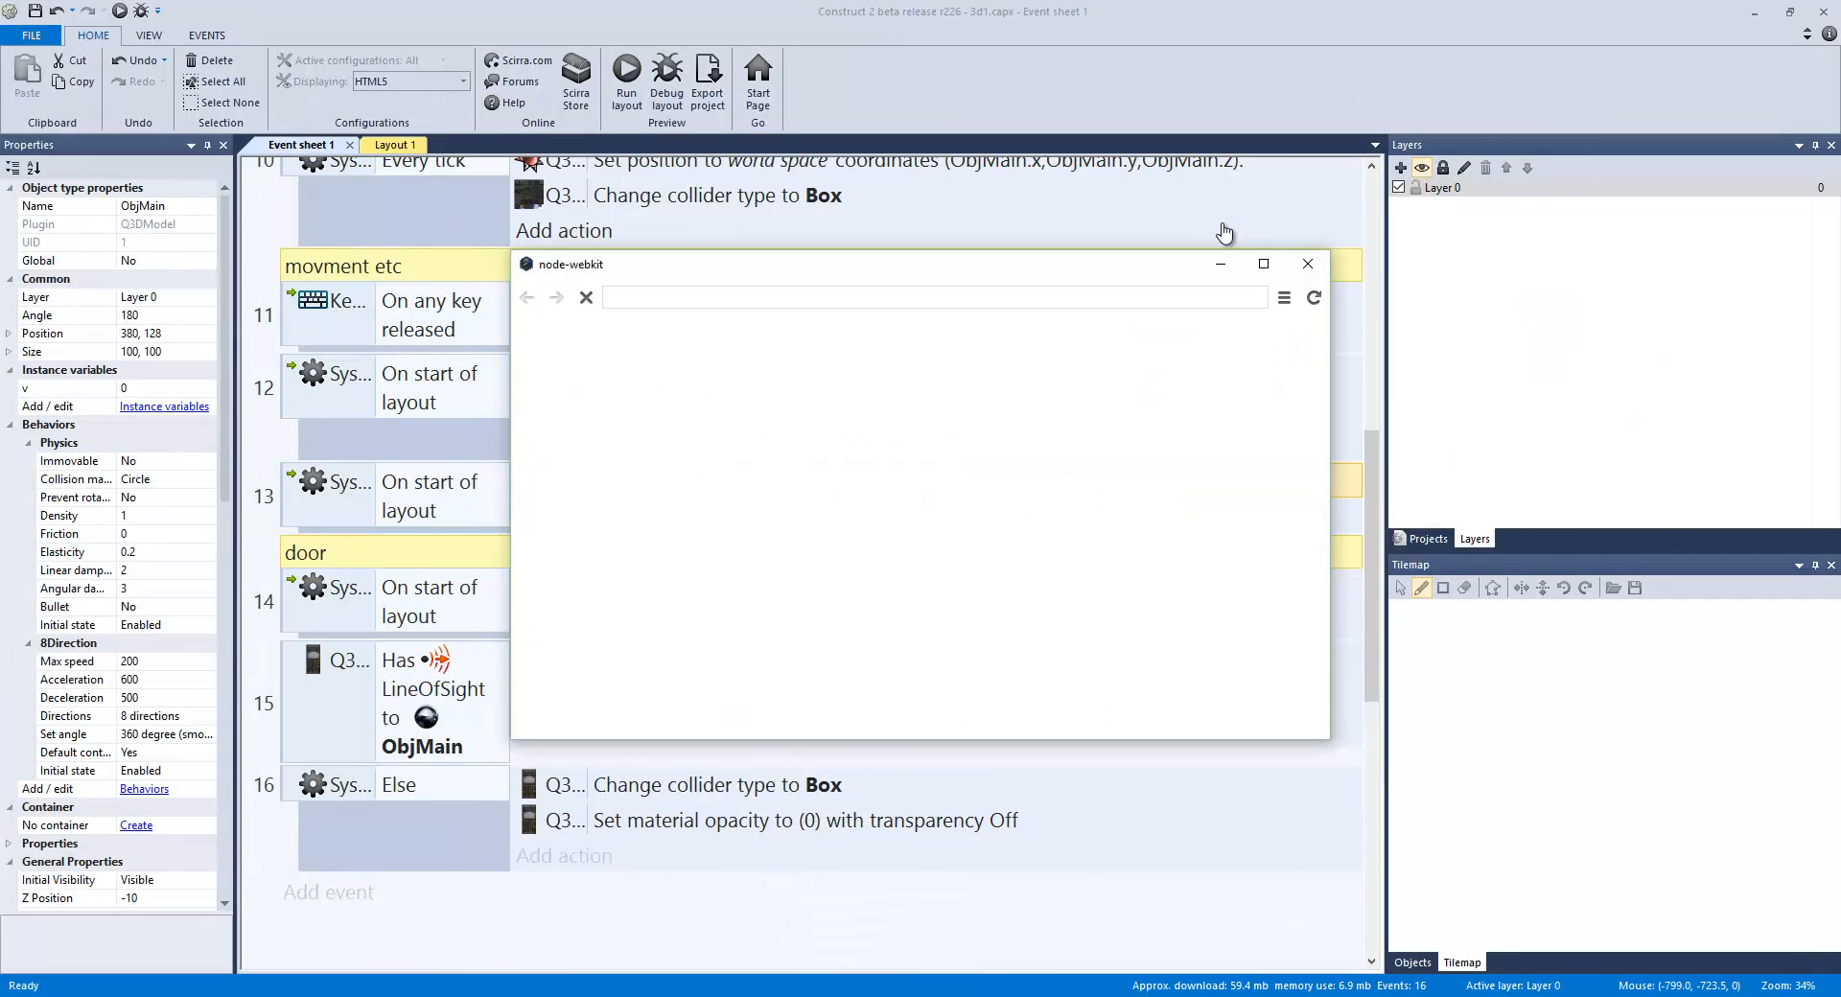
{"action": "left_click", "coordinate": [1264, 263]}
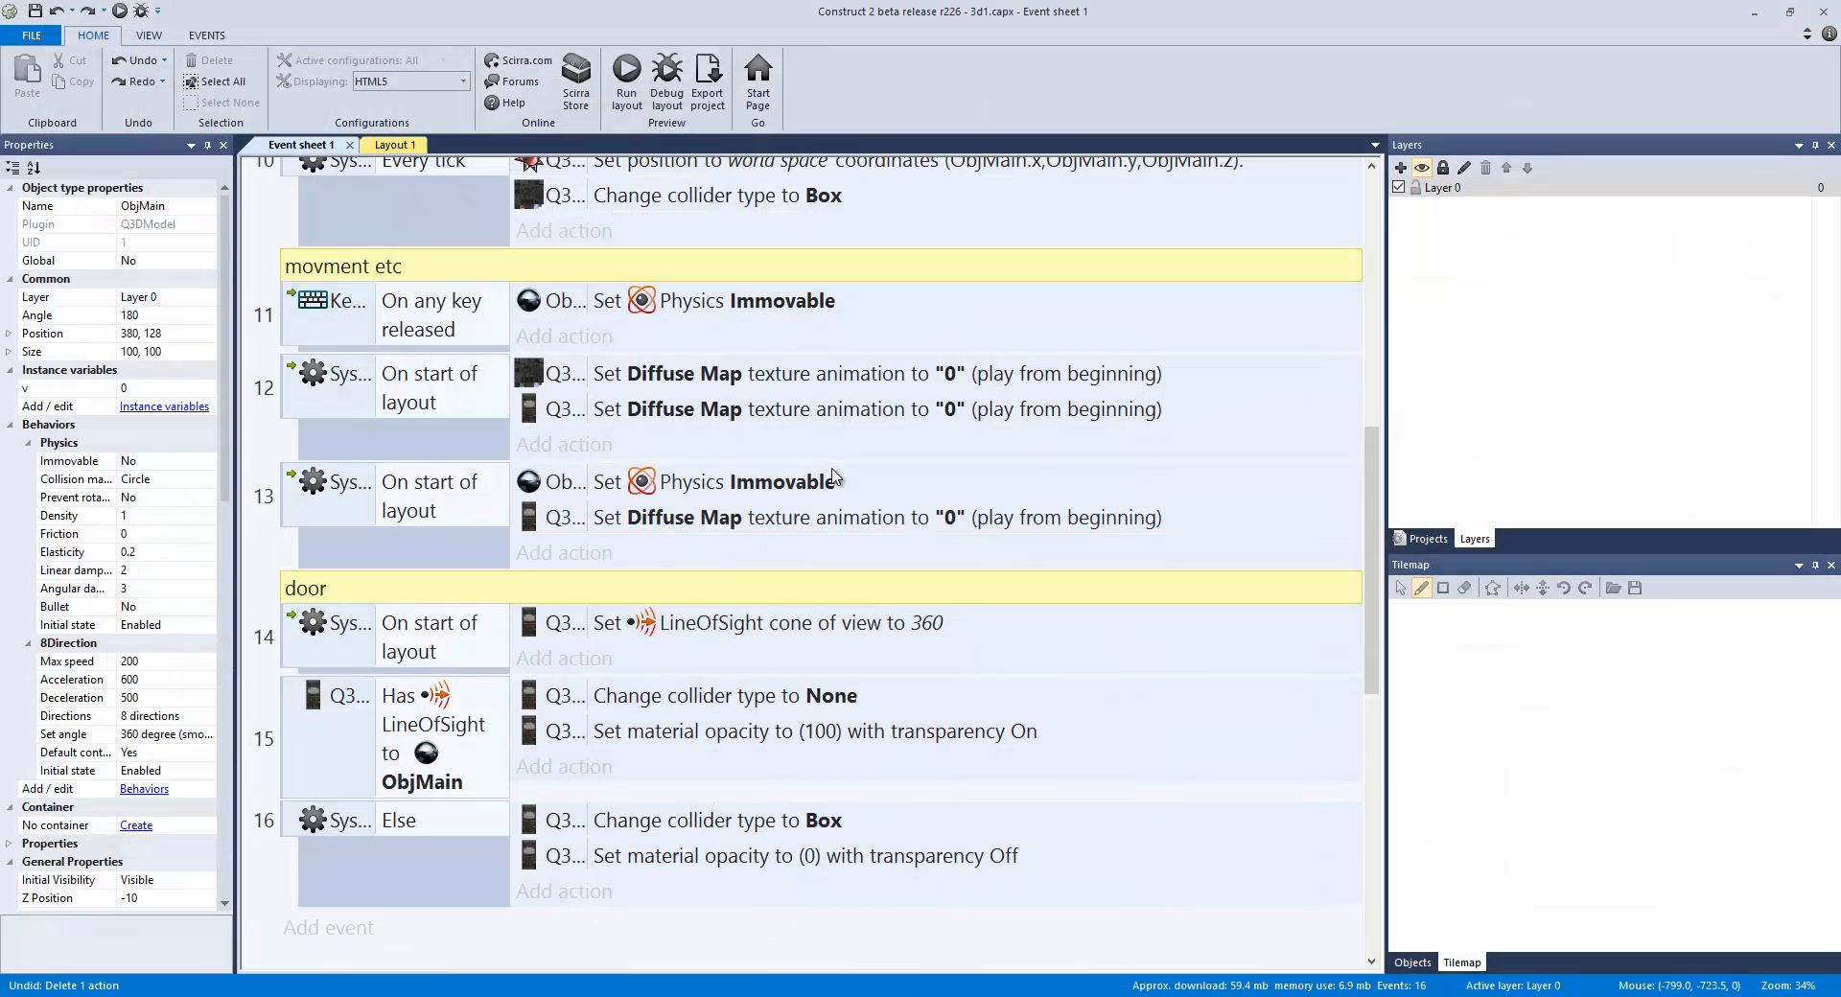
{"action": "left_click", "coordinate": [626, 73]}
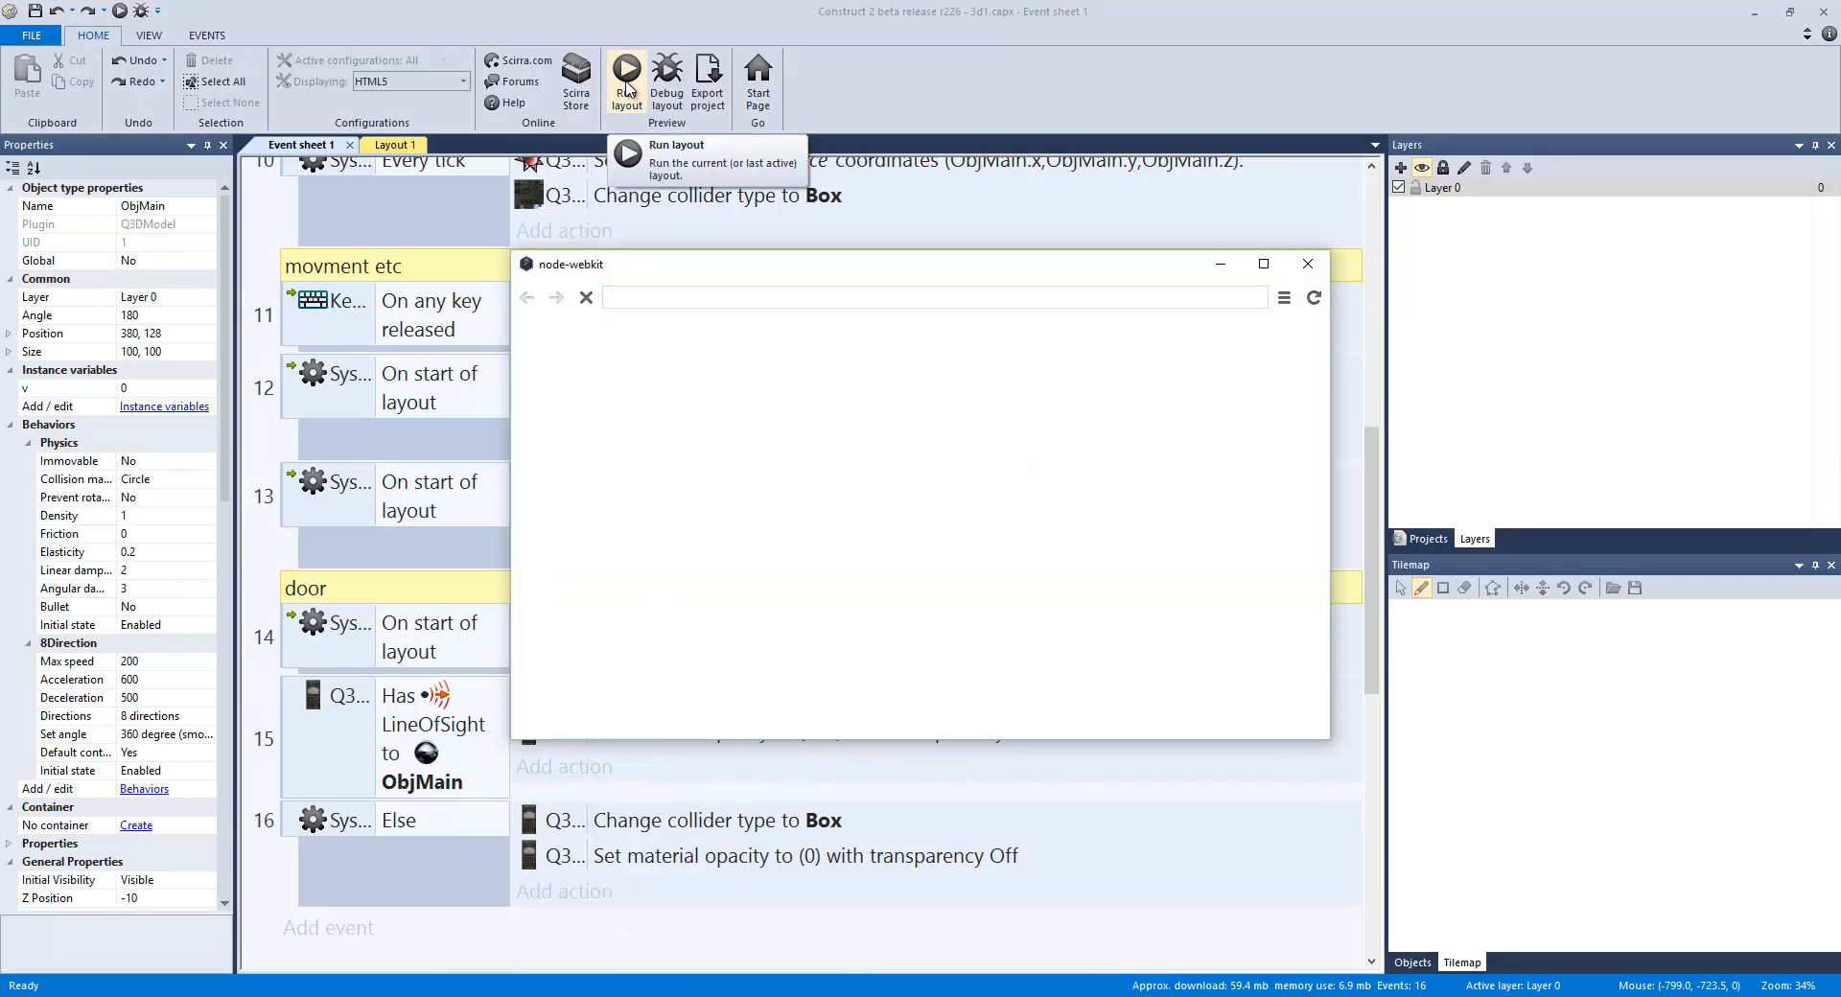
{"action": "left_click", "coordinate": [626, 70]}
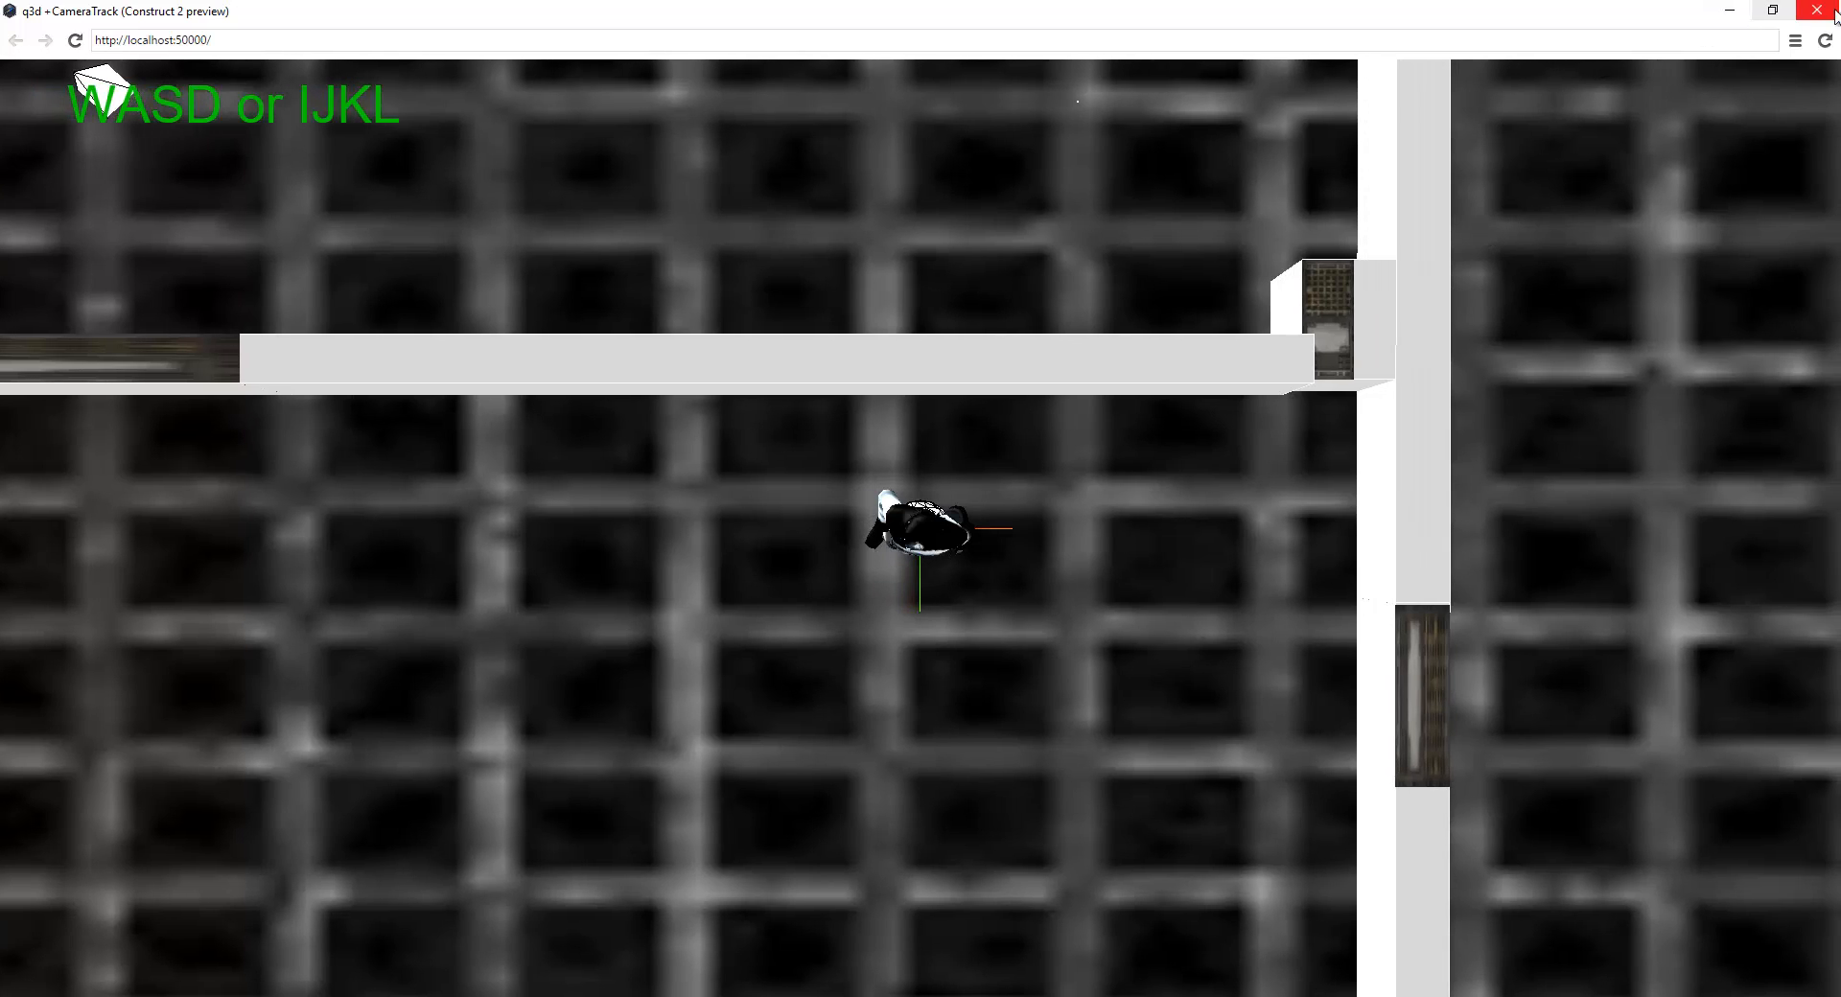
Step: Close the node-webkit preview after walking the player among the walls and door
{"action": "left_click", "coordinate": [1827, 10]}
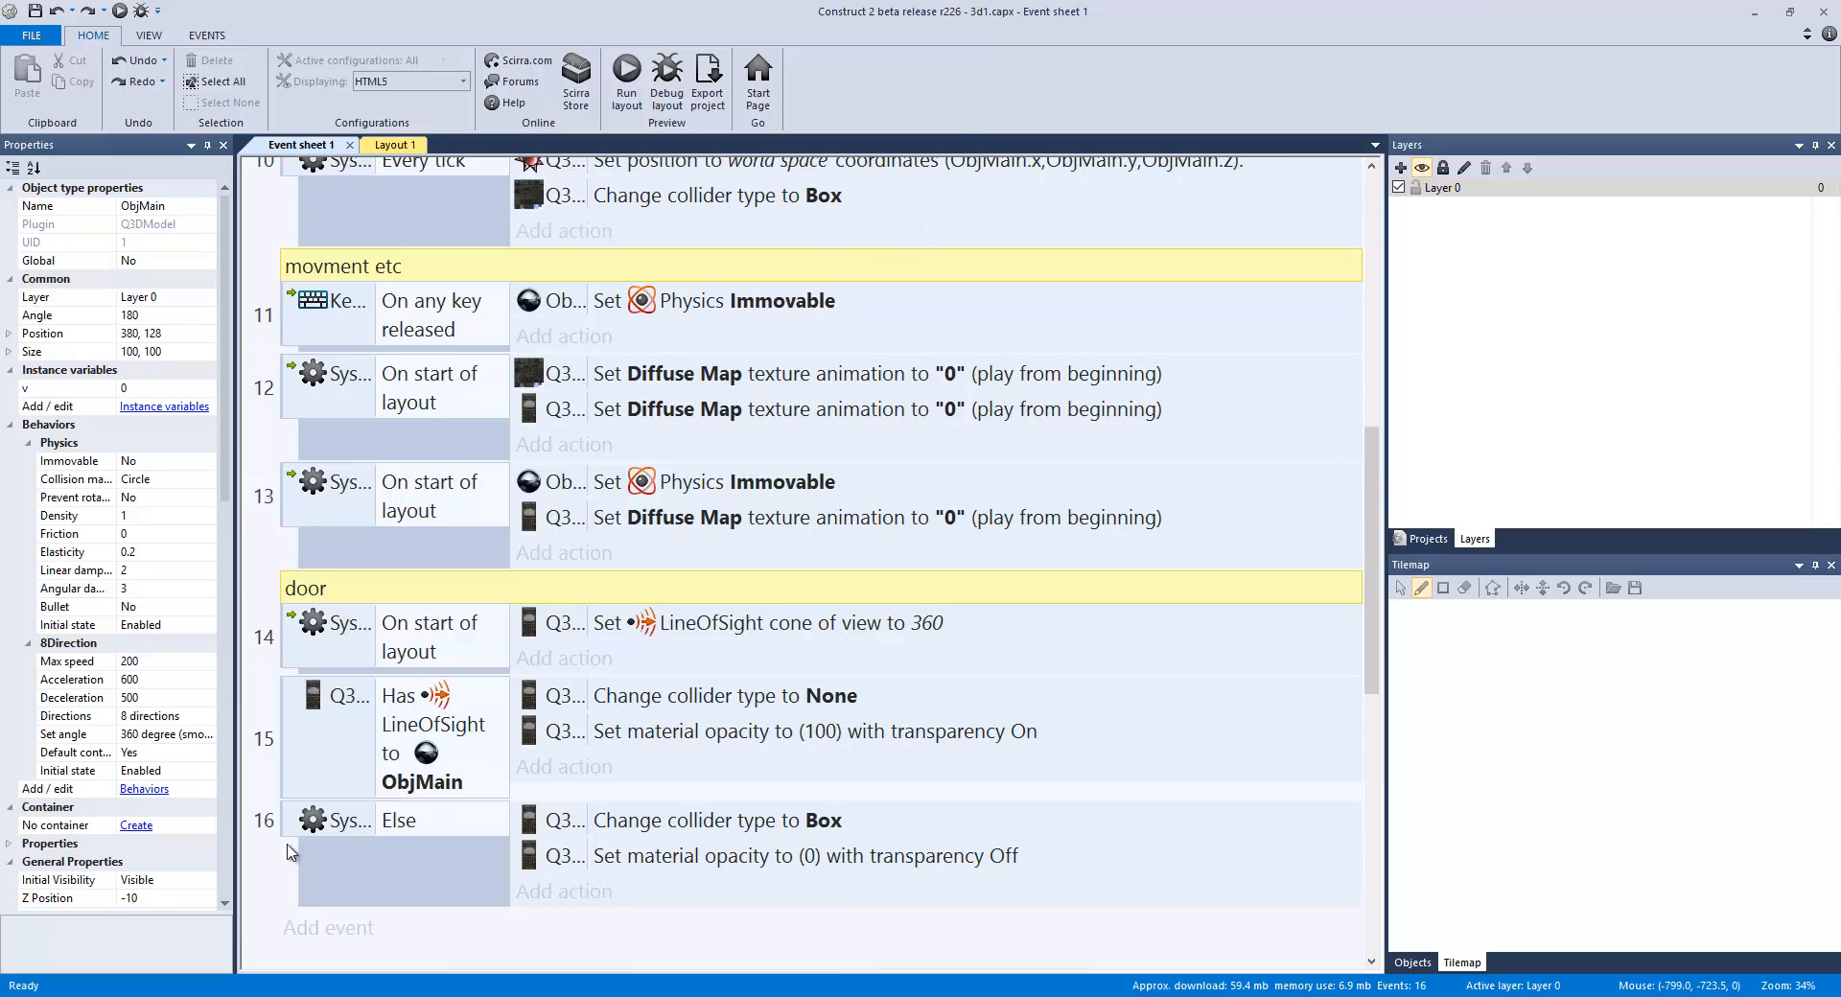
Step: Review event 15's collider-to-None action and LineOfSight condition, then return to Layout 1
{"action": "scroll", "scroll_direction": "down", "scroll_amount": 3}
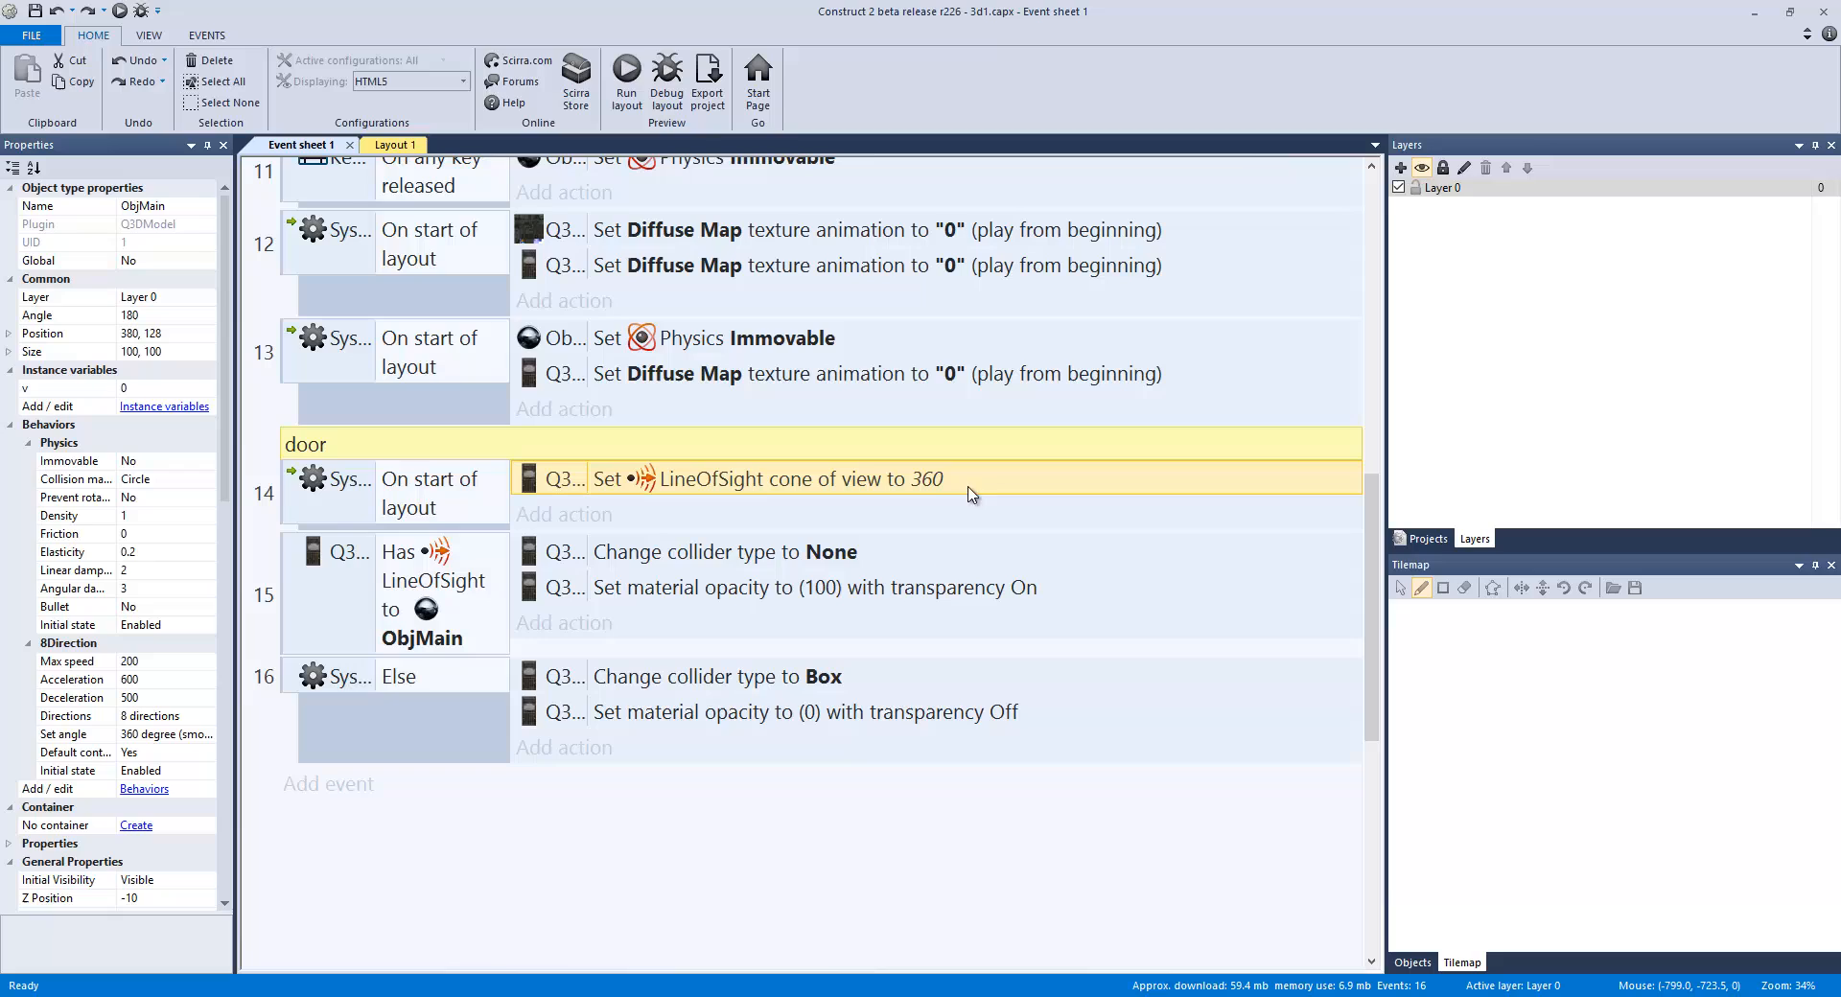
{"action": "mouse_move", "coordinate": [1108, 500]}
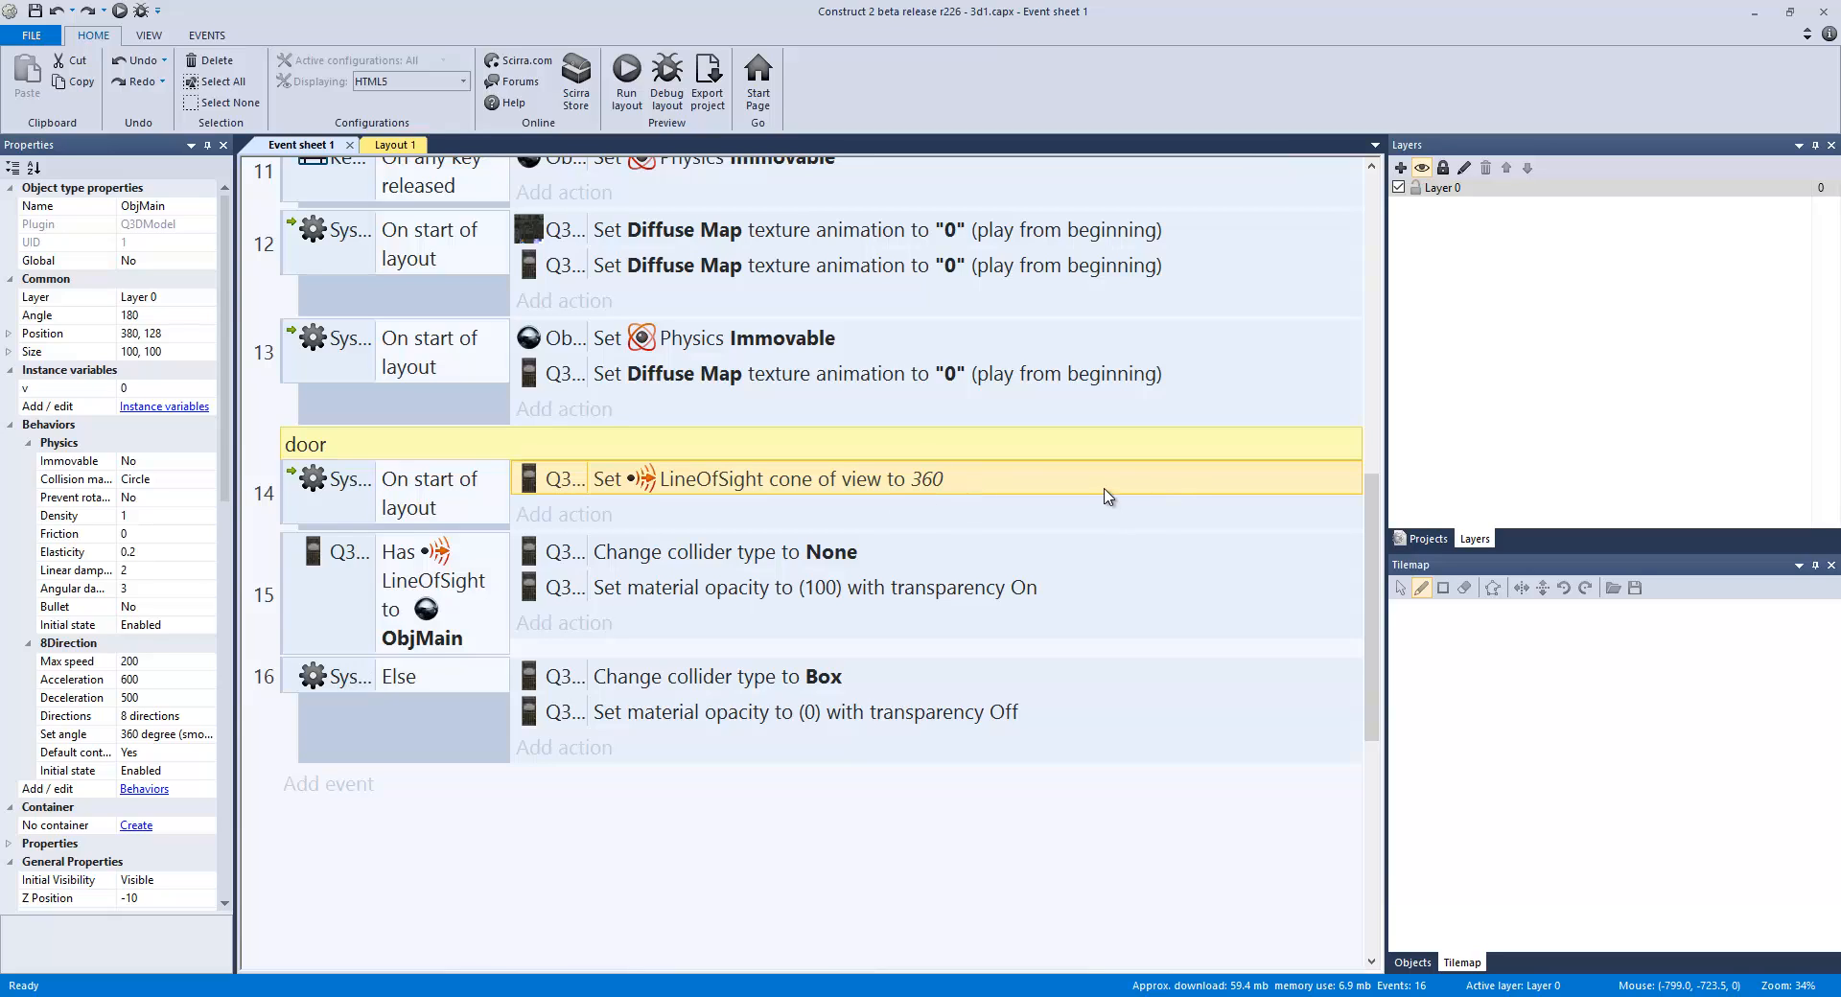
{"action": "left_click", "coordinate": [728, 552]}
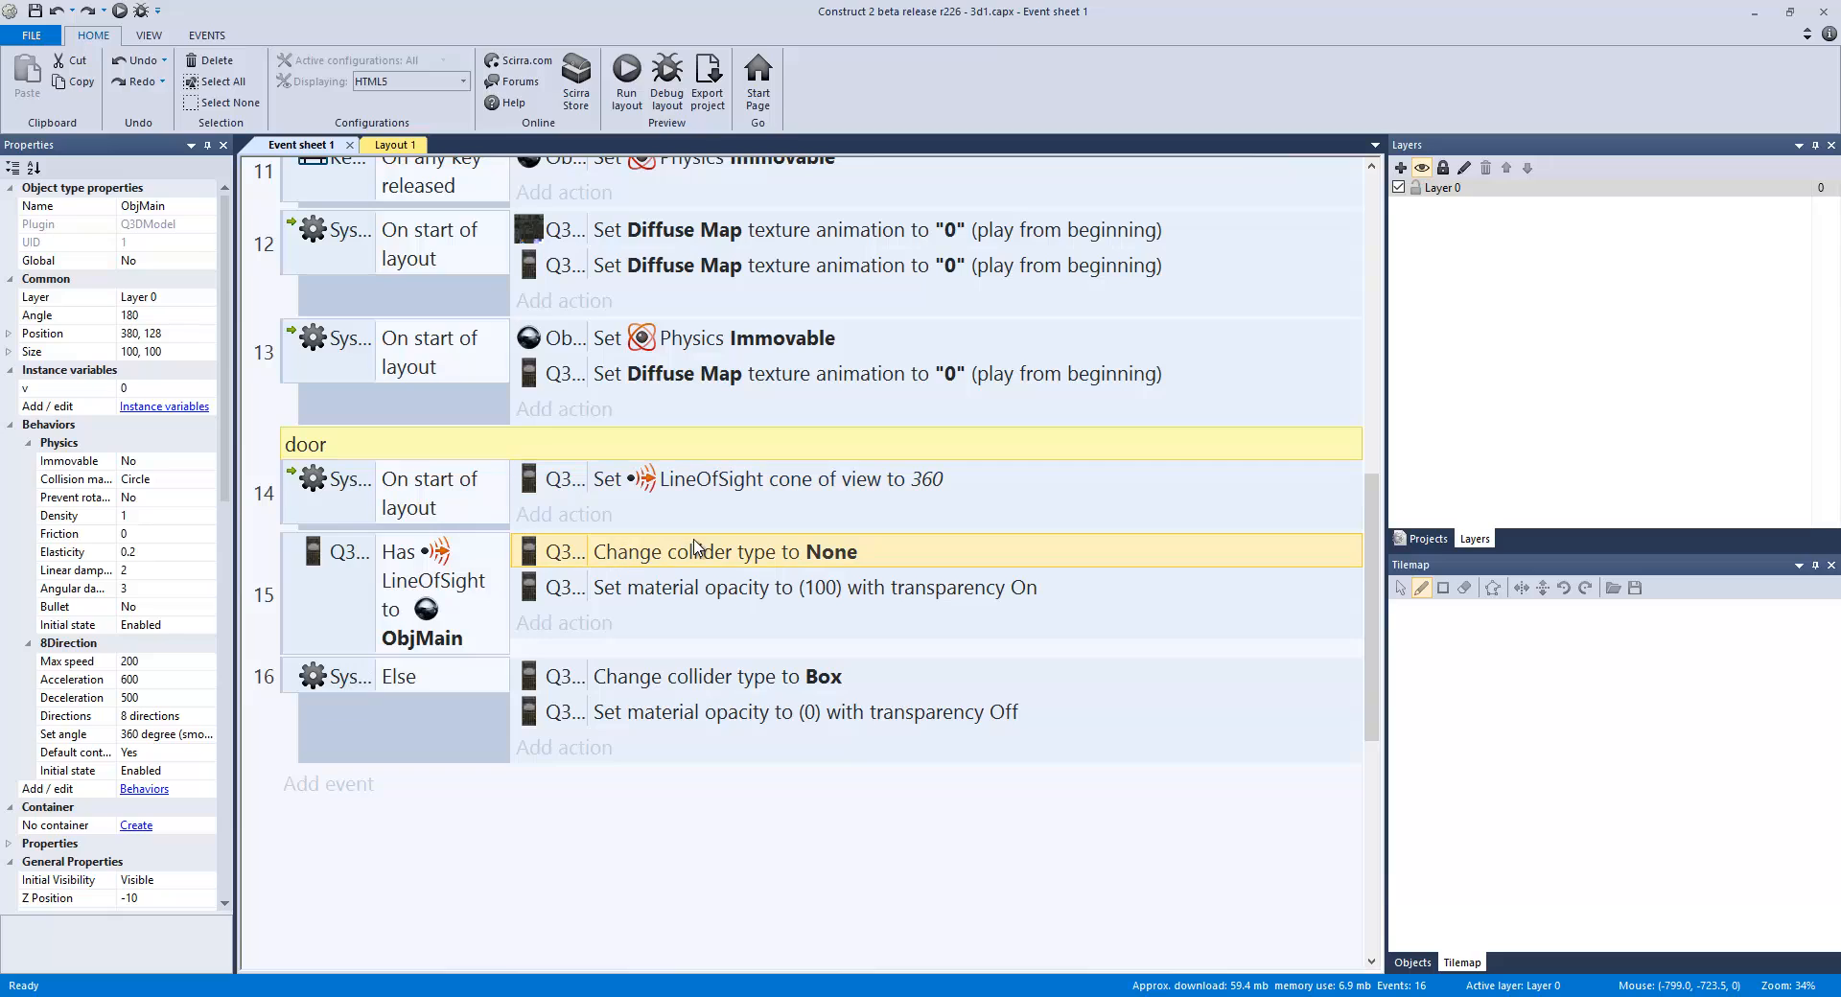
{"action": "mouse_move", "coordinate": [394, 626]}
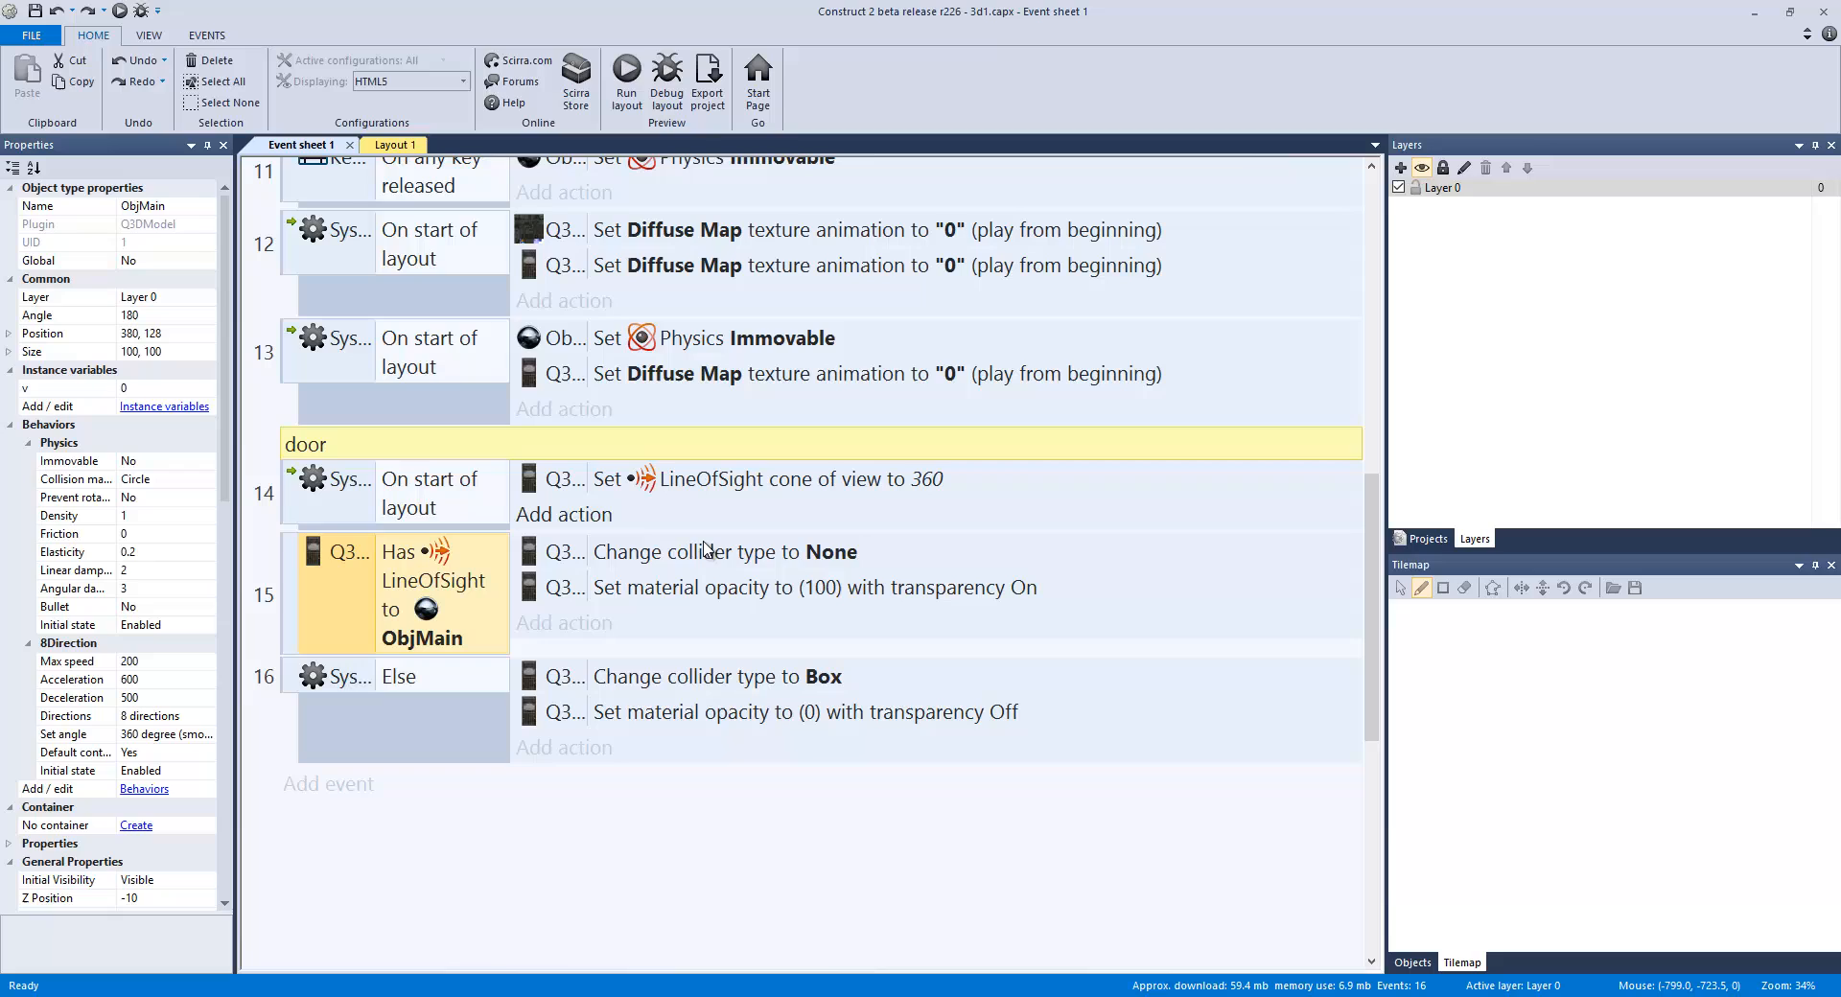
{"action": "mouse_move", "coordinate": [834, 560]}
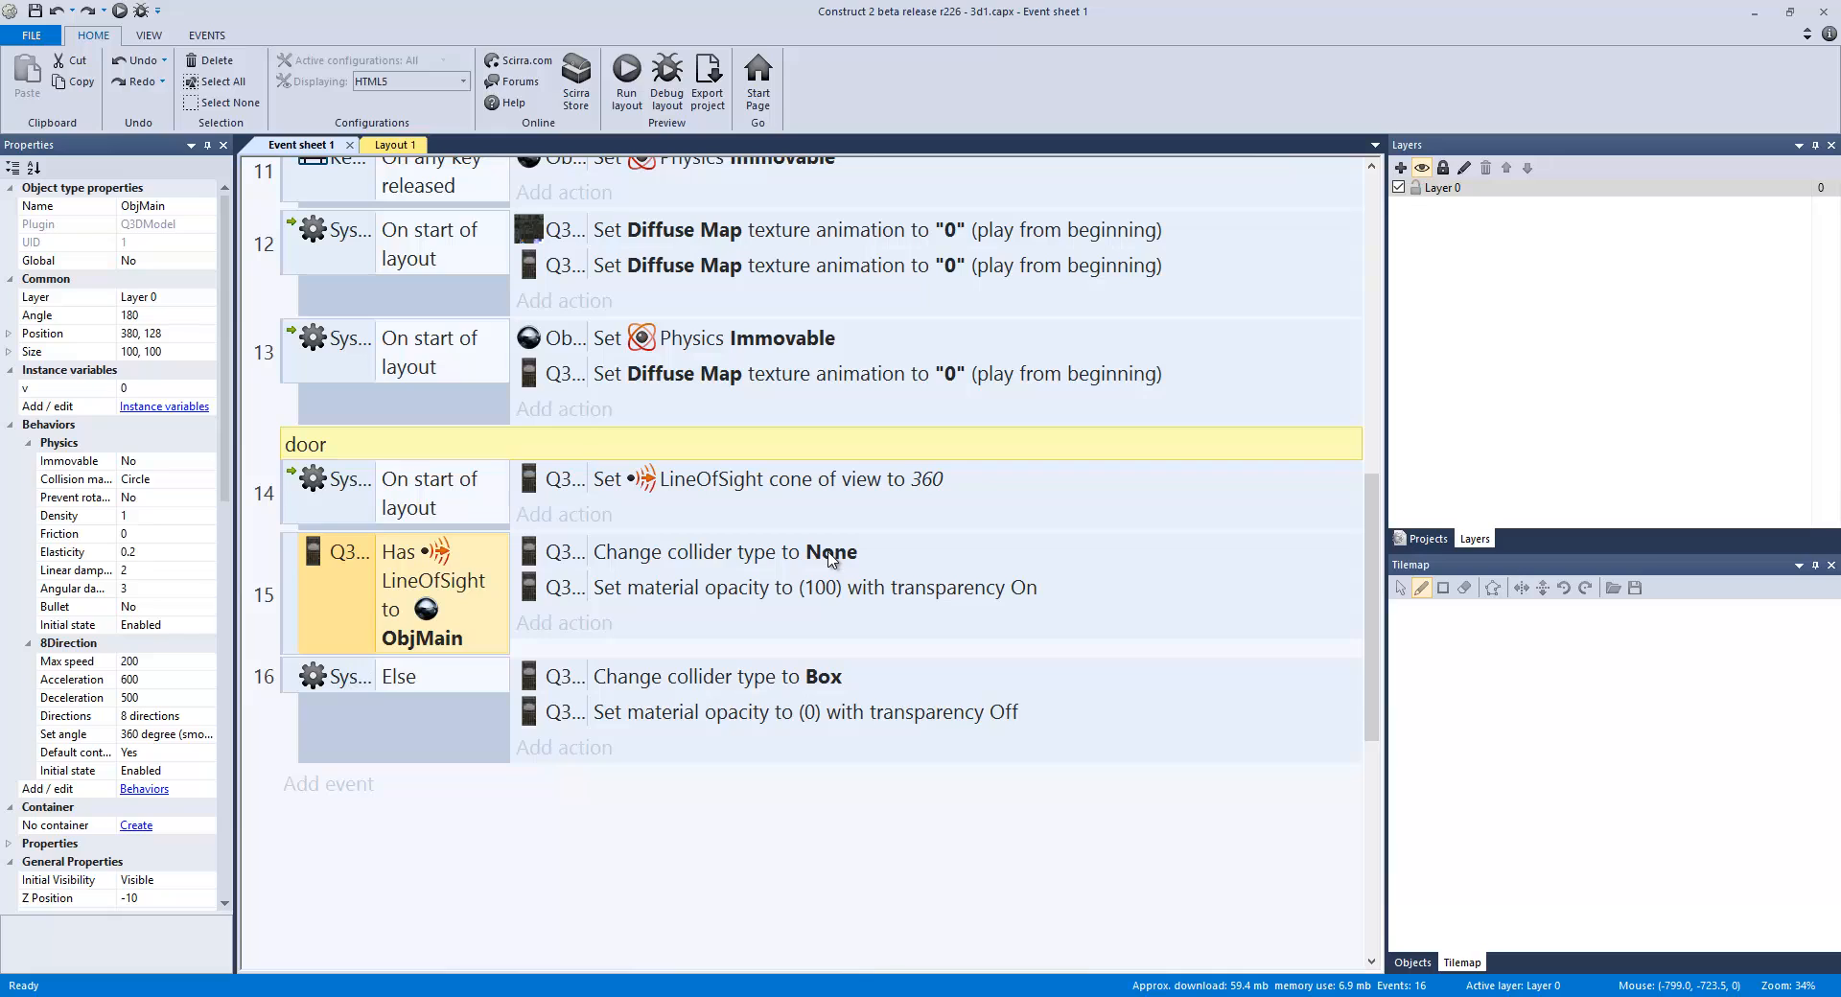
{"action": "mouse_move", "coordinate": [789, 547]}
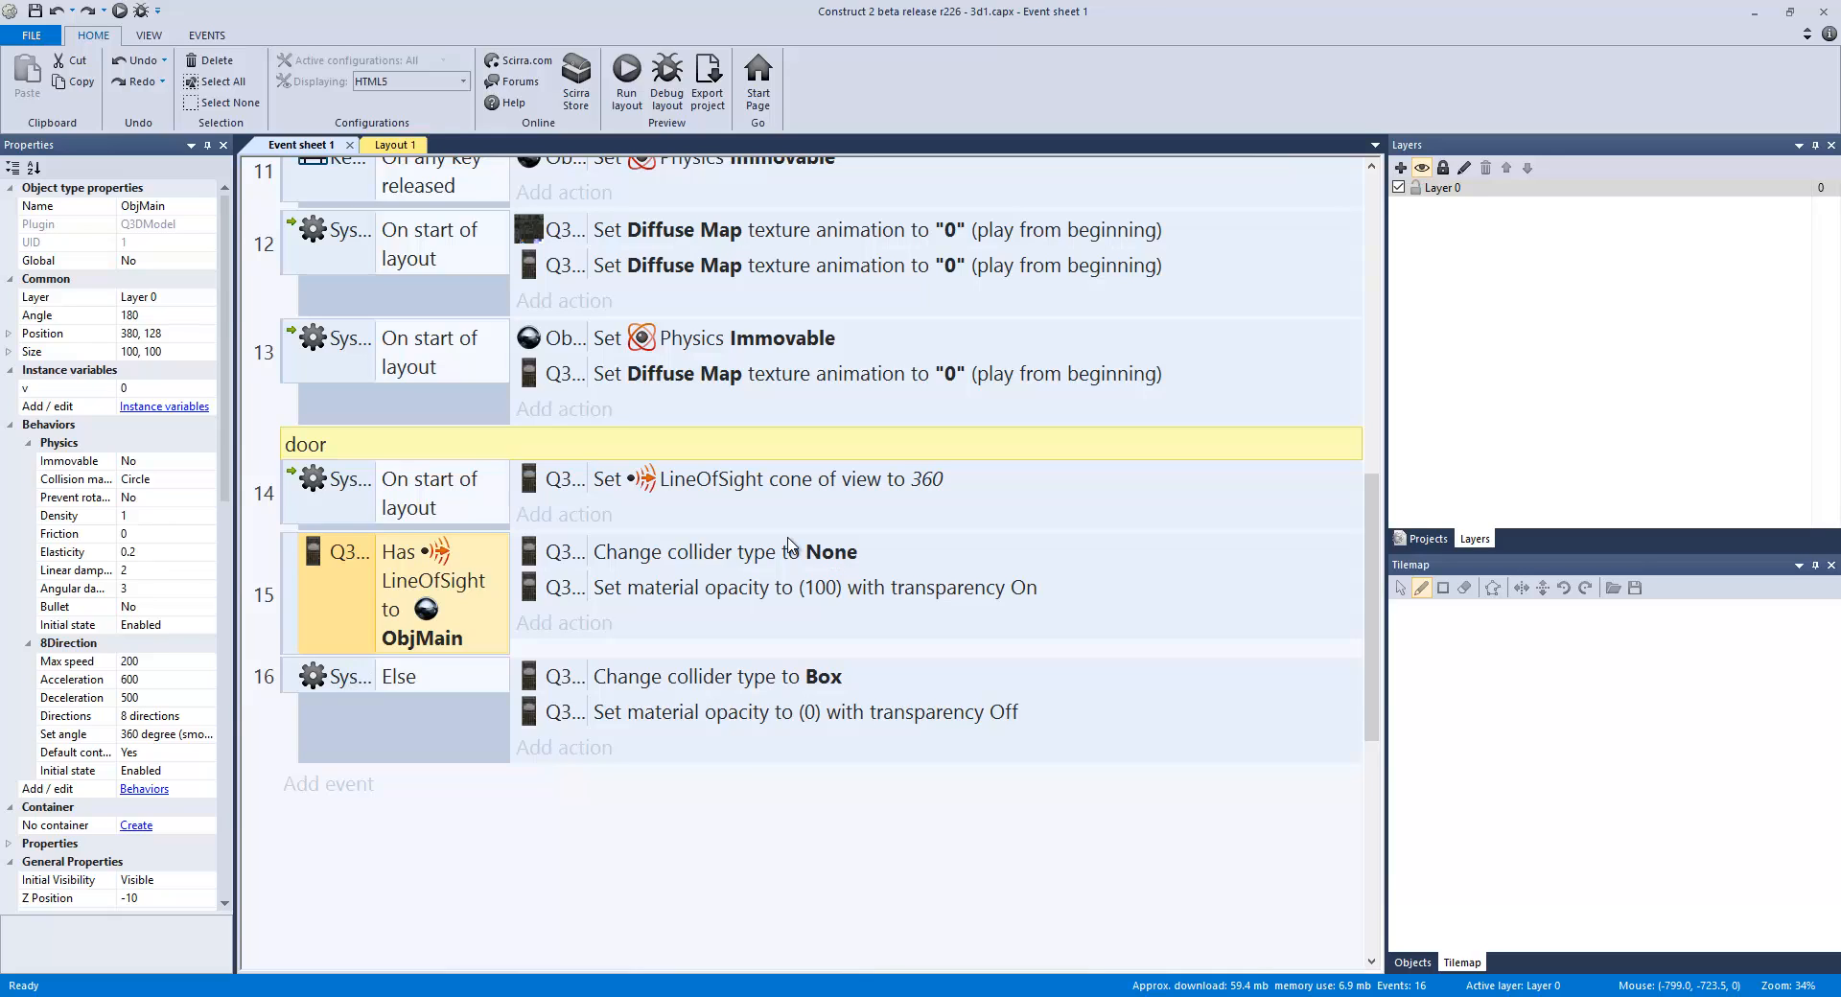
{"action": "left_click", "coordinate": [380, 145]}
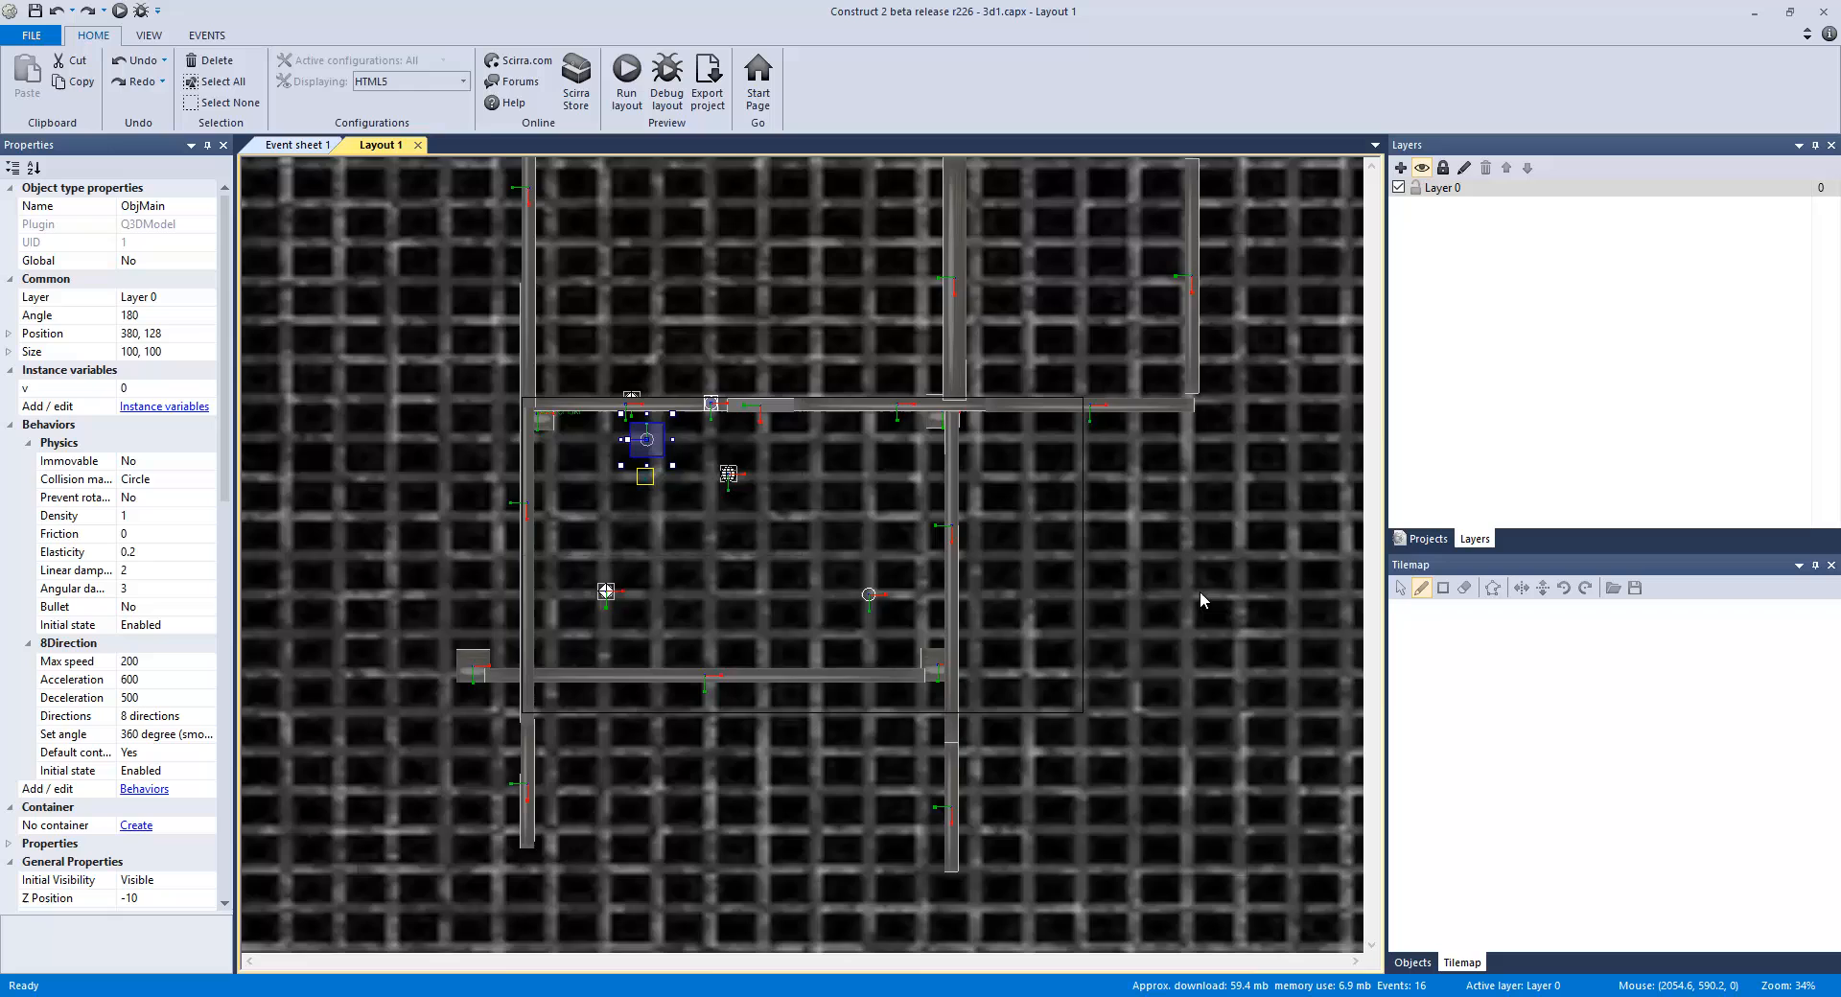
{"action": "scroll", "scroll_direction": "down", "scroll_amount": 3}
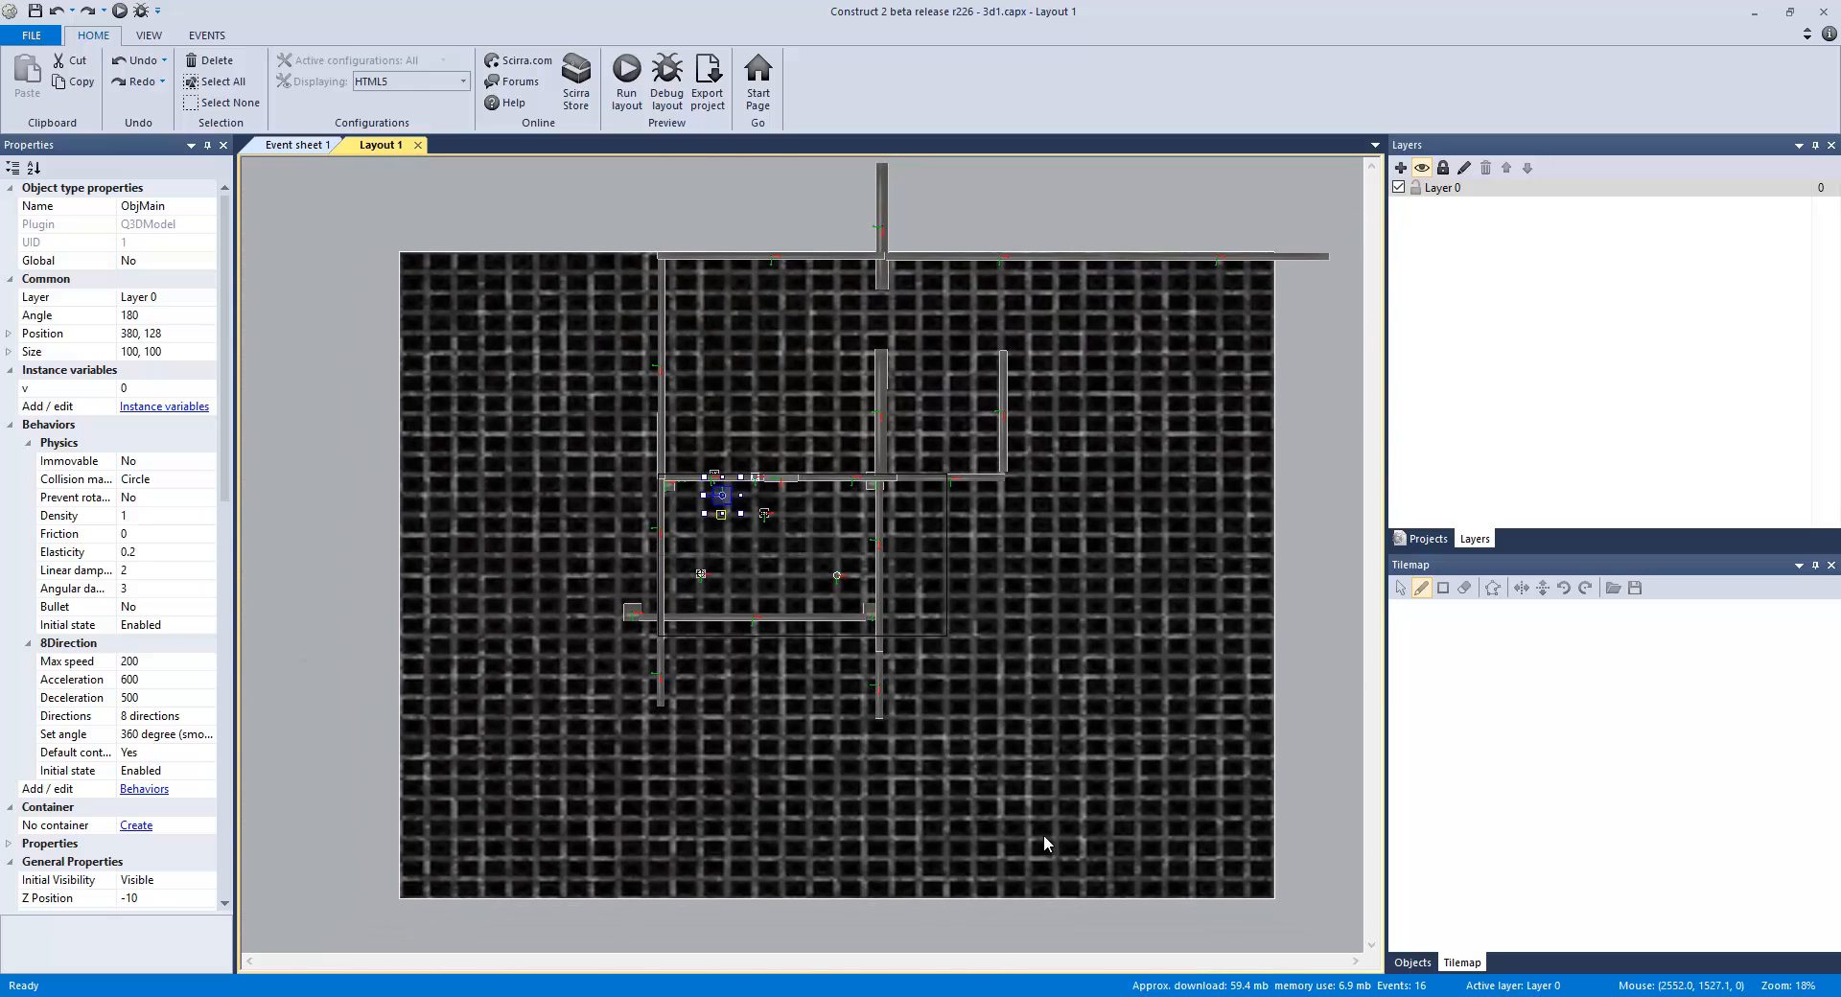
{"action": "mouse_move", "coordinate": [1013, 209]}
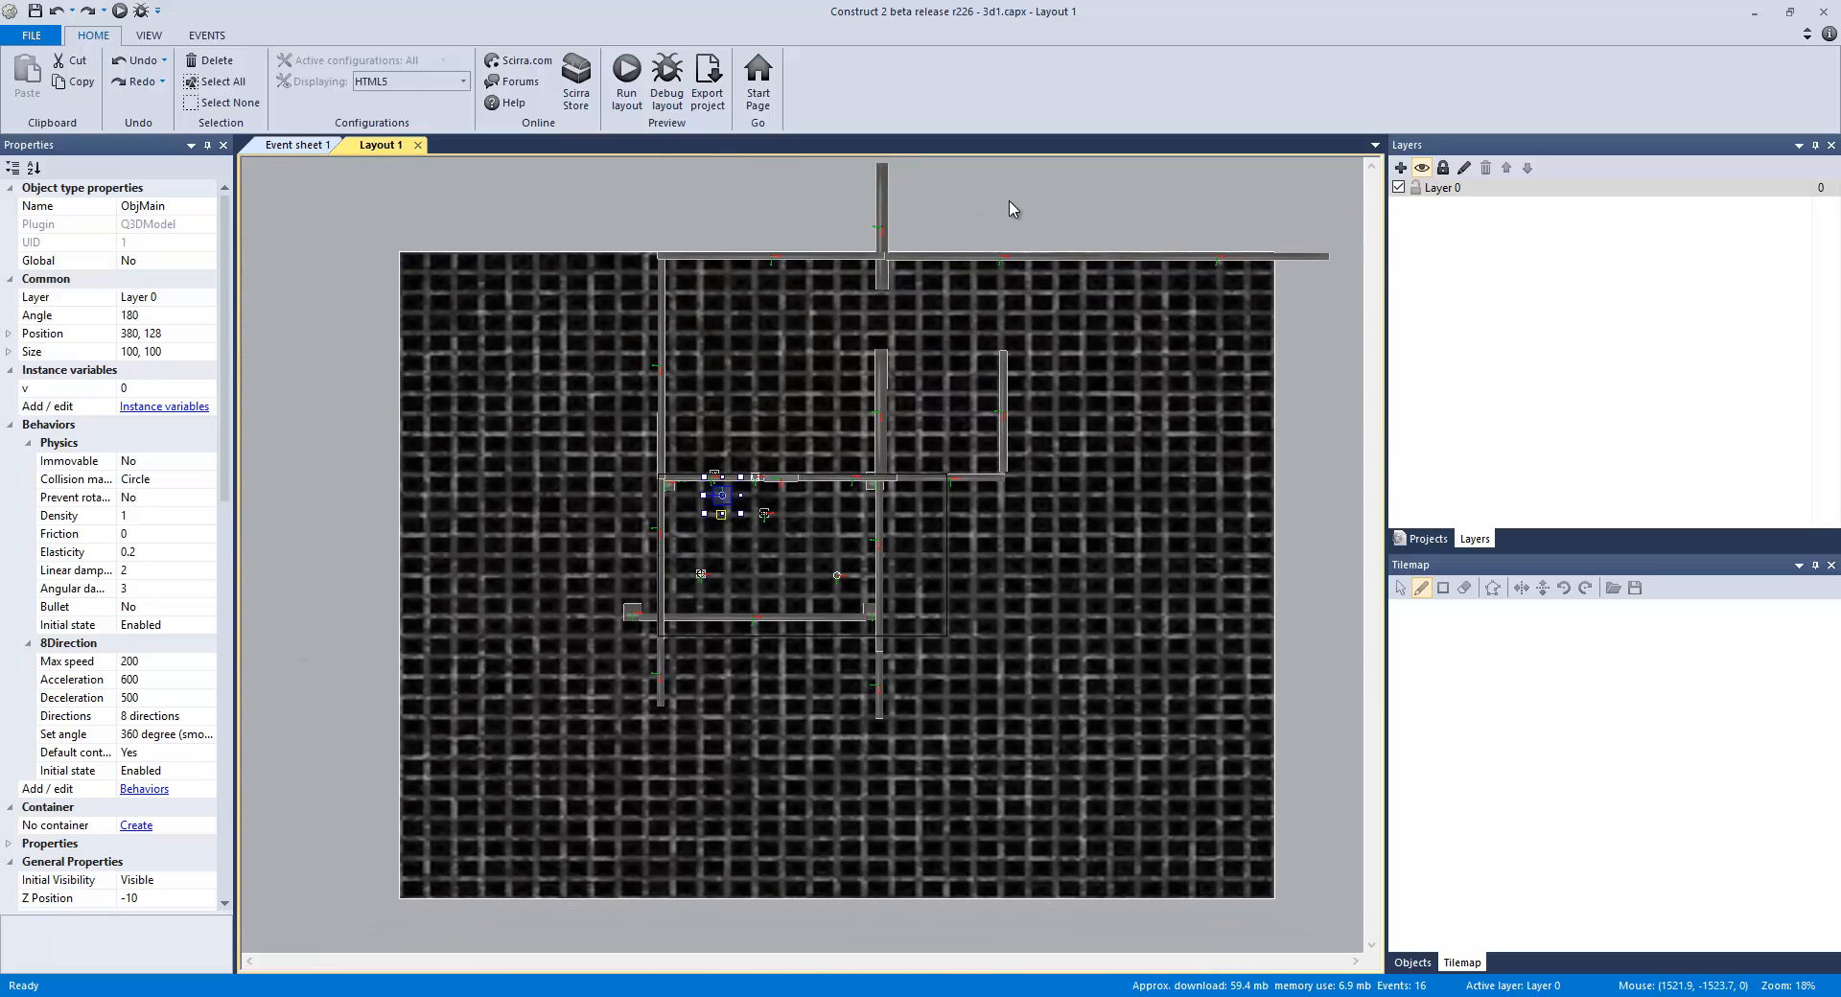
{"action": "mouse_move", "coordinate": [808, 693]}
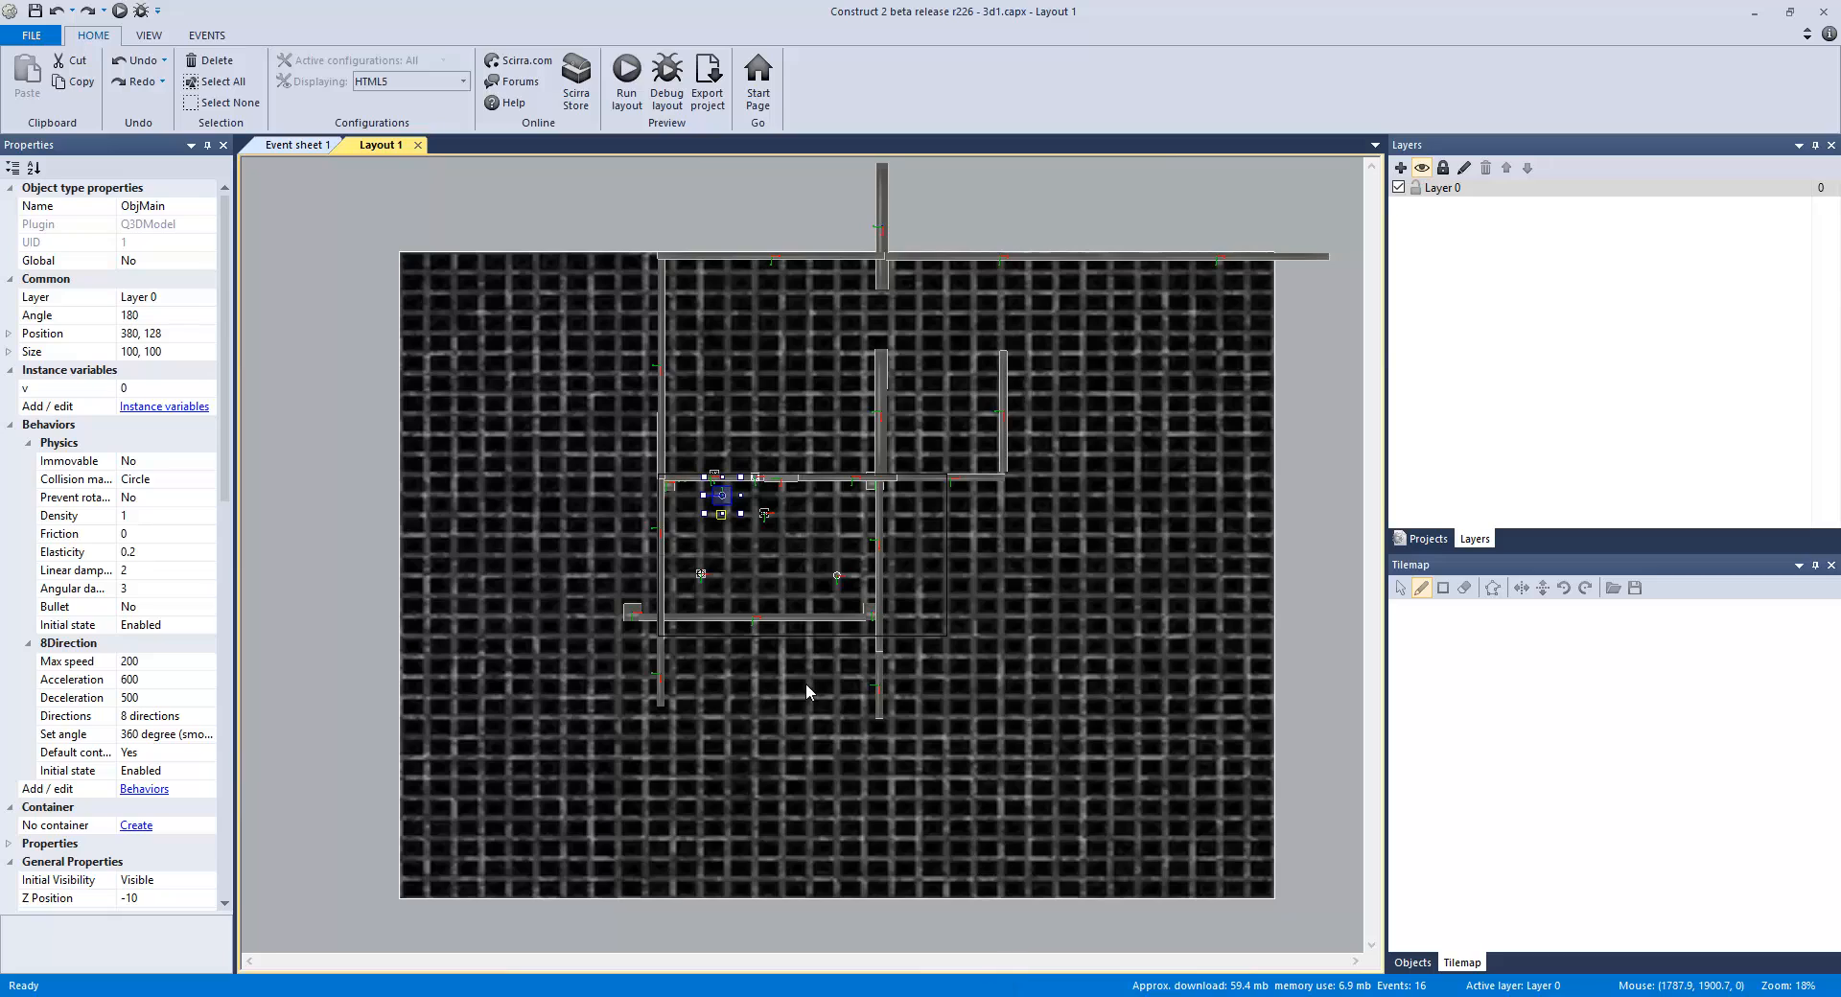
{"action": "mouse_move", "coordinate": [1215, 454]}
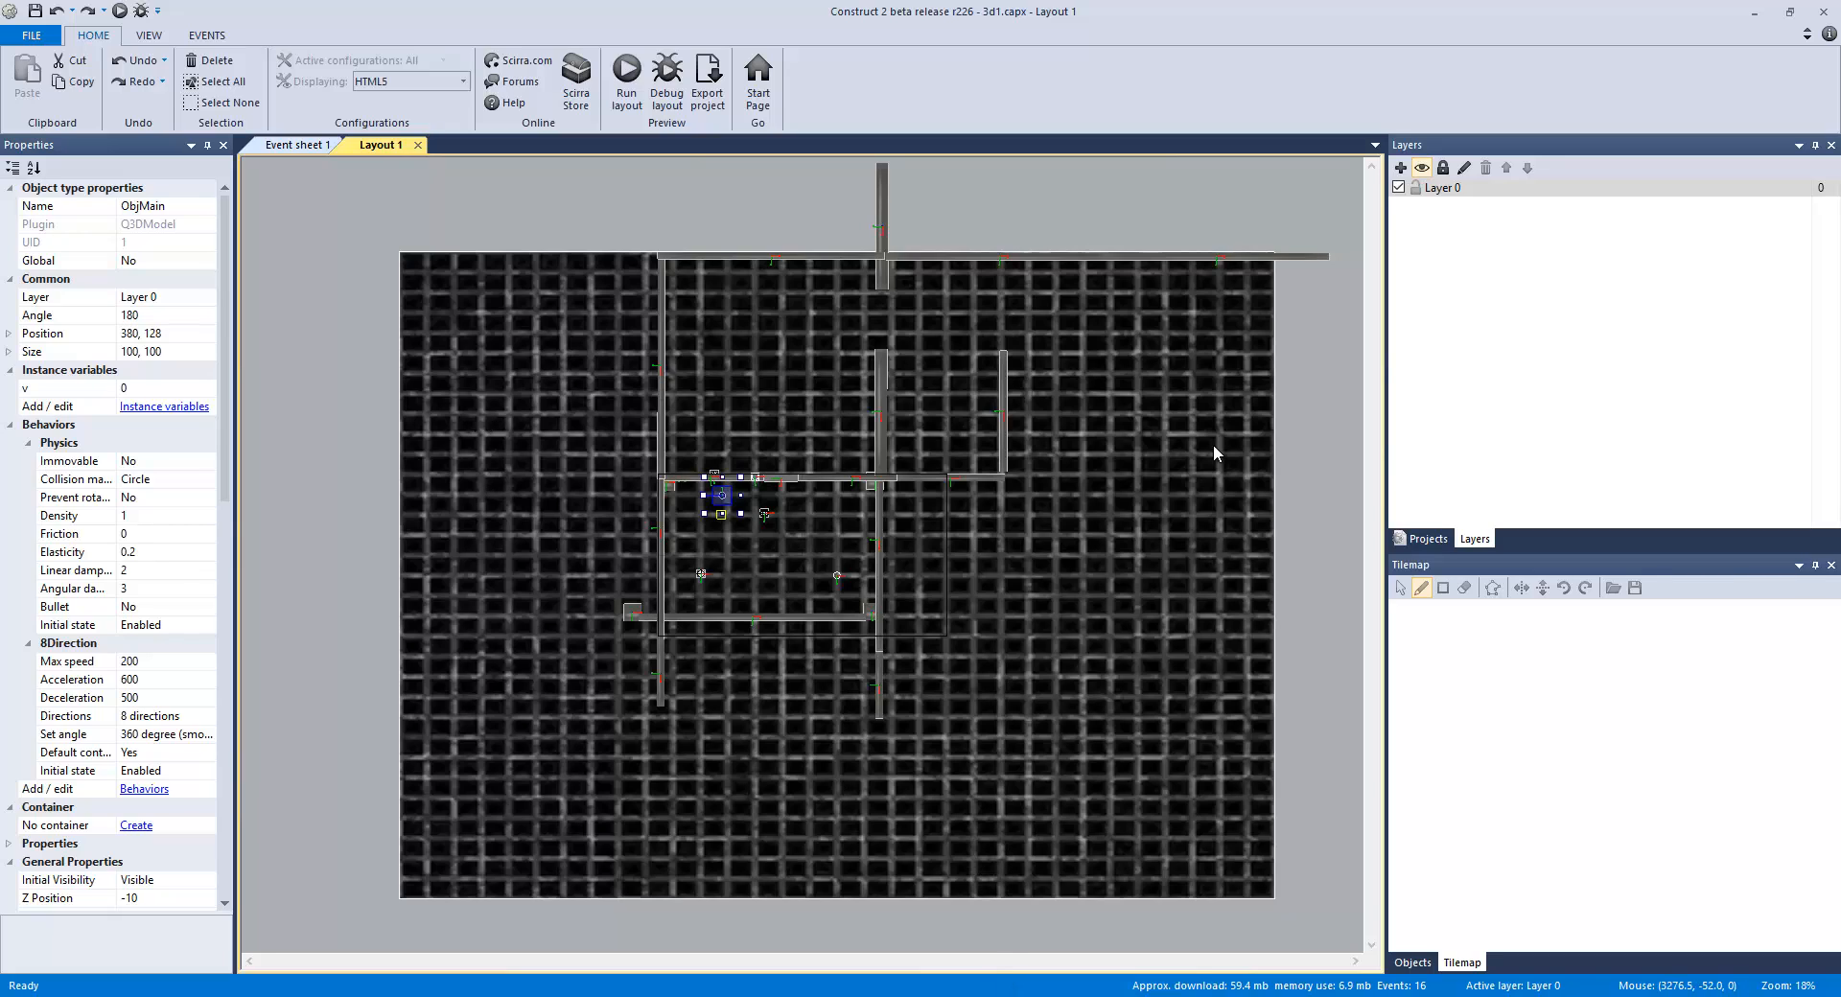
{"action": "mouse_move", "coordinate": [1213, 424]}
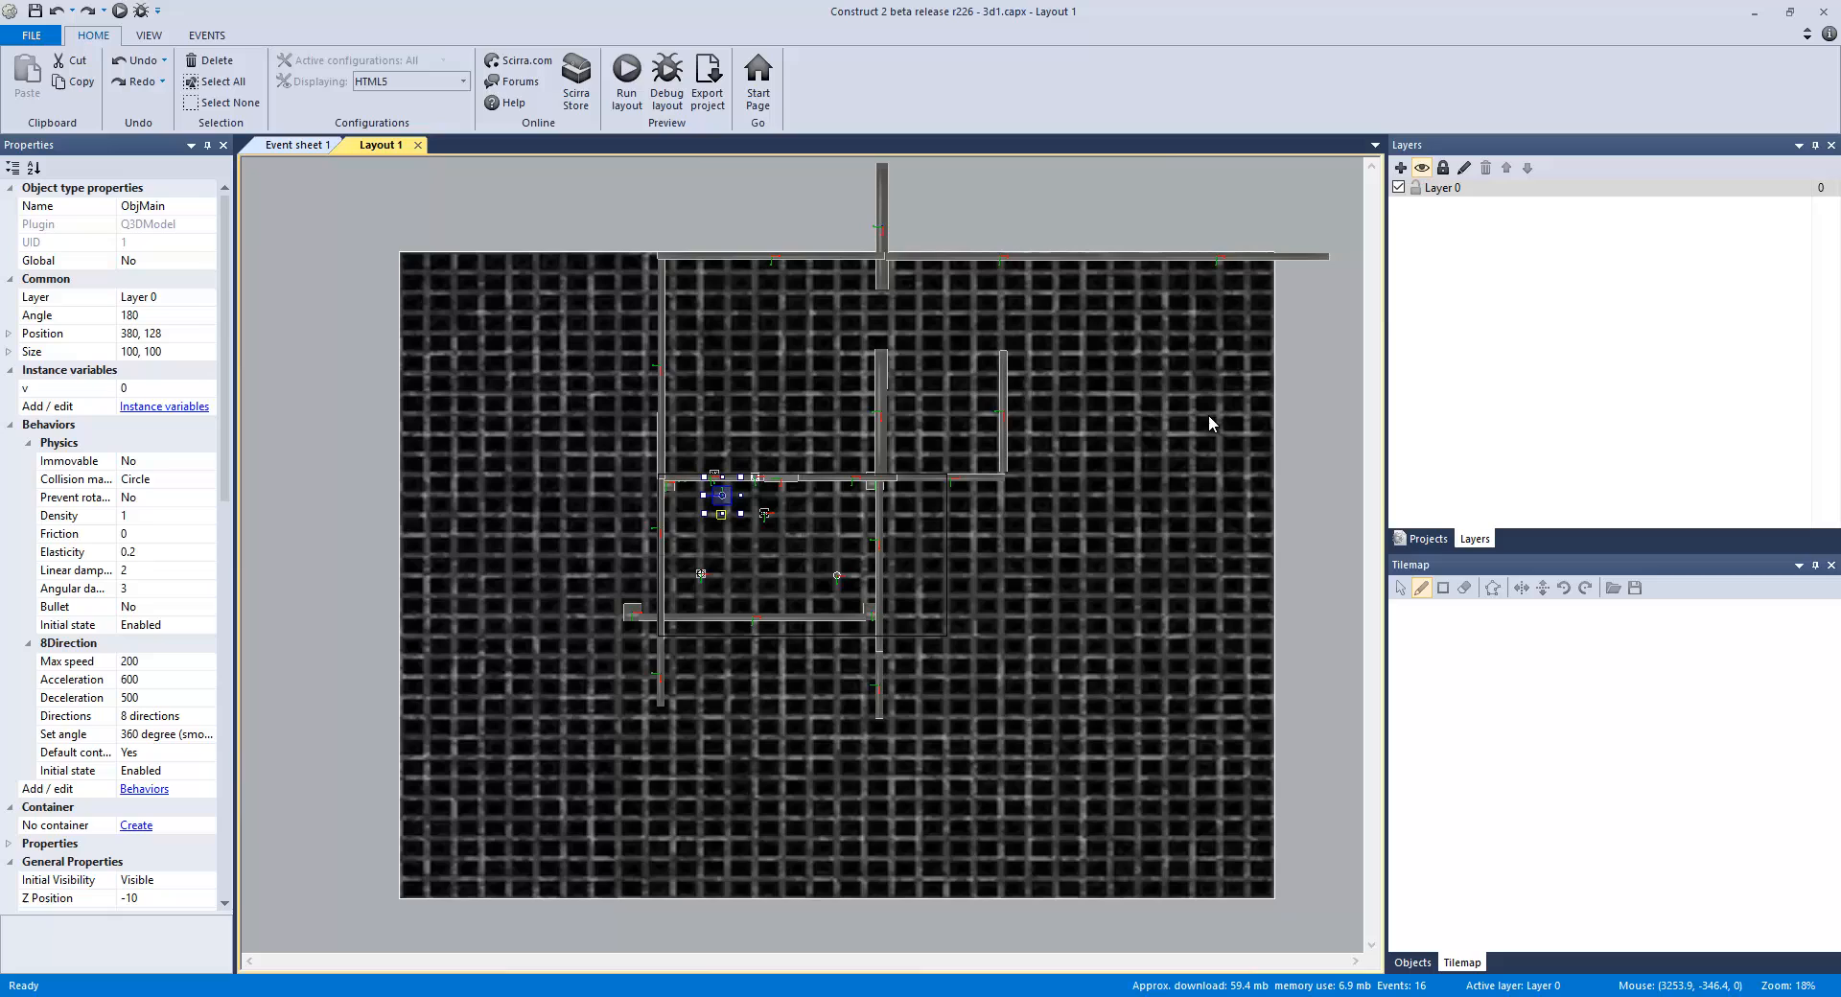
{"action": "mouse_move", "coordinate": [971, 398]}
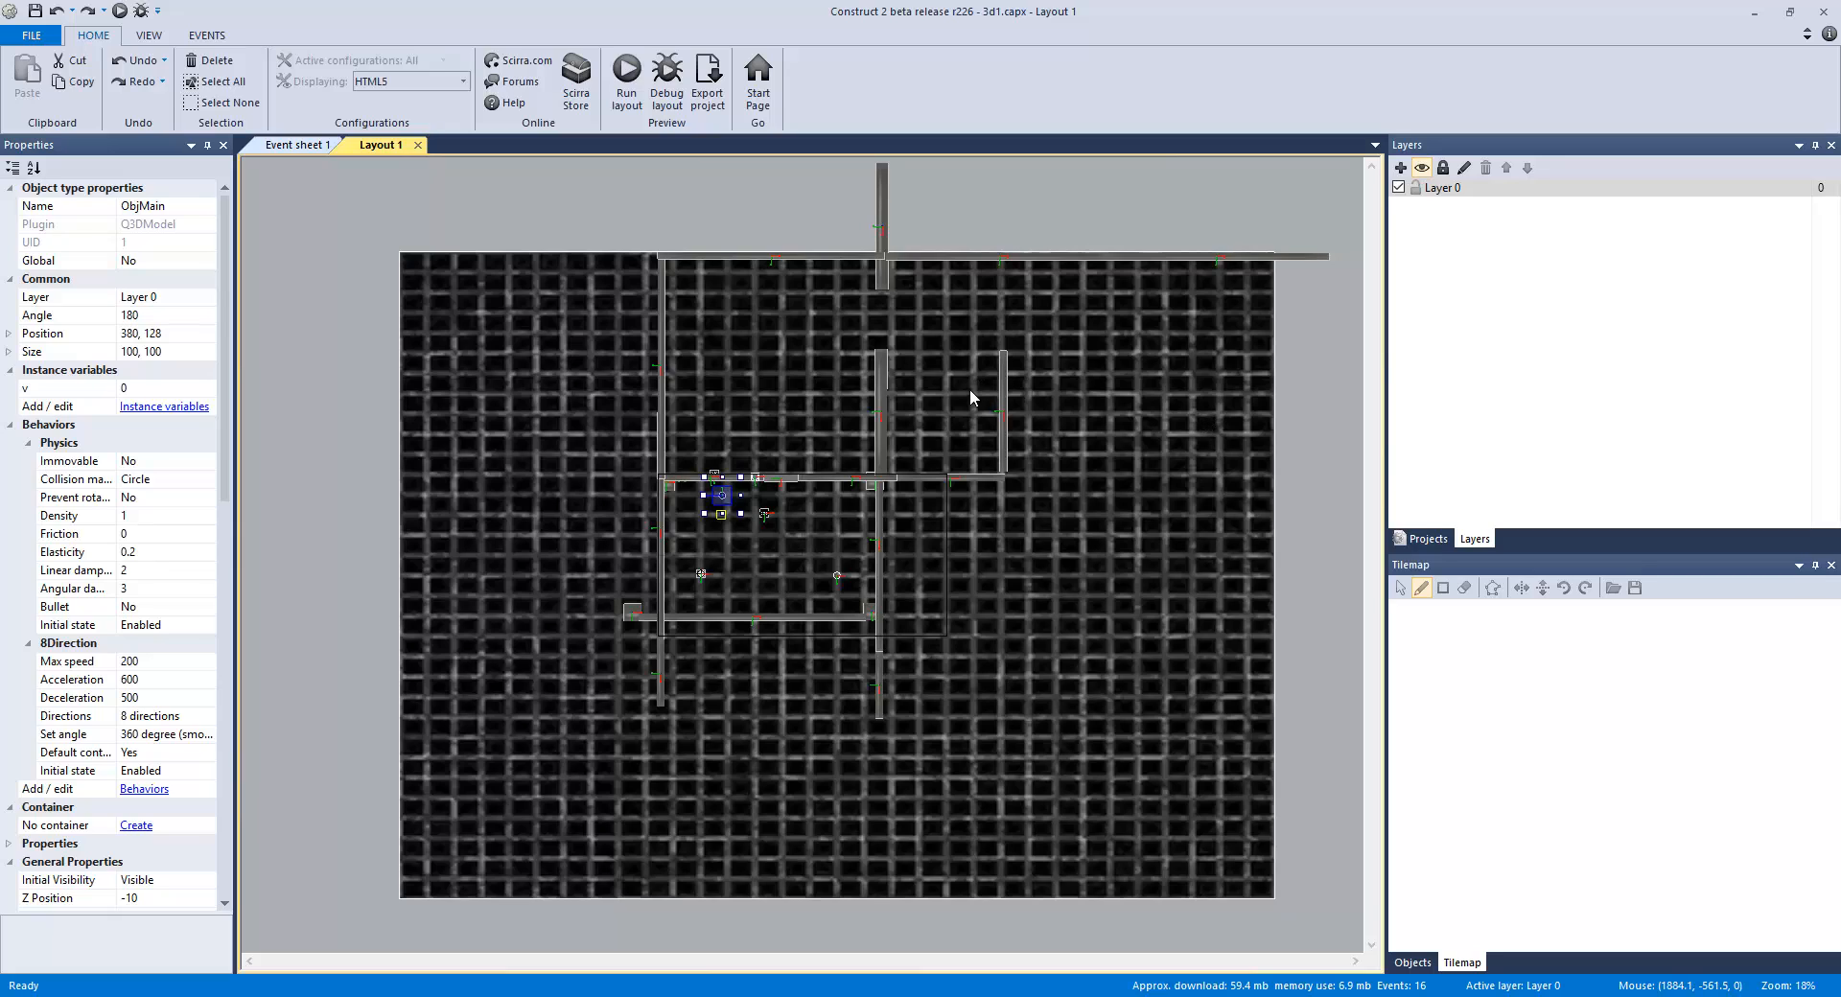
{"action": "mouse_move", "coordinate": [999, 792]}
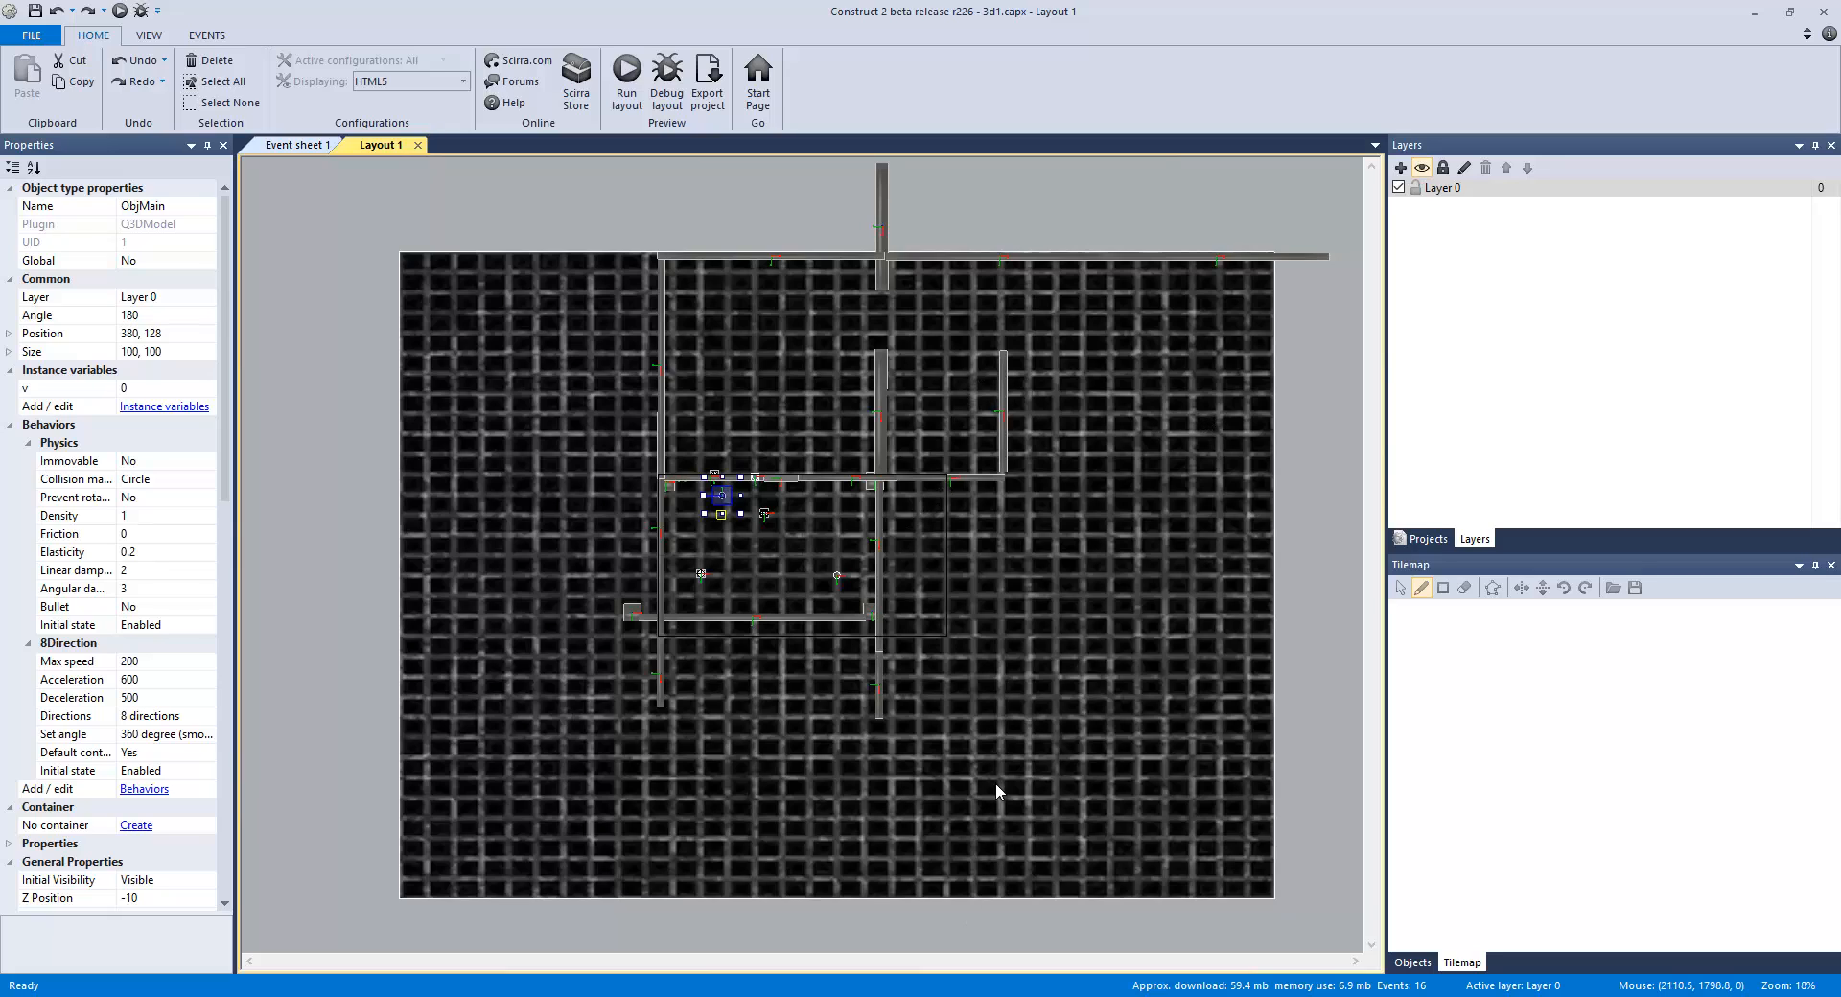
{"action": "mouse_move", "coordinate": [819, 445]}
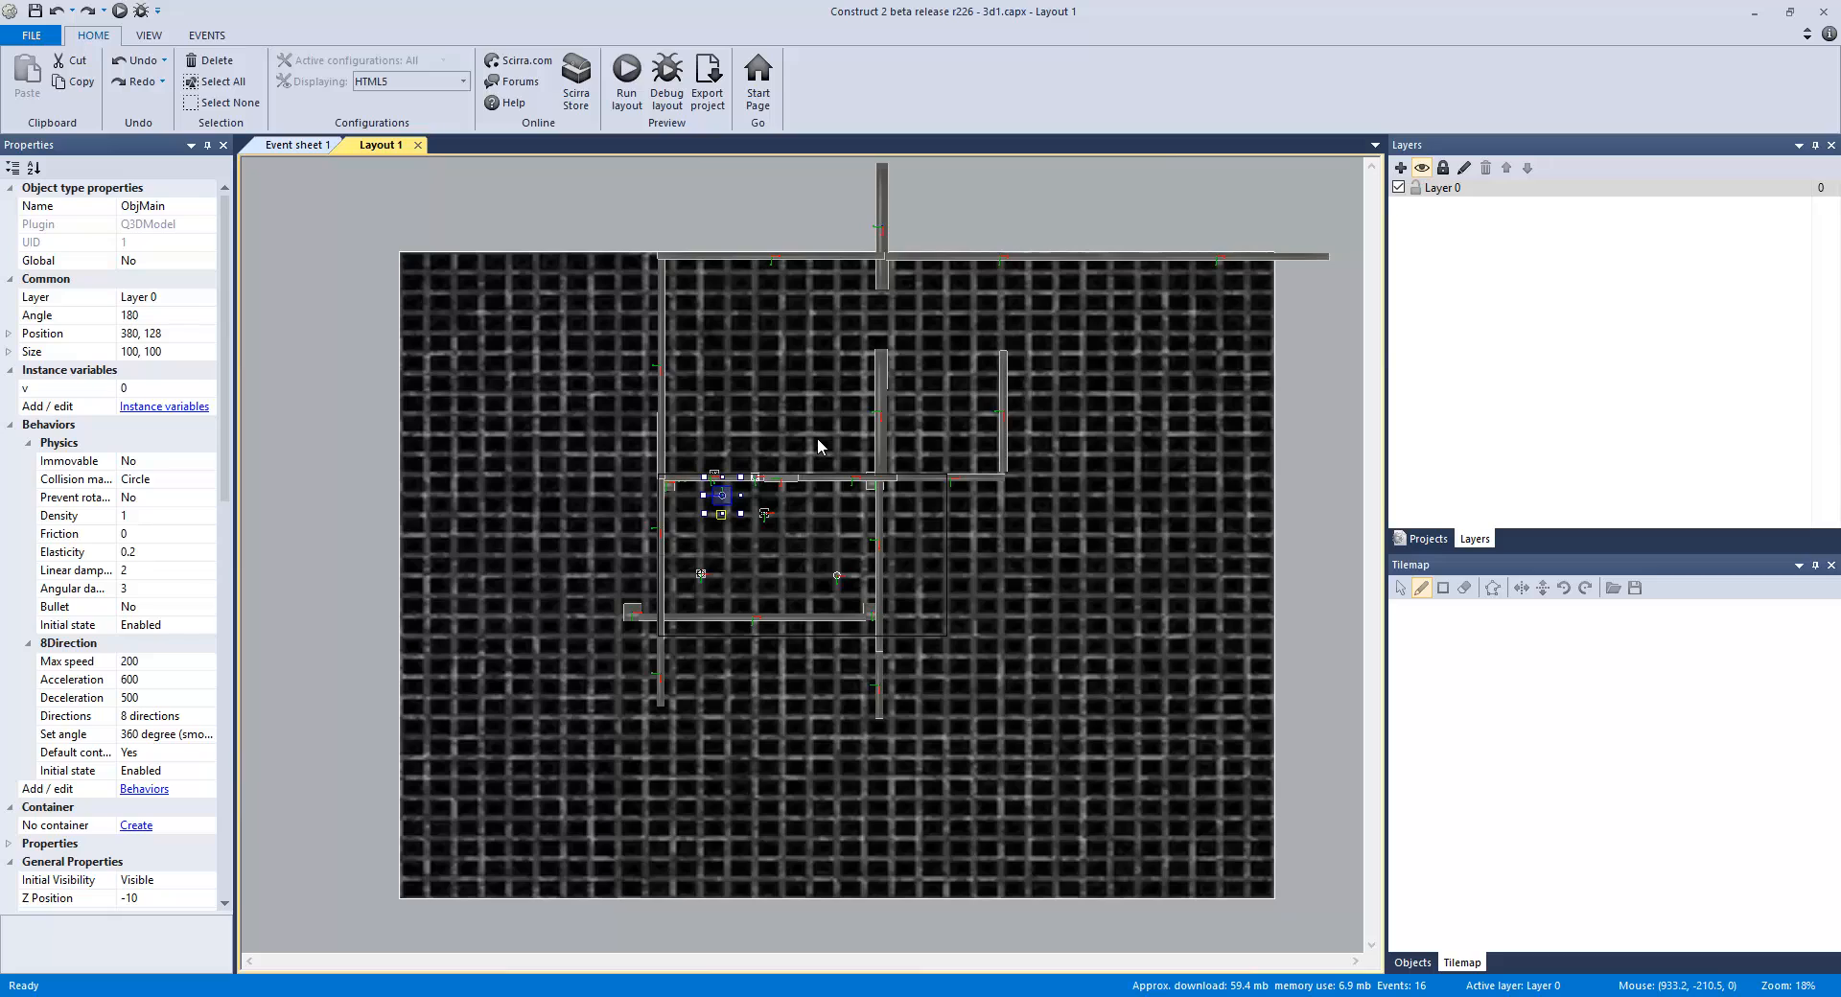
{"action": "mouse_move", "coordinate": [1006, 448]}
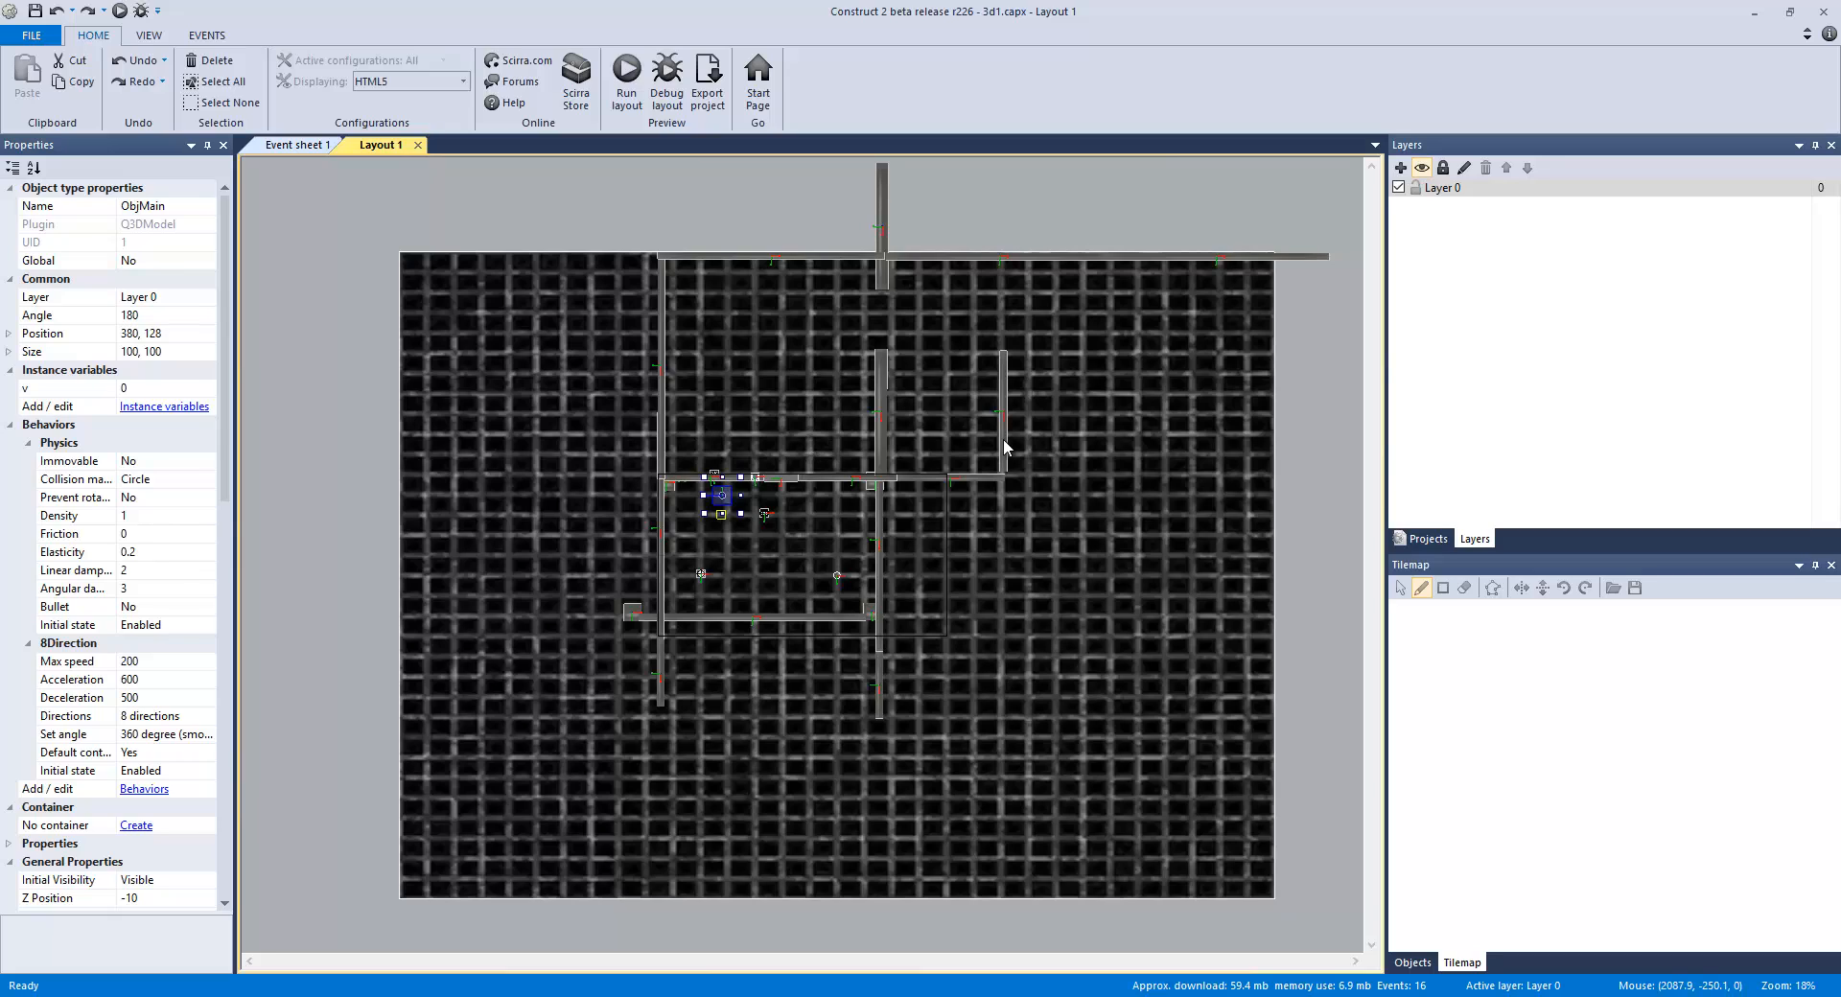
{"action": "mouse_move", "coordinate": [1145, 502]}
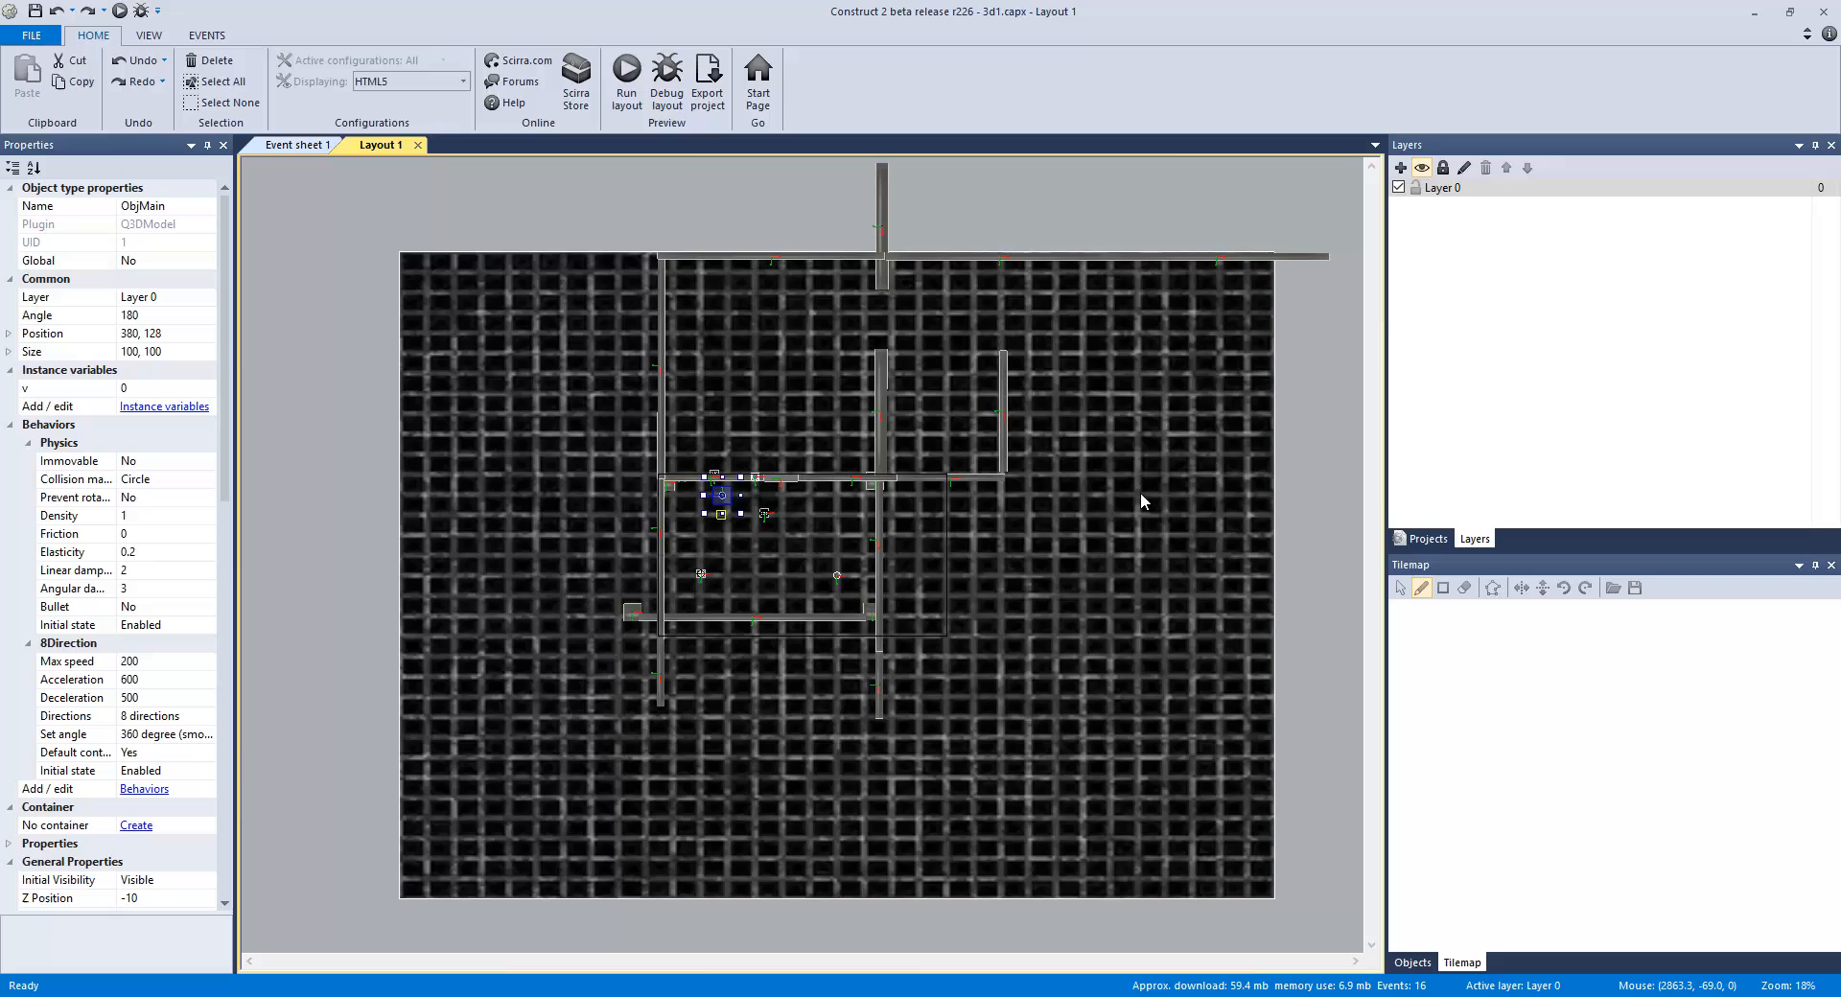
{"action": "mouse_move", "coordinate": [1117, 495]}
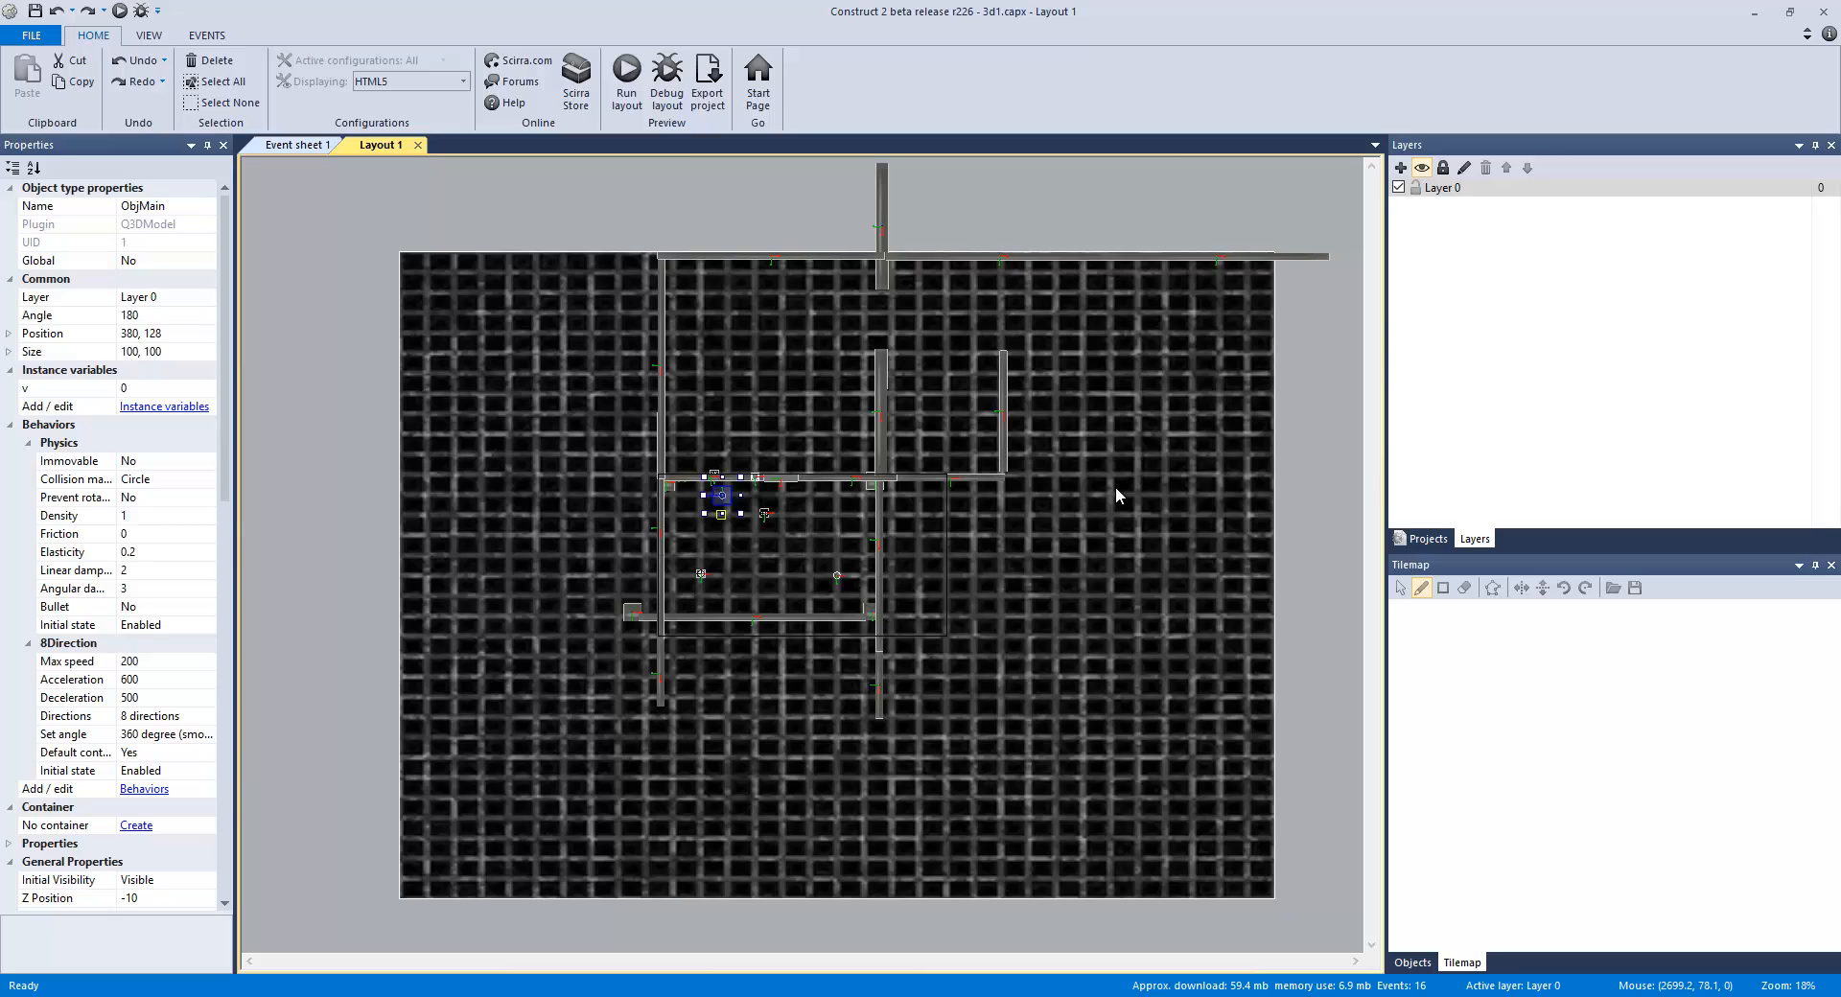
{"action": "mouse_move", "coordinate": [1115, 493]}
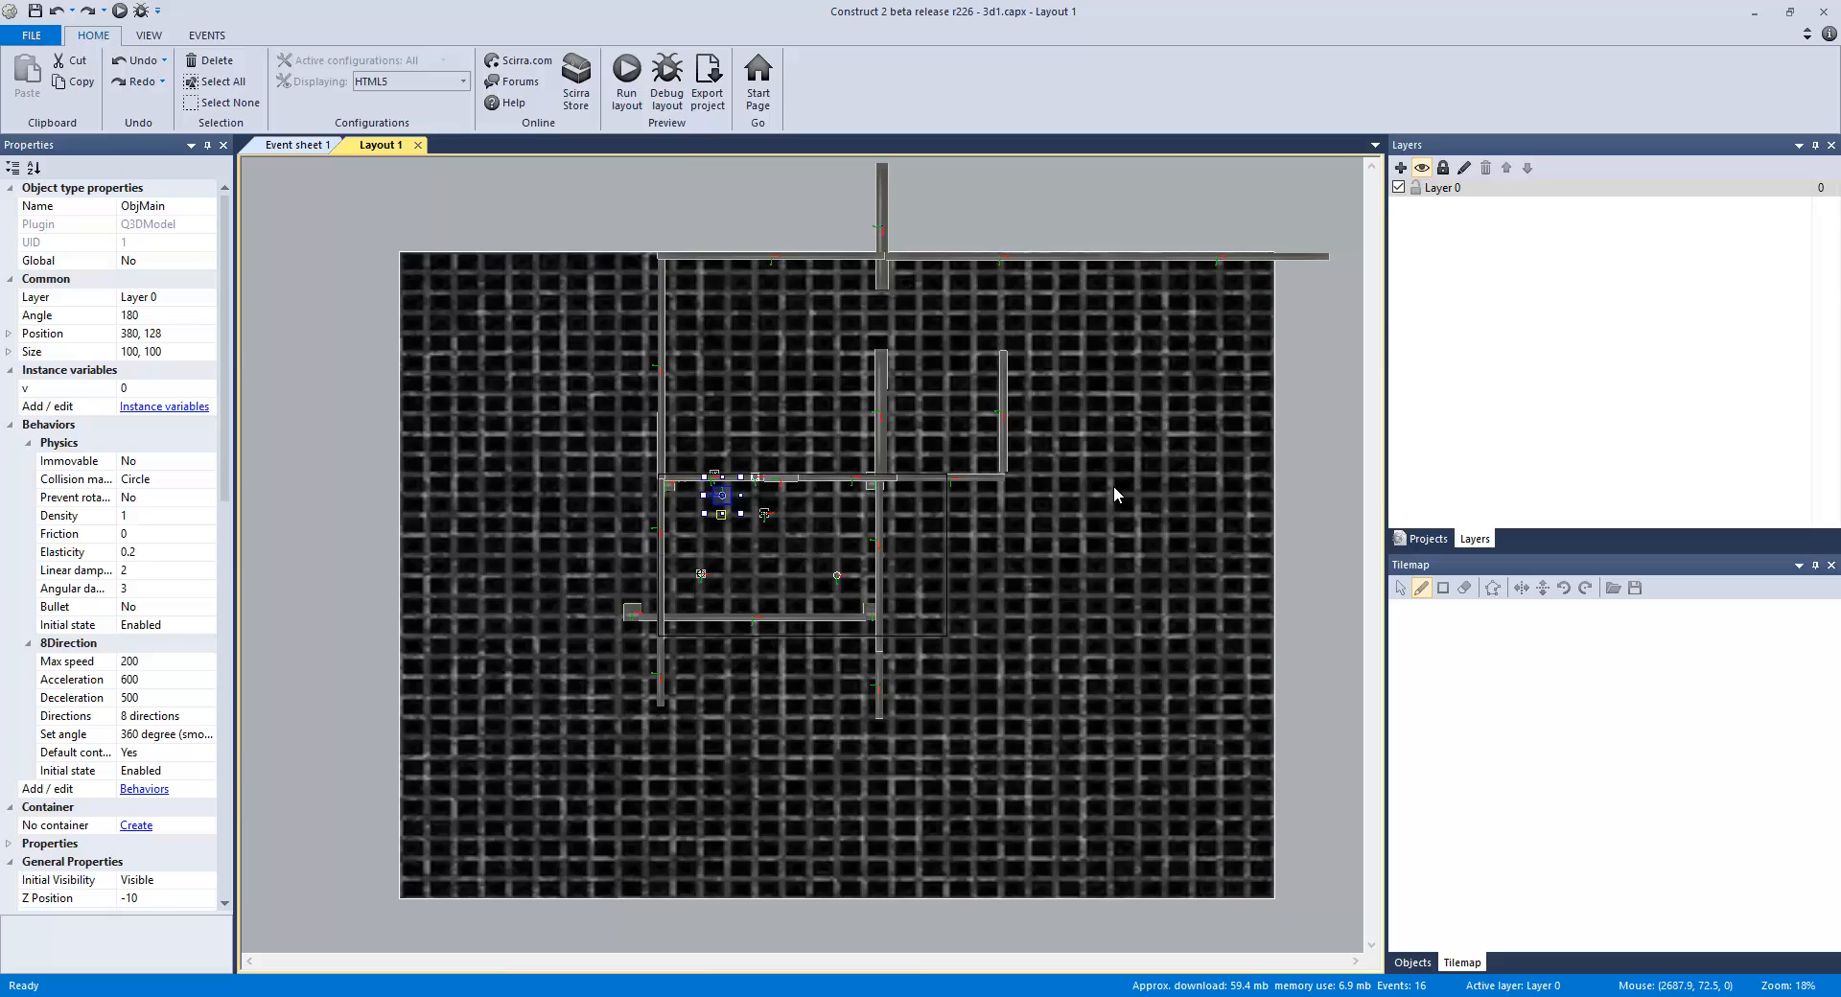
{"action": "mouse_move", "coordinate": [1100, 490]}
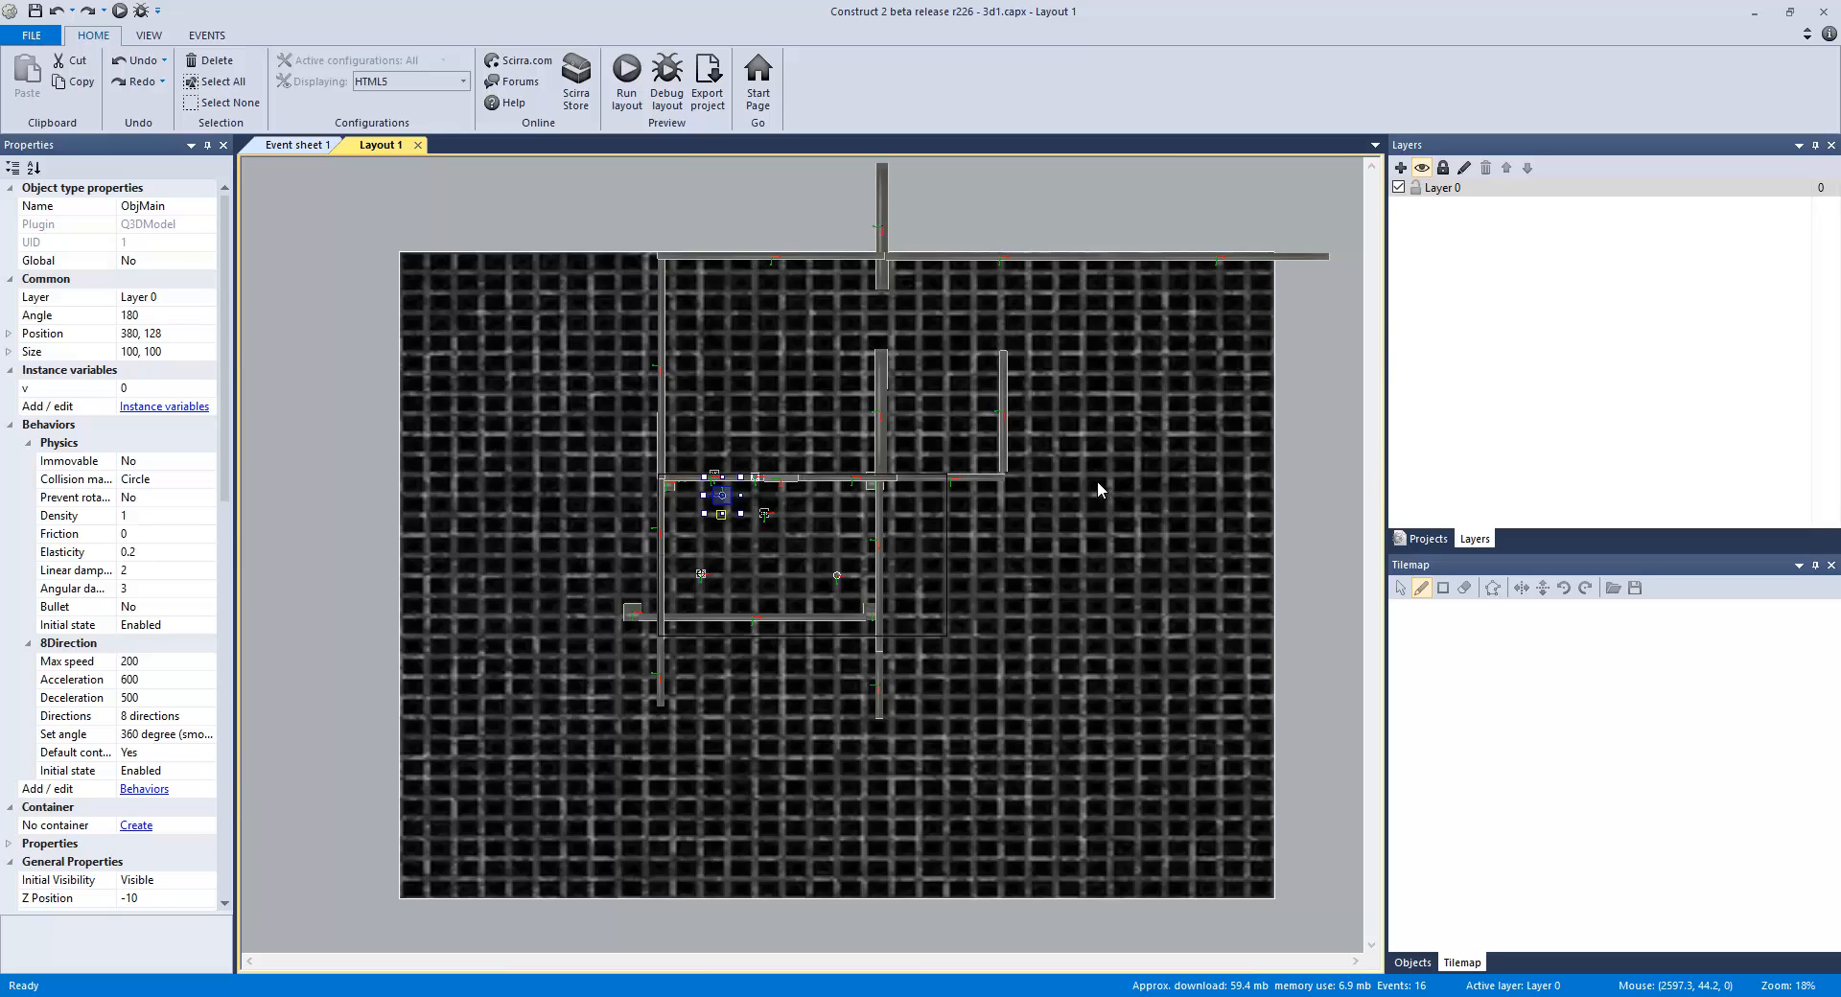
{"action": "mouse_move", "coordinate": [1100, 490]}
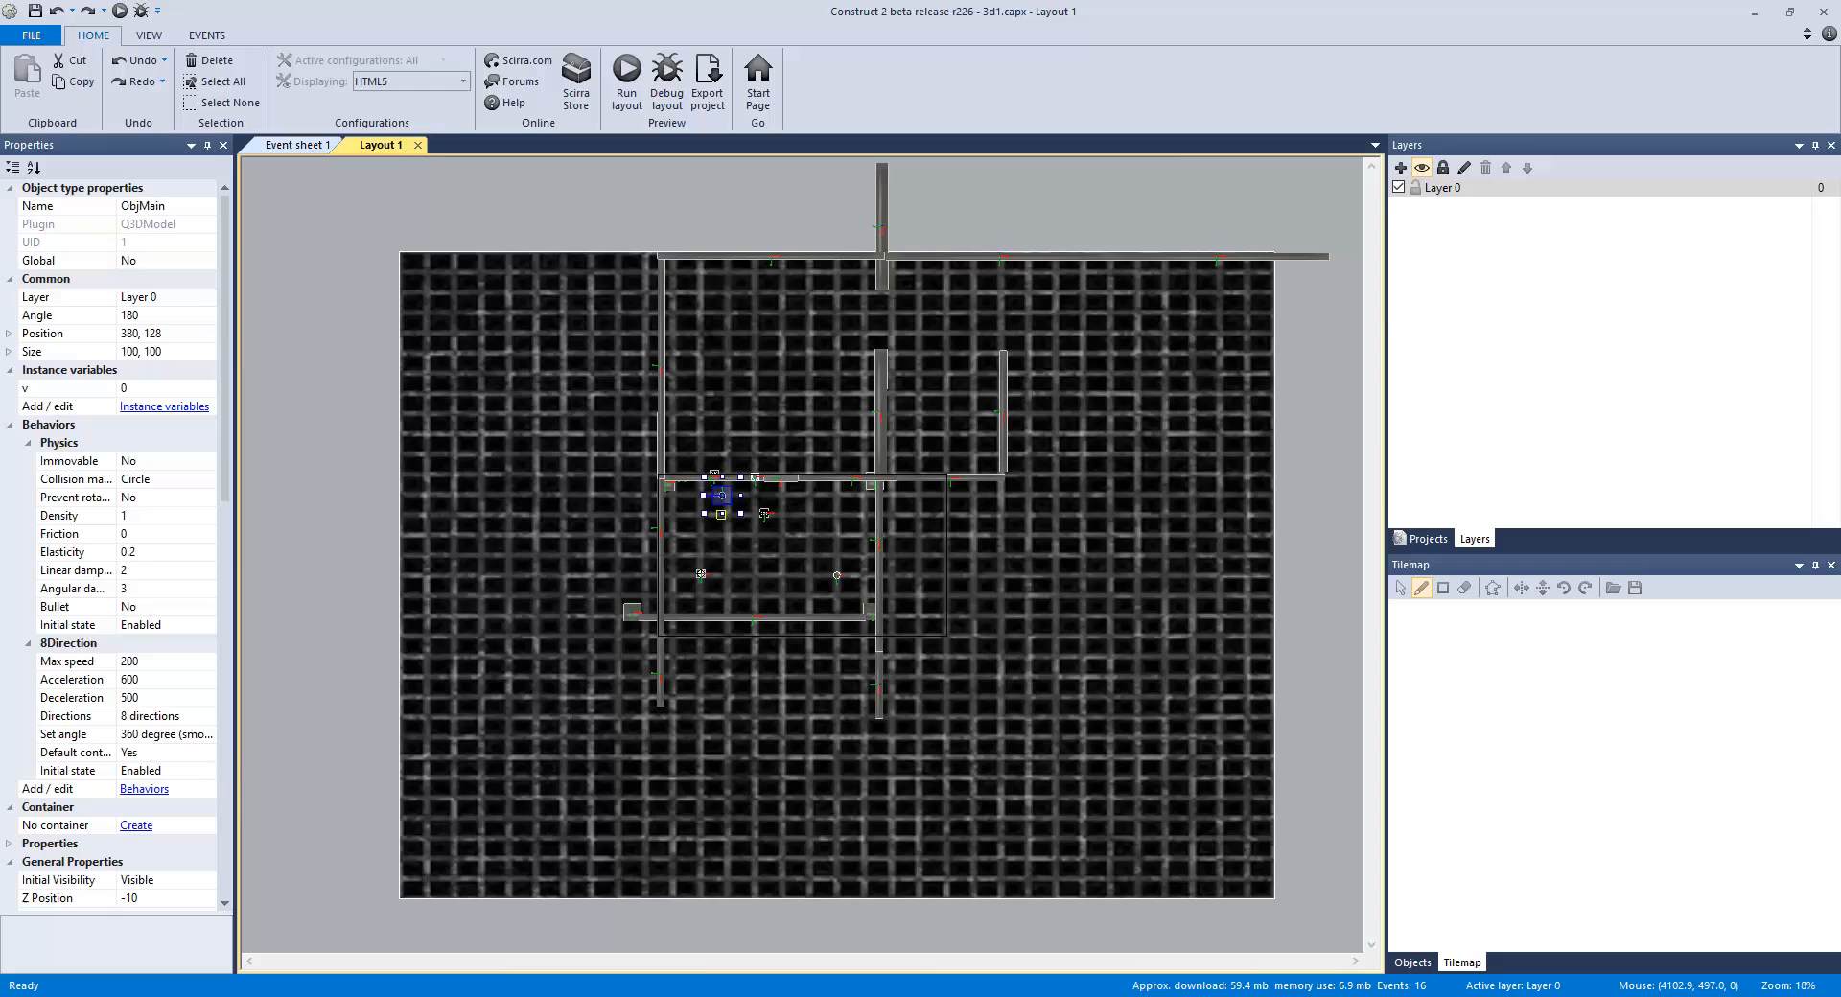